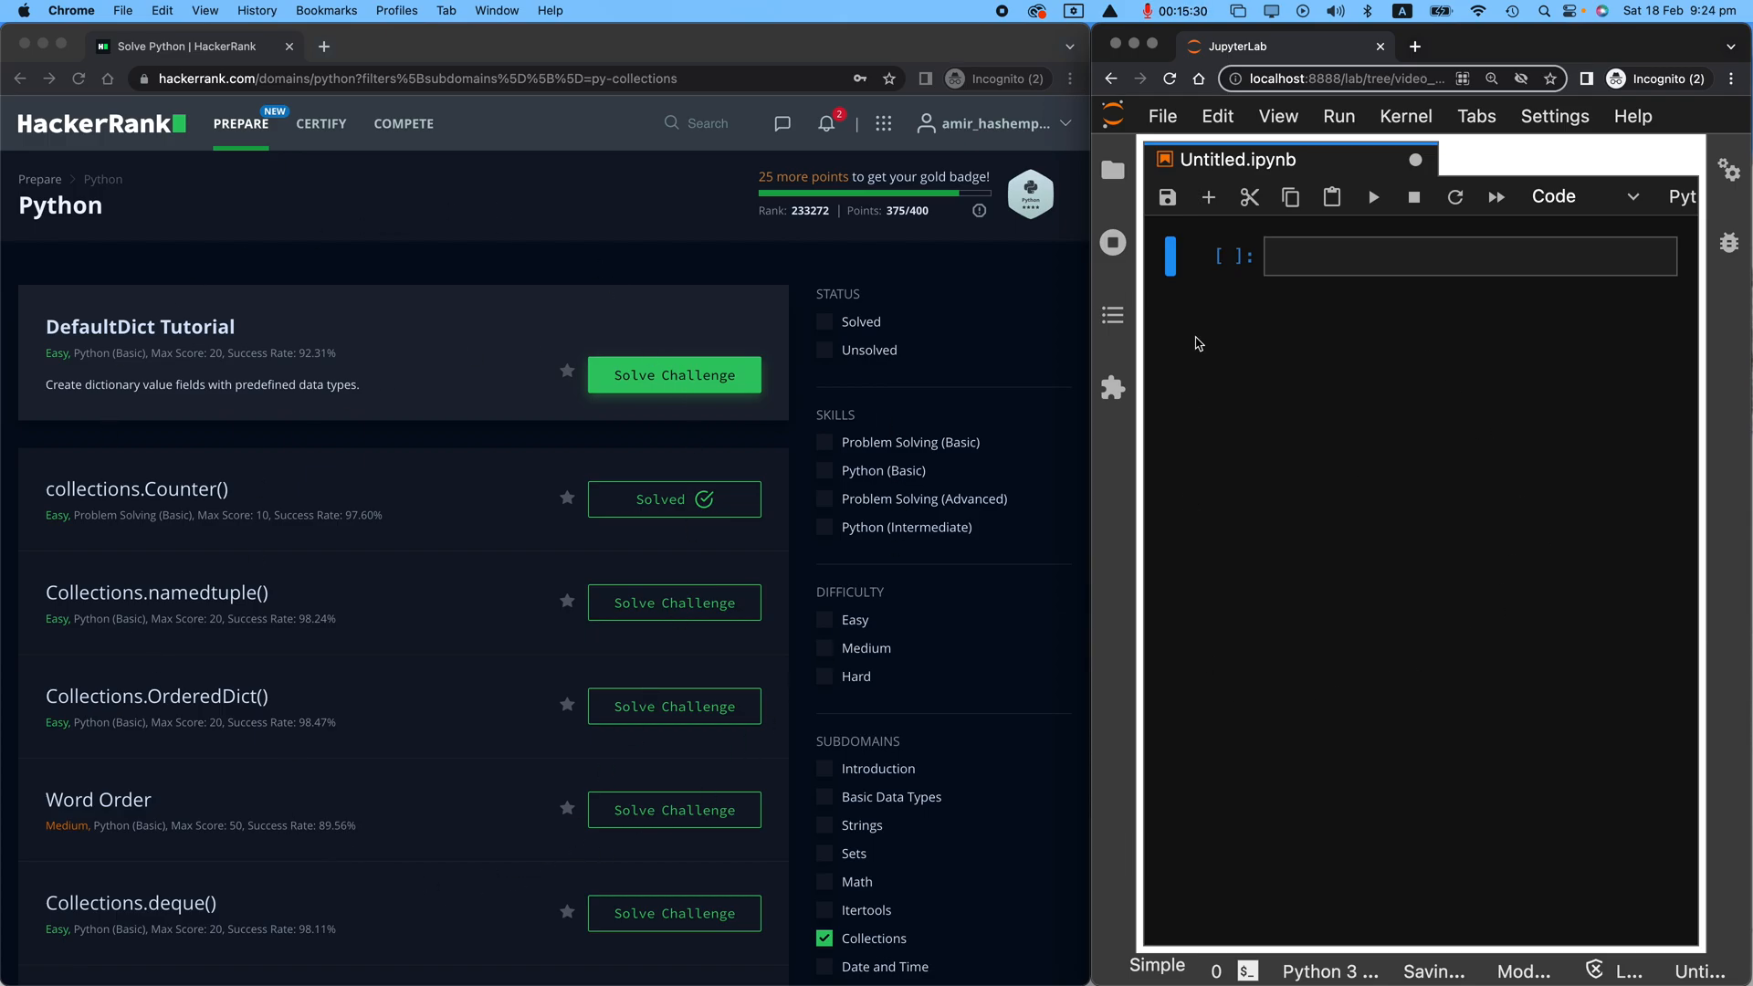
mouse_move(1522, 562)
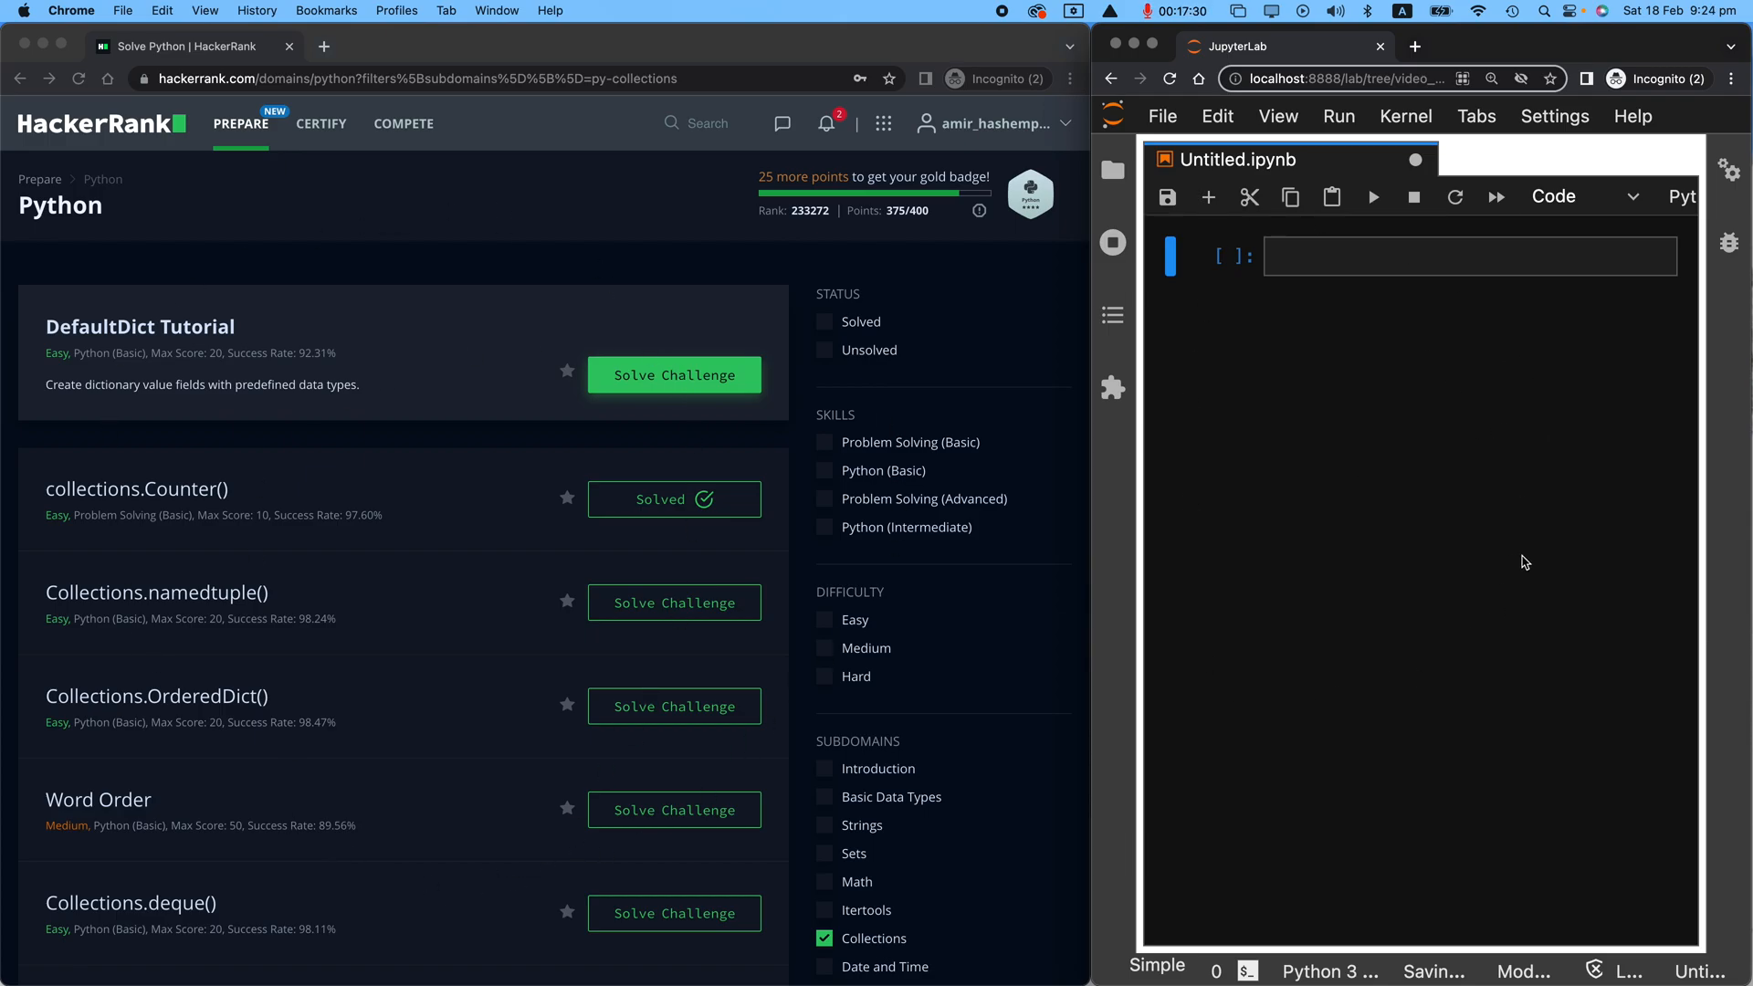
mouse_move(1475, 546)
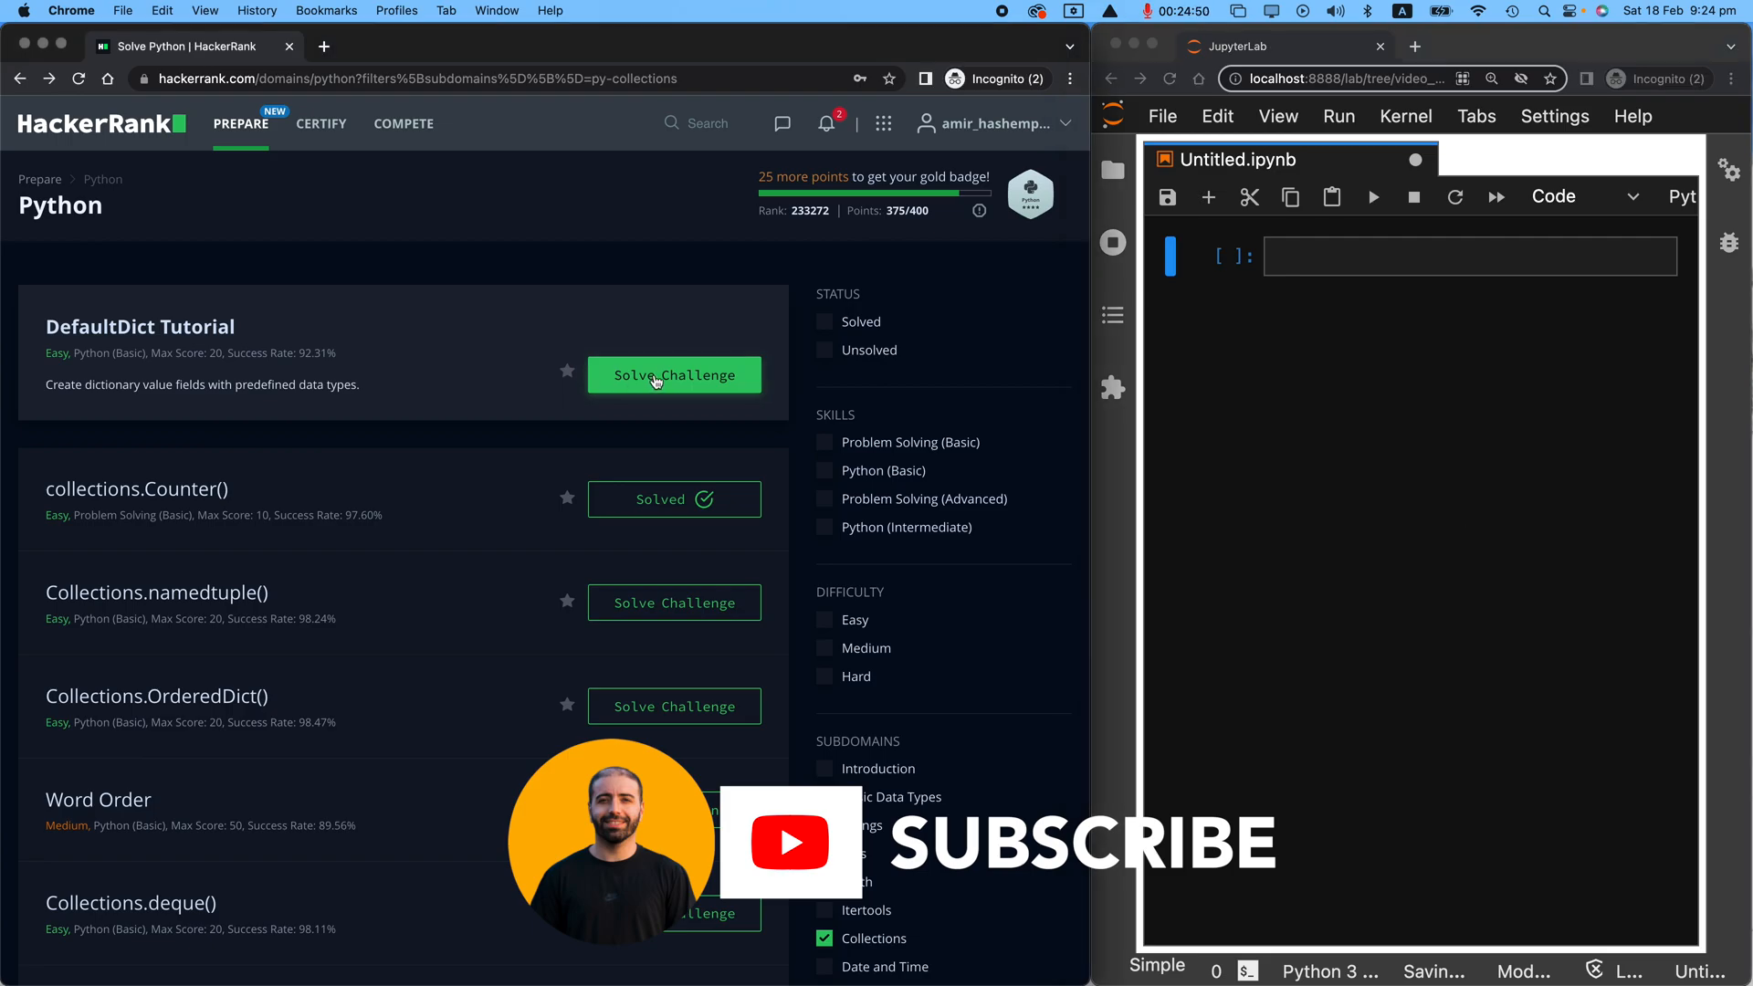
Step: Open the DefaultDict Tutorial challenge with its problem statement and Pypy 3 editor
left_click(674, 374)
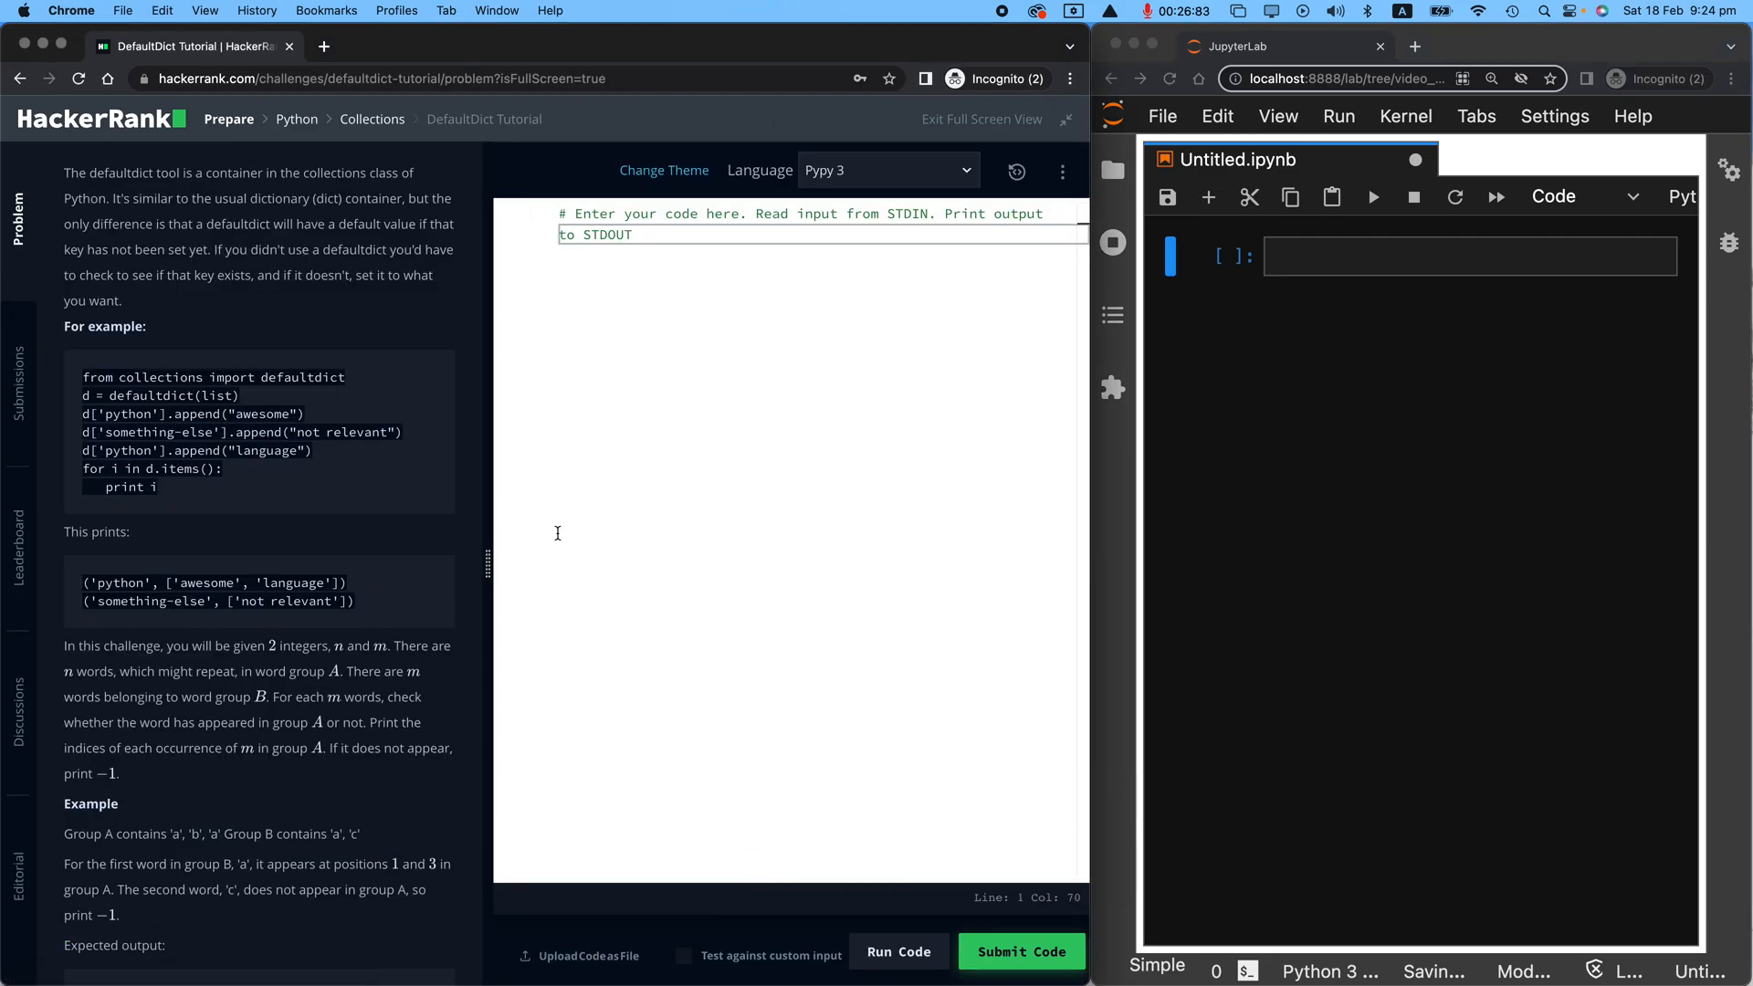
mouse_move(391, 241)
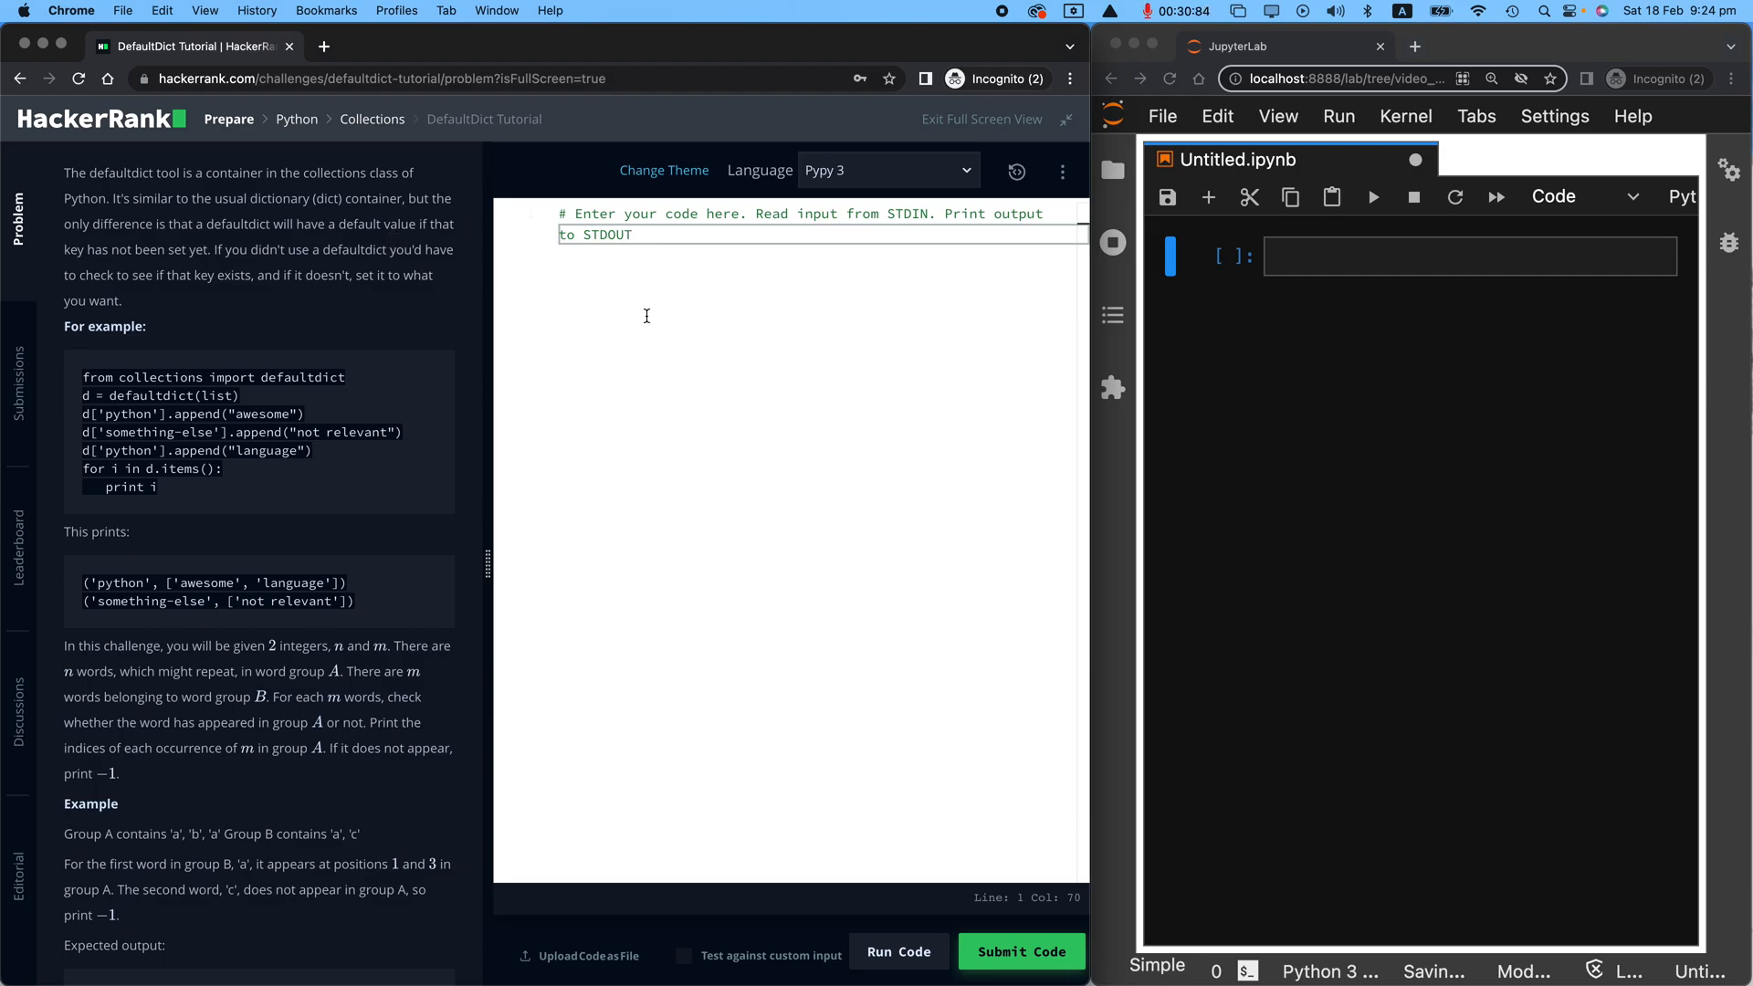
mouse_move(670, 325)
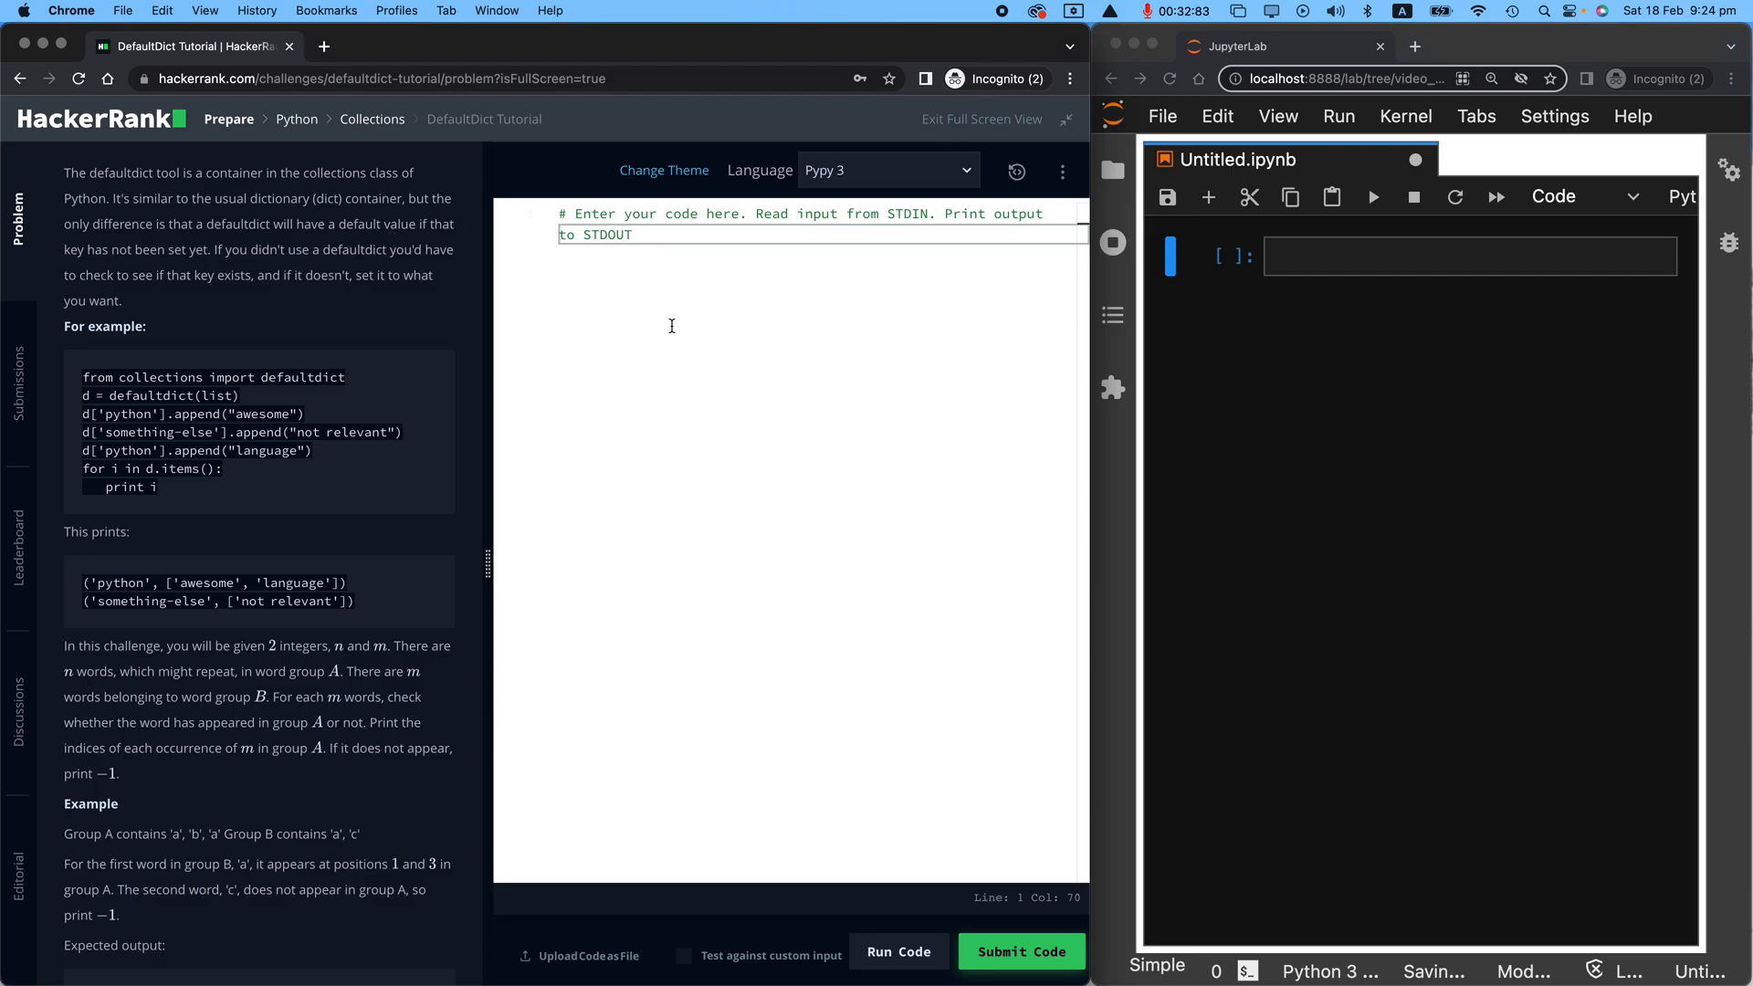
mouse_move(1033, 331)
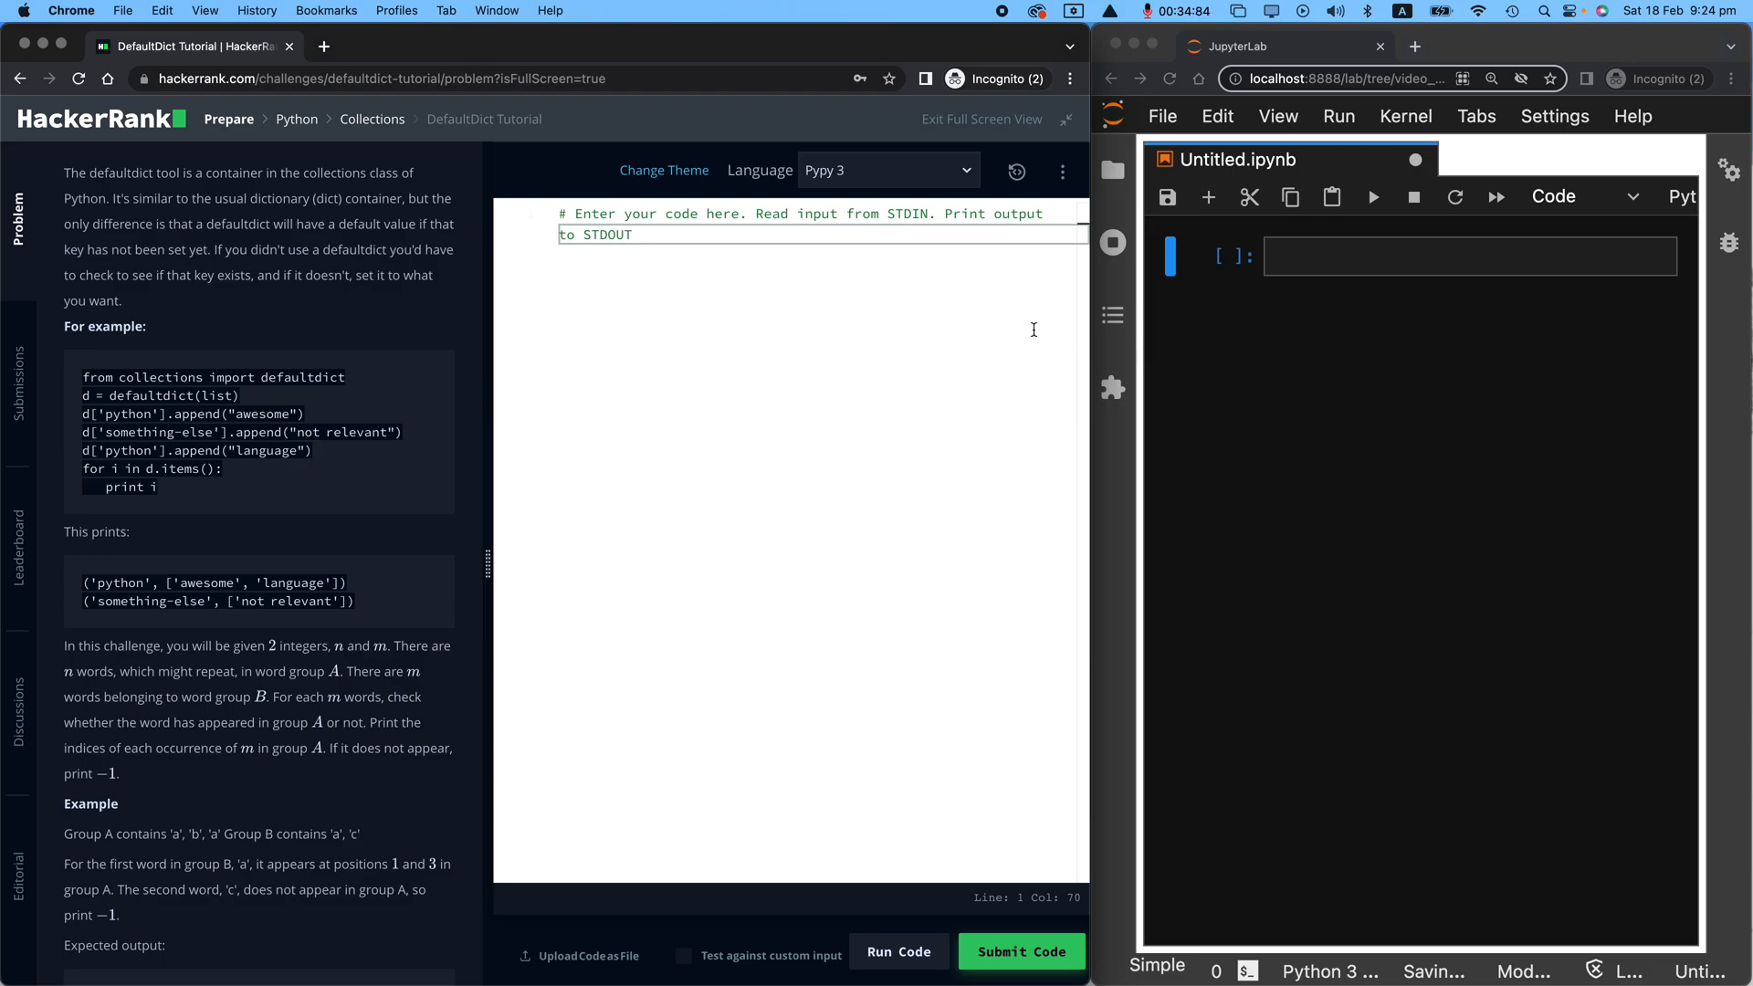
mouse_move(1057, 372)
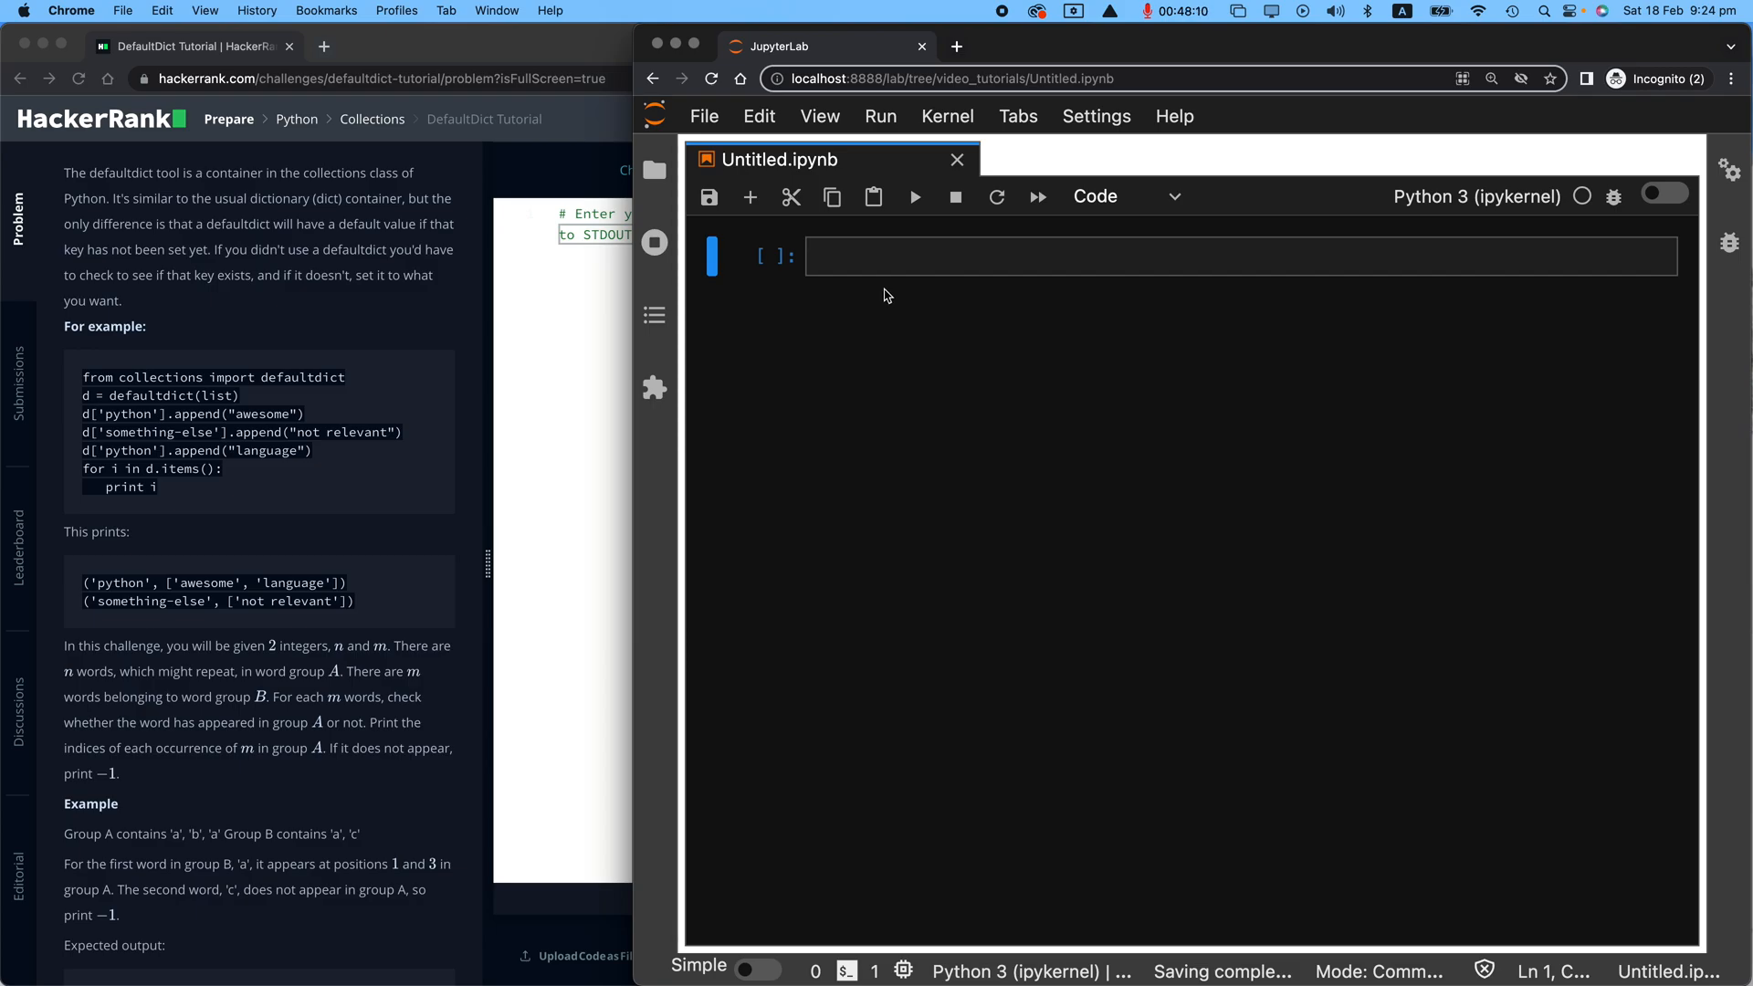
Step: Write from collections import defaultdict and run it
type("from")
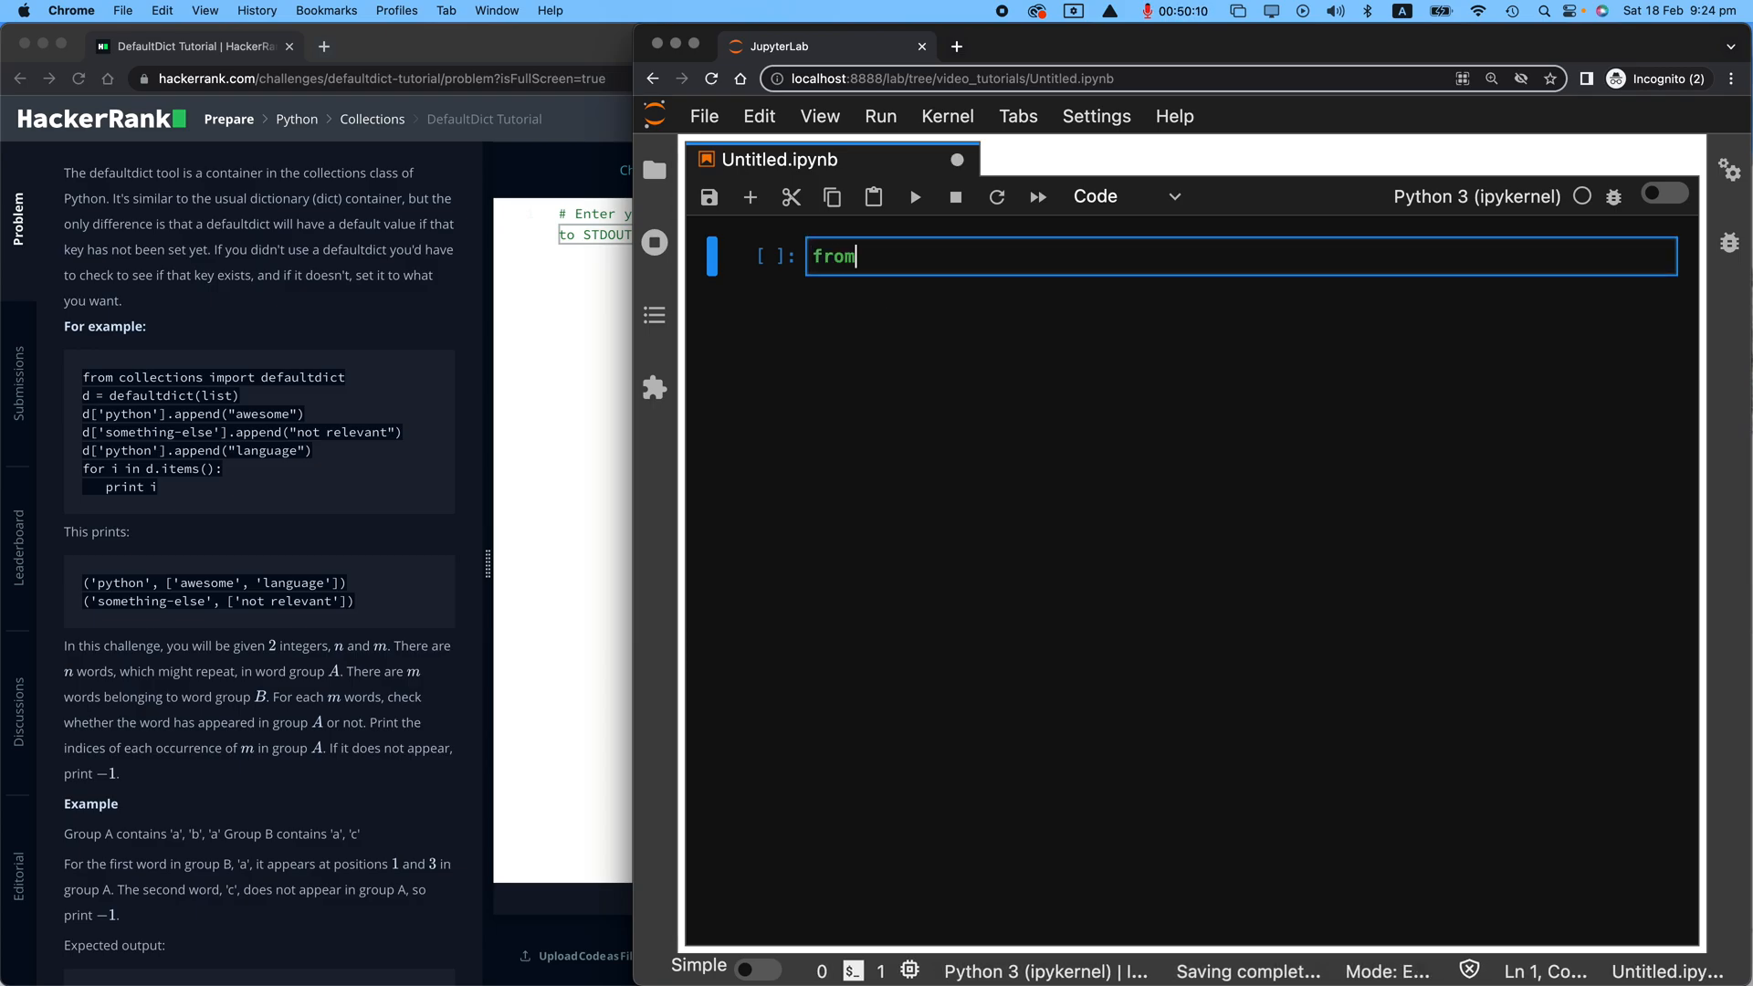
type("collections")
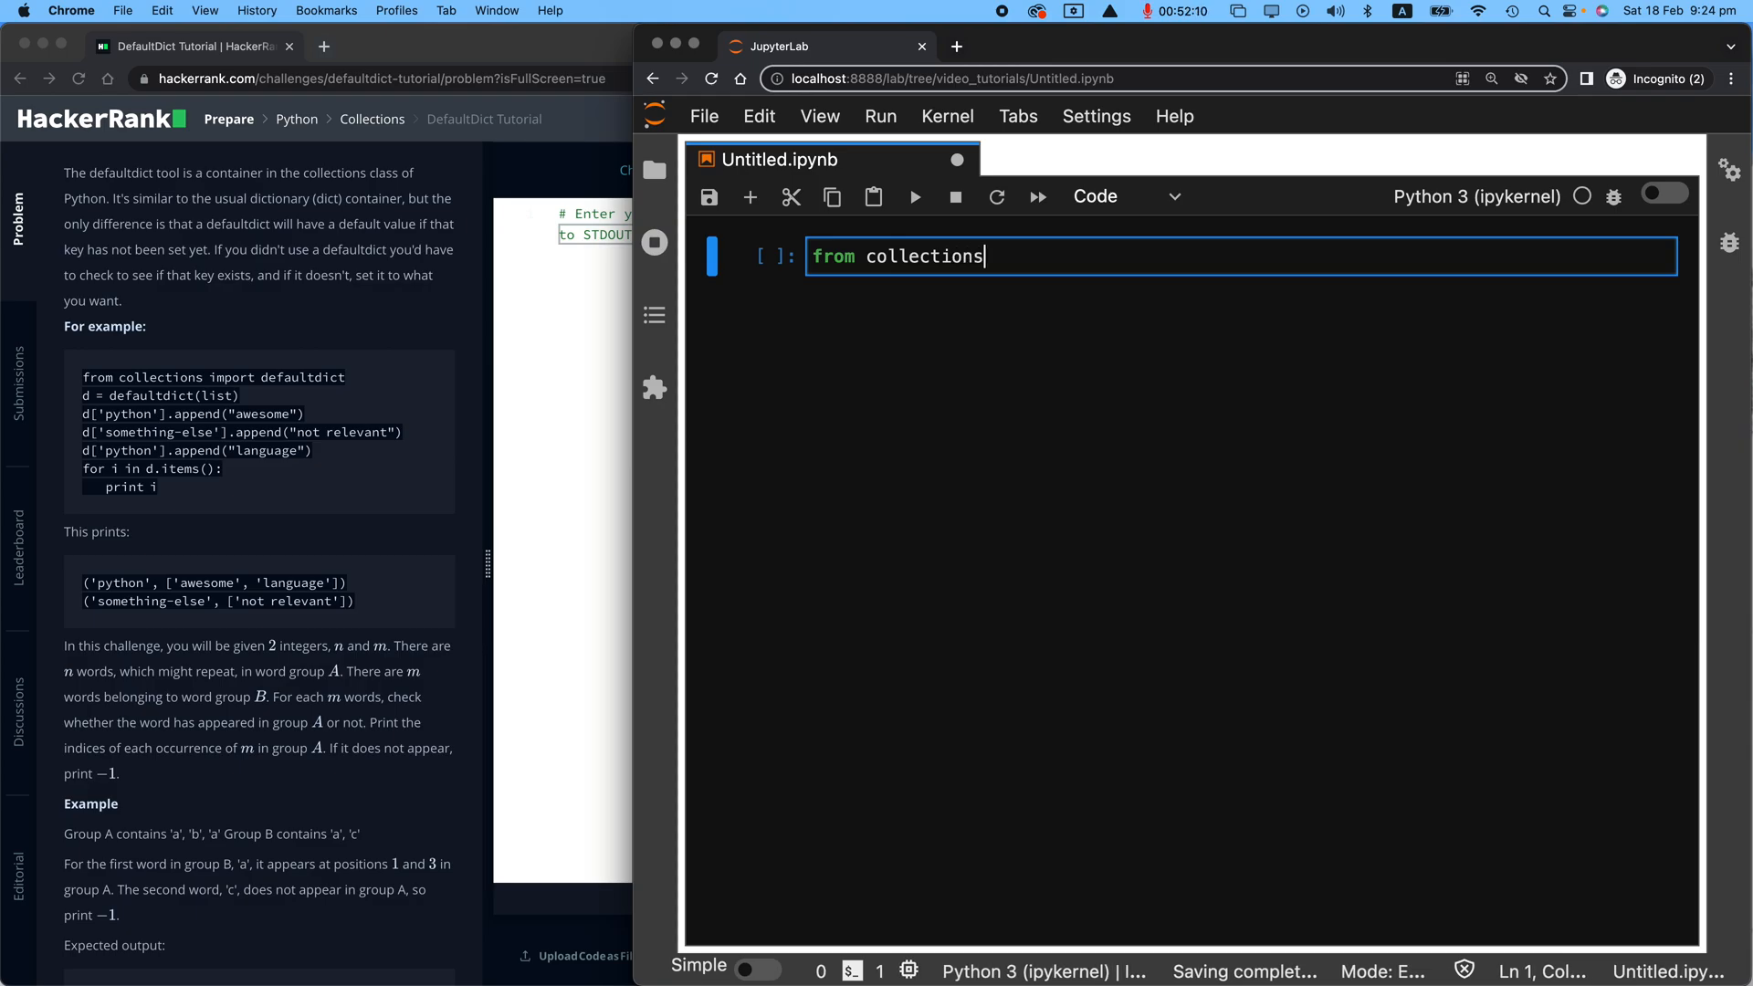
type("import defaultdict")
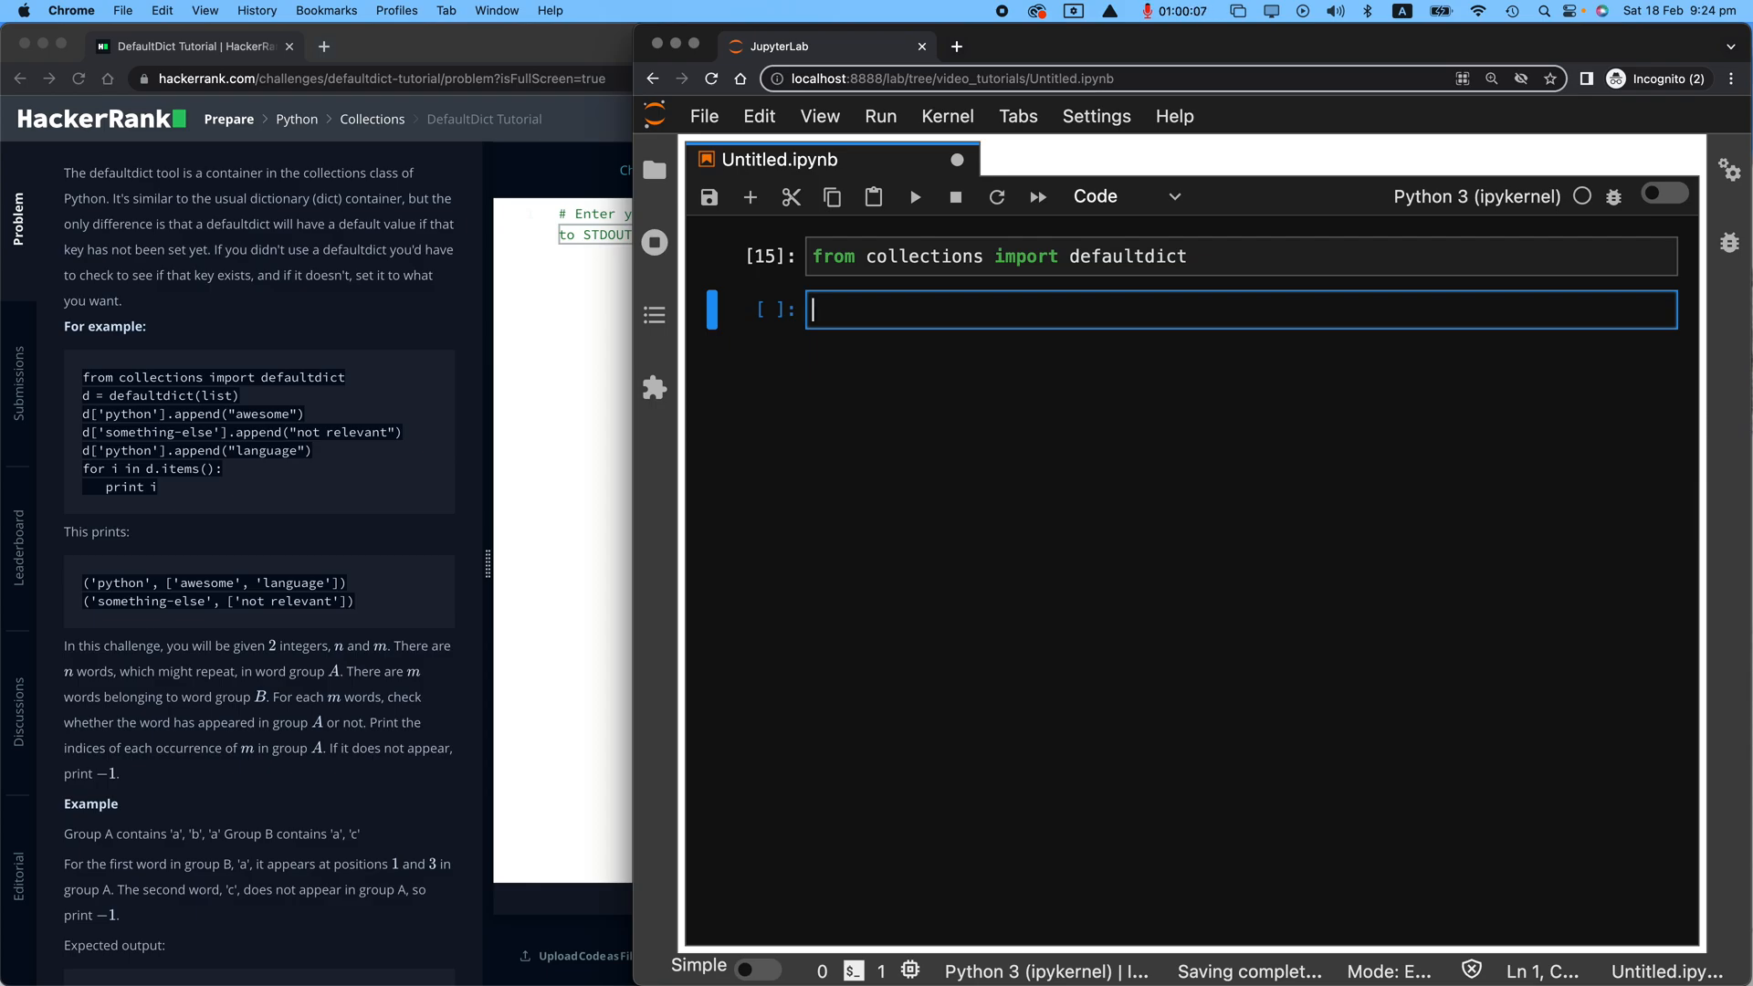
Step: Build norm_dict with an 'amir' entry and a second name, then display it
type("norm_dict = {")
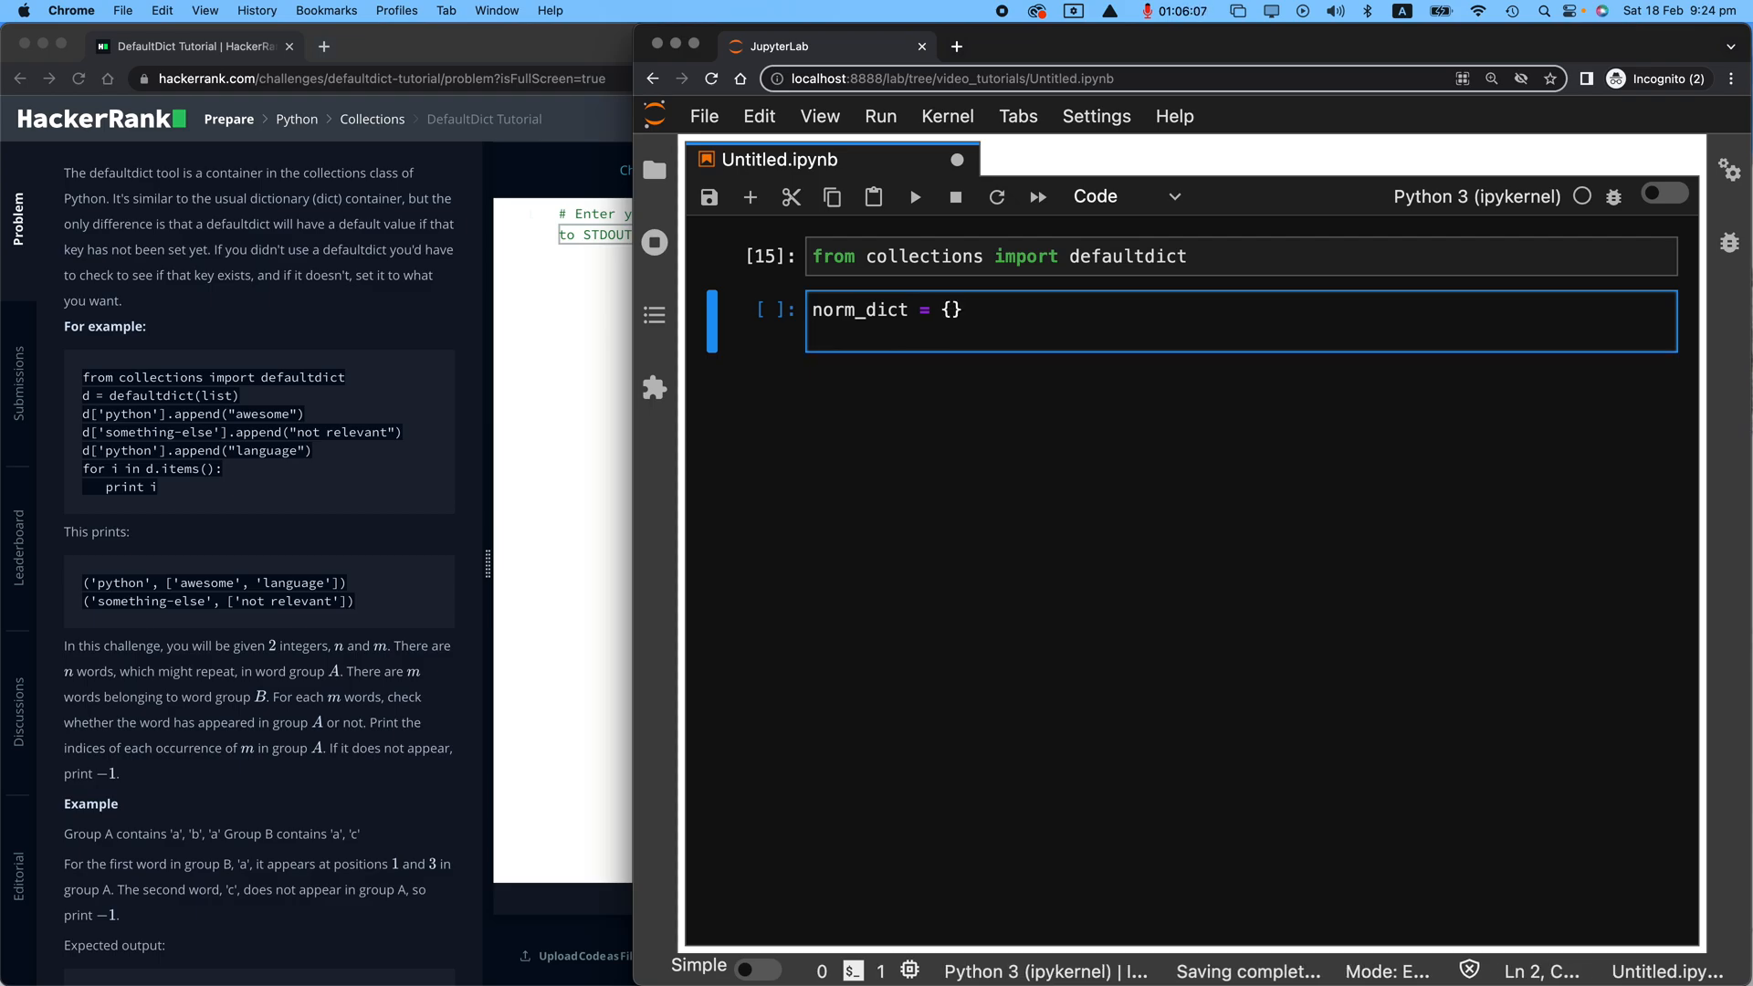
type("norm_dict")
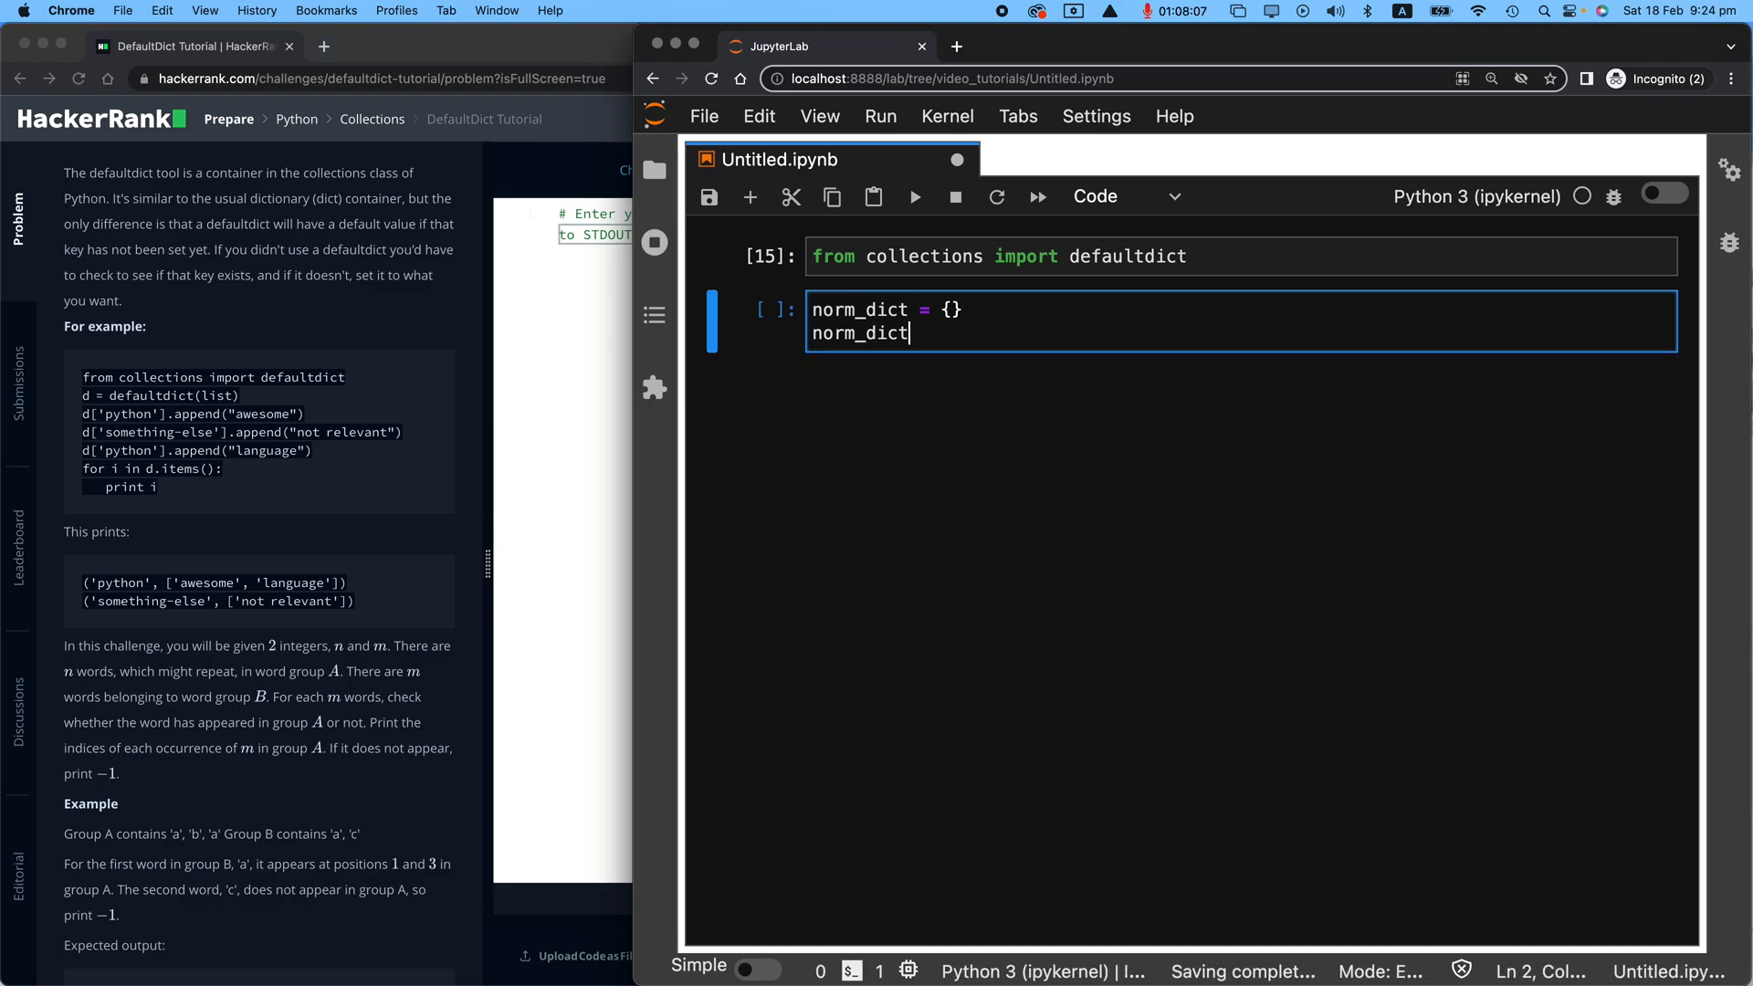
type("['amir']")
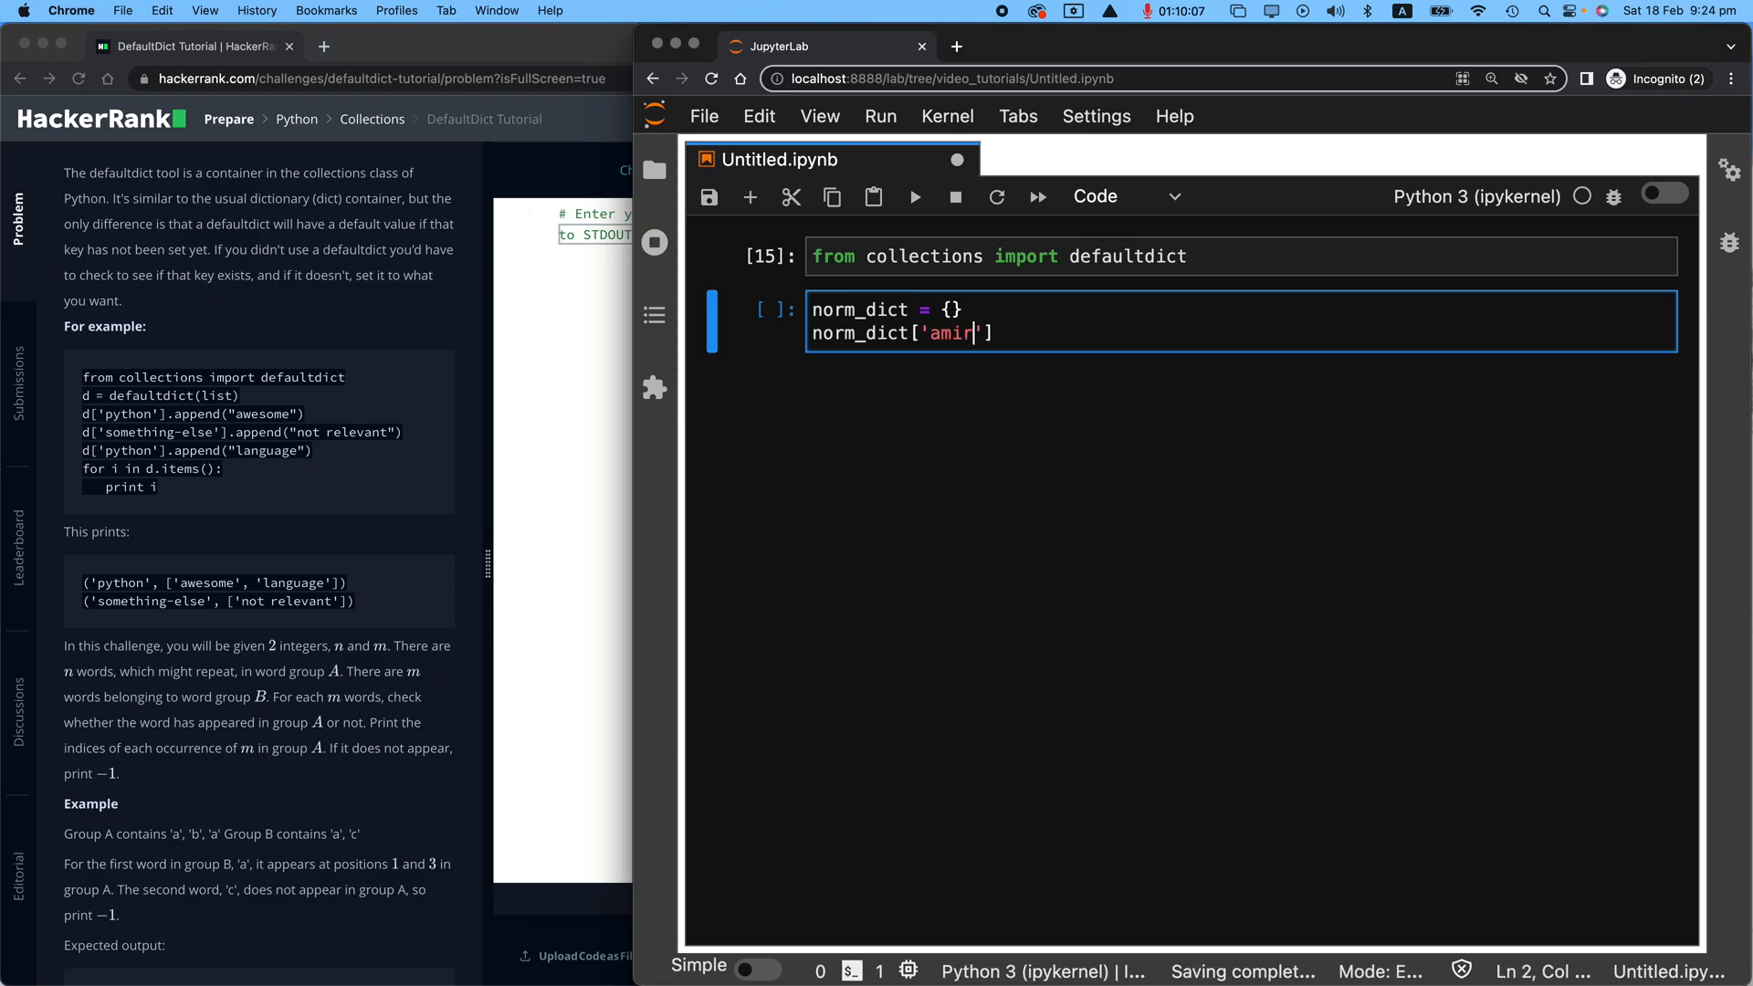
type("] = 'char'")
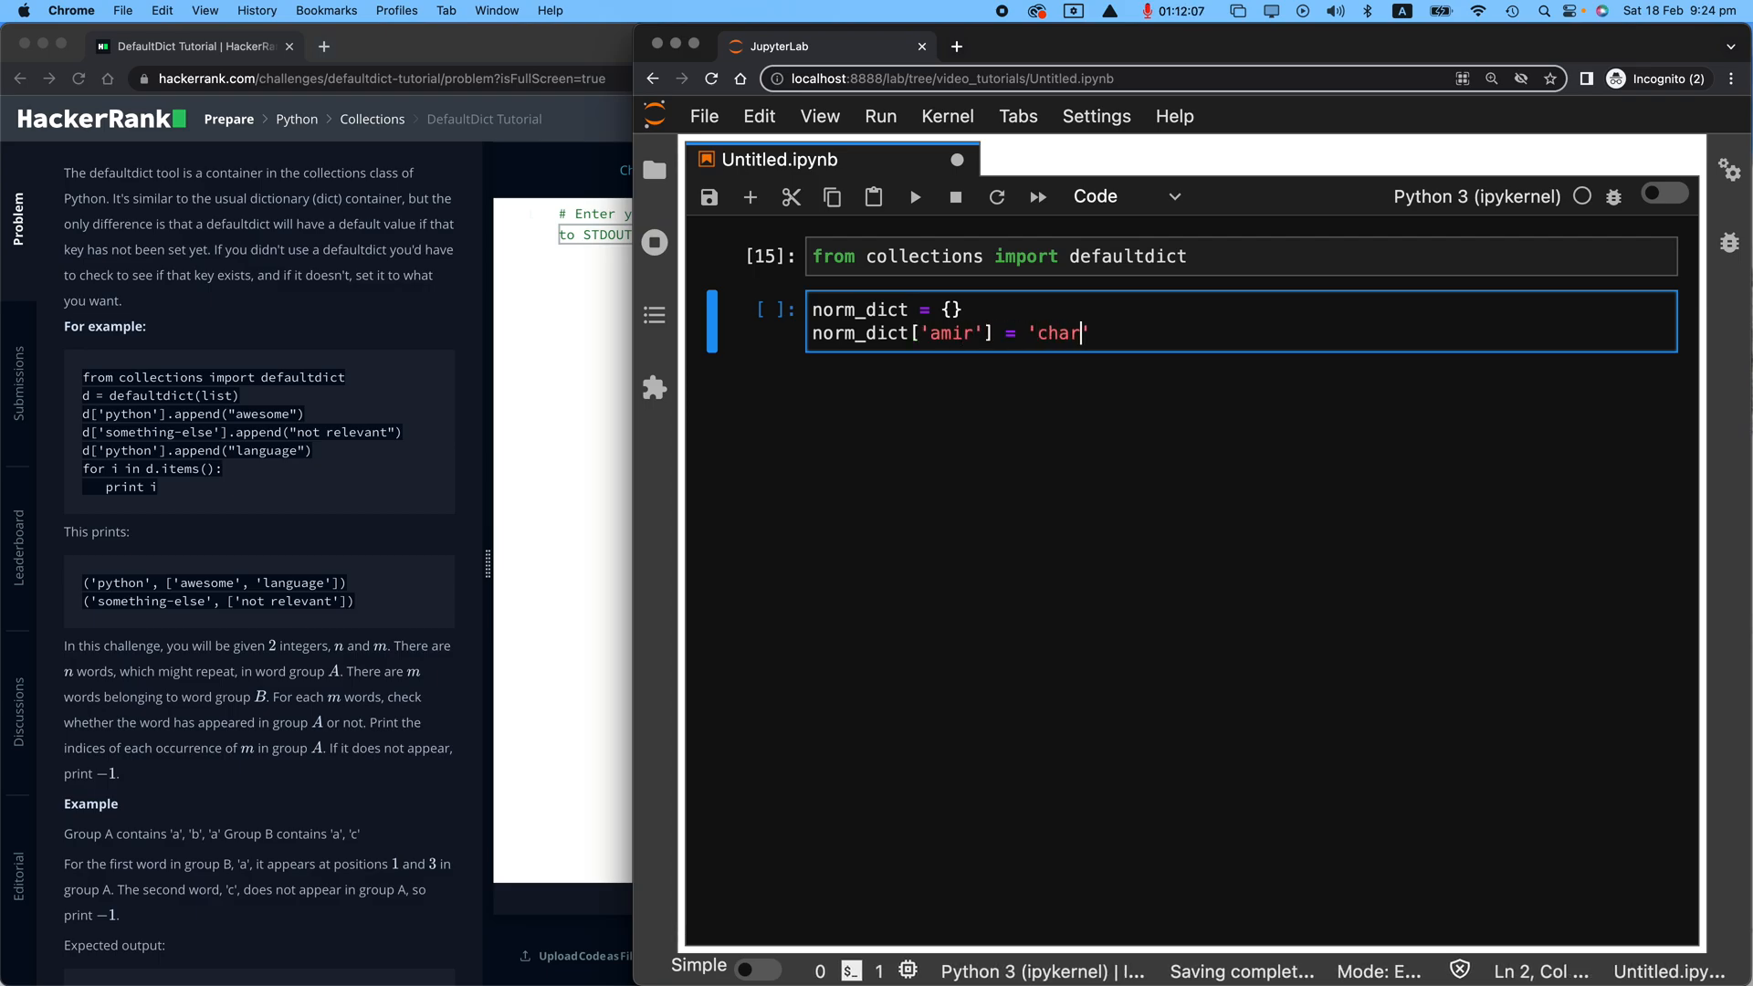
type("khi")
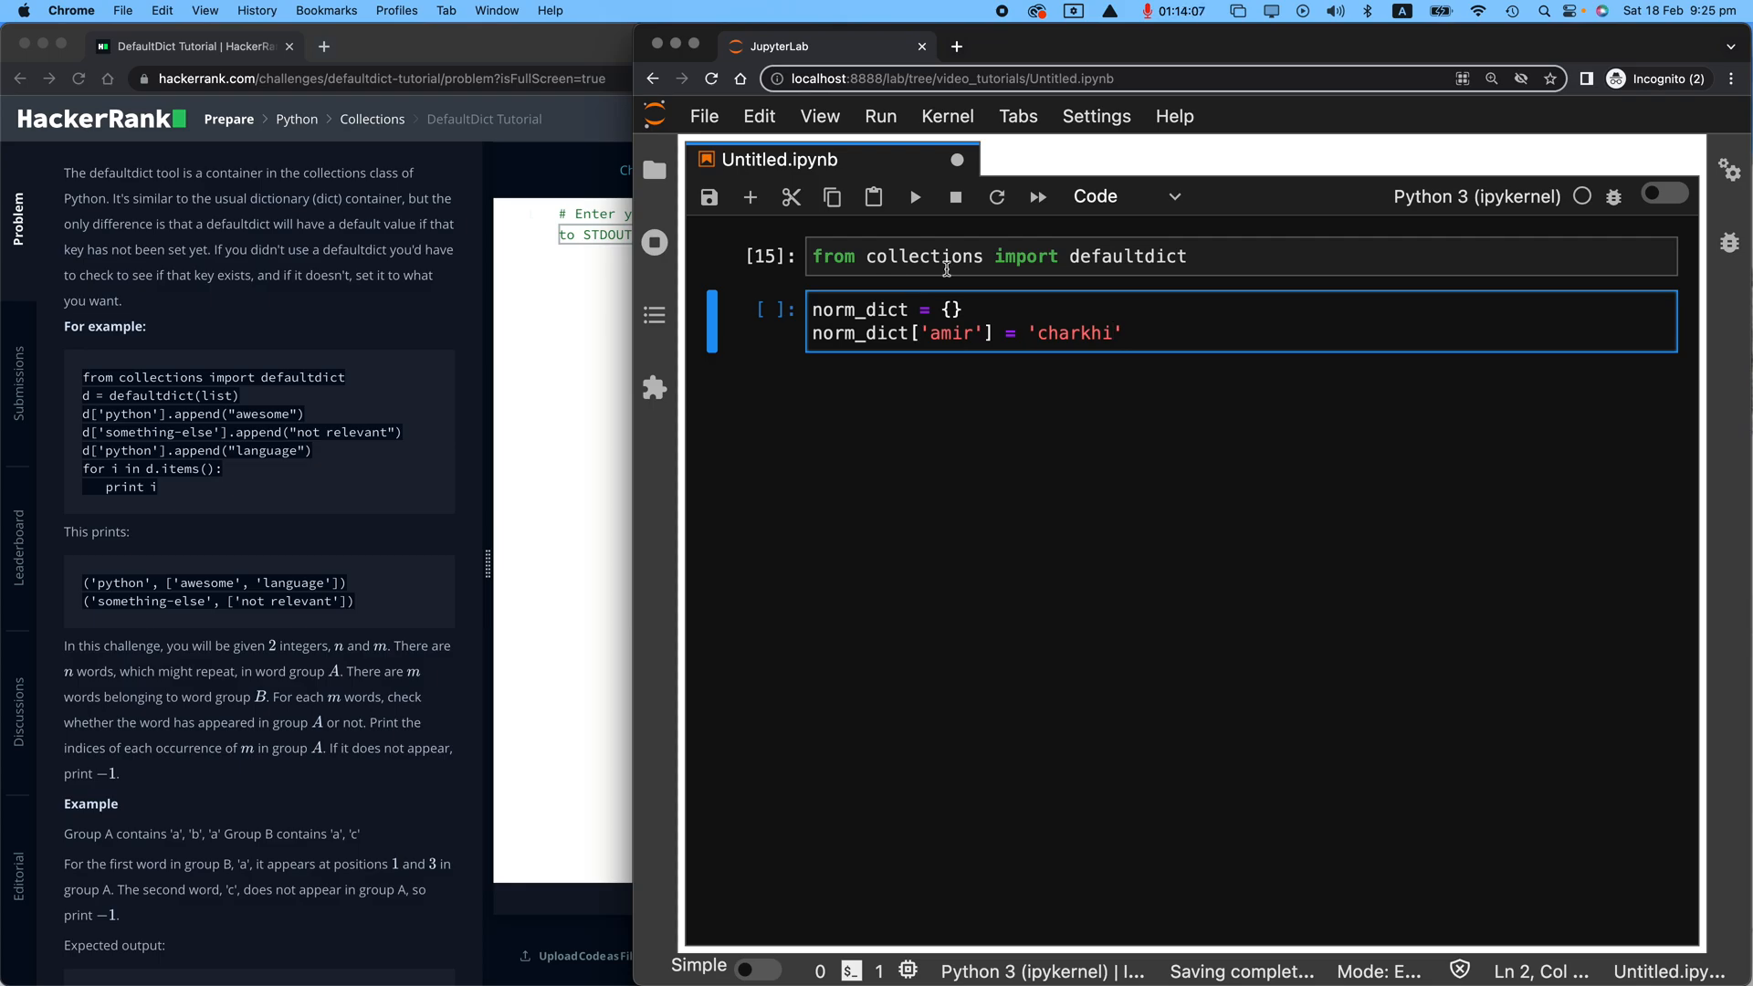
double_click(1074, 332)
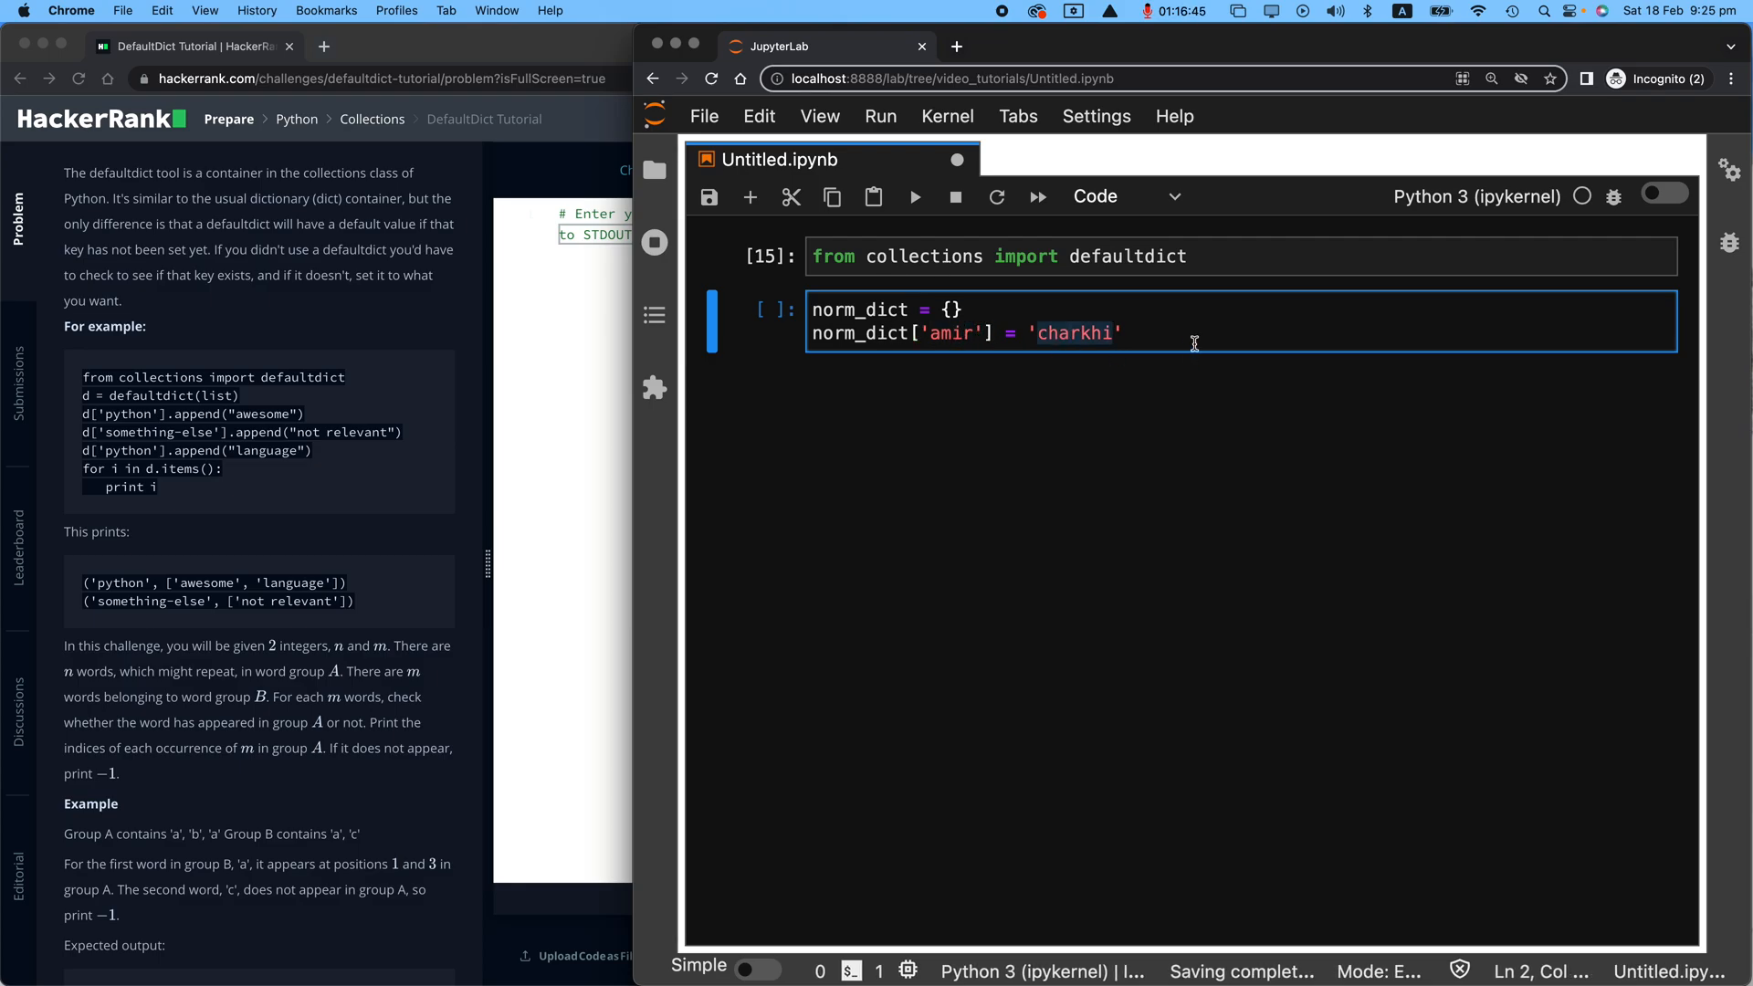
type("norm_dict['john'] = 'smith")
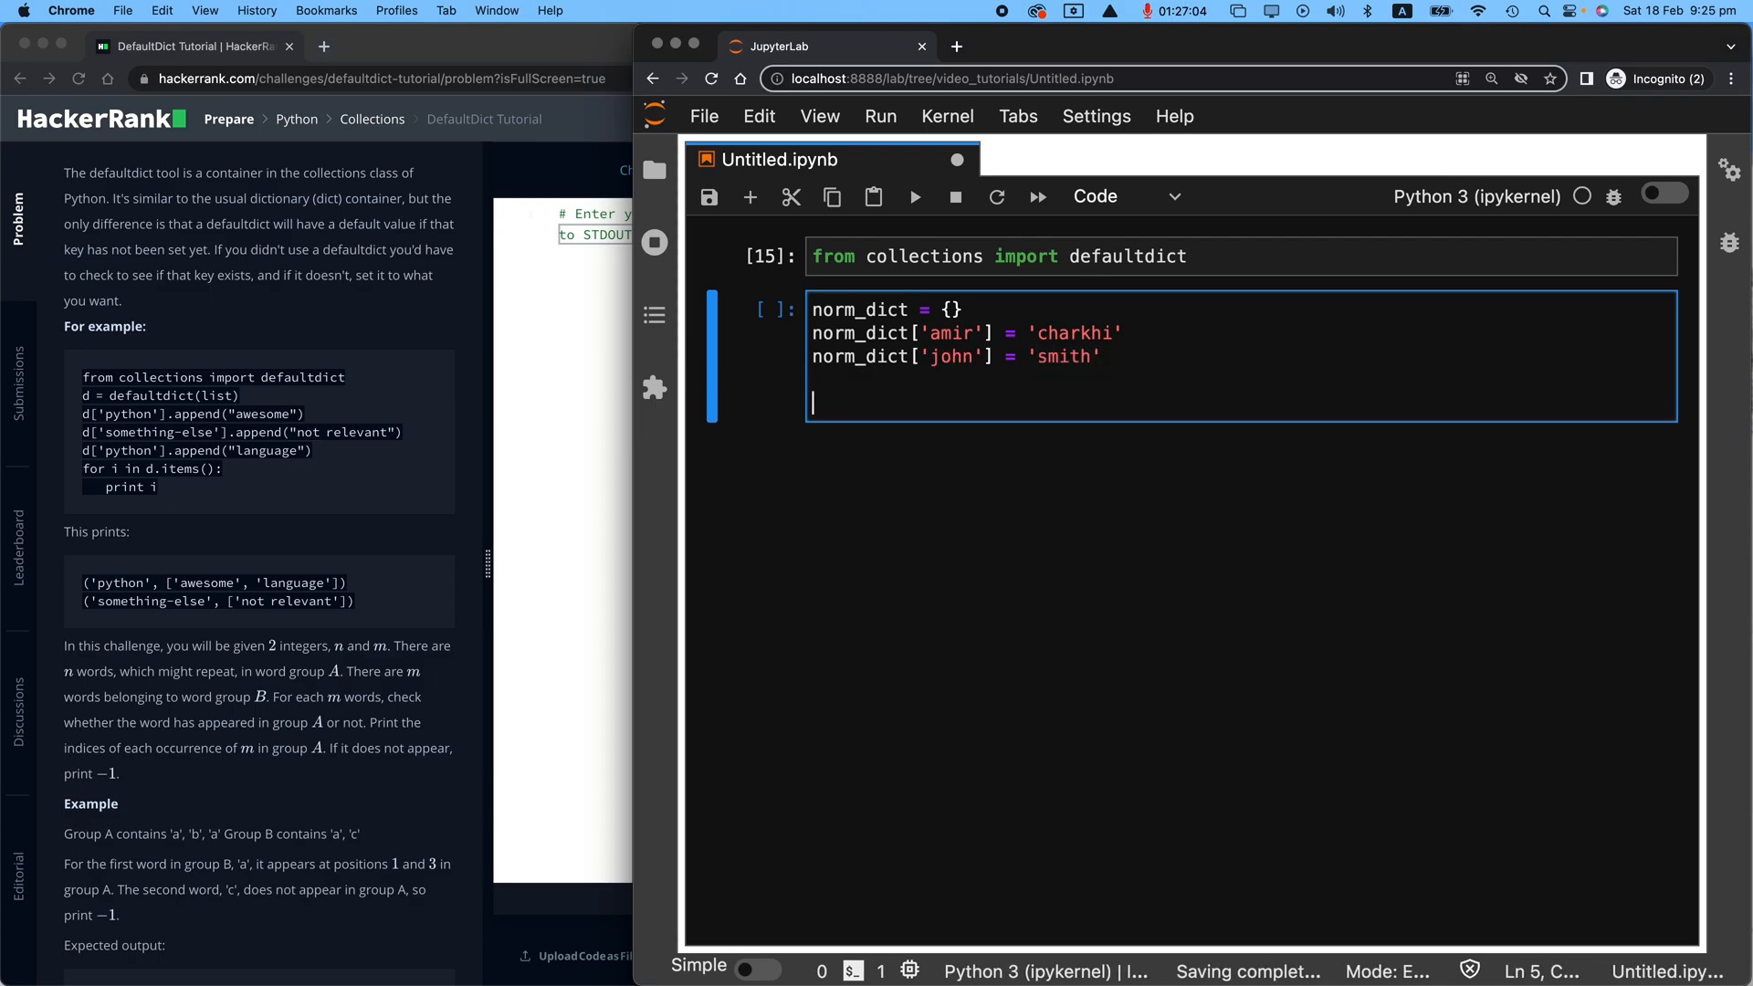
type("norm_dict")
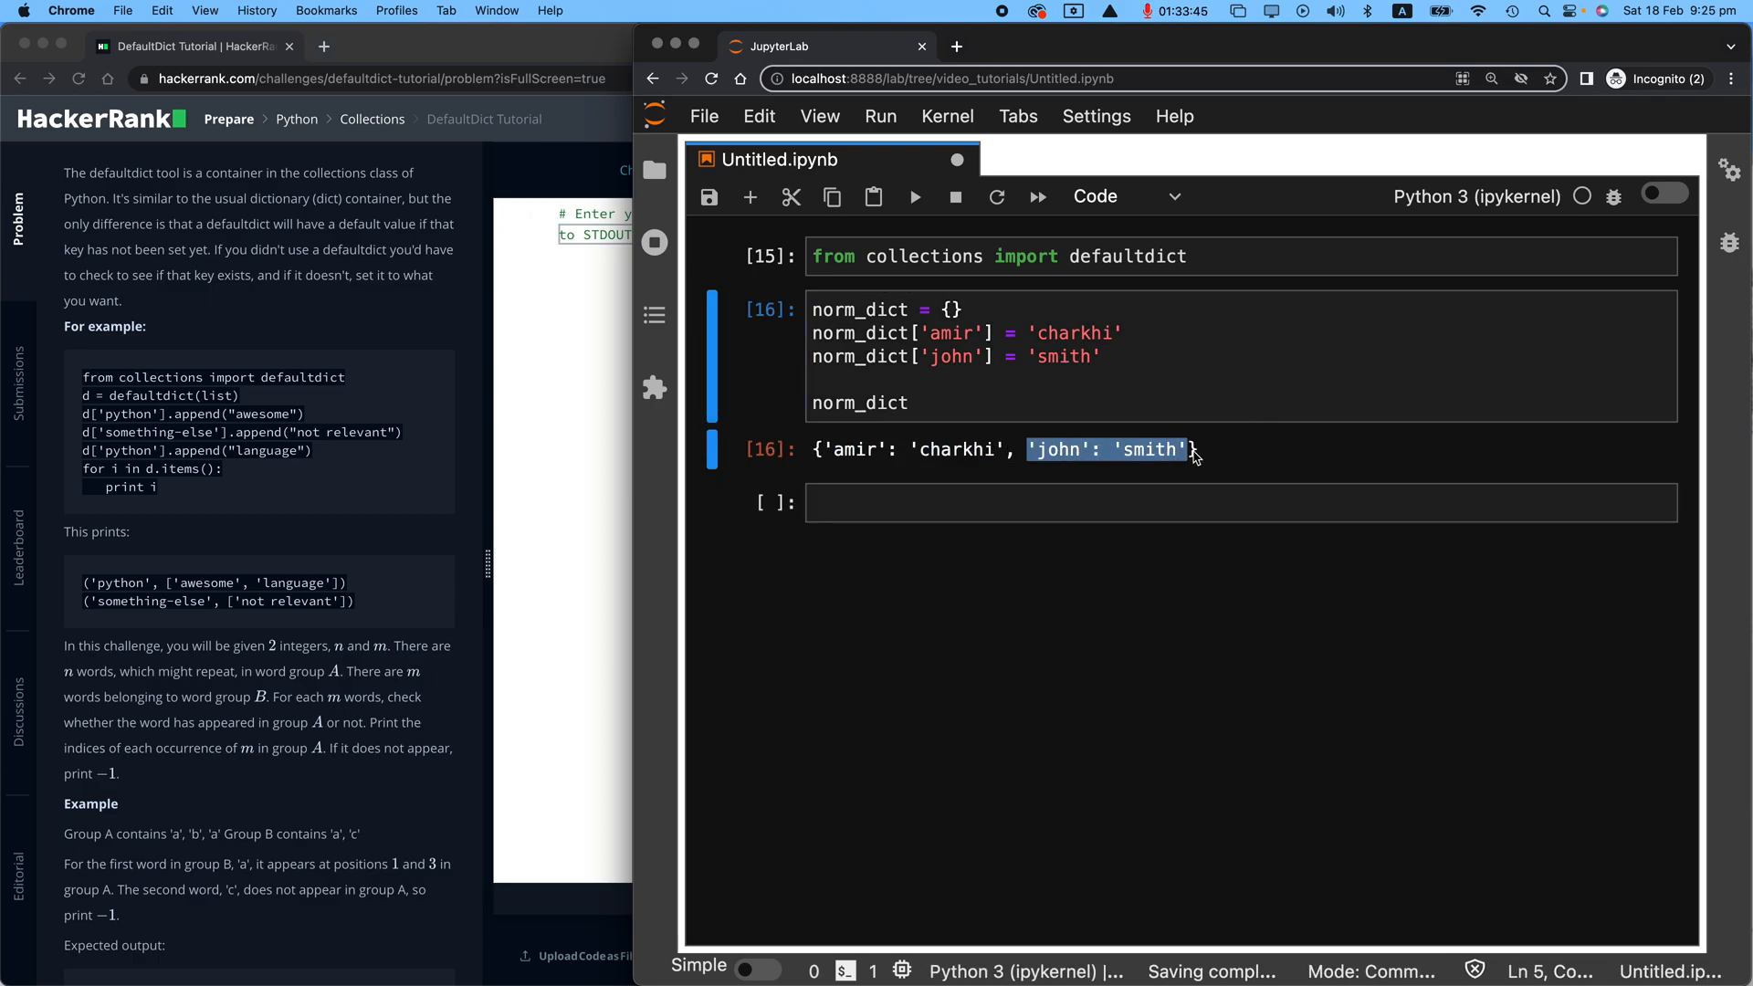
Step: Look up the missing key norm_dict['brian'] to raise a KeyError
type("norm")
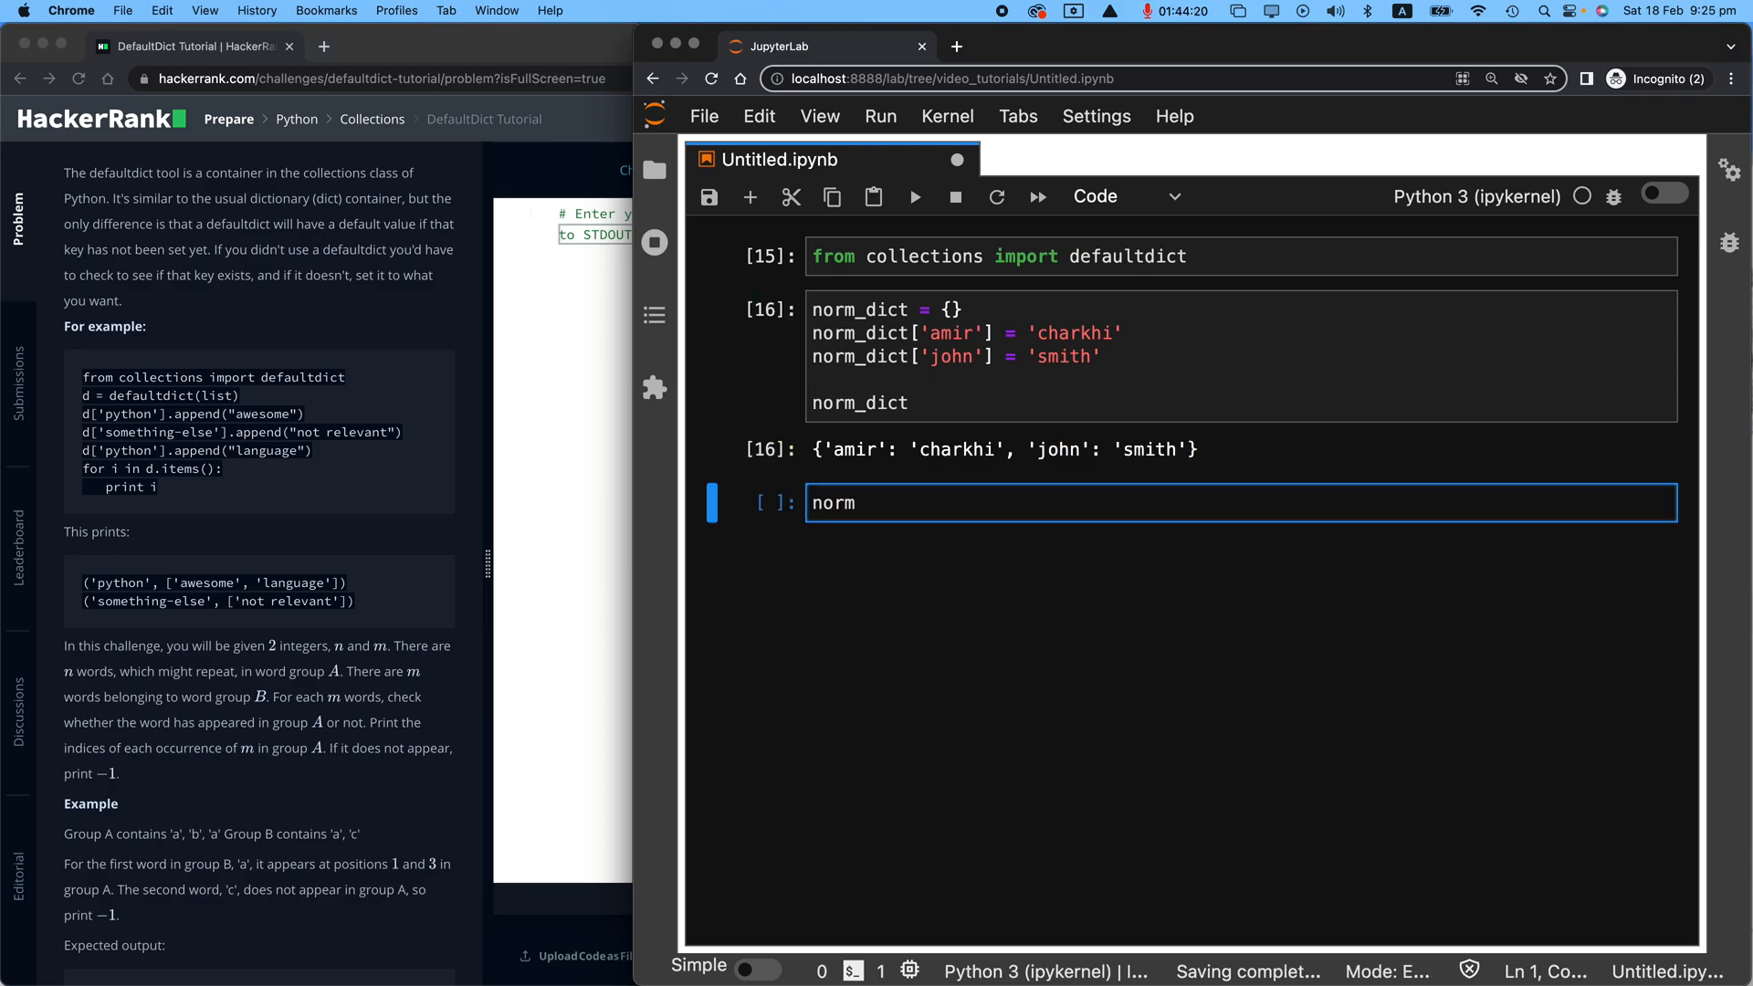
type("_dict")
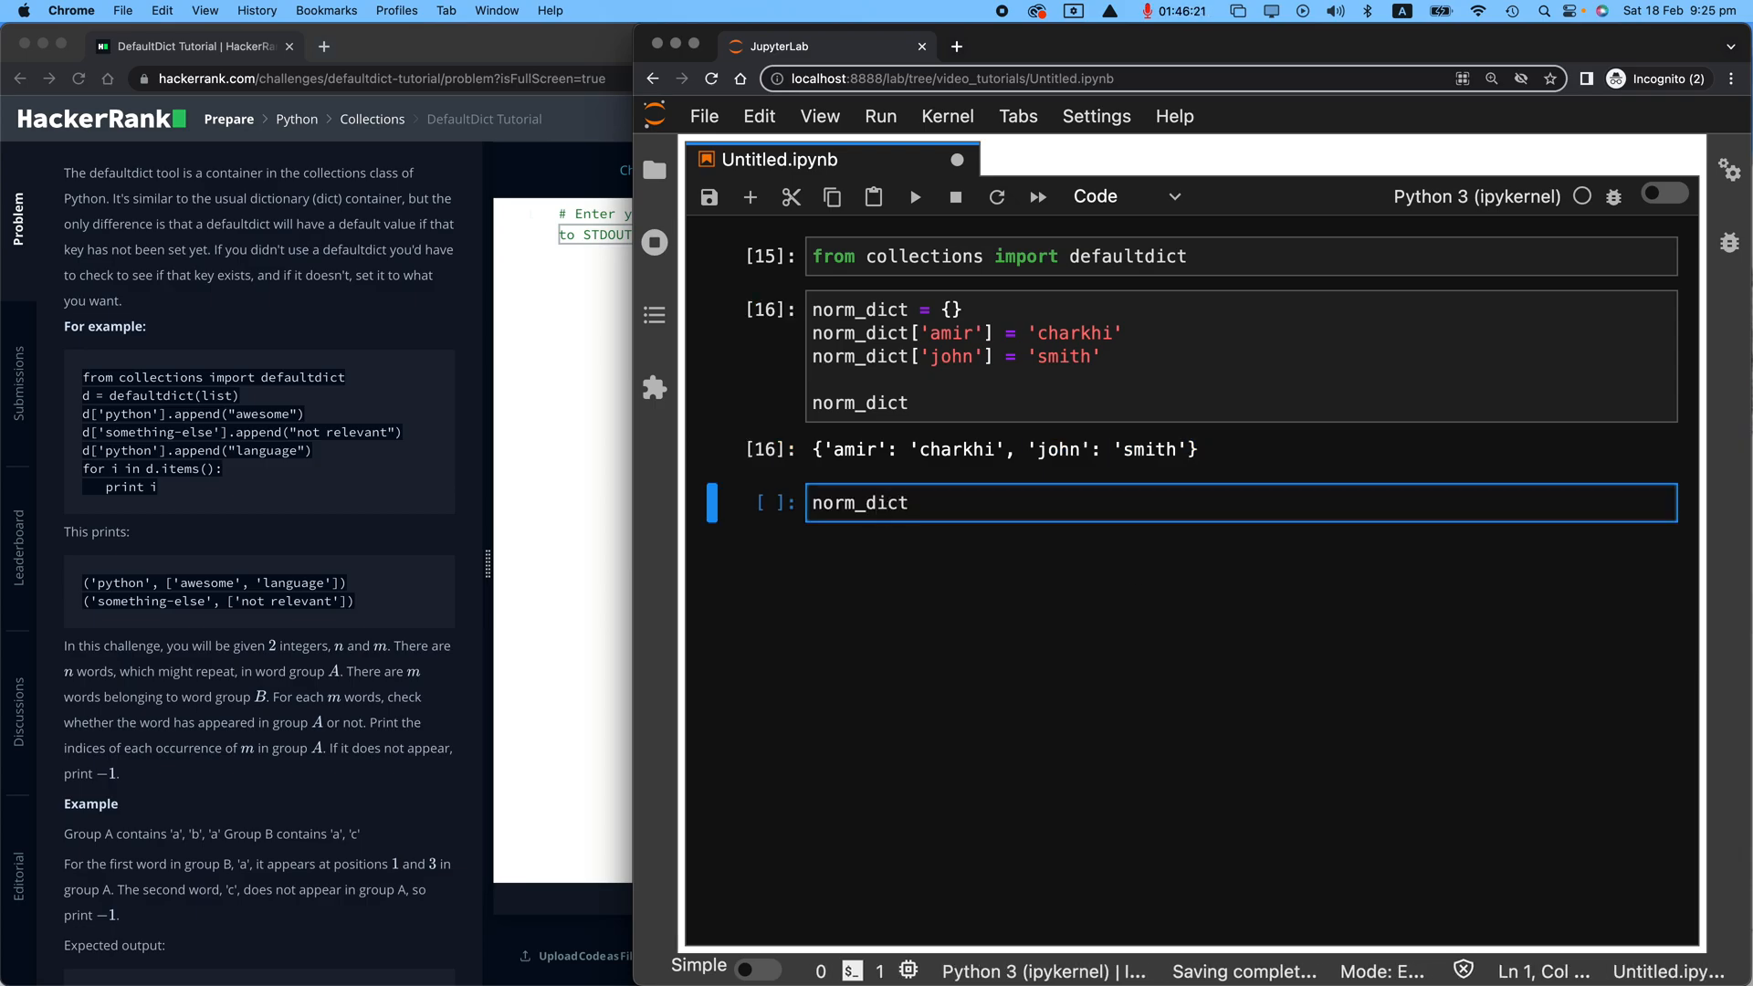
type("['']")
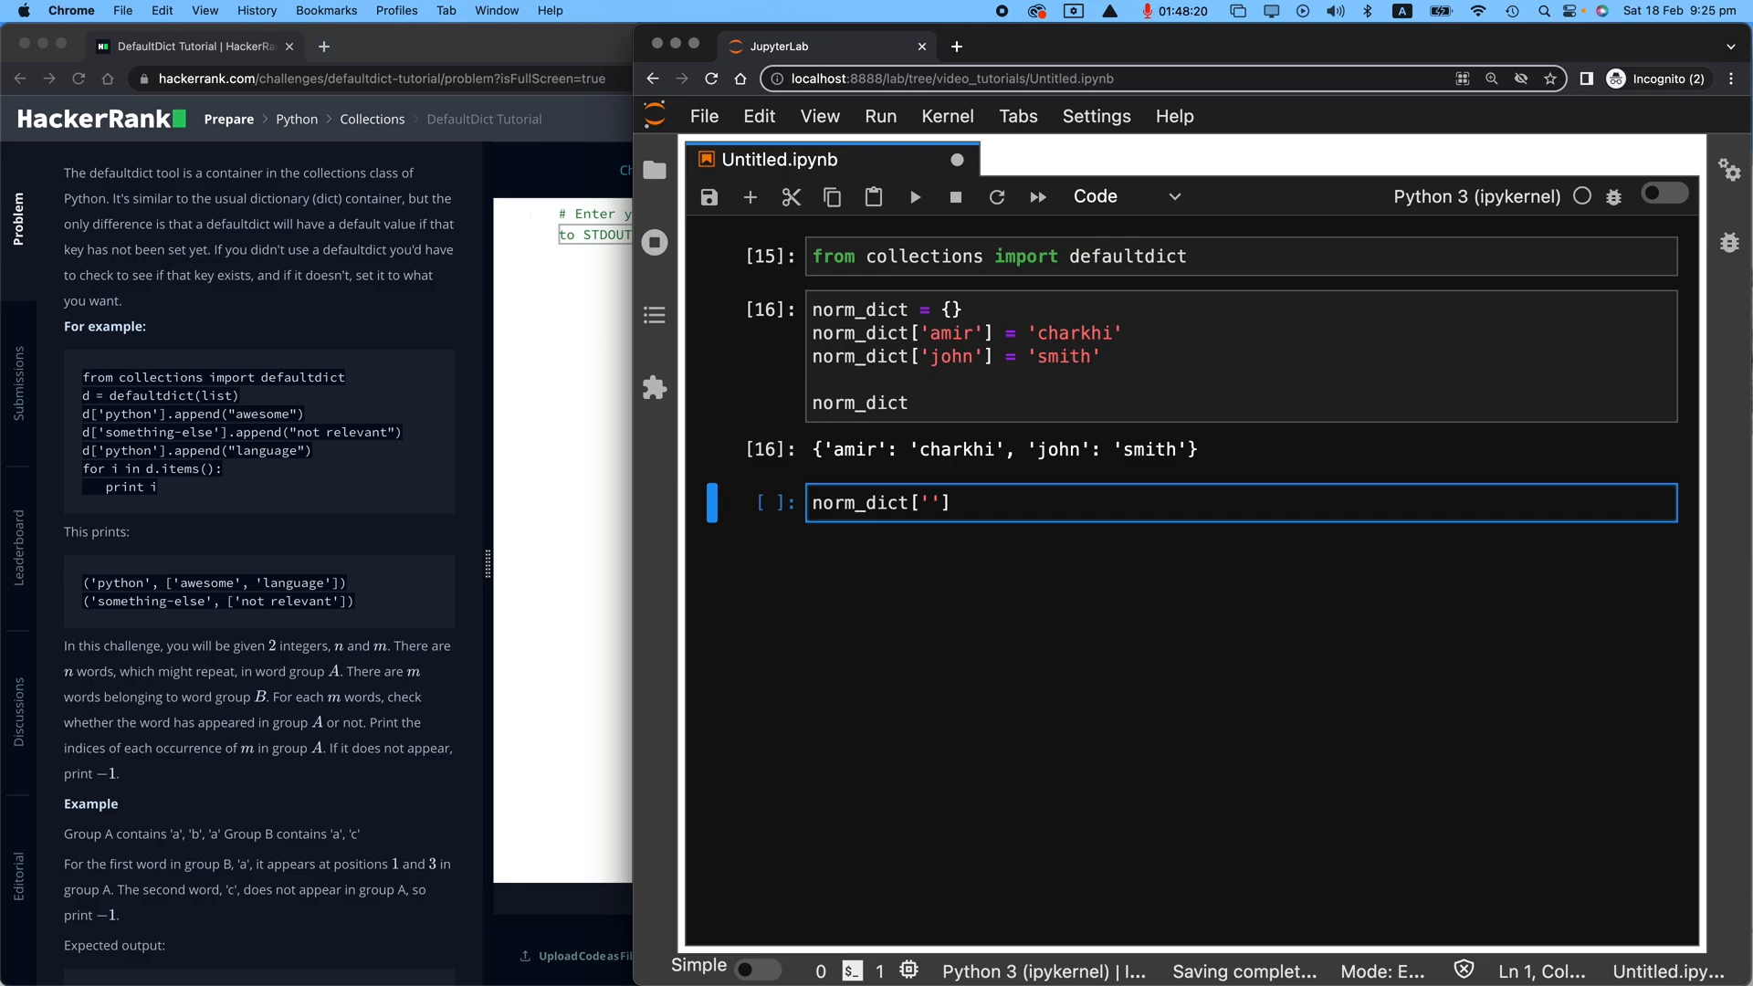
type("brian")
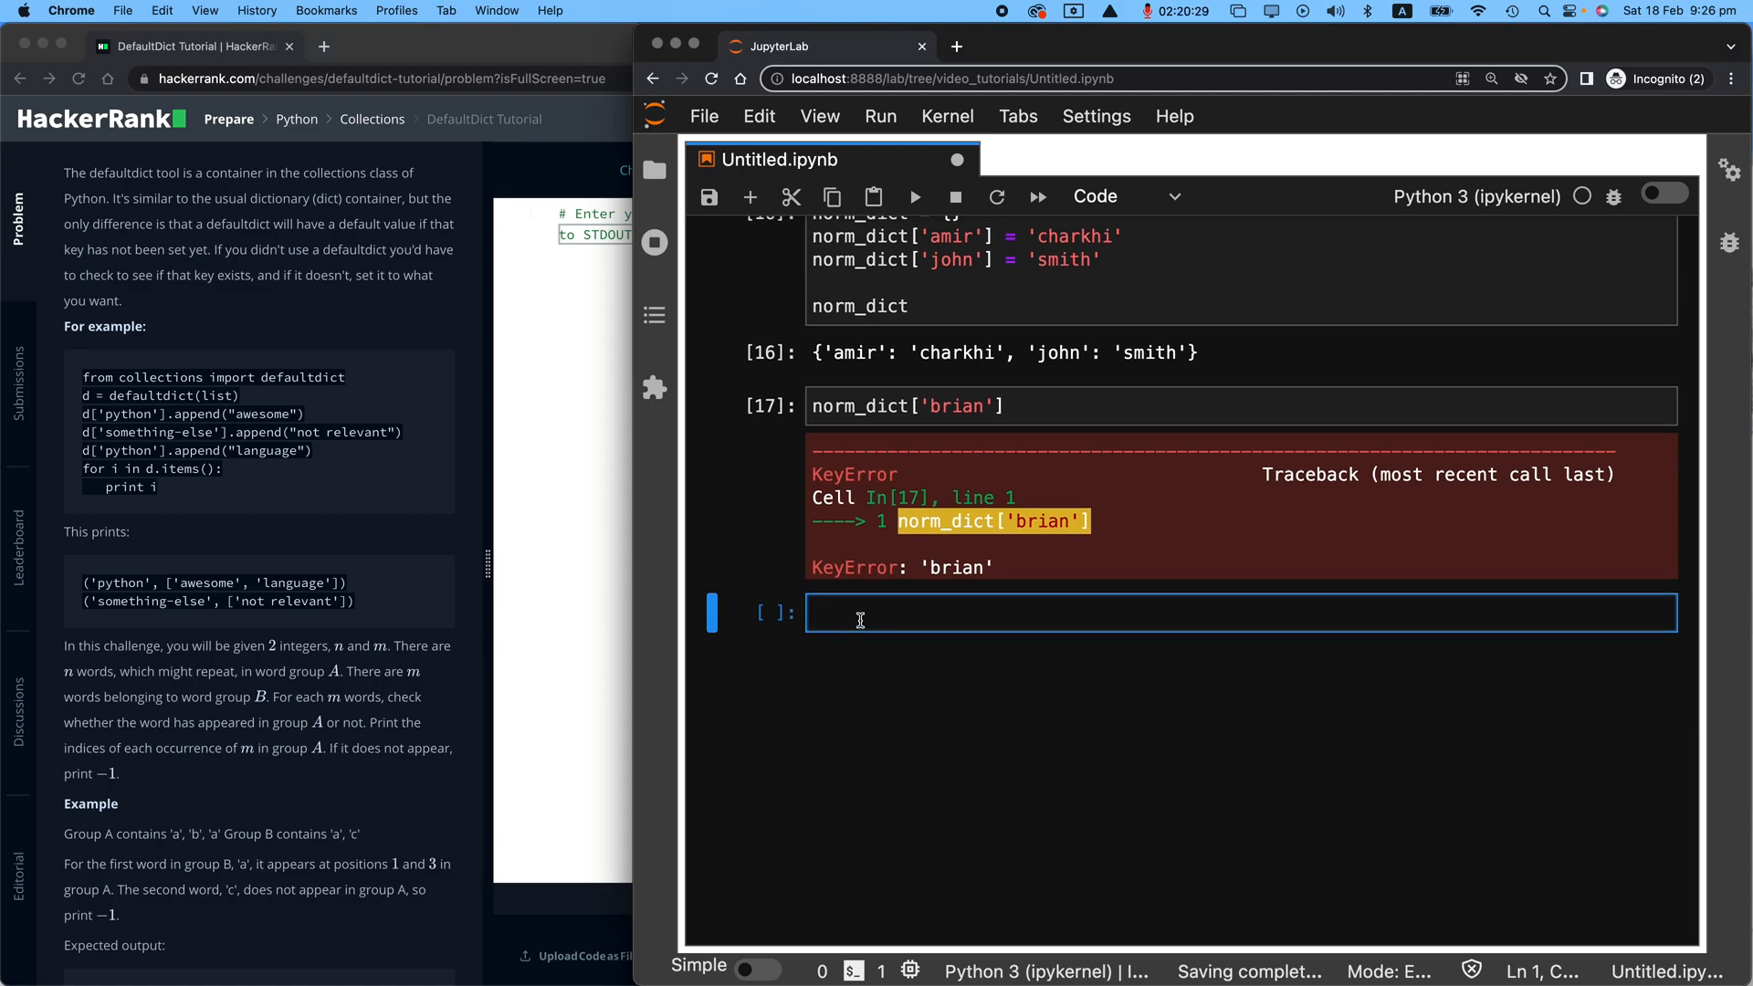
Step: Create def_dict = defaultdict(str)
type("def_dict = default")
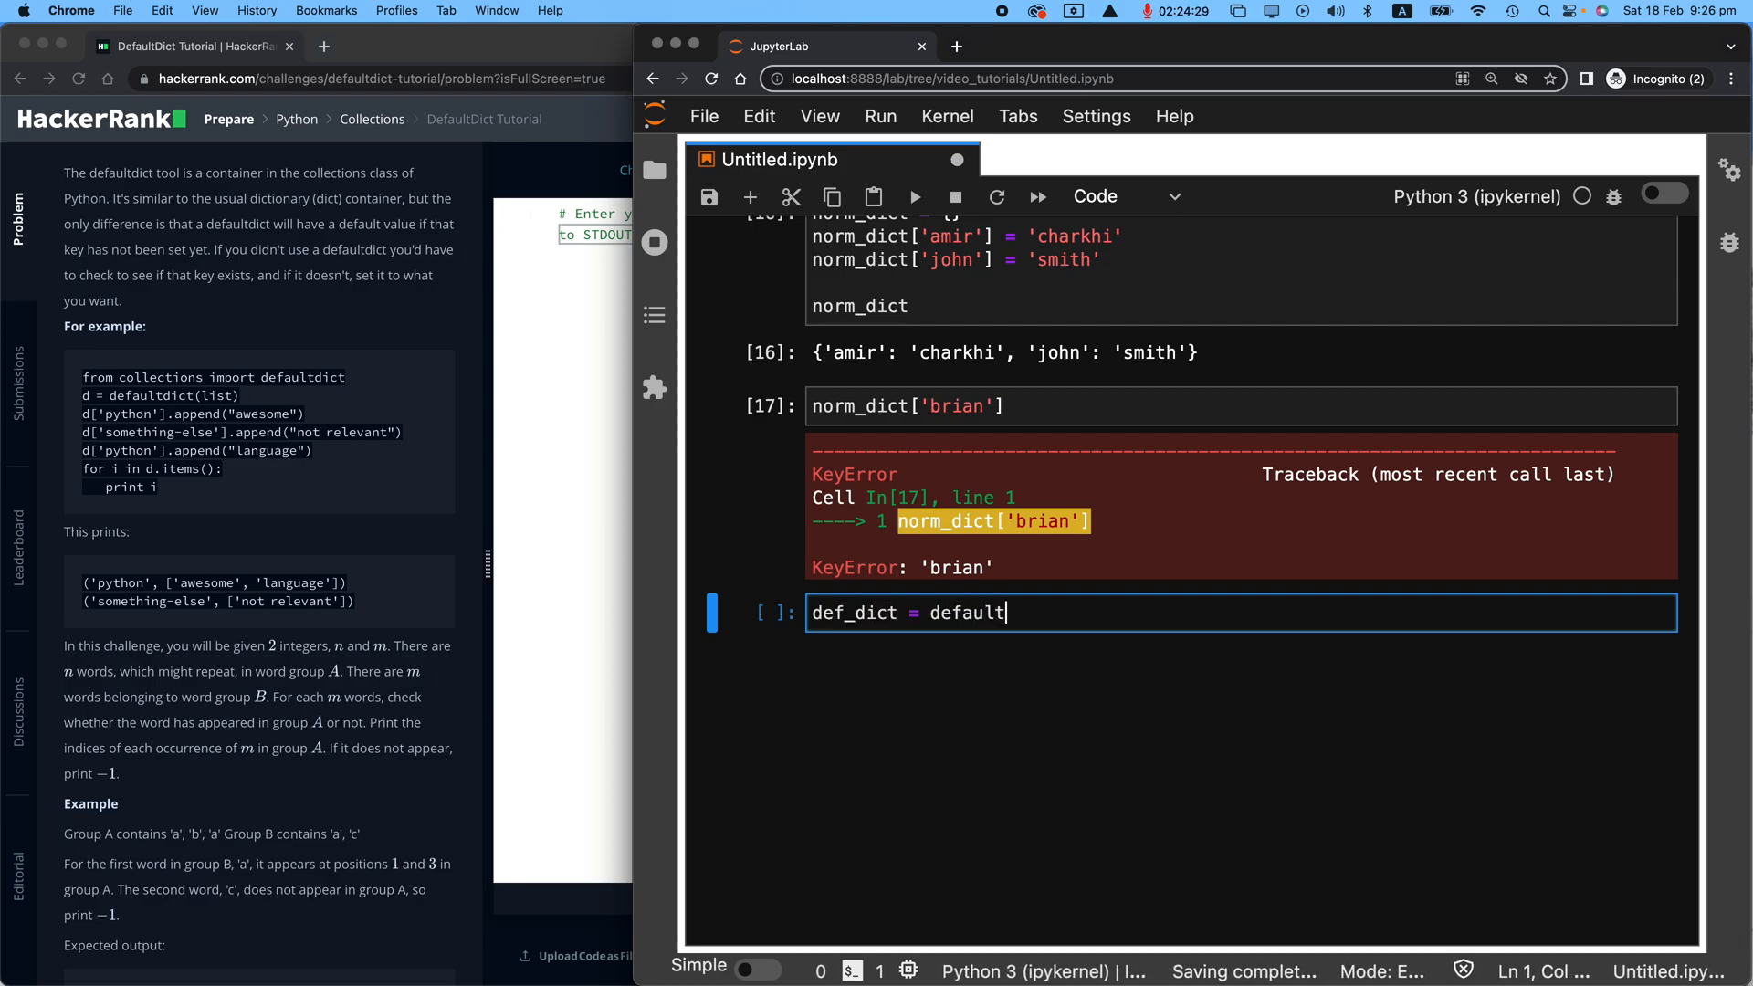
type("dict()")
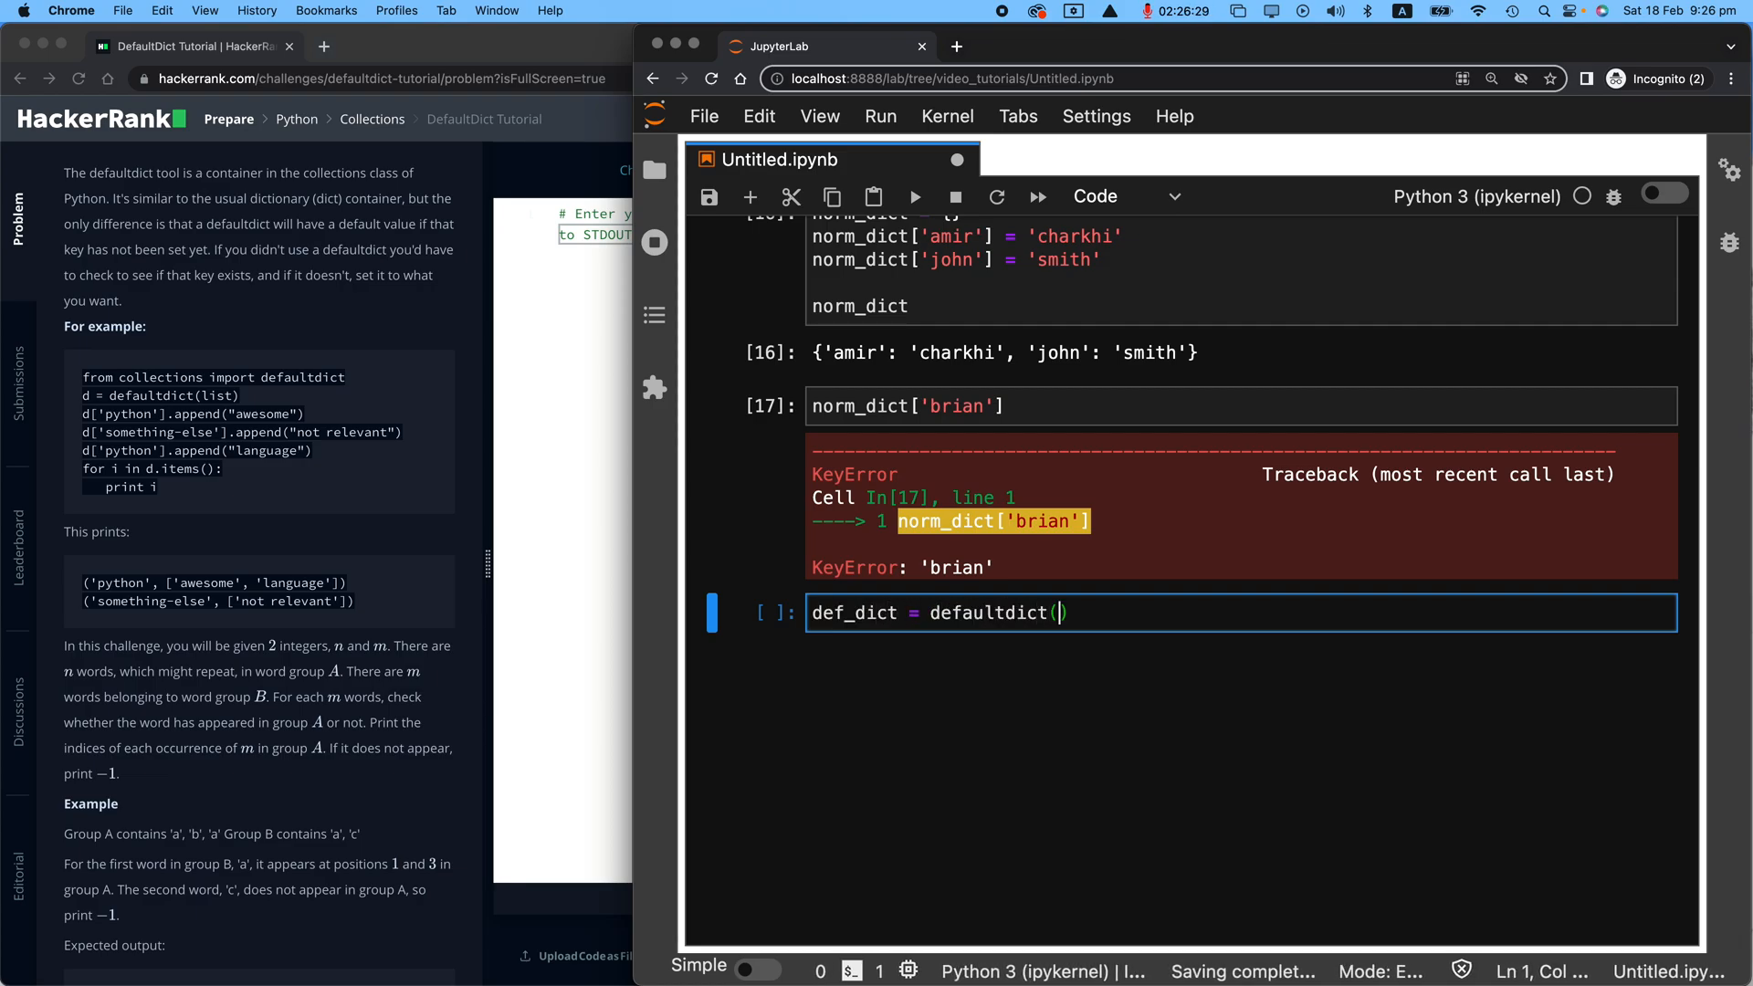
type("str")
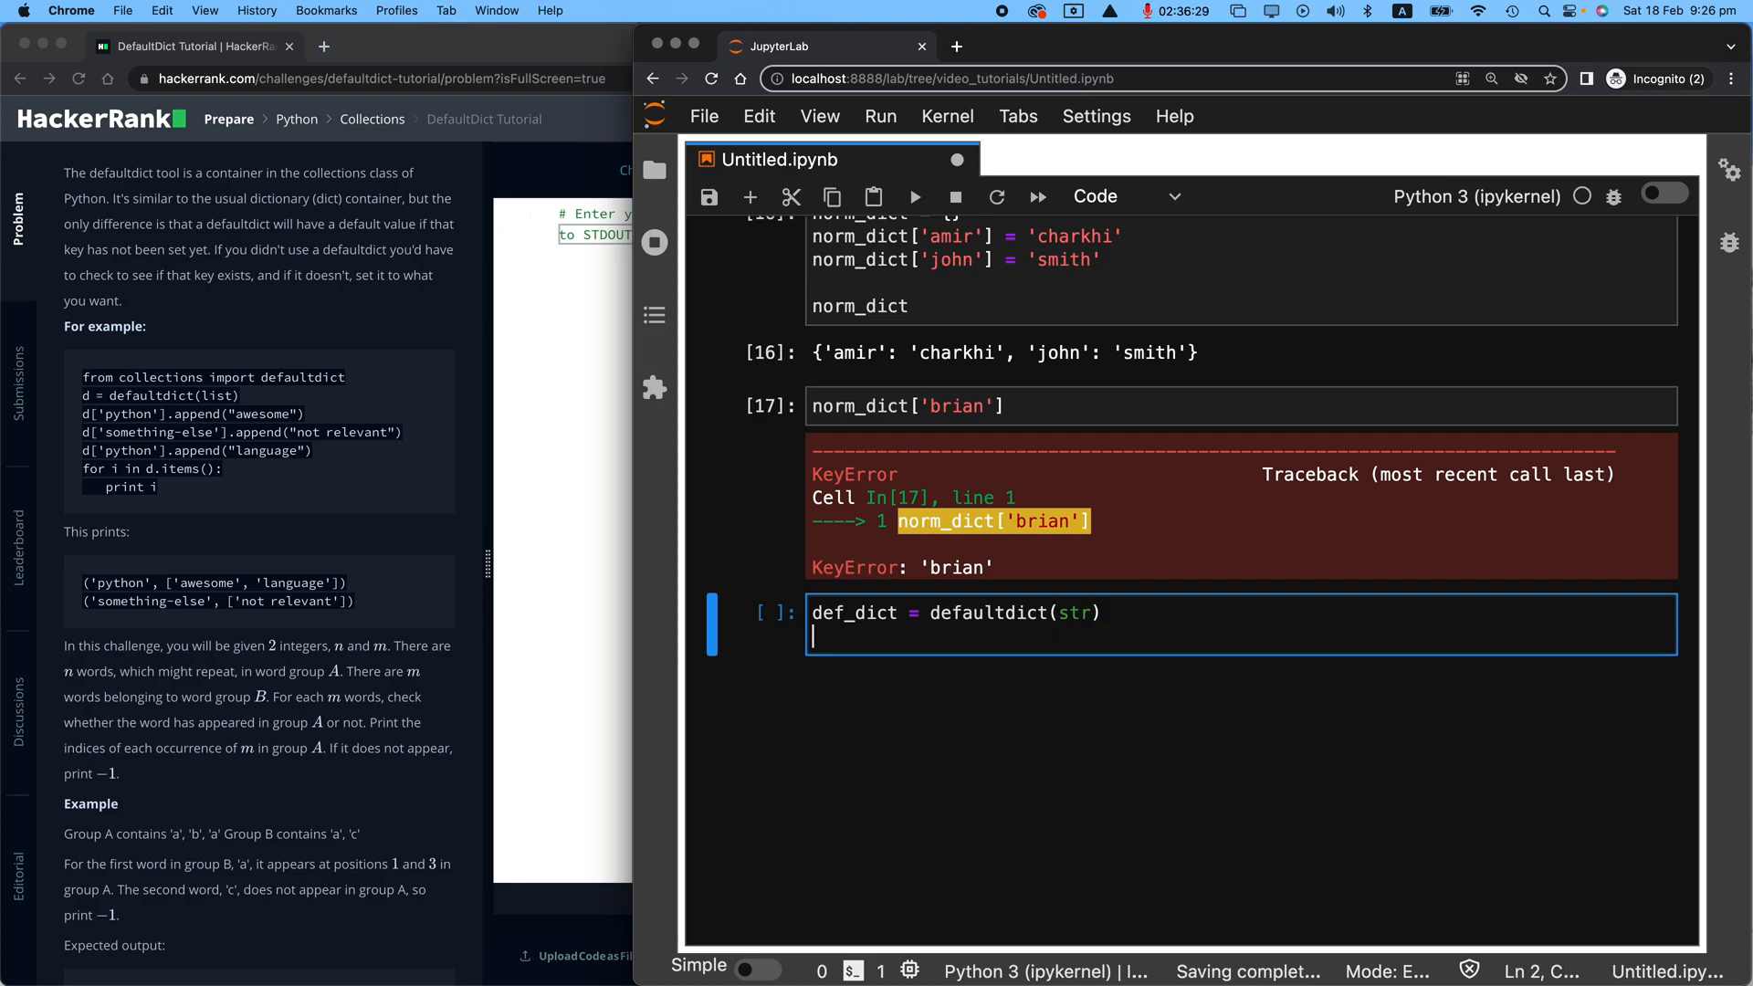
Step: Set def_dict['amir'] = 'smith', then look up def_dict['brian'] to get an empty string
type("def_dict")
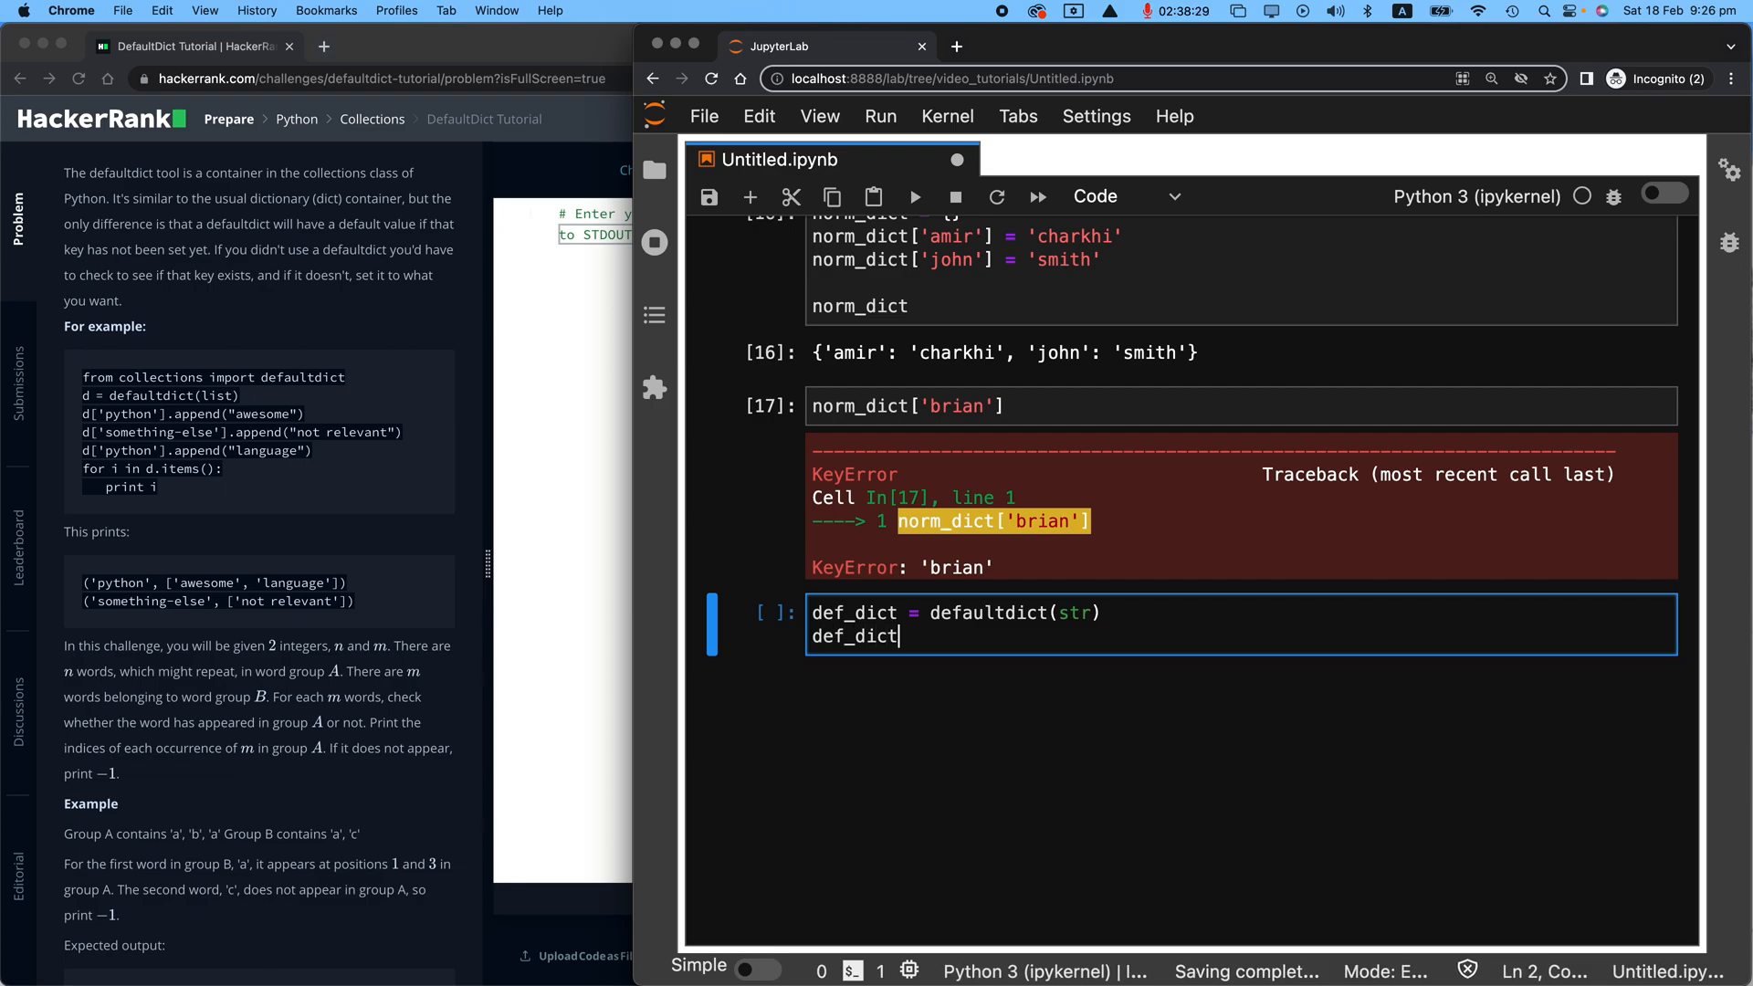
type("['amir'] = 'charkhi")
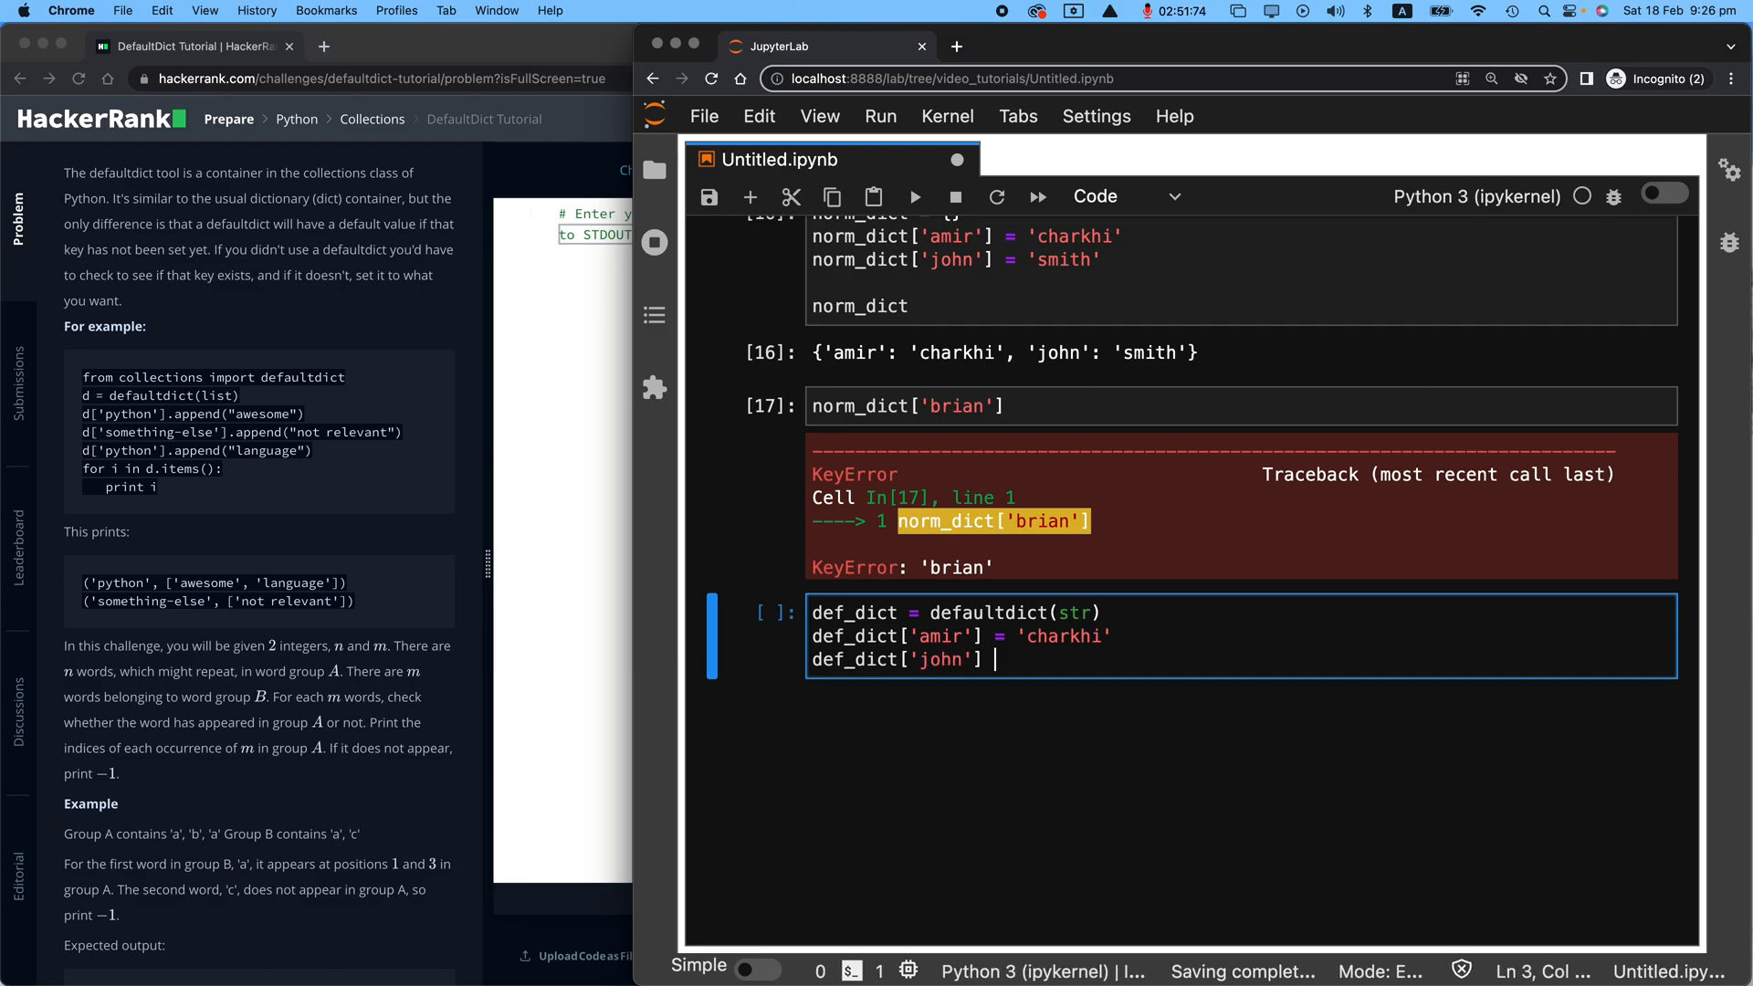
type("= 'smith'")
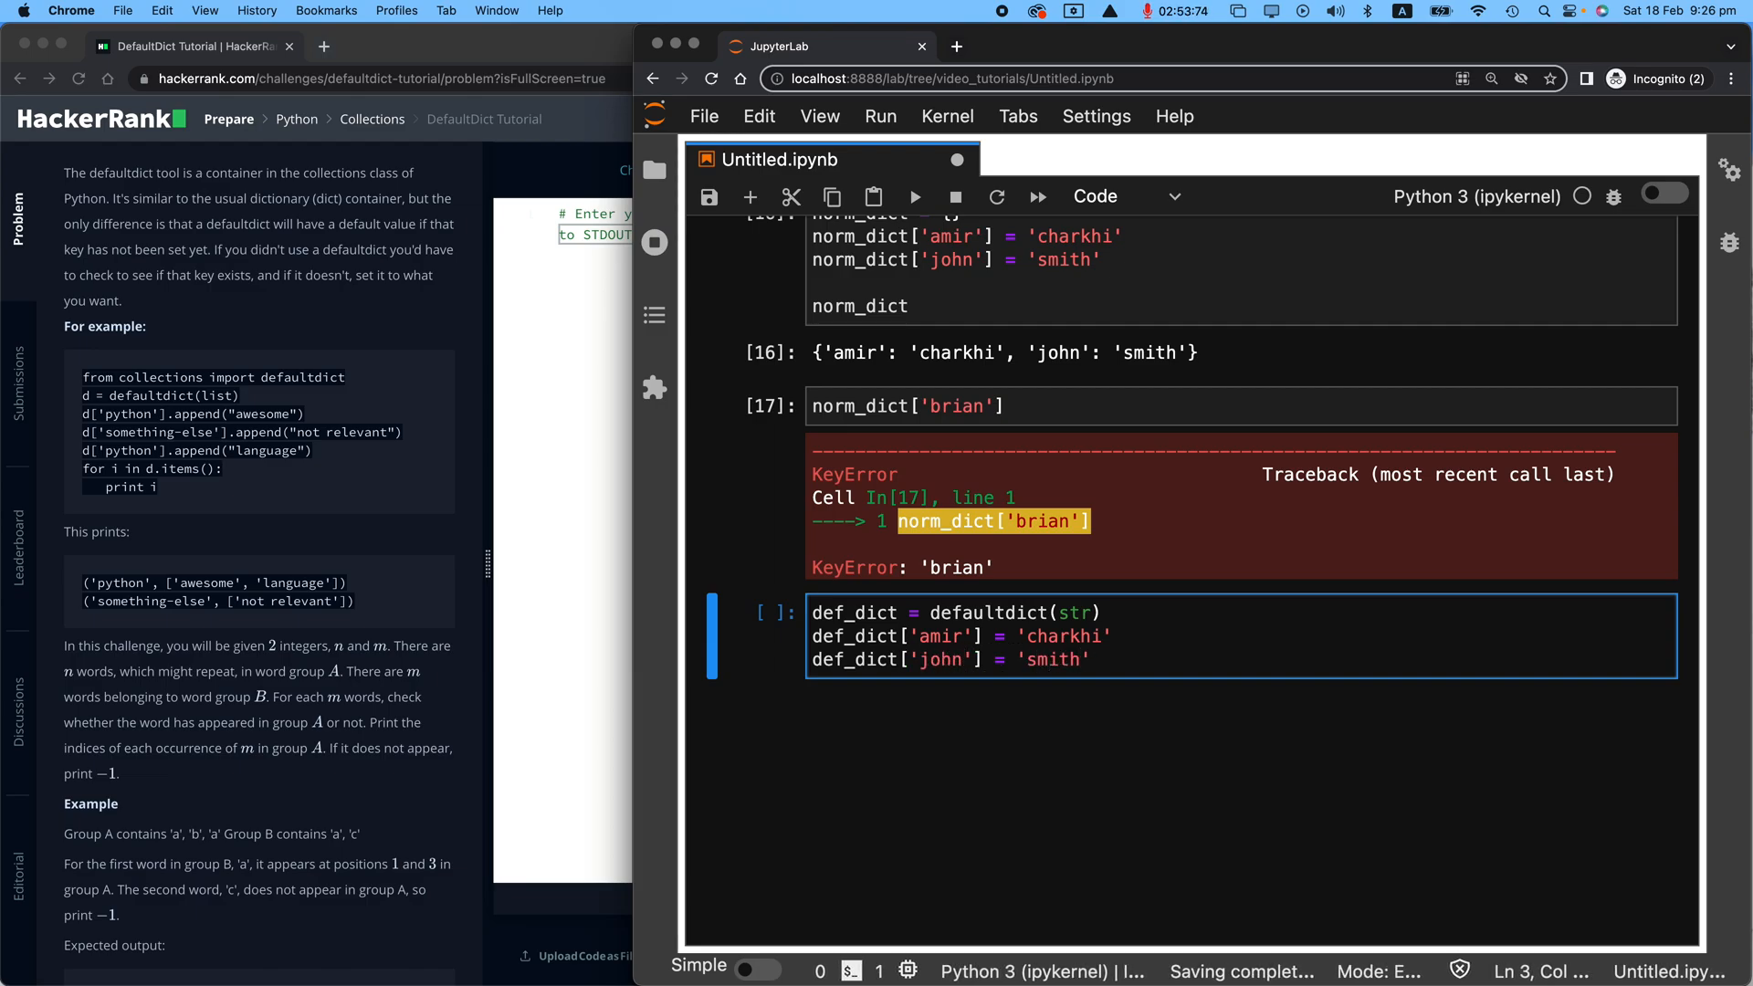
type("def_dict")
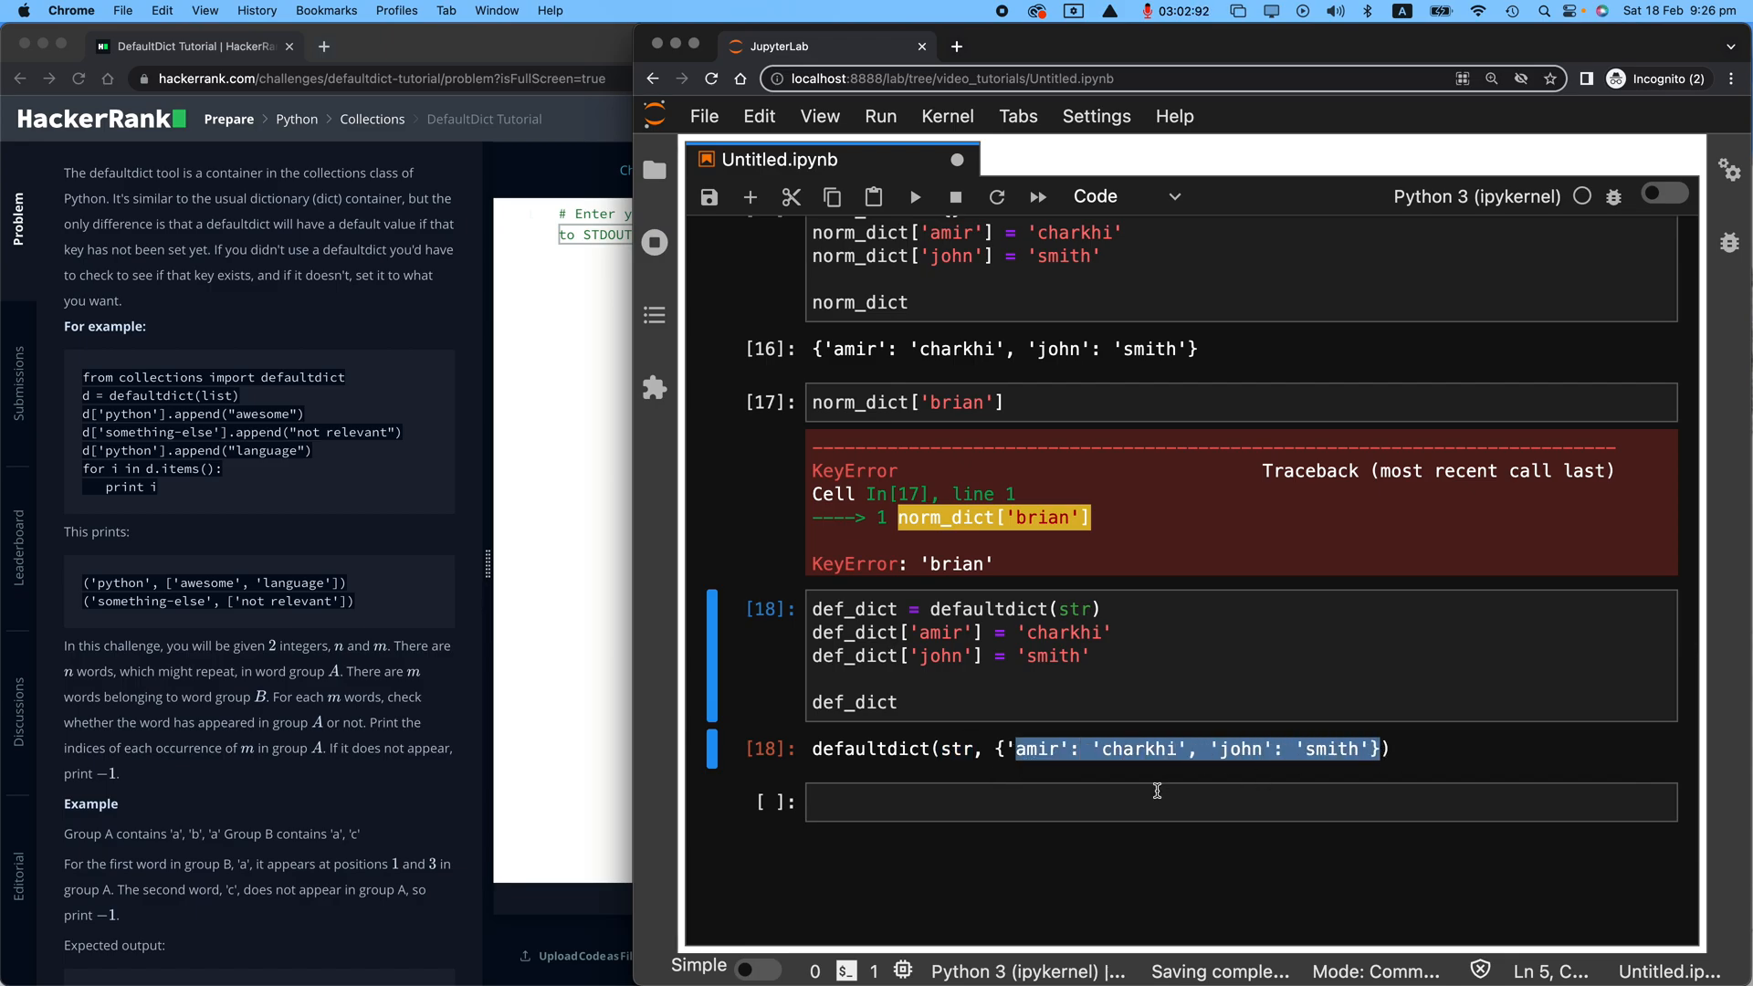
type("def_dict['brian")
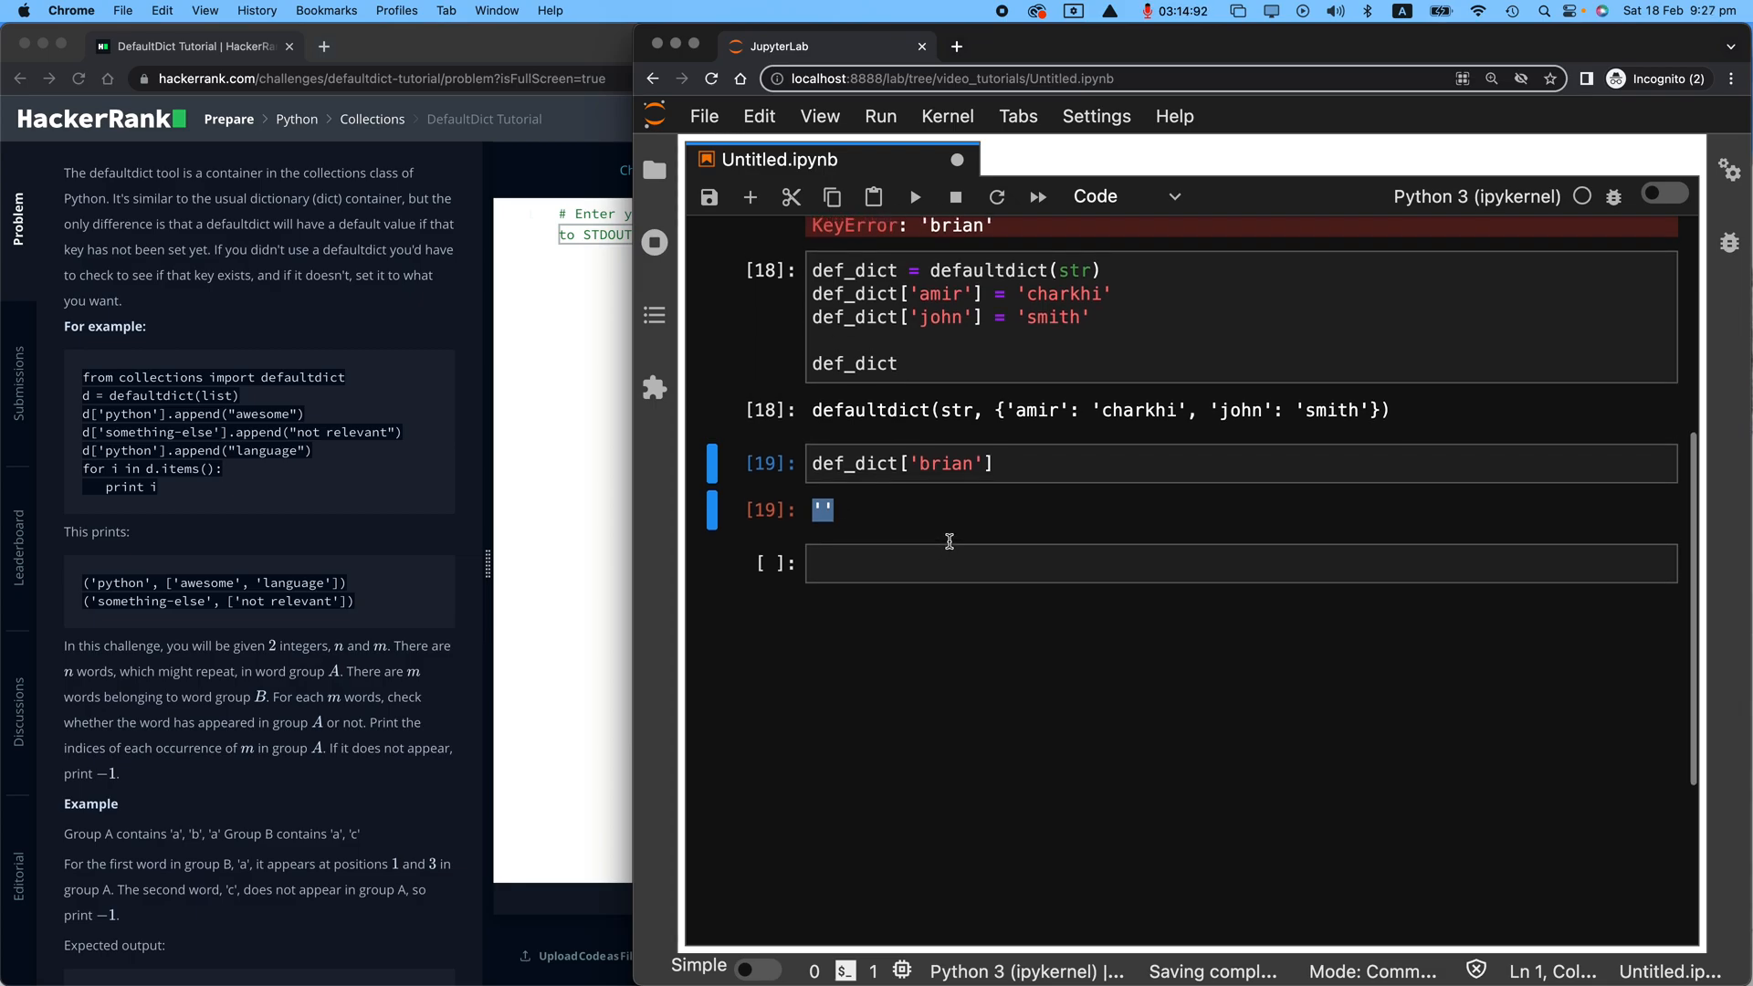
mouse_move(964, 544)
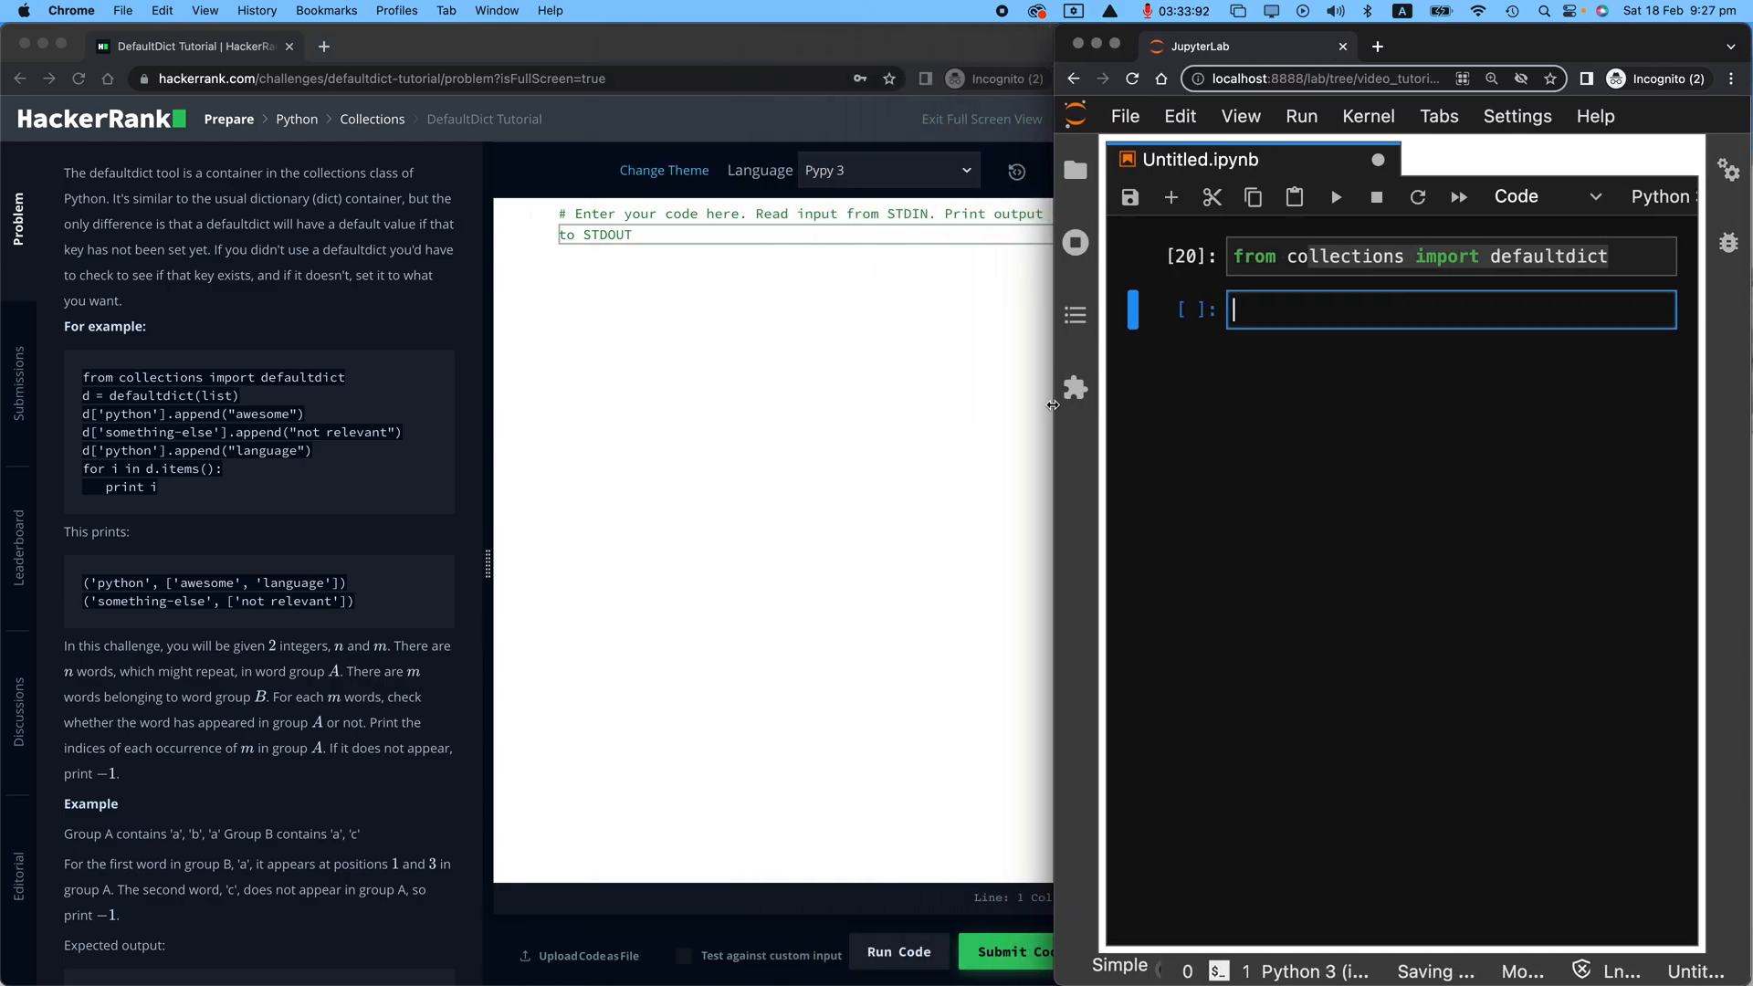
mouse_move(745, 478)
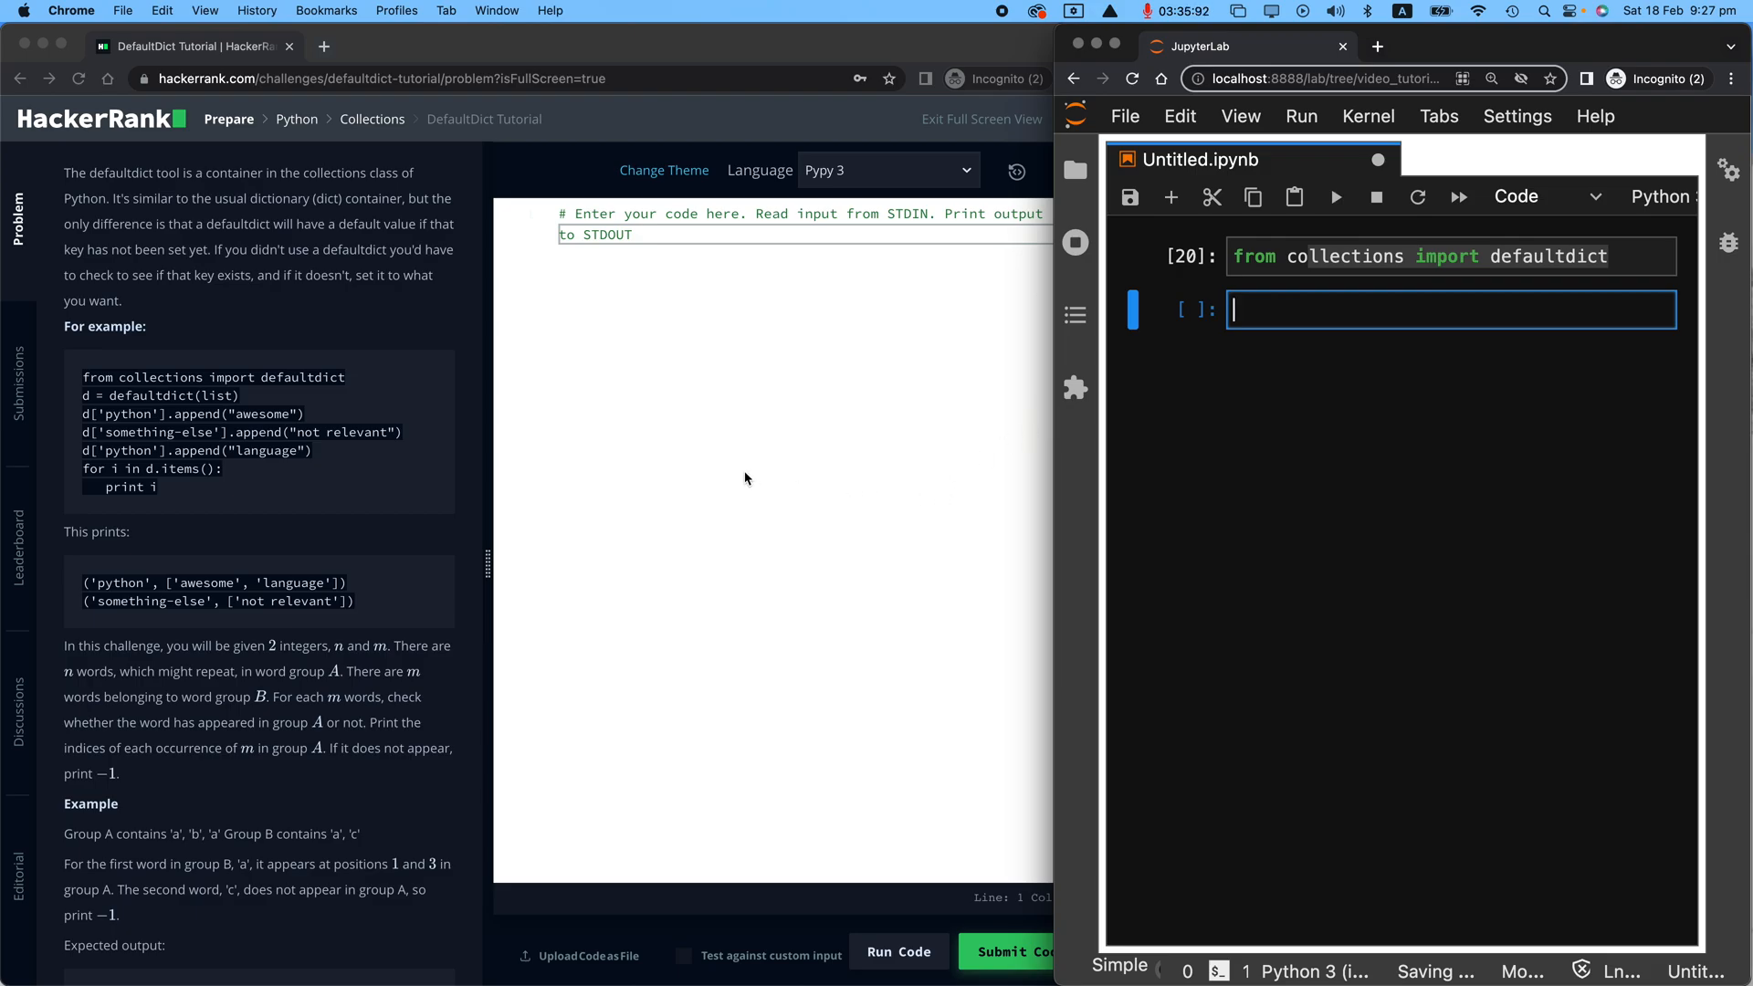
Step: Scroll to the sample input and output and highlight group A's words in the sample input
scroll("down", 3)
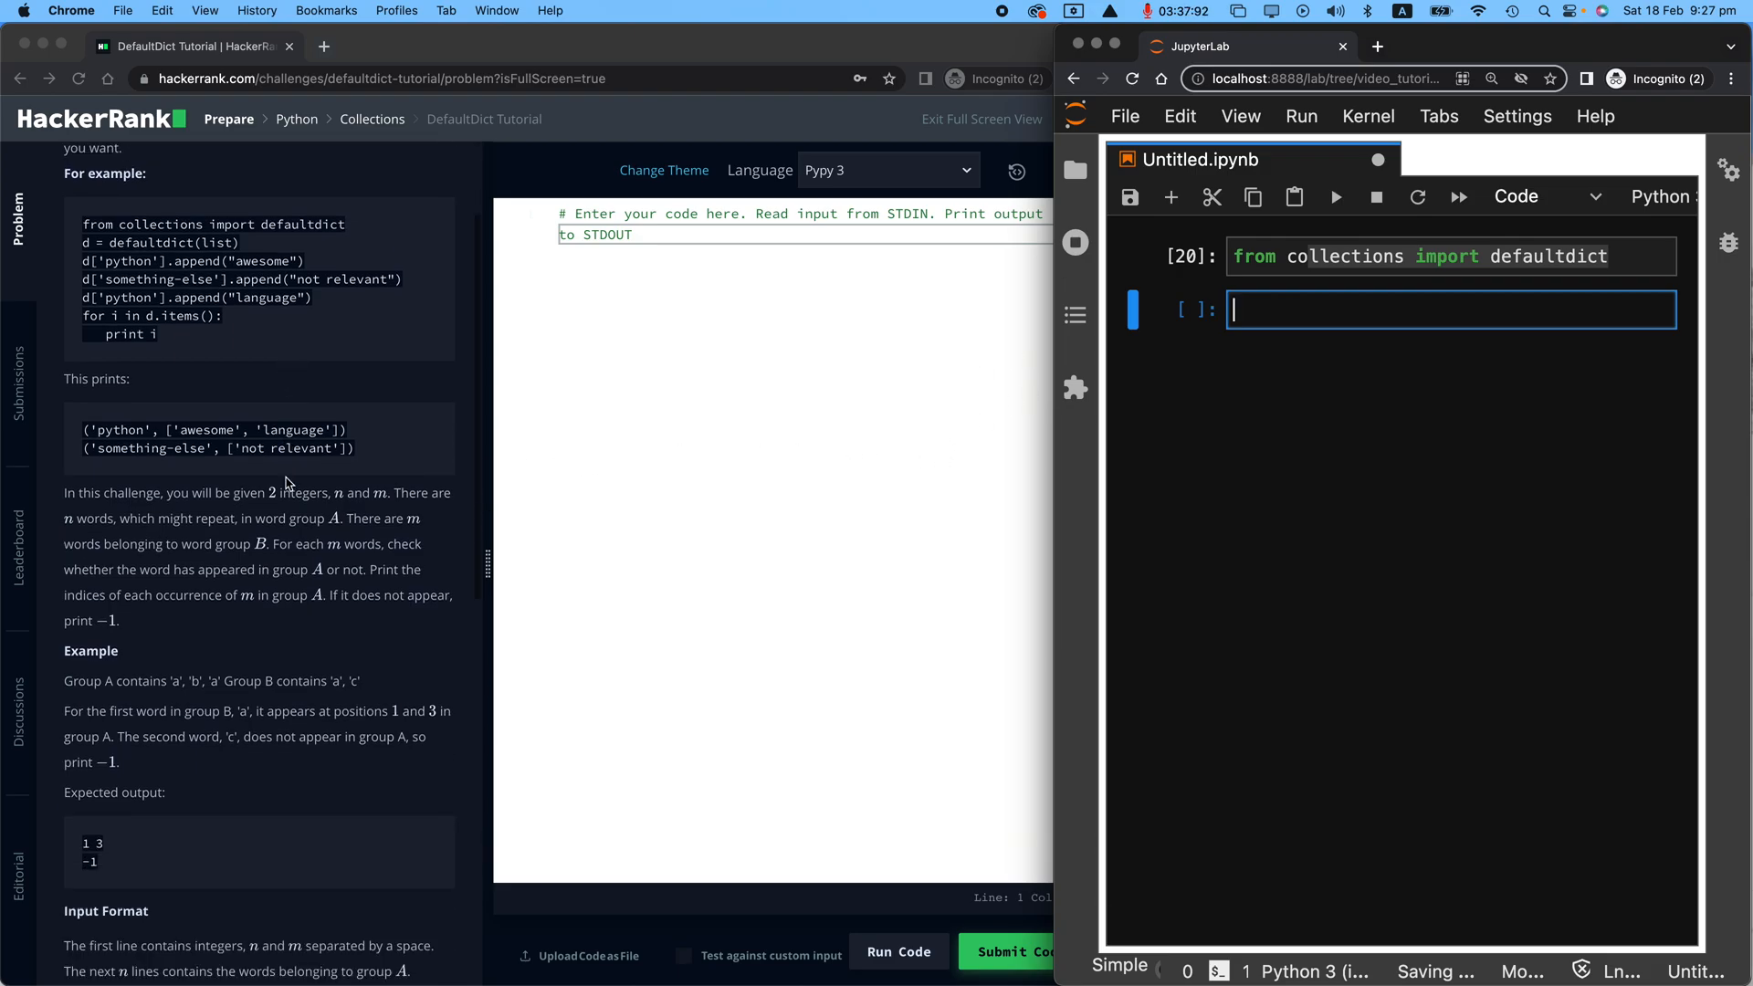
scroll("down", 3)
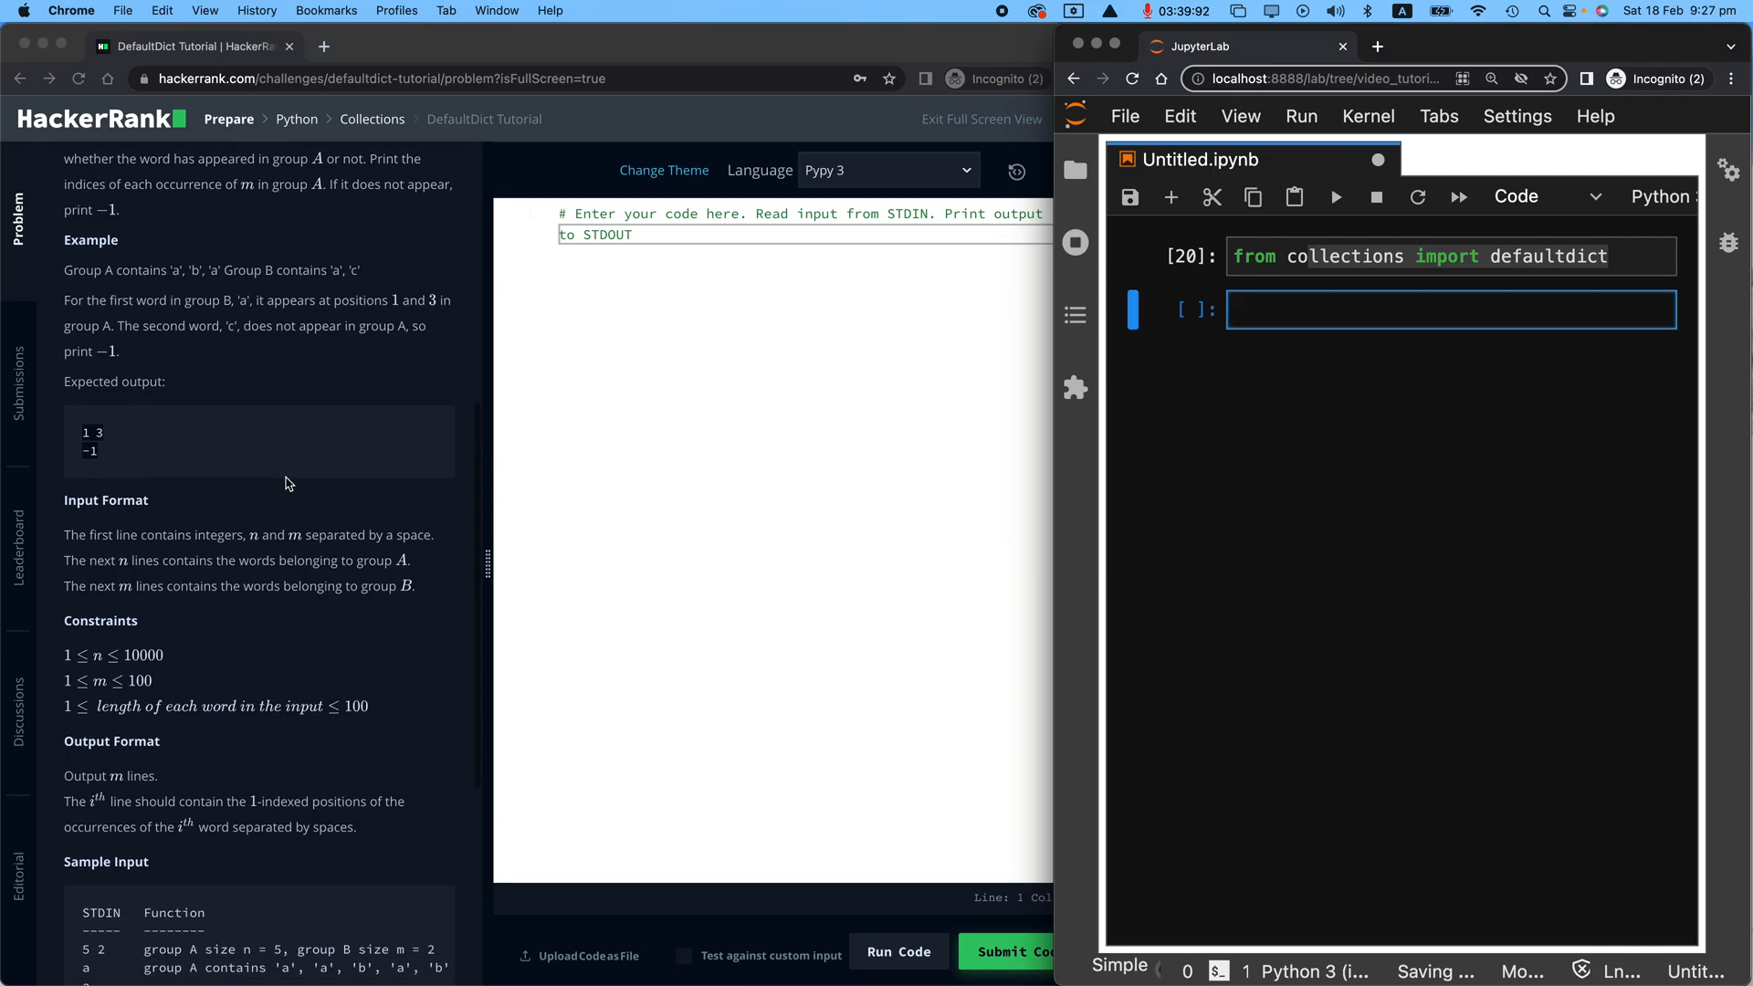
scroll("down", 3)
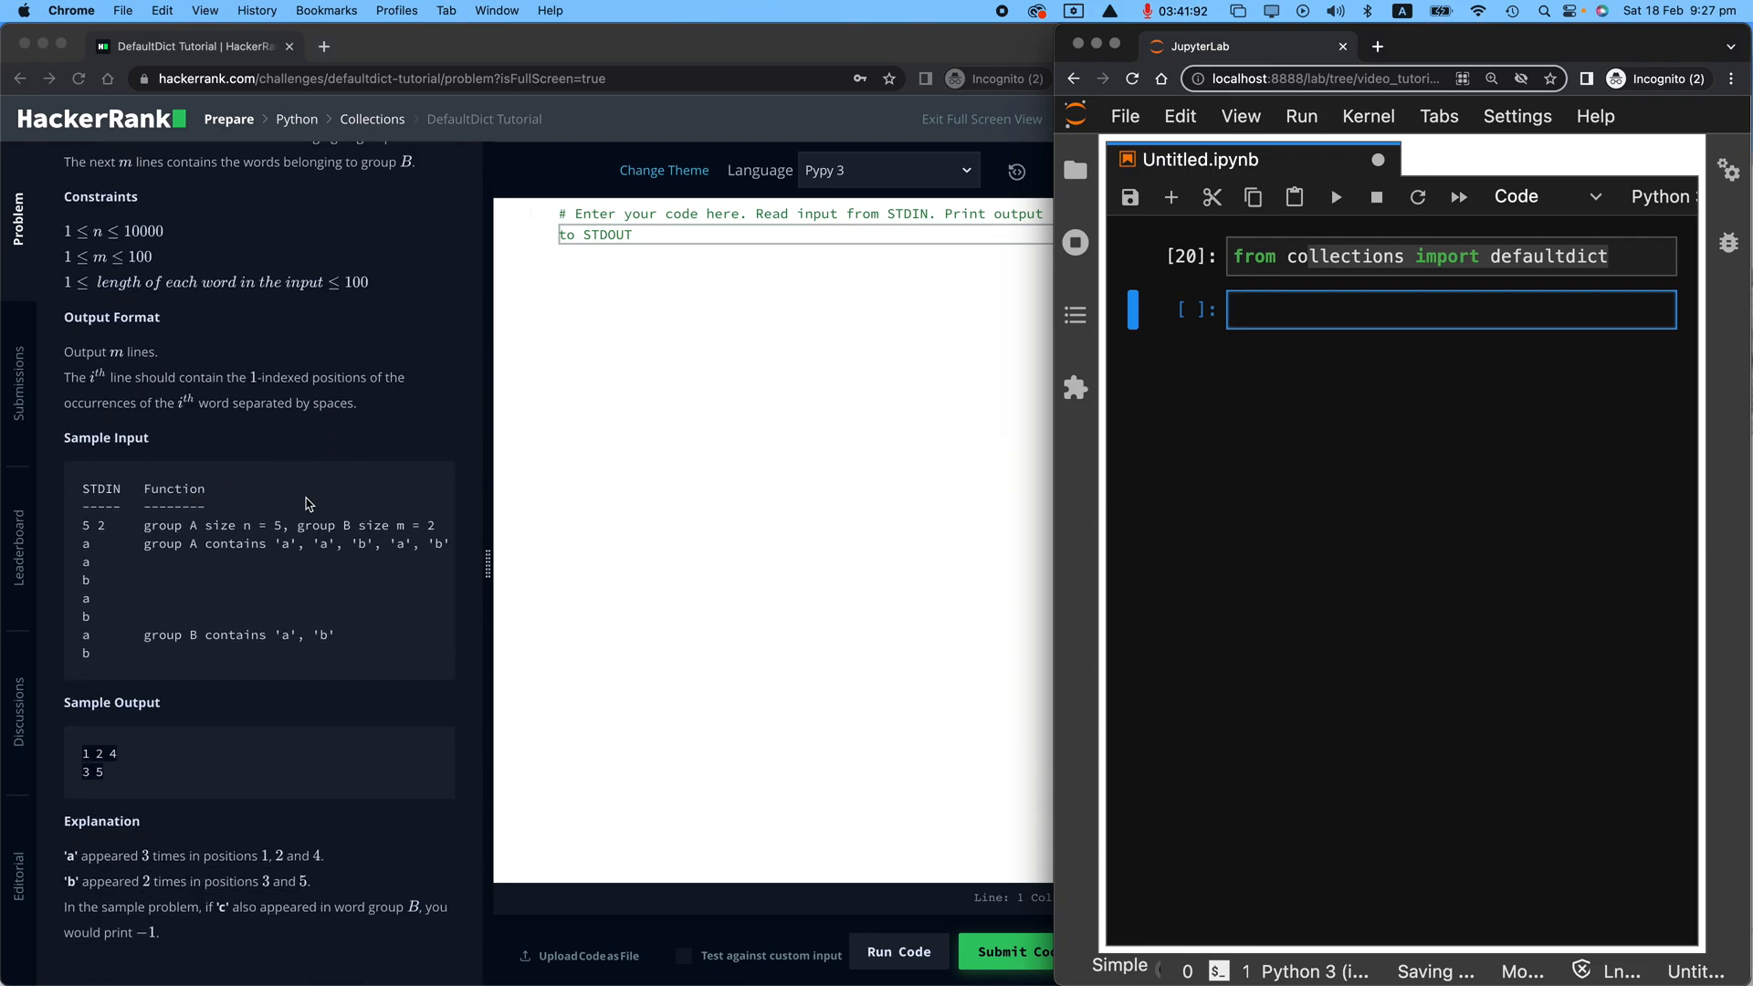
mouse_move(312, 489)
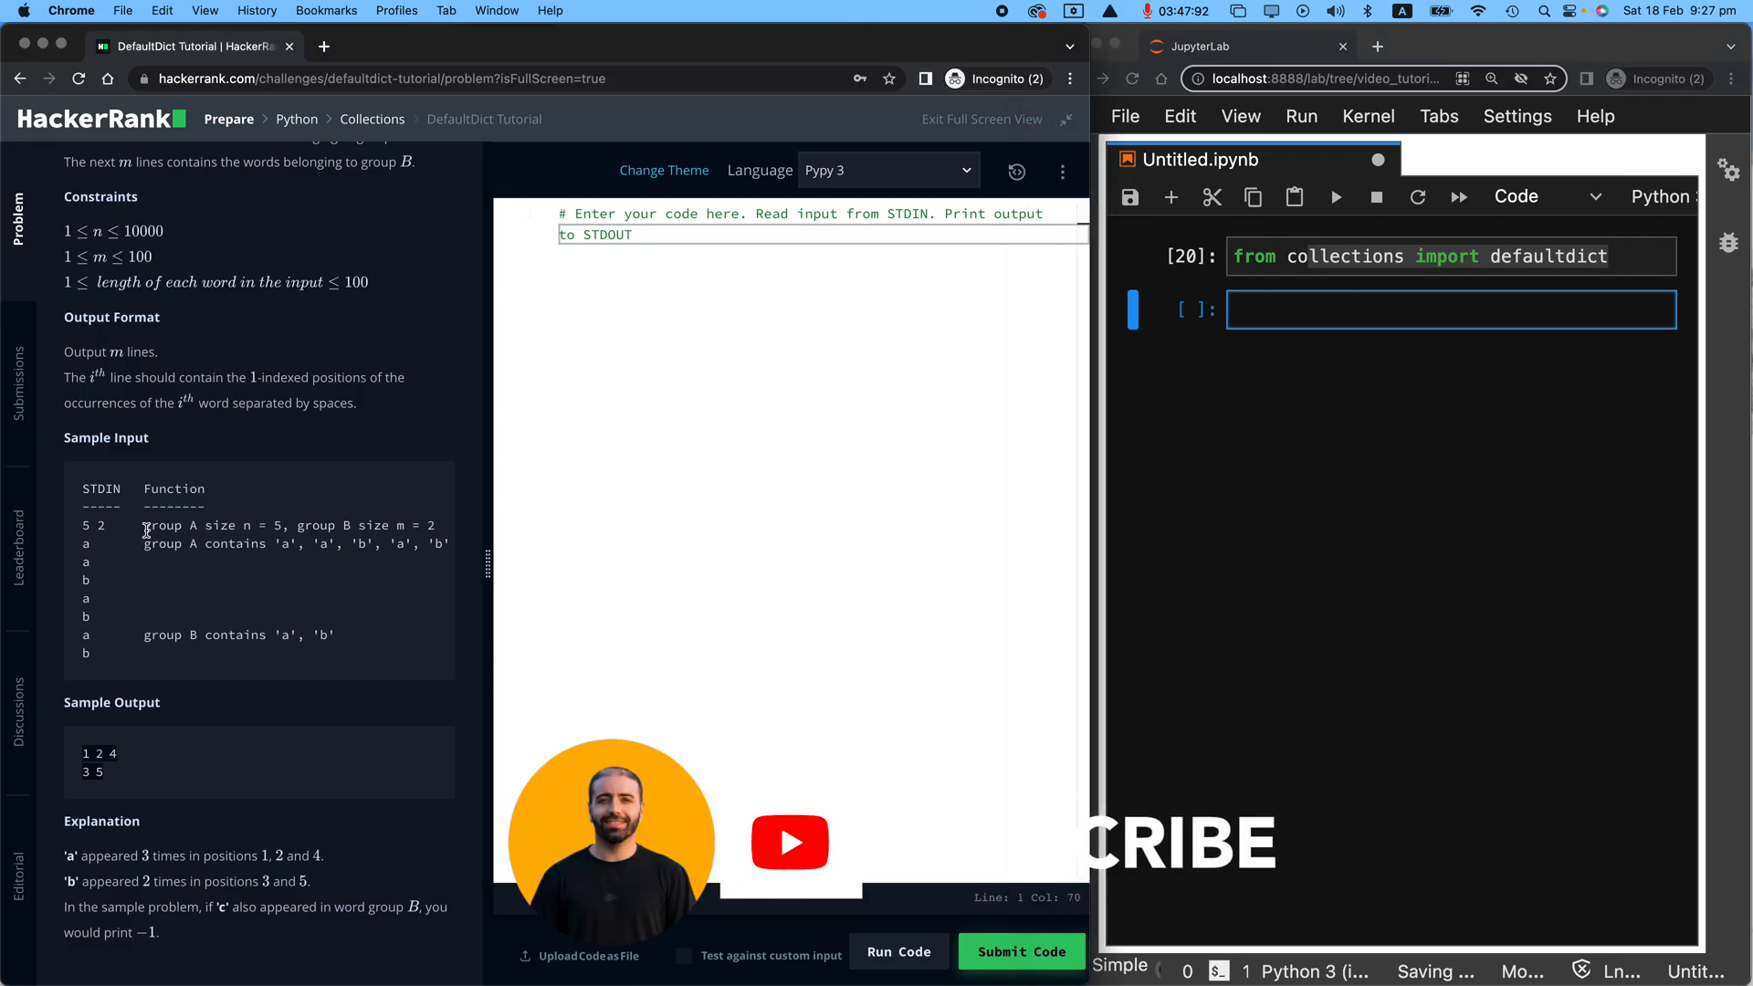
double_click(172, 525)
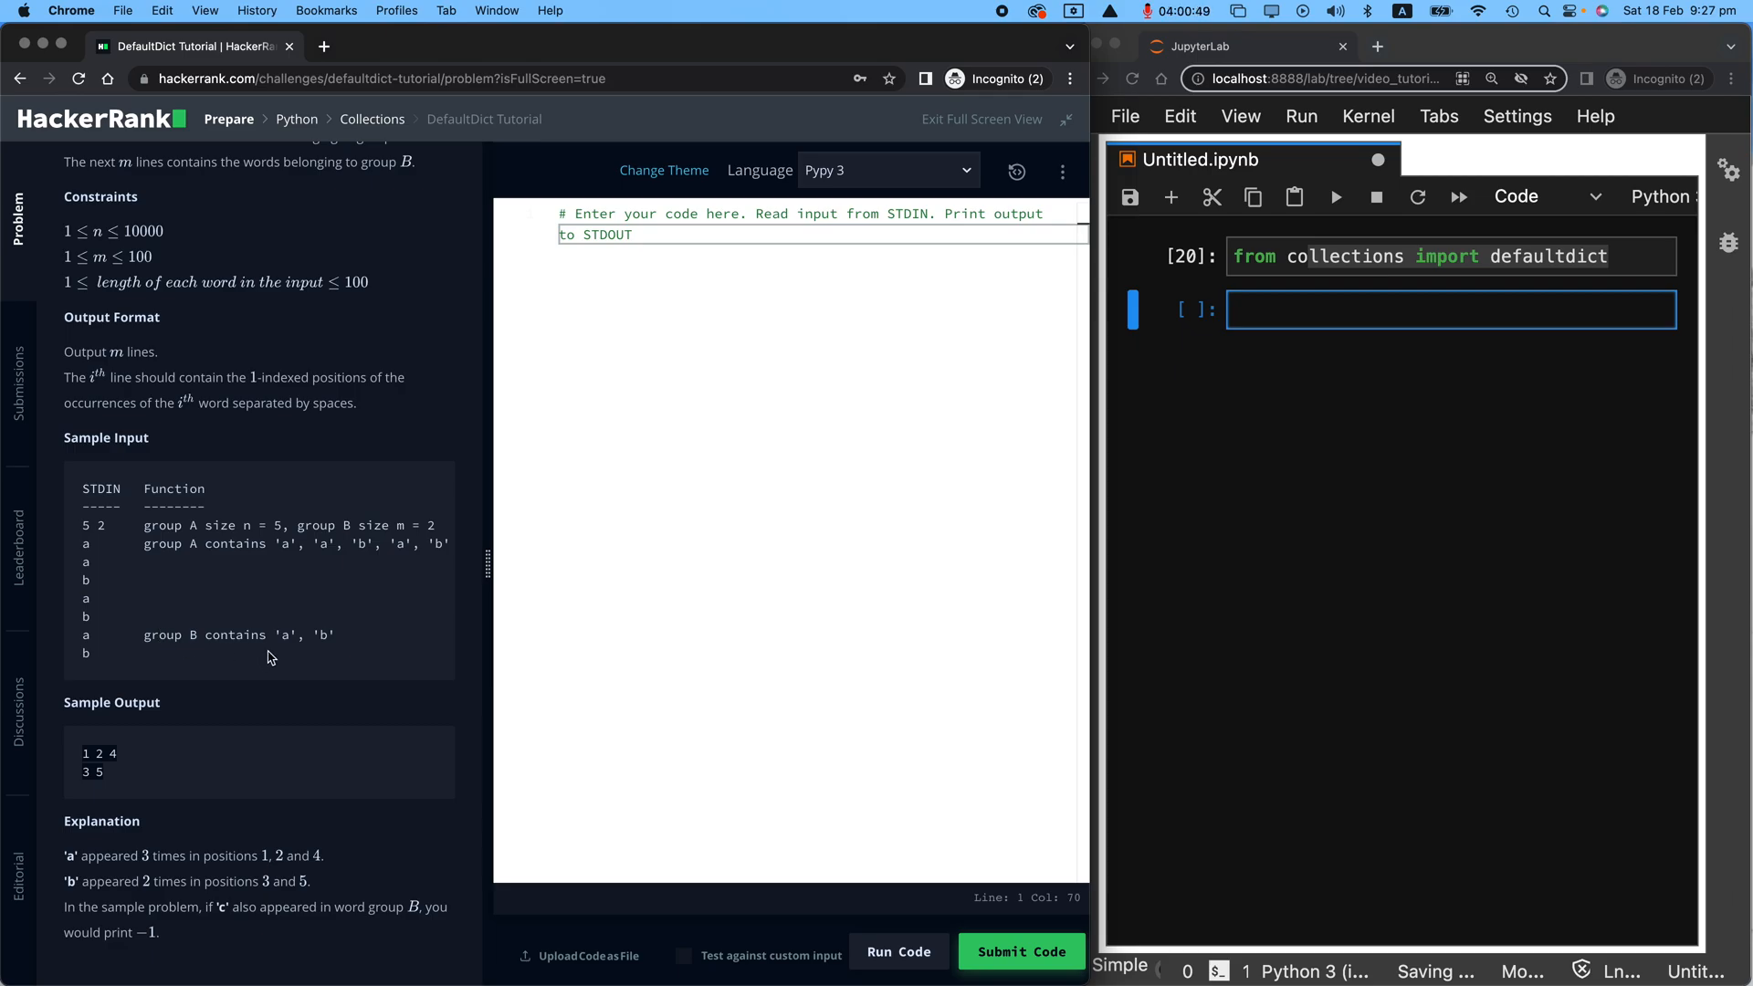
double_click(285, 633)
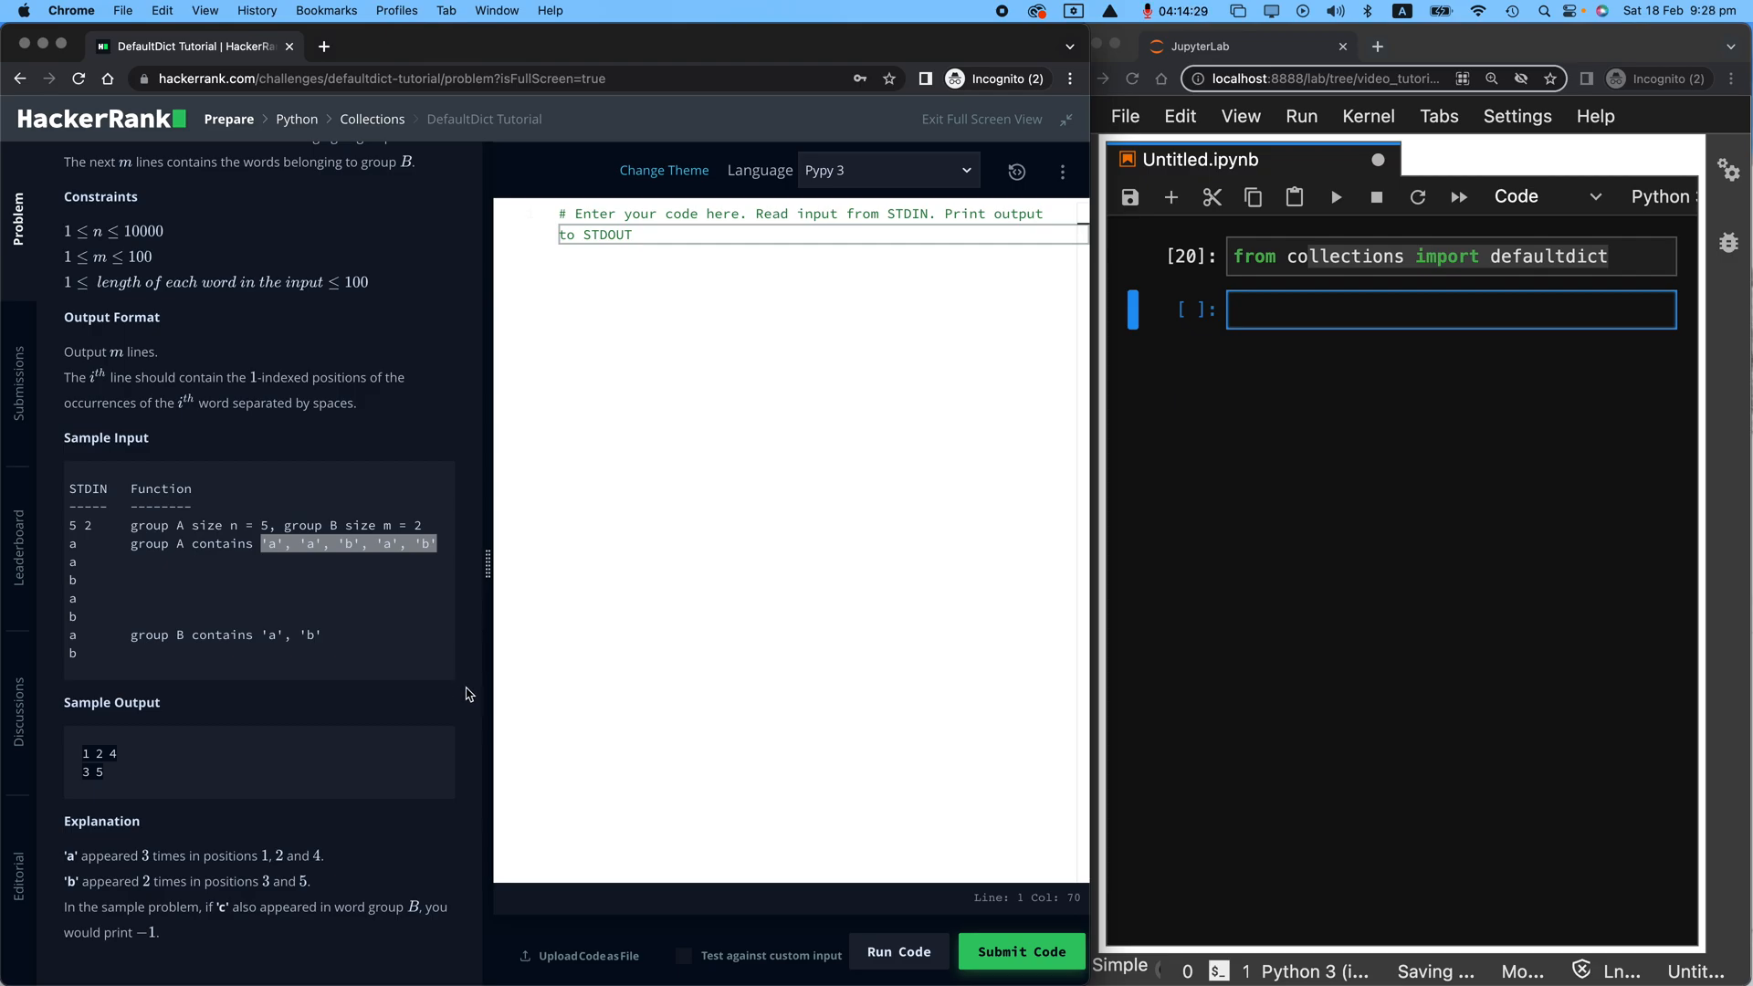
mouse_move(330, 571)
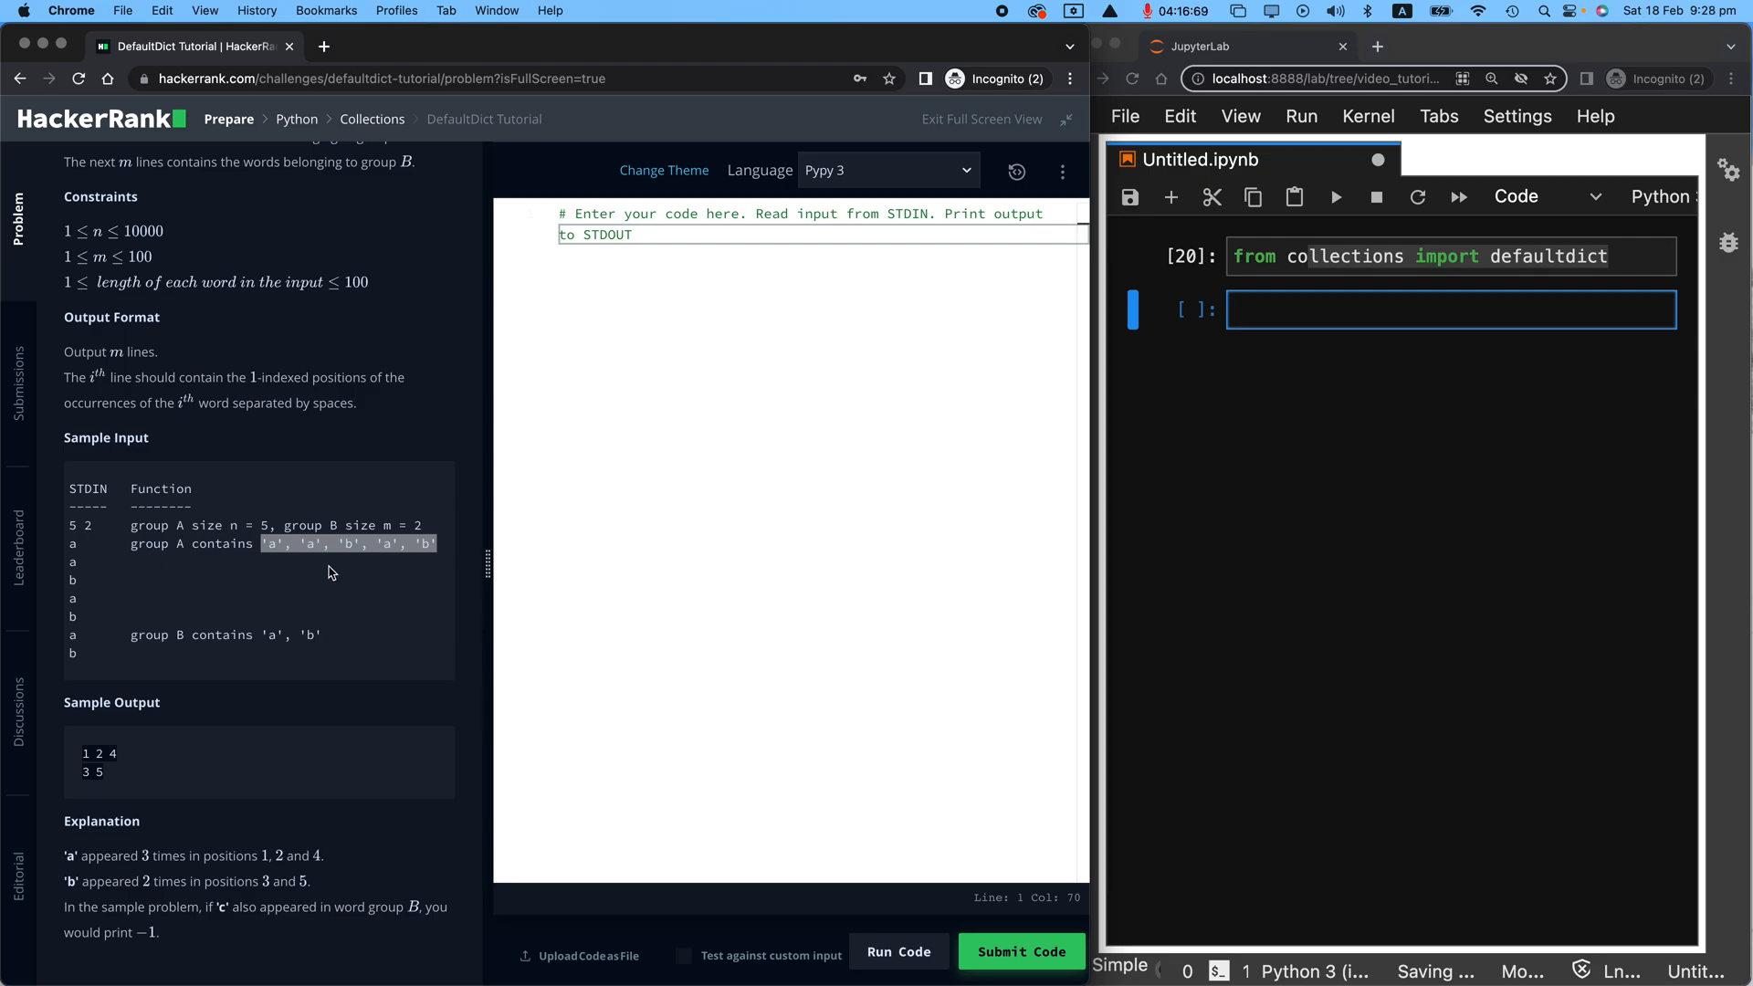
mouse_move(336, 569)
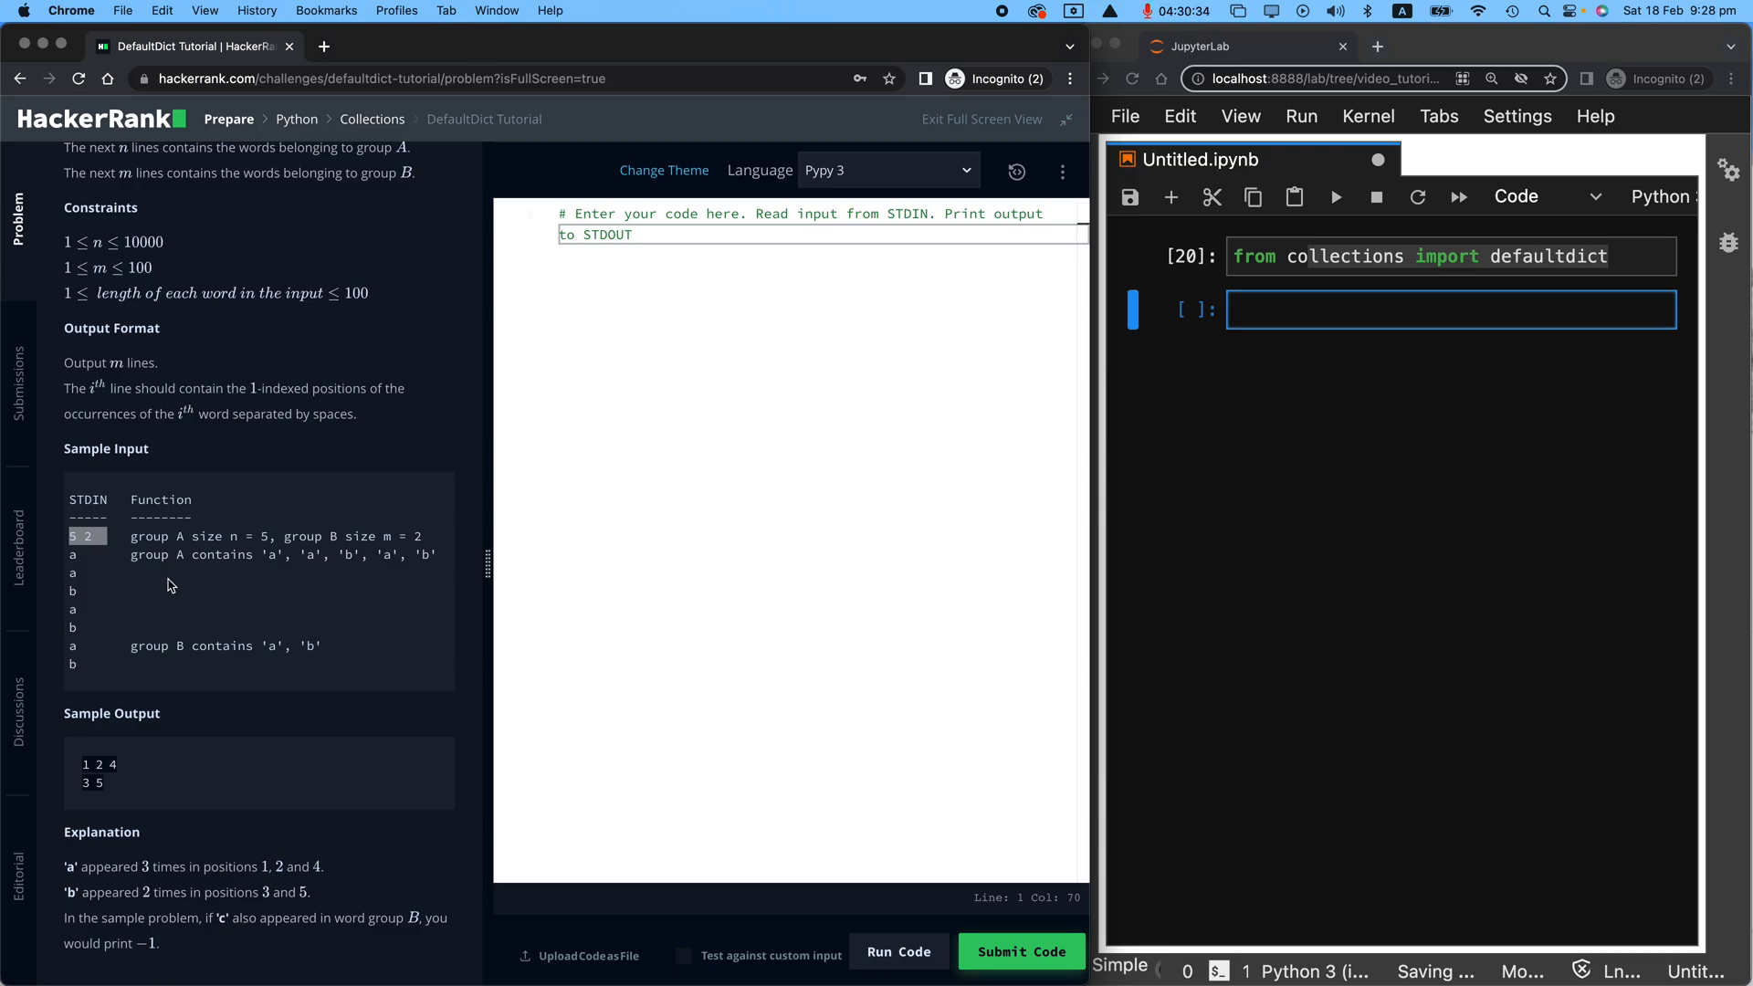
mouse_move(198, 385)
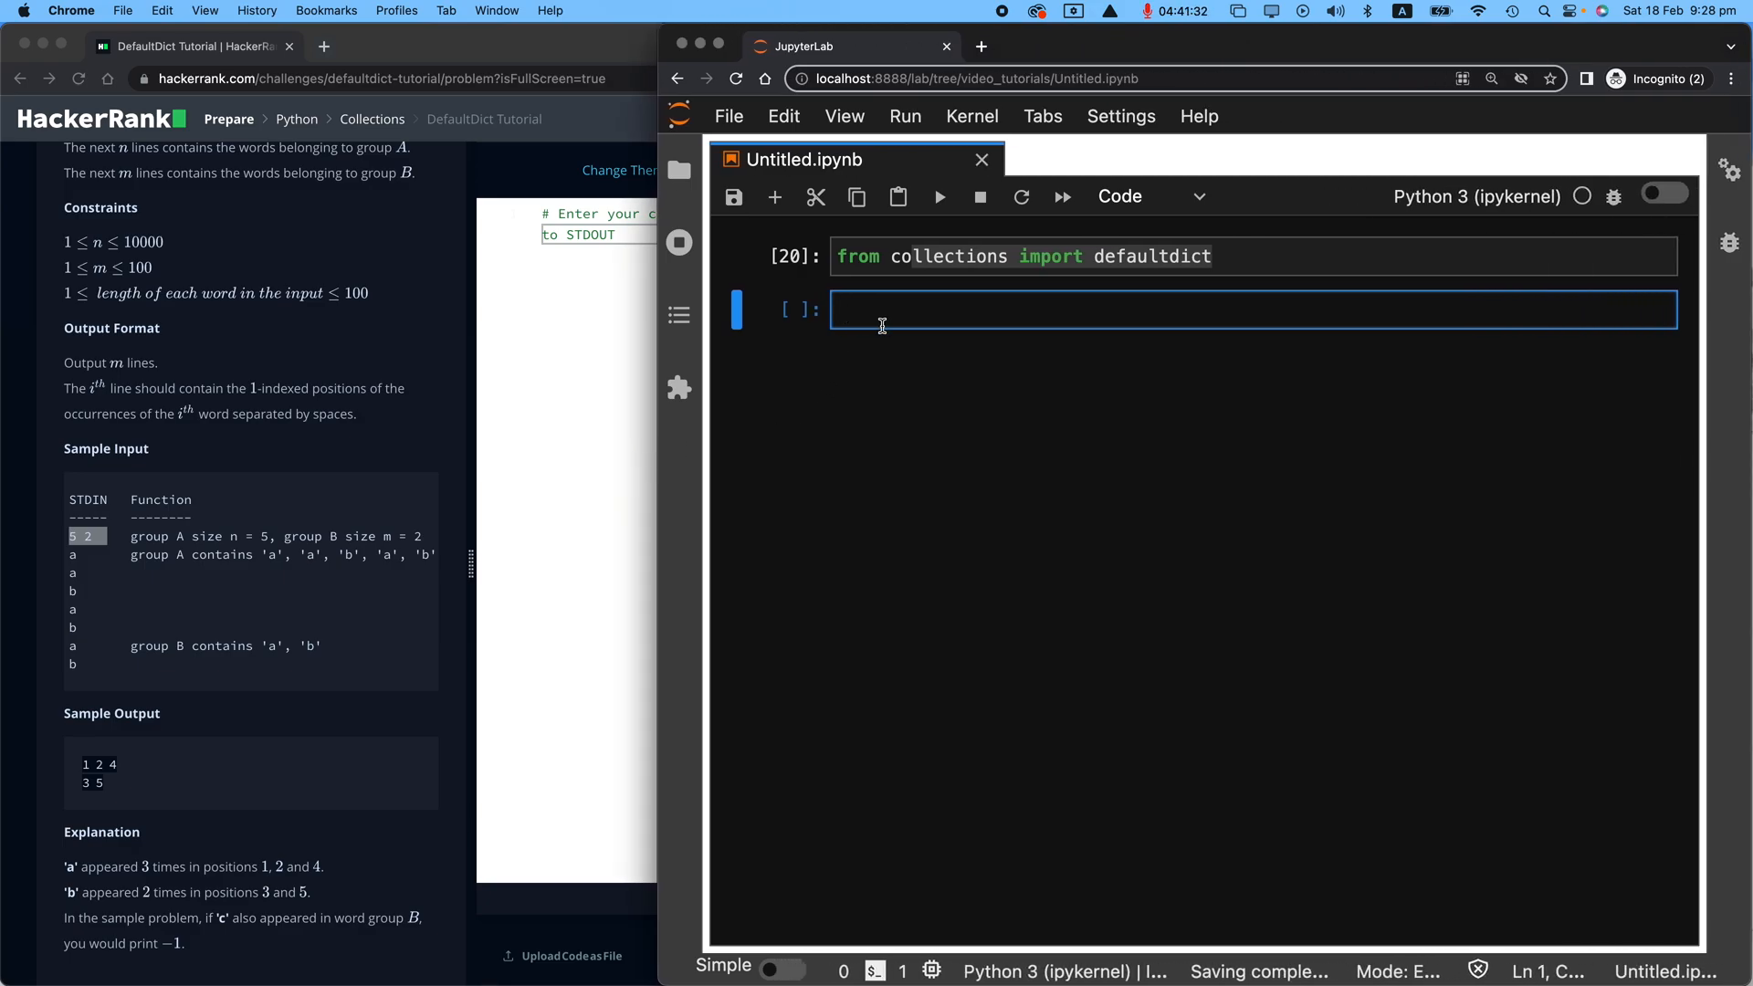
Step: Write n, m = list(map(int, input().split())) followed by a blank line
type("n, m")
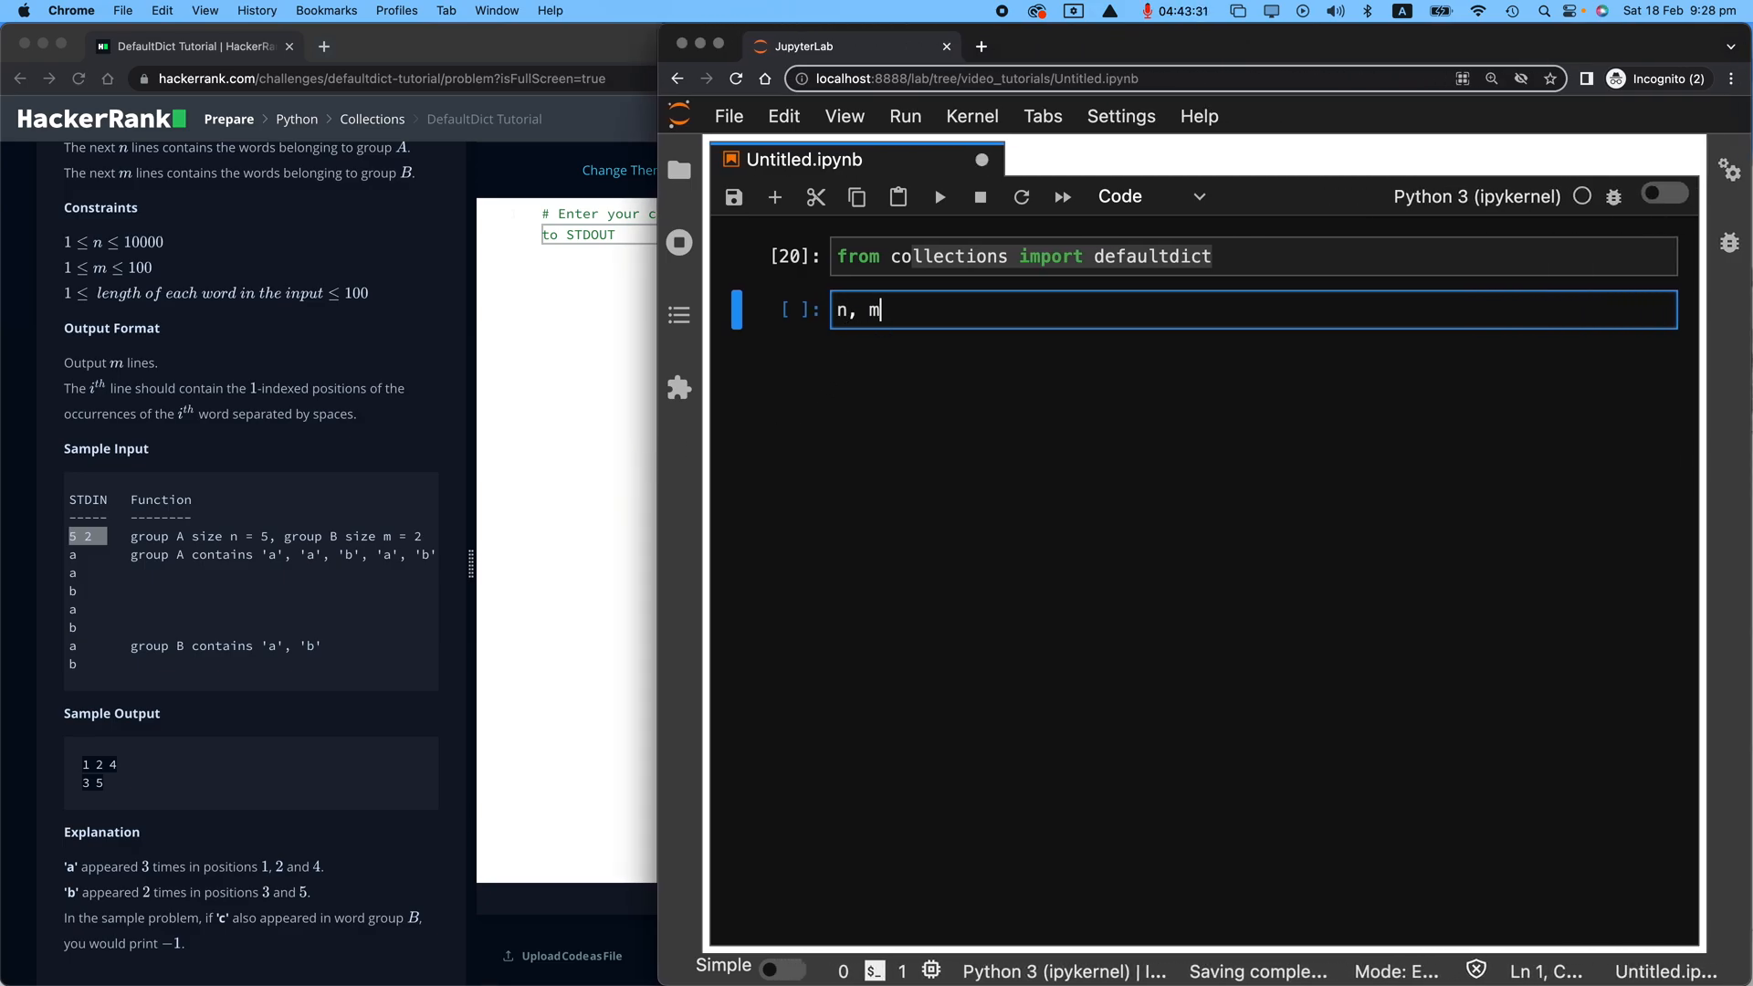
type("=")
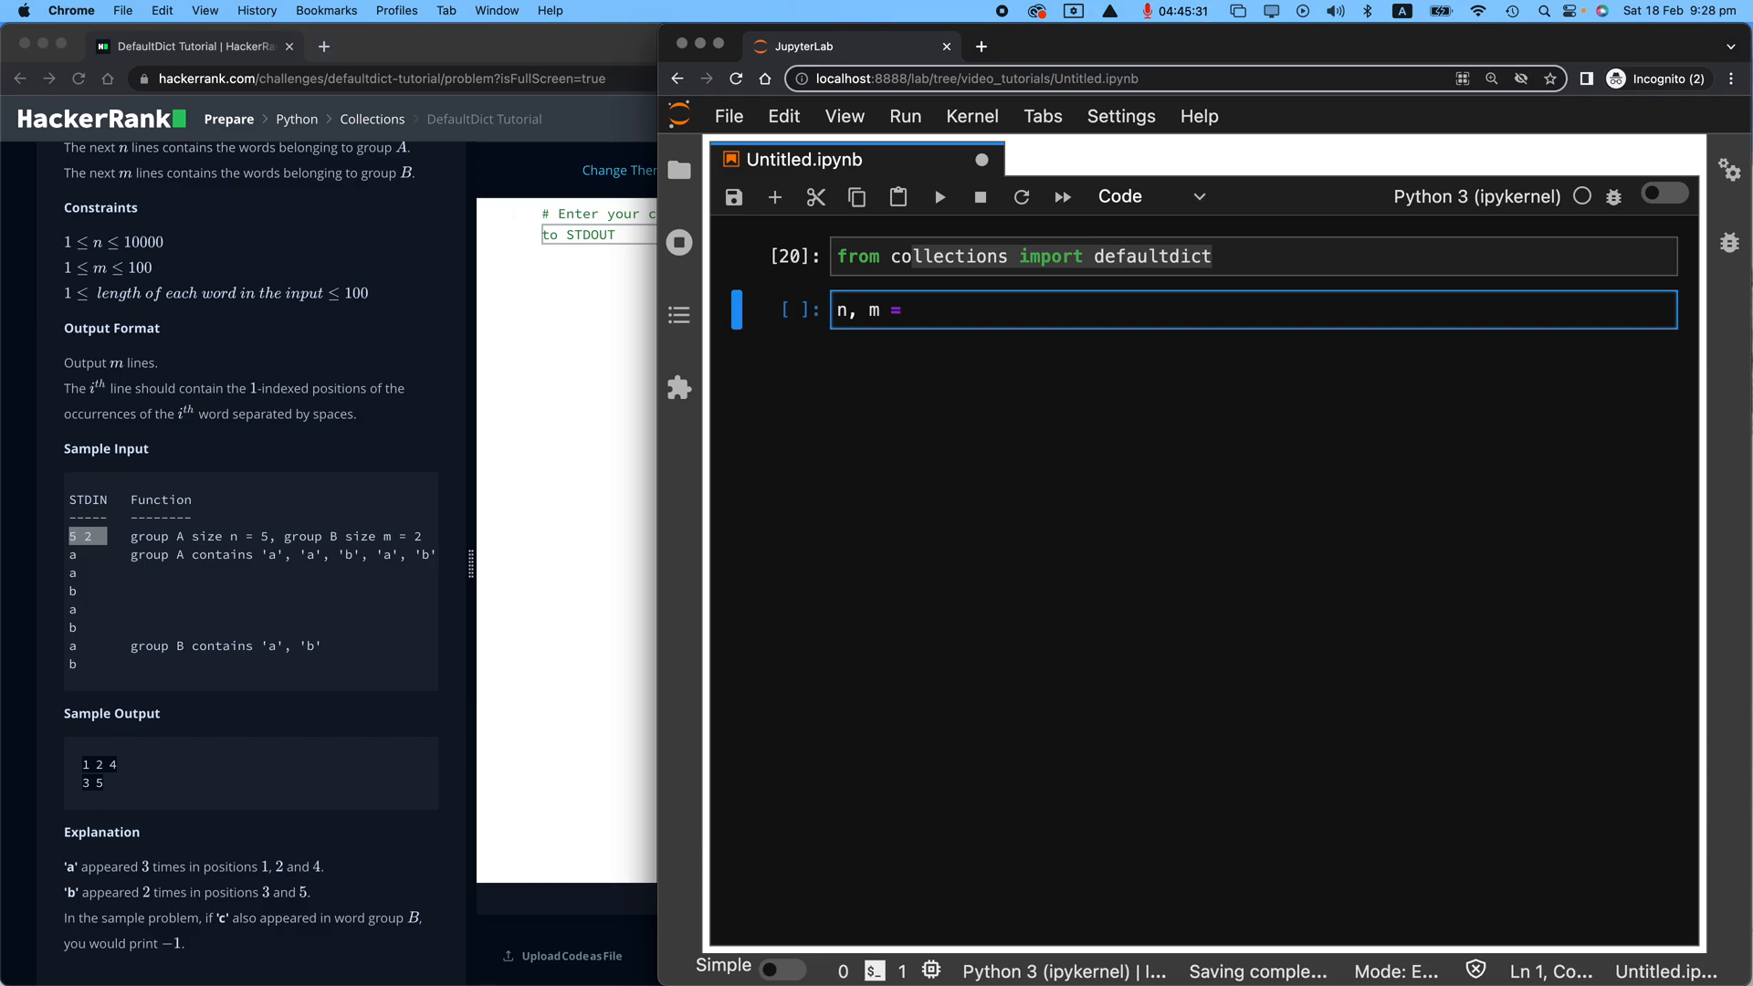
type("list")
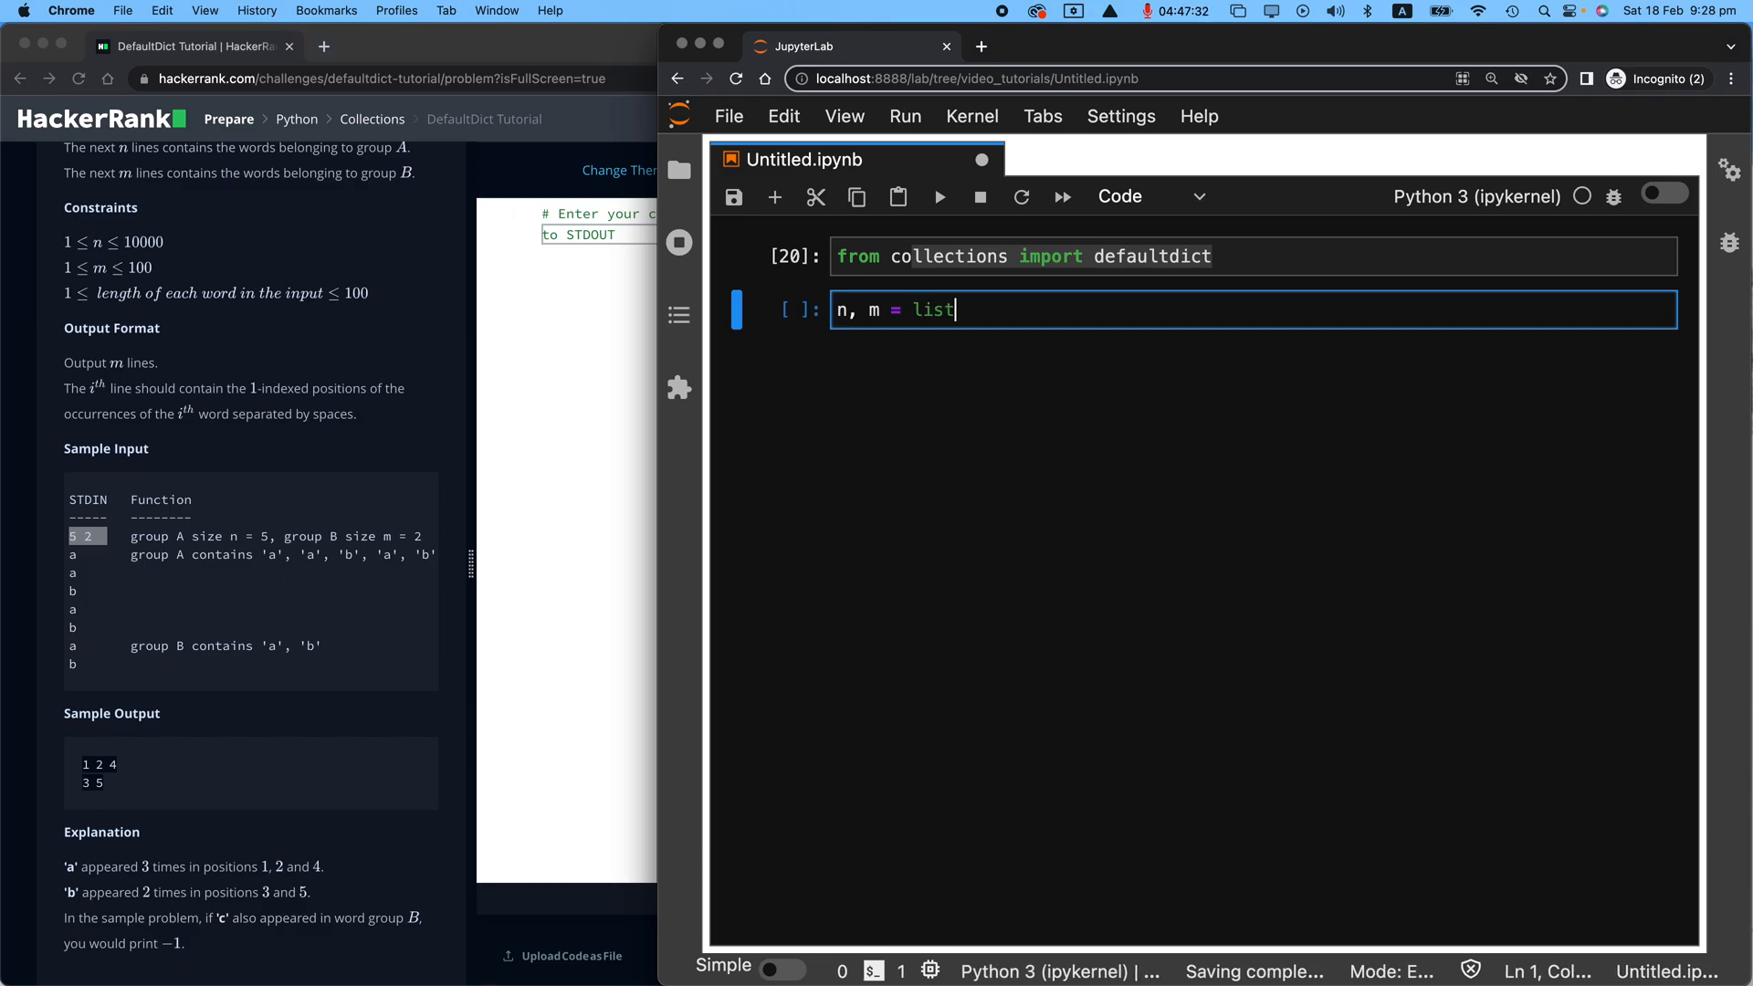
type("(map())")
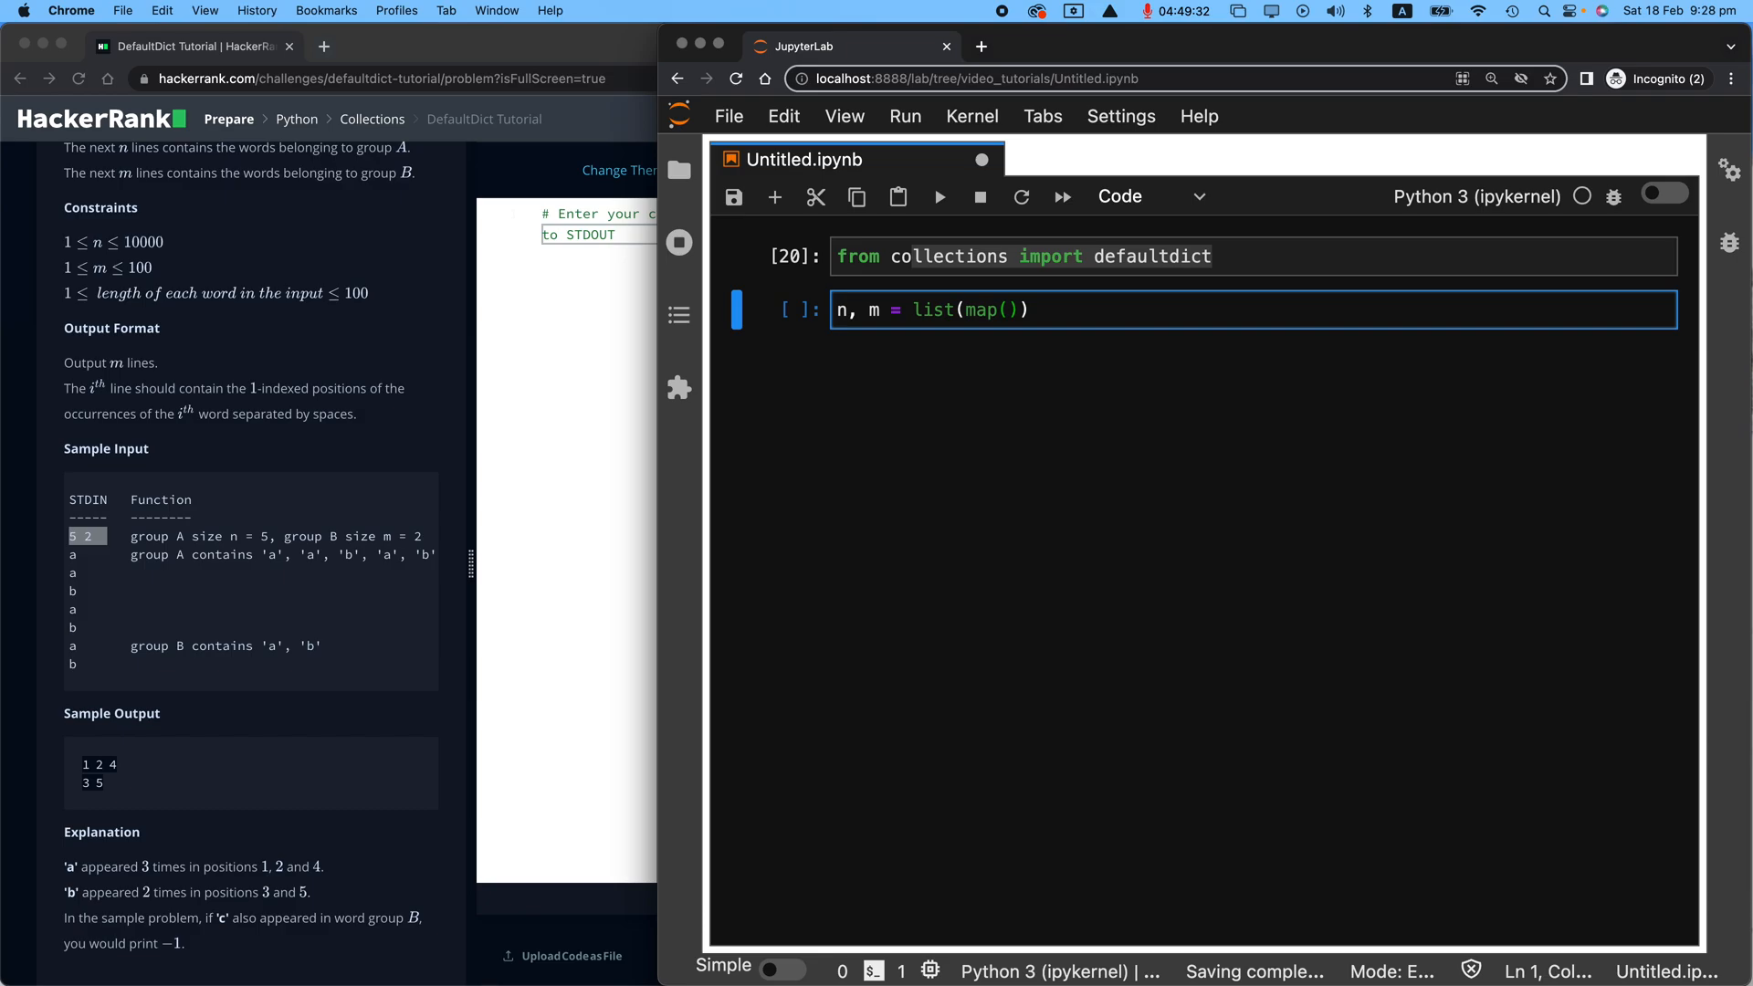
type("int,")
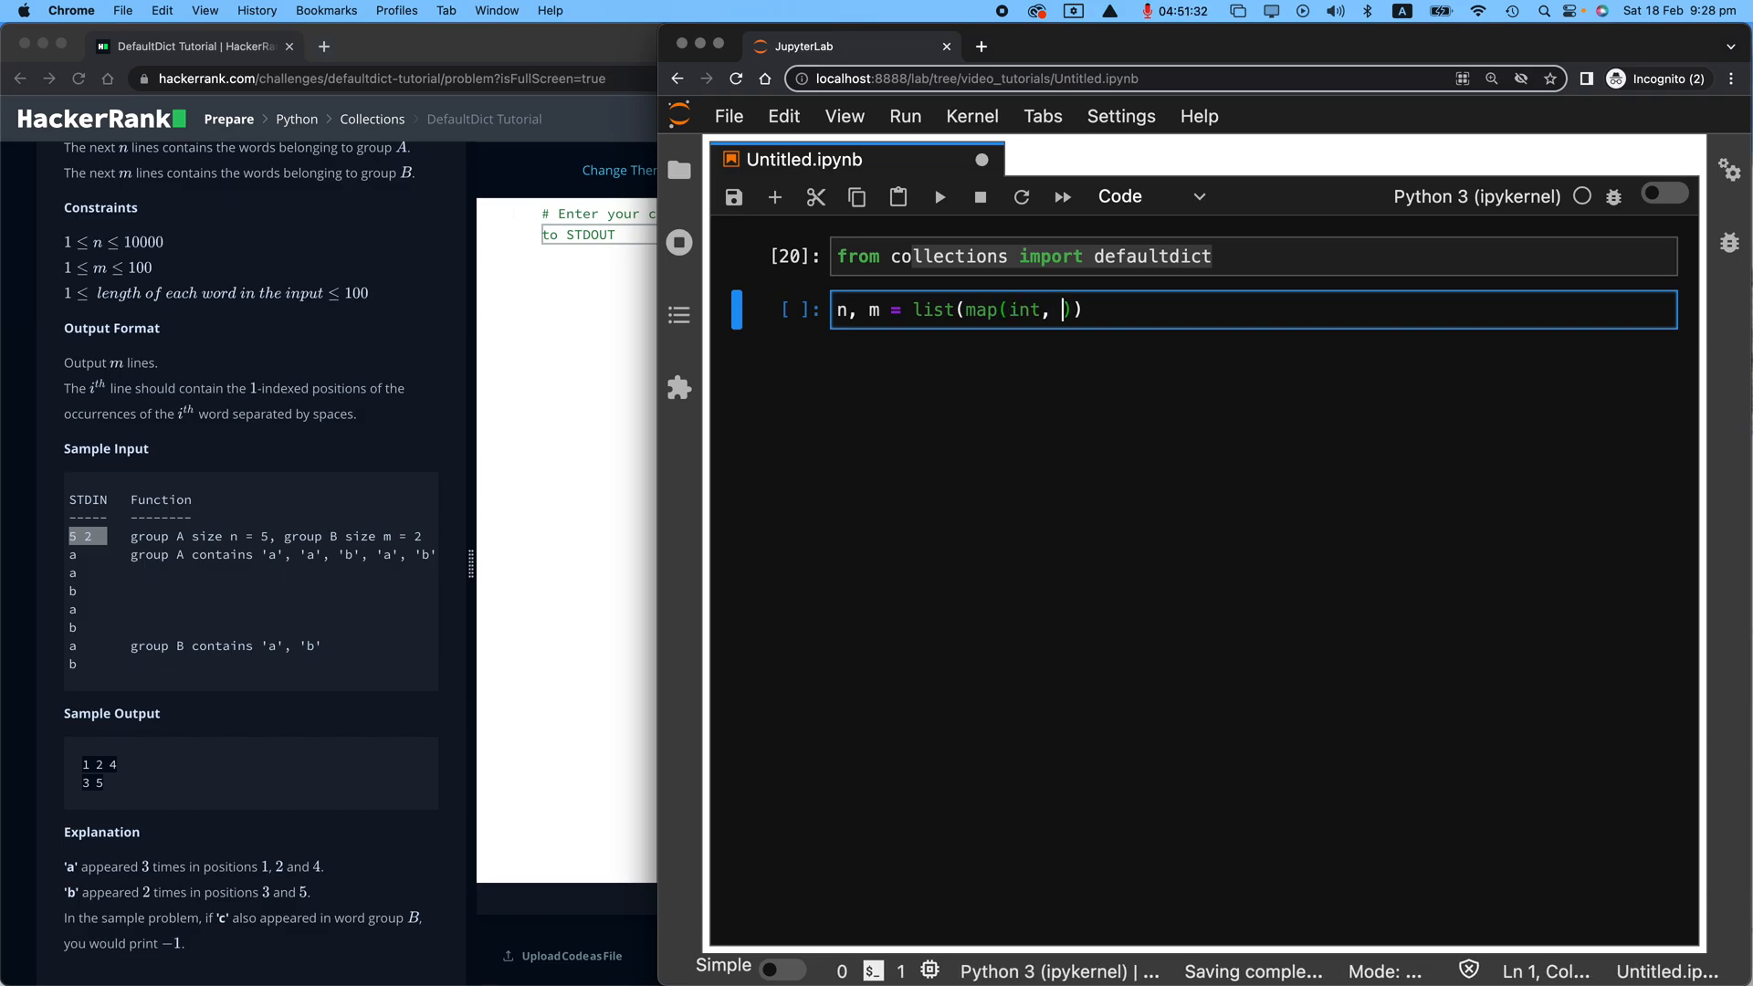
type("inpu")
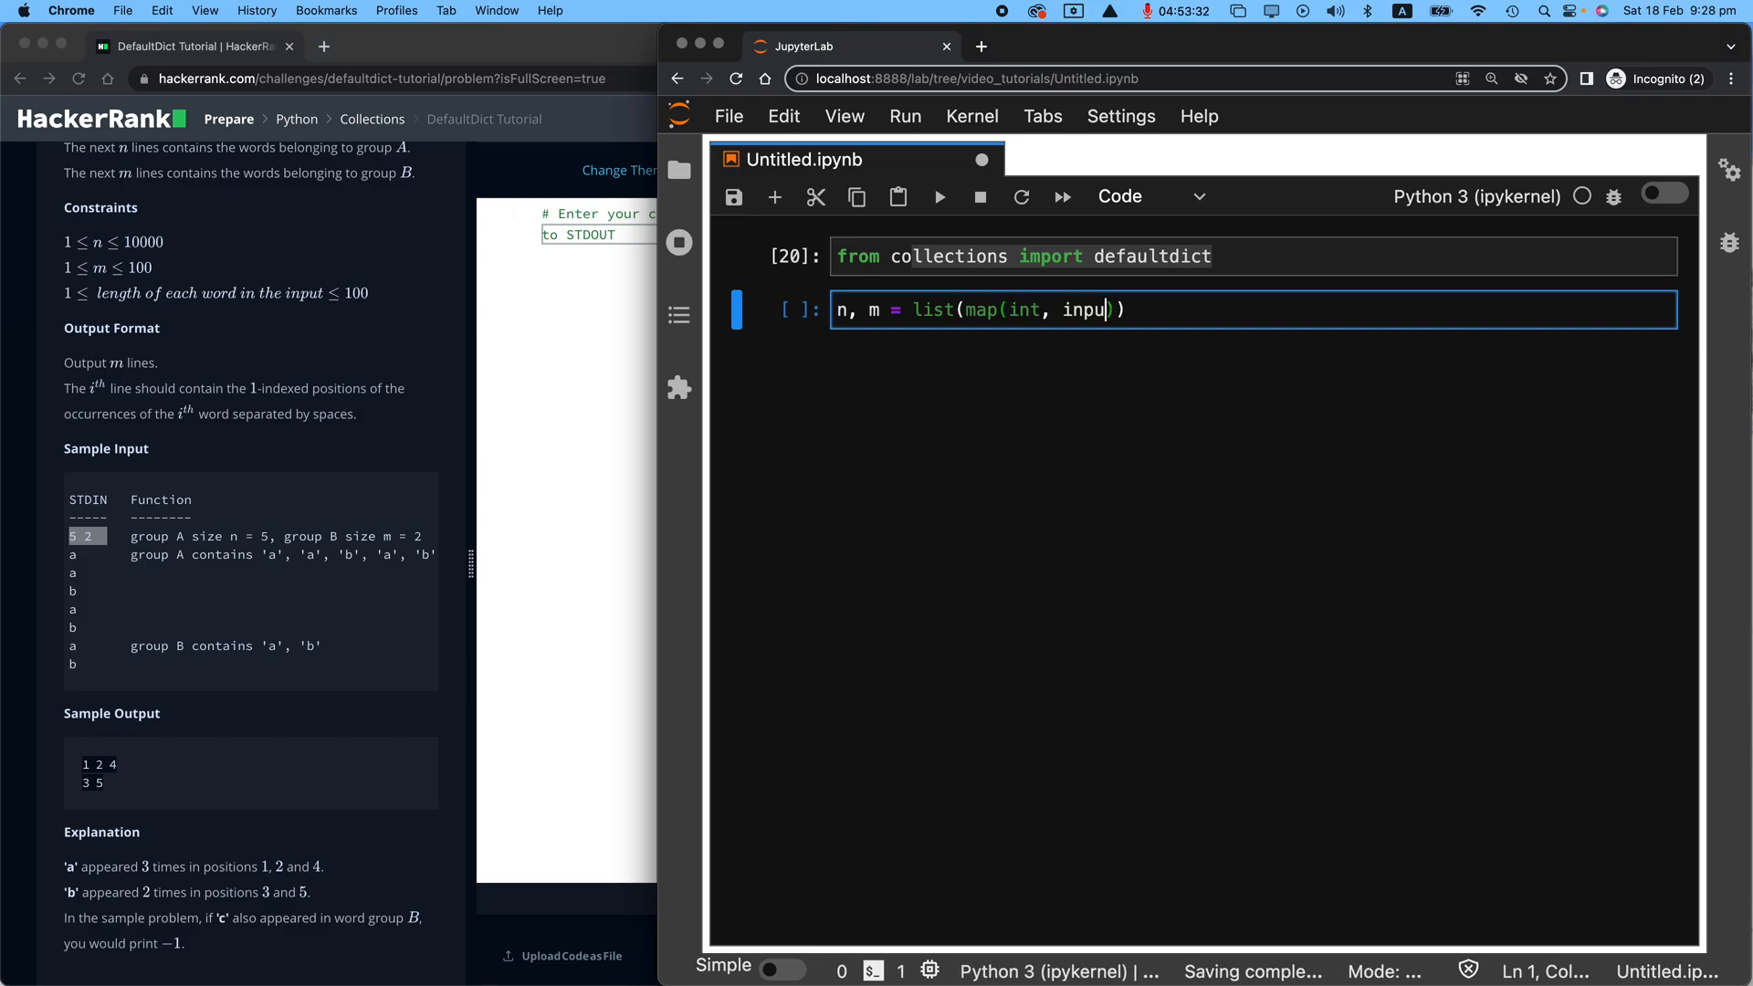
type("t()")
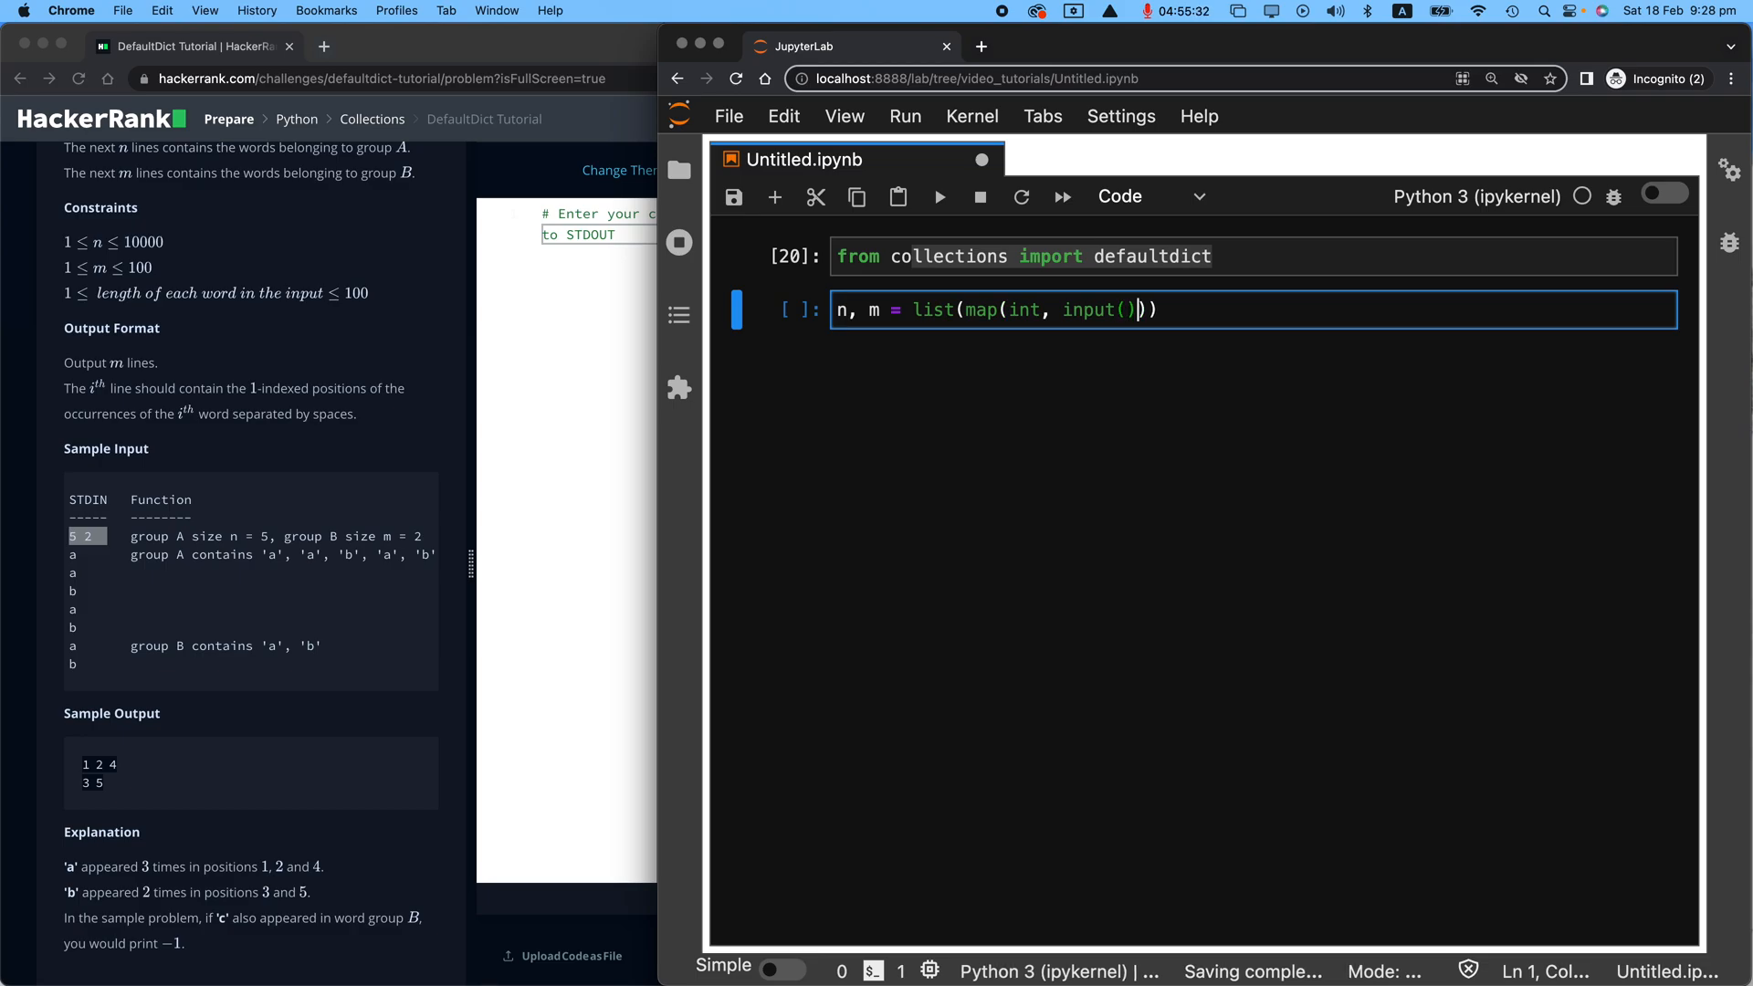
type(".split()")
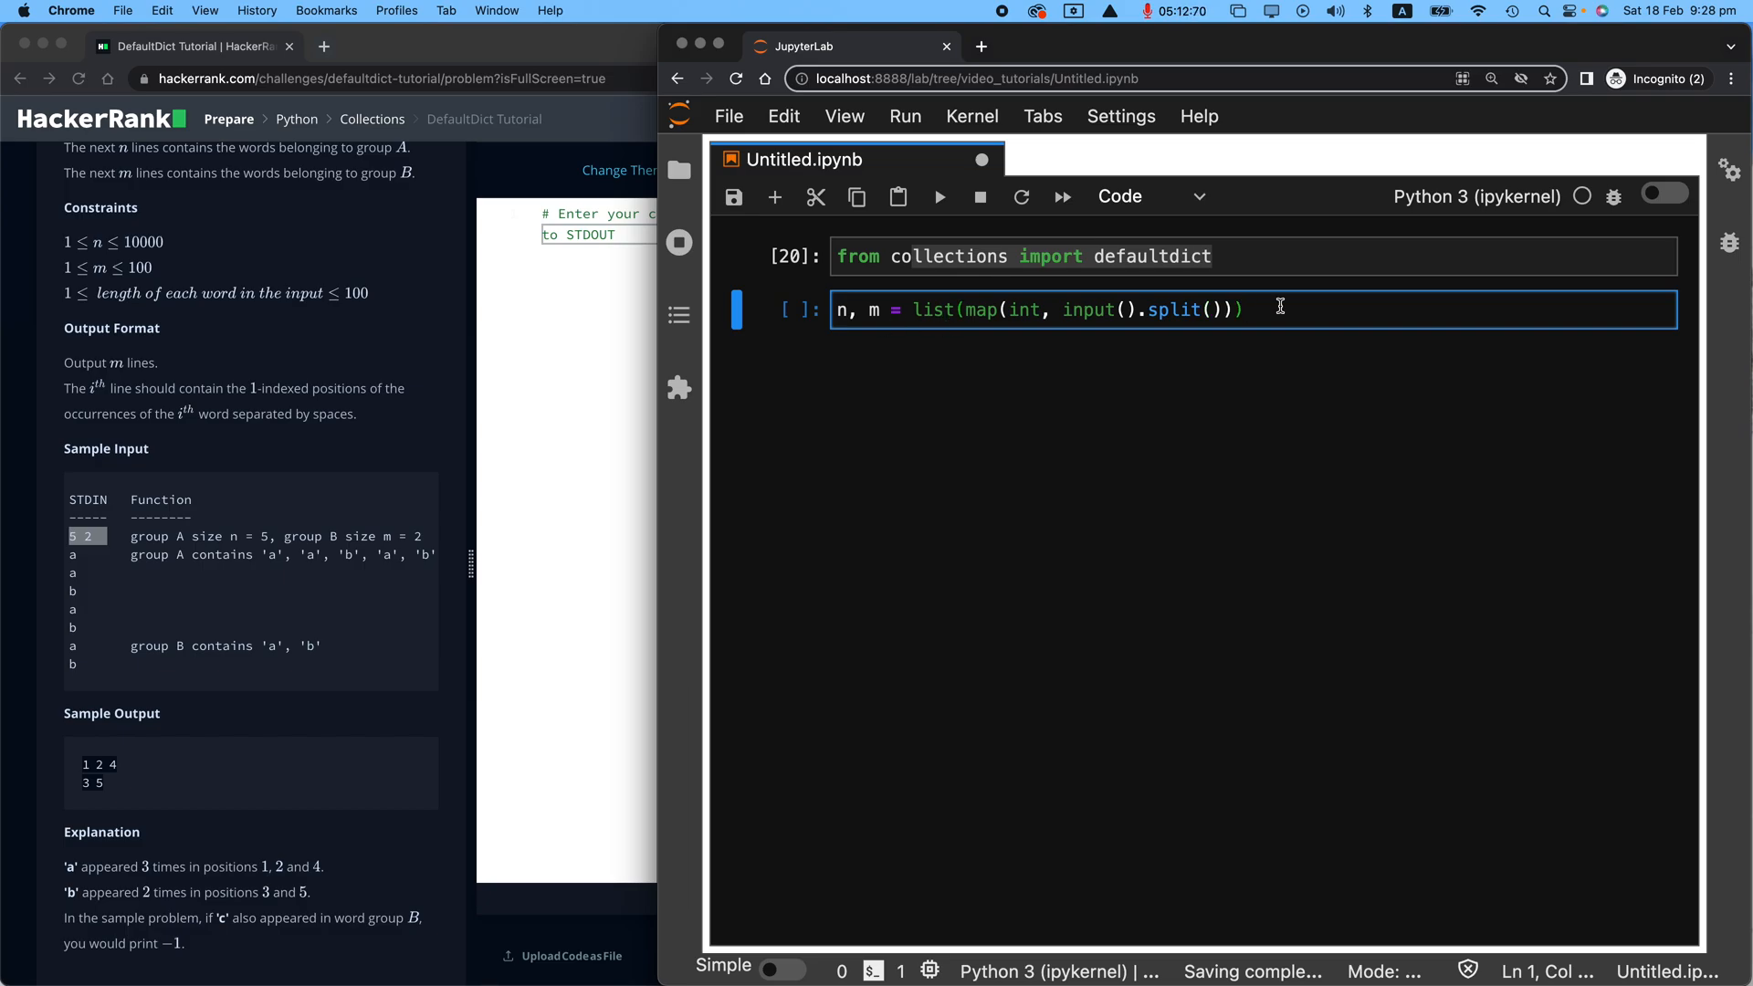
key("enter")
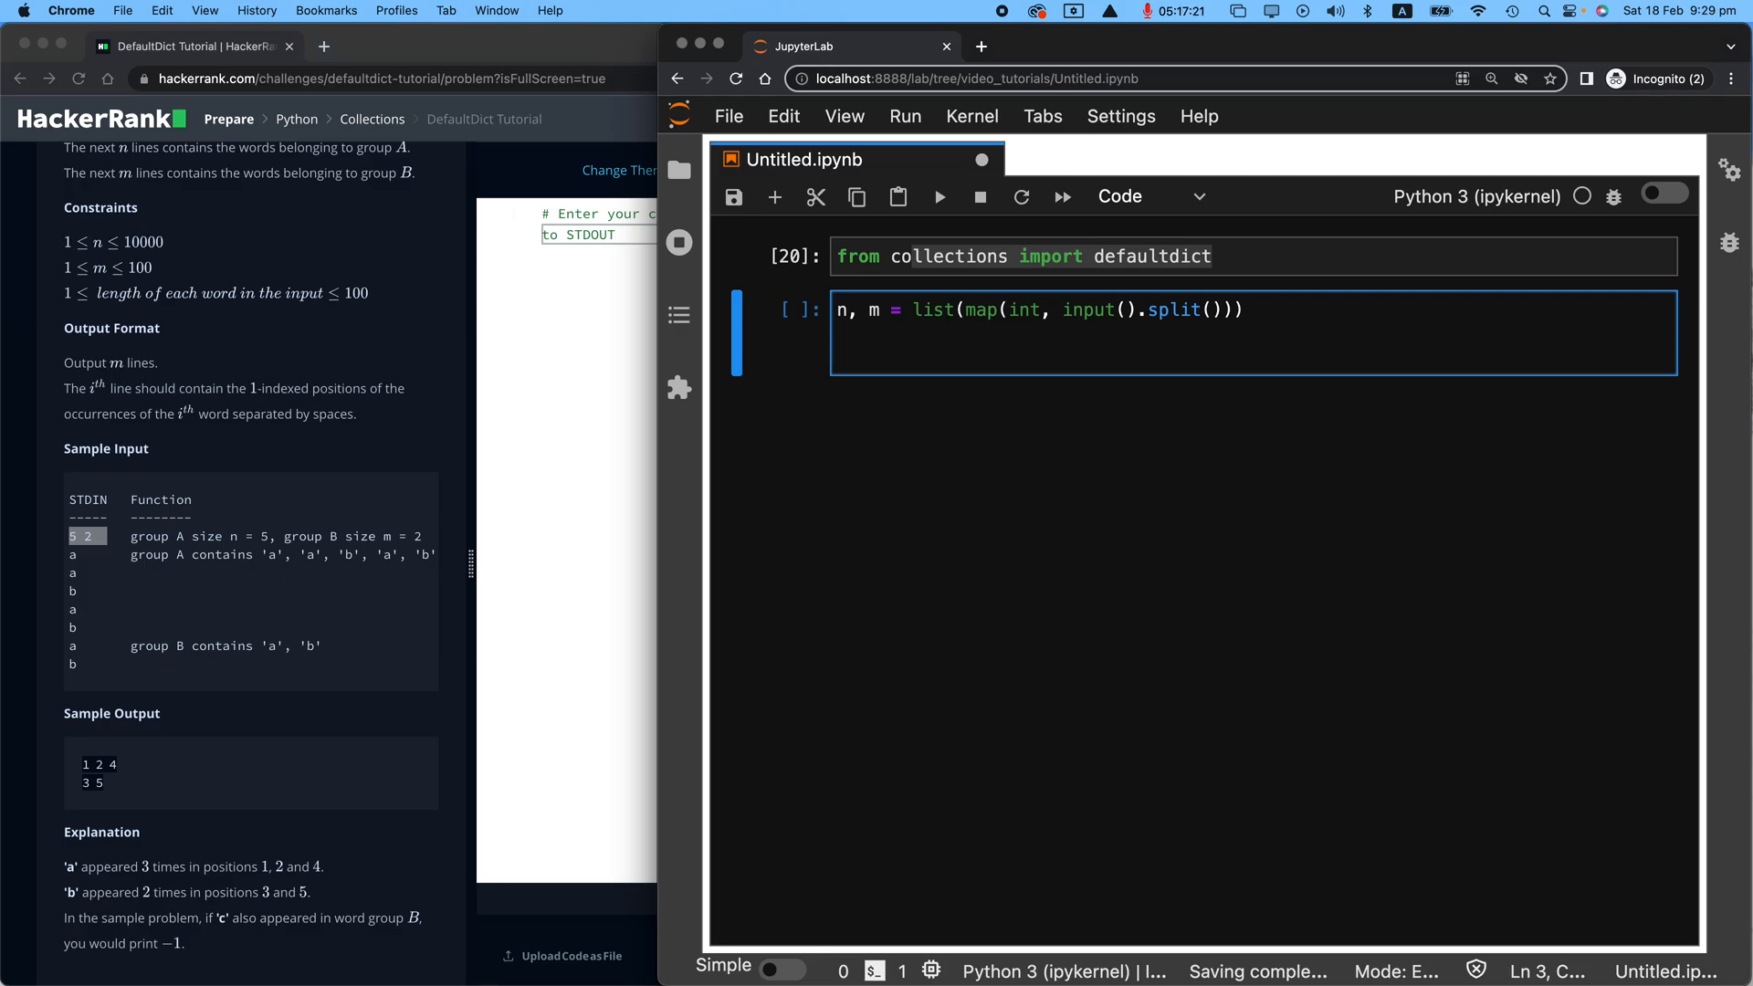
key("enter")
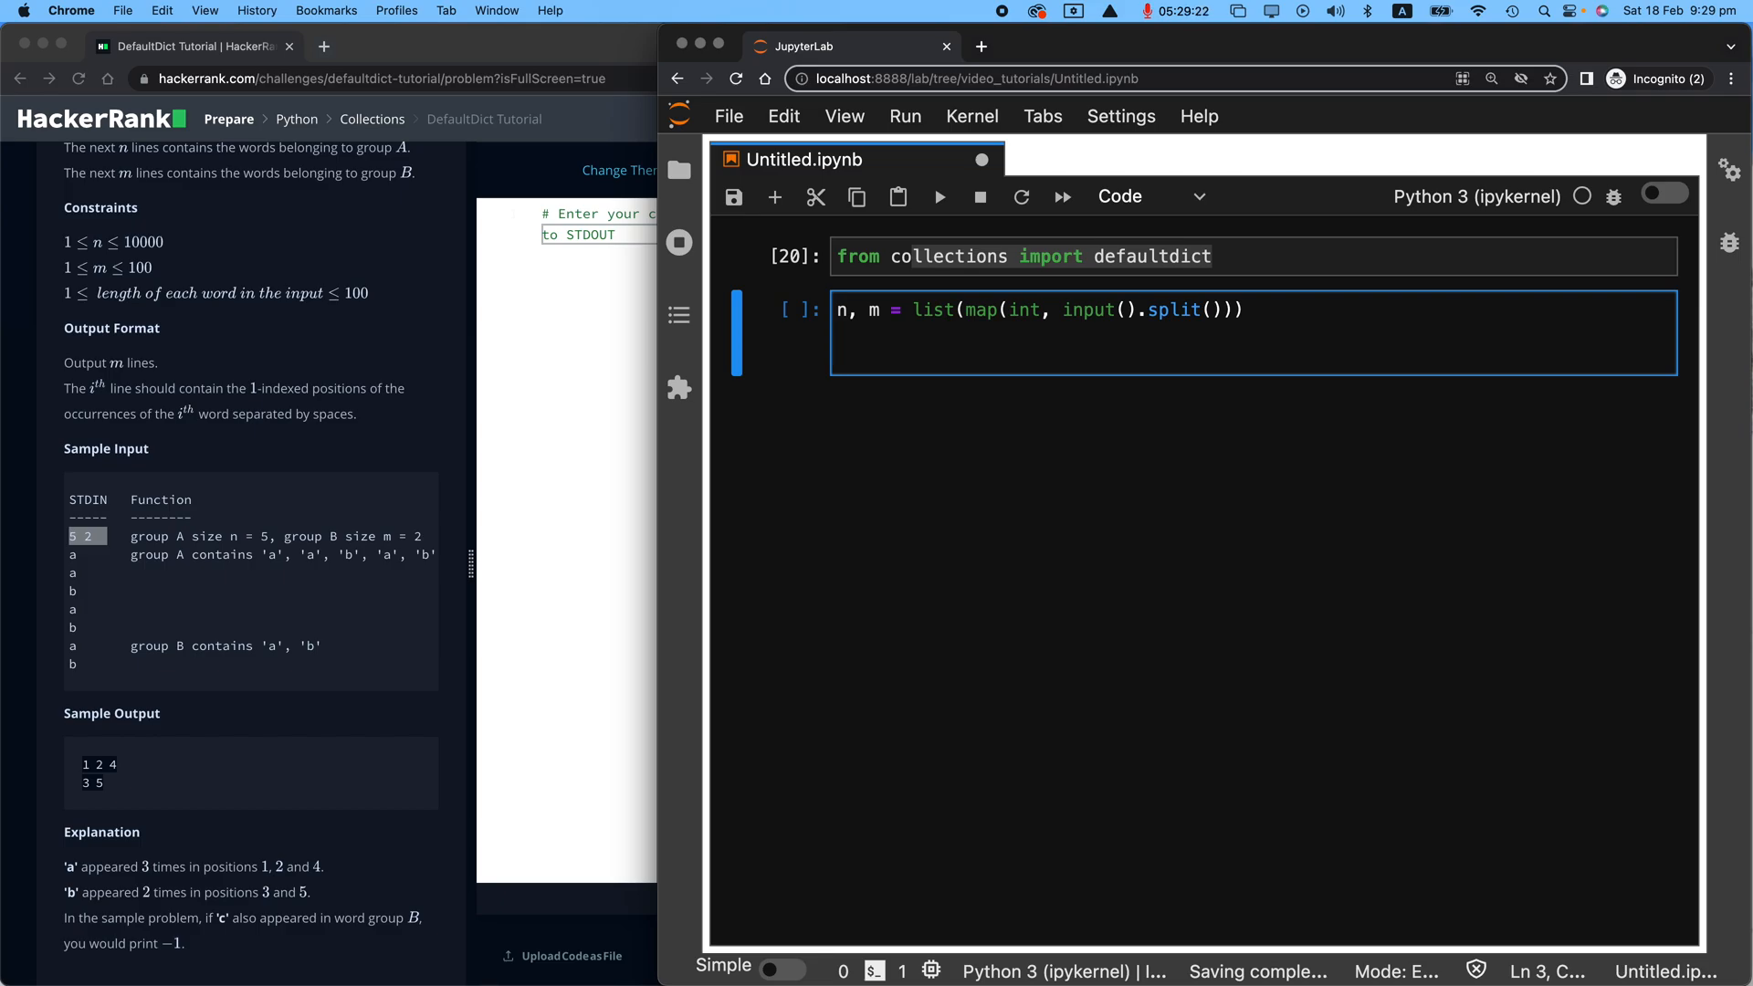
Step: Add empty lists a_list = [] and b_list = [] below the input line
type("a")
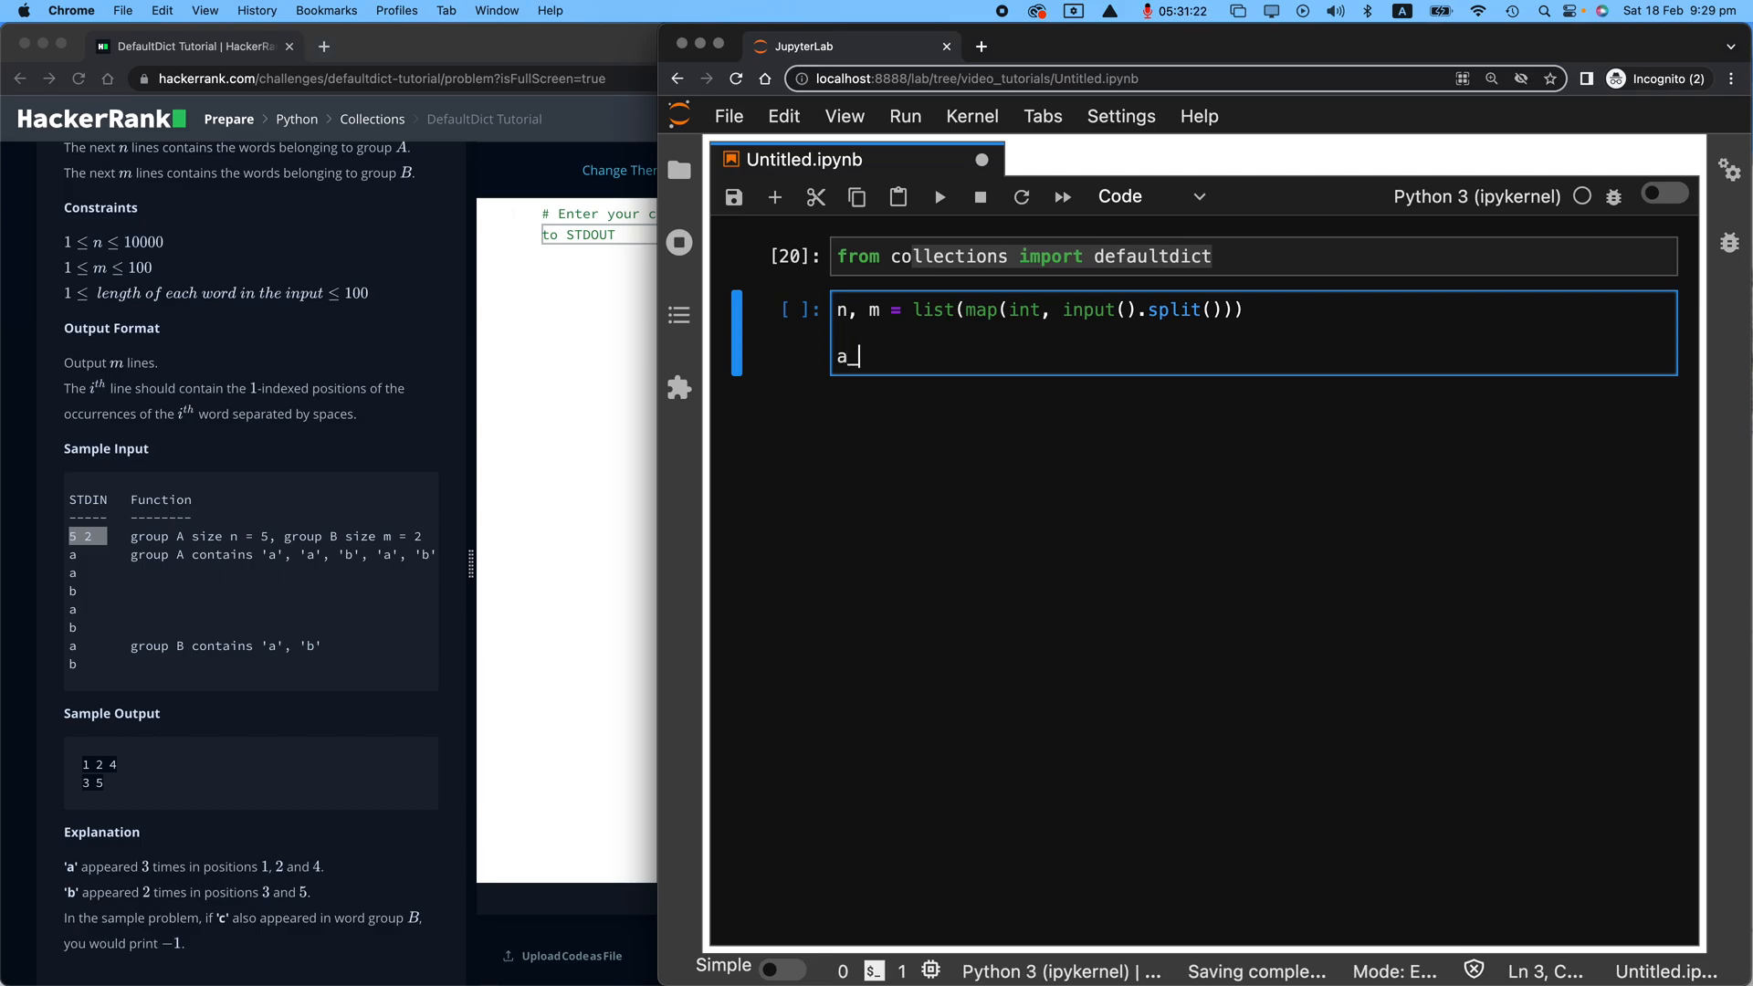
type("_list = []")
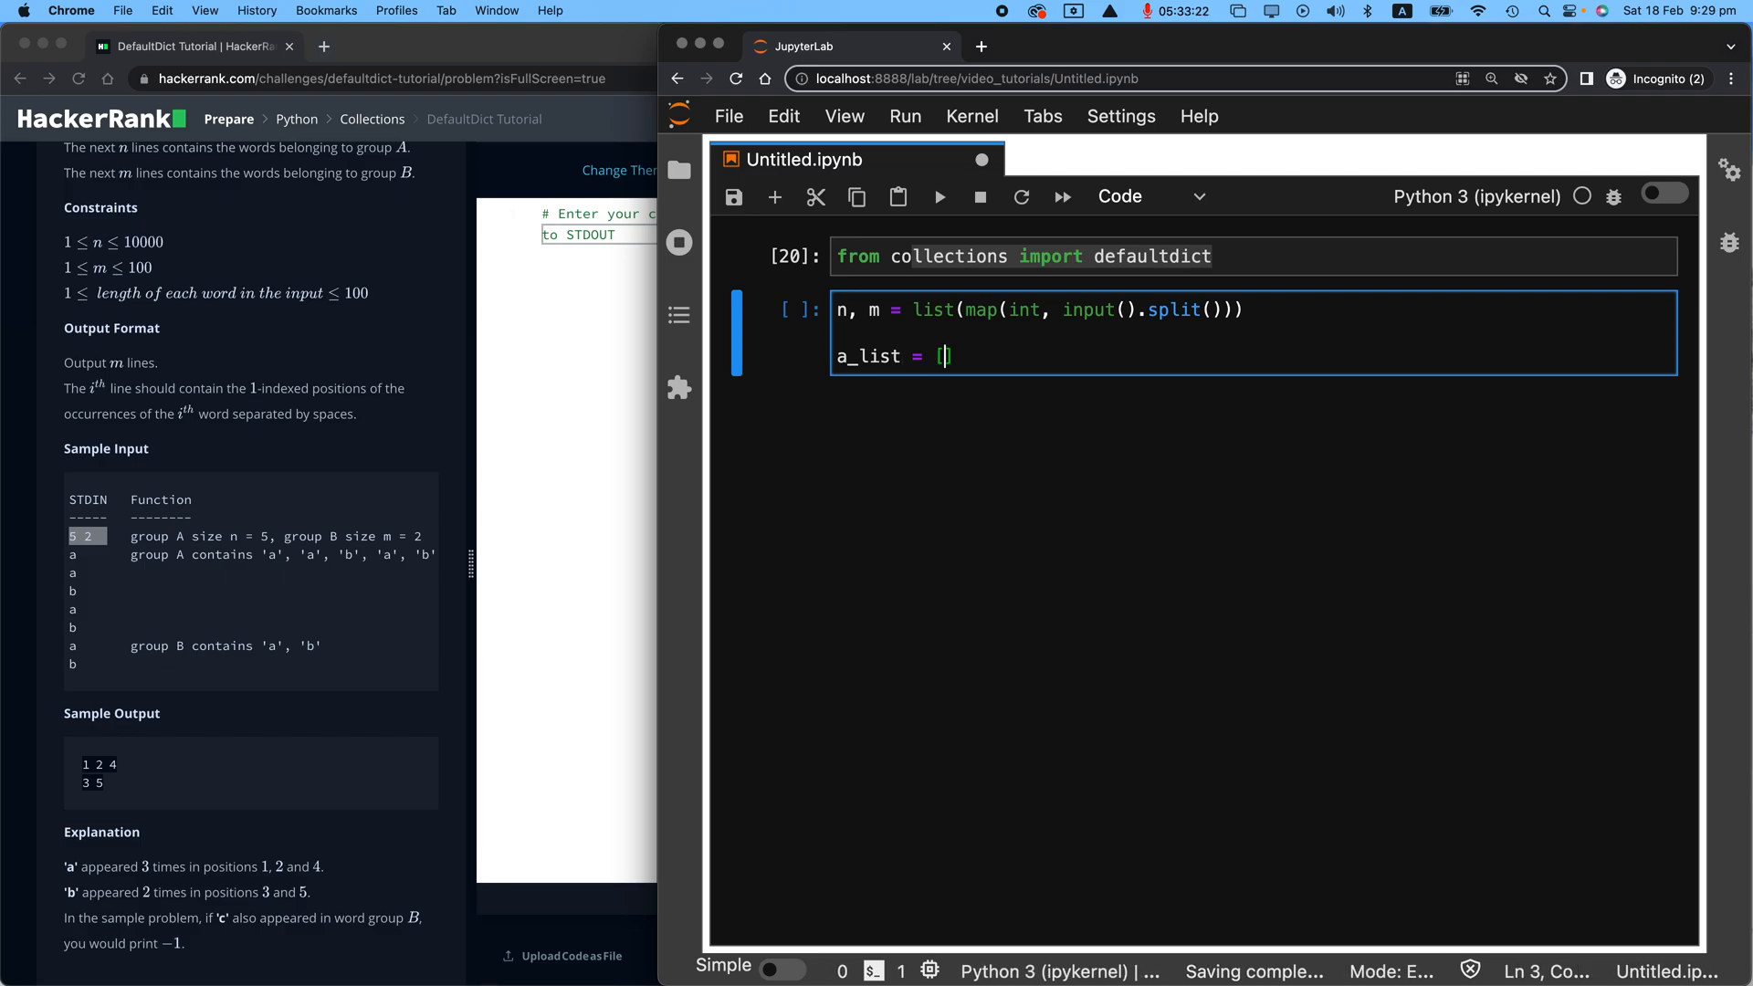
key("enter")
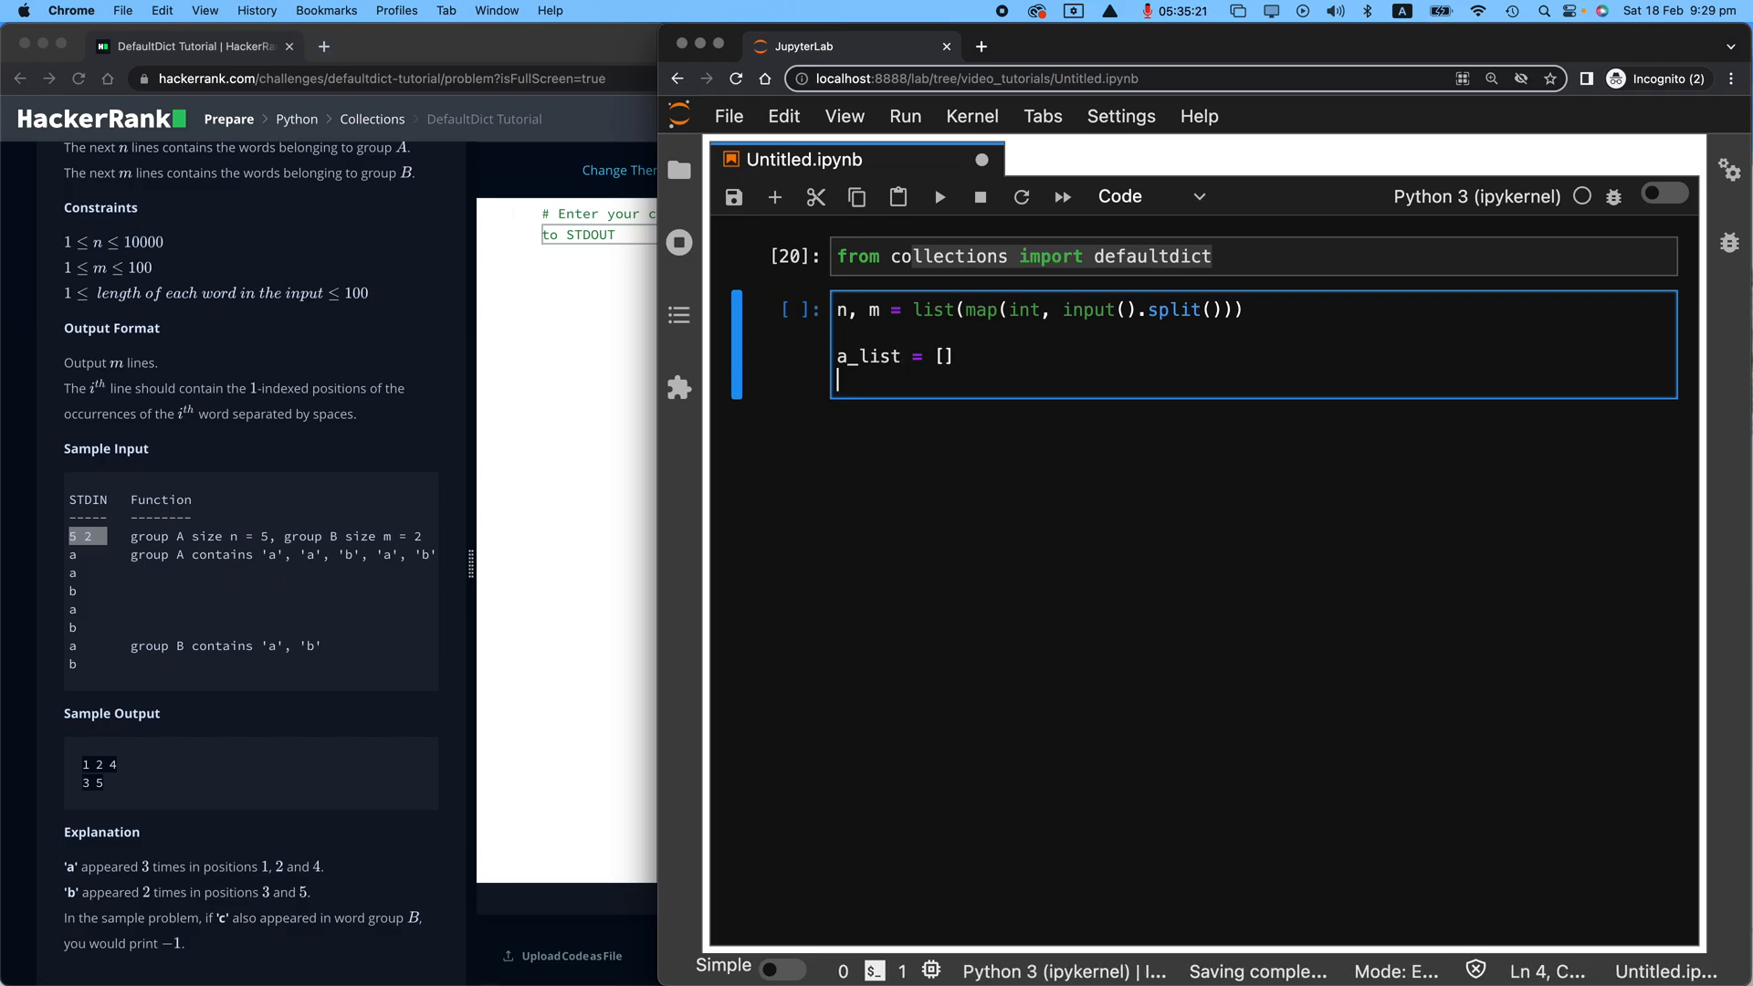
type("b_list = [")
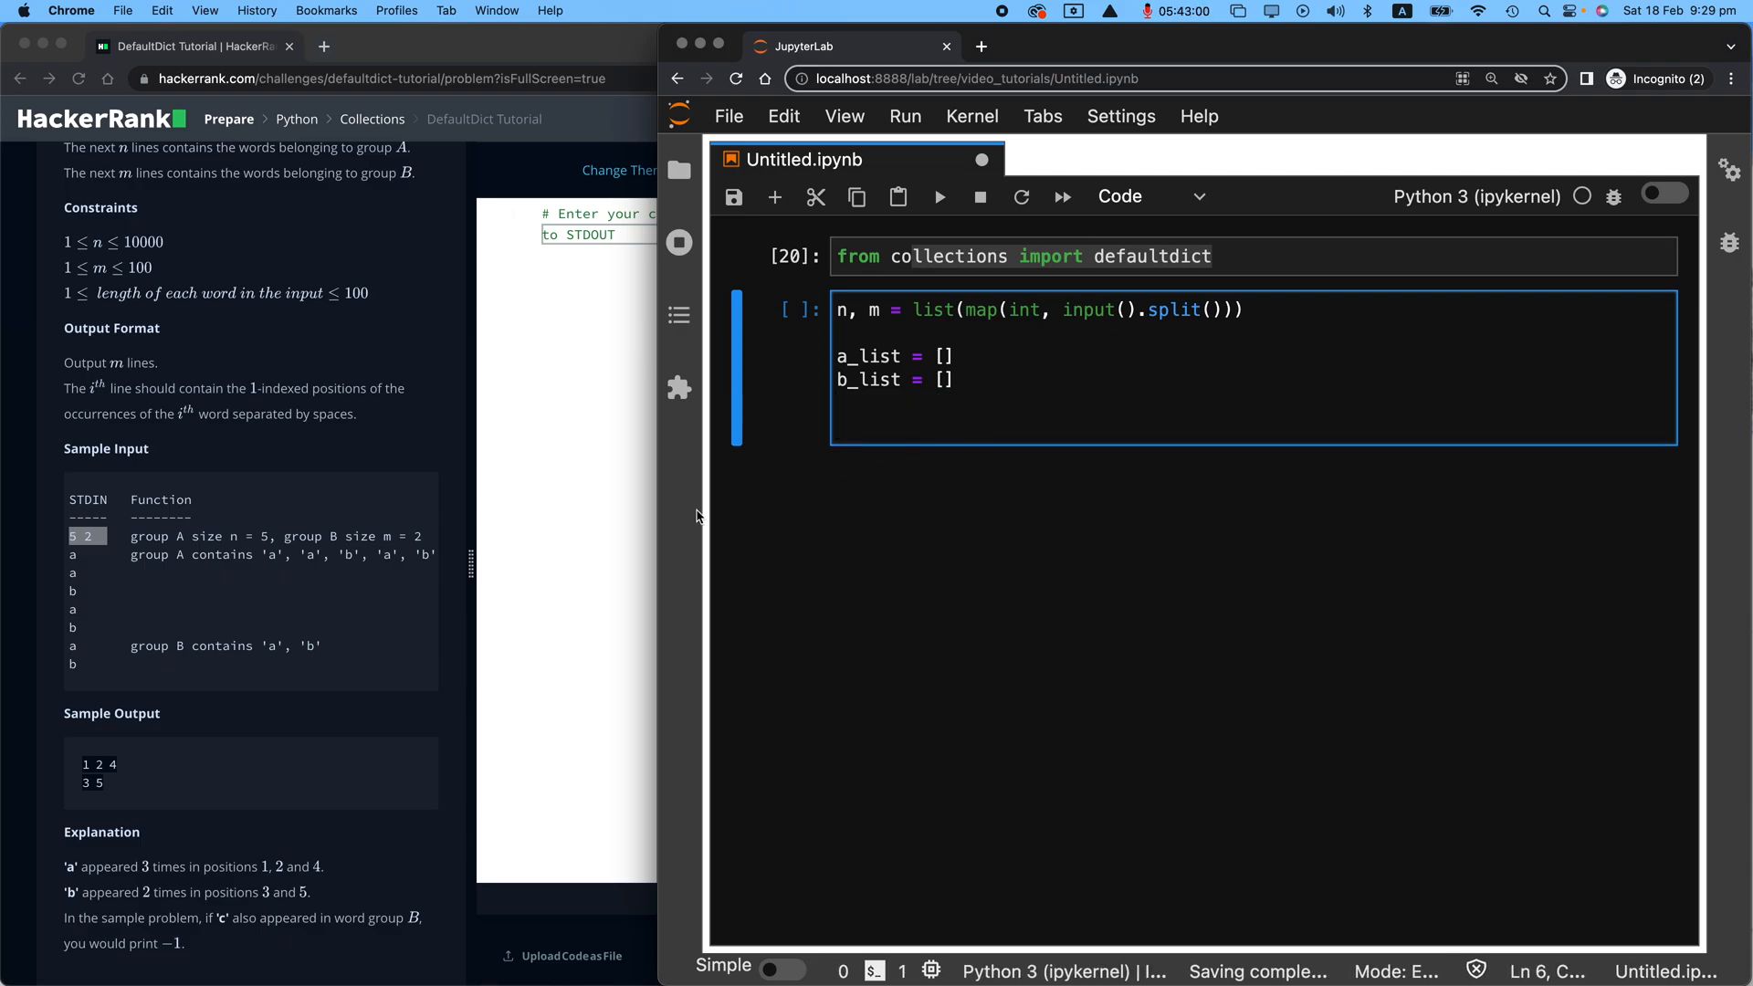
mouse_move(311, 570)
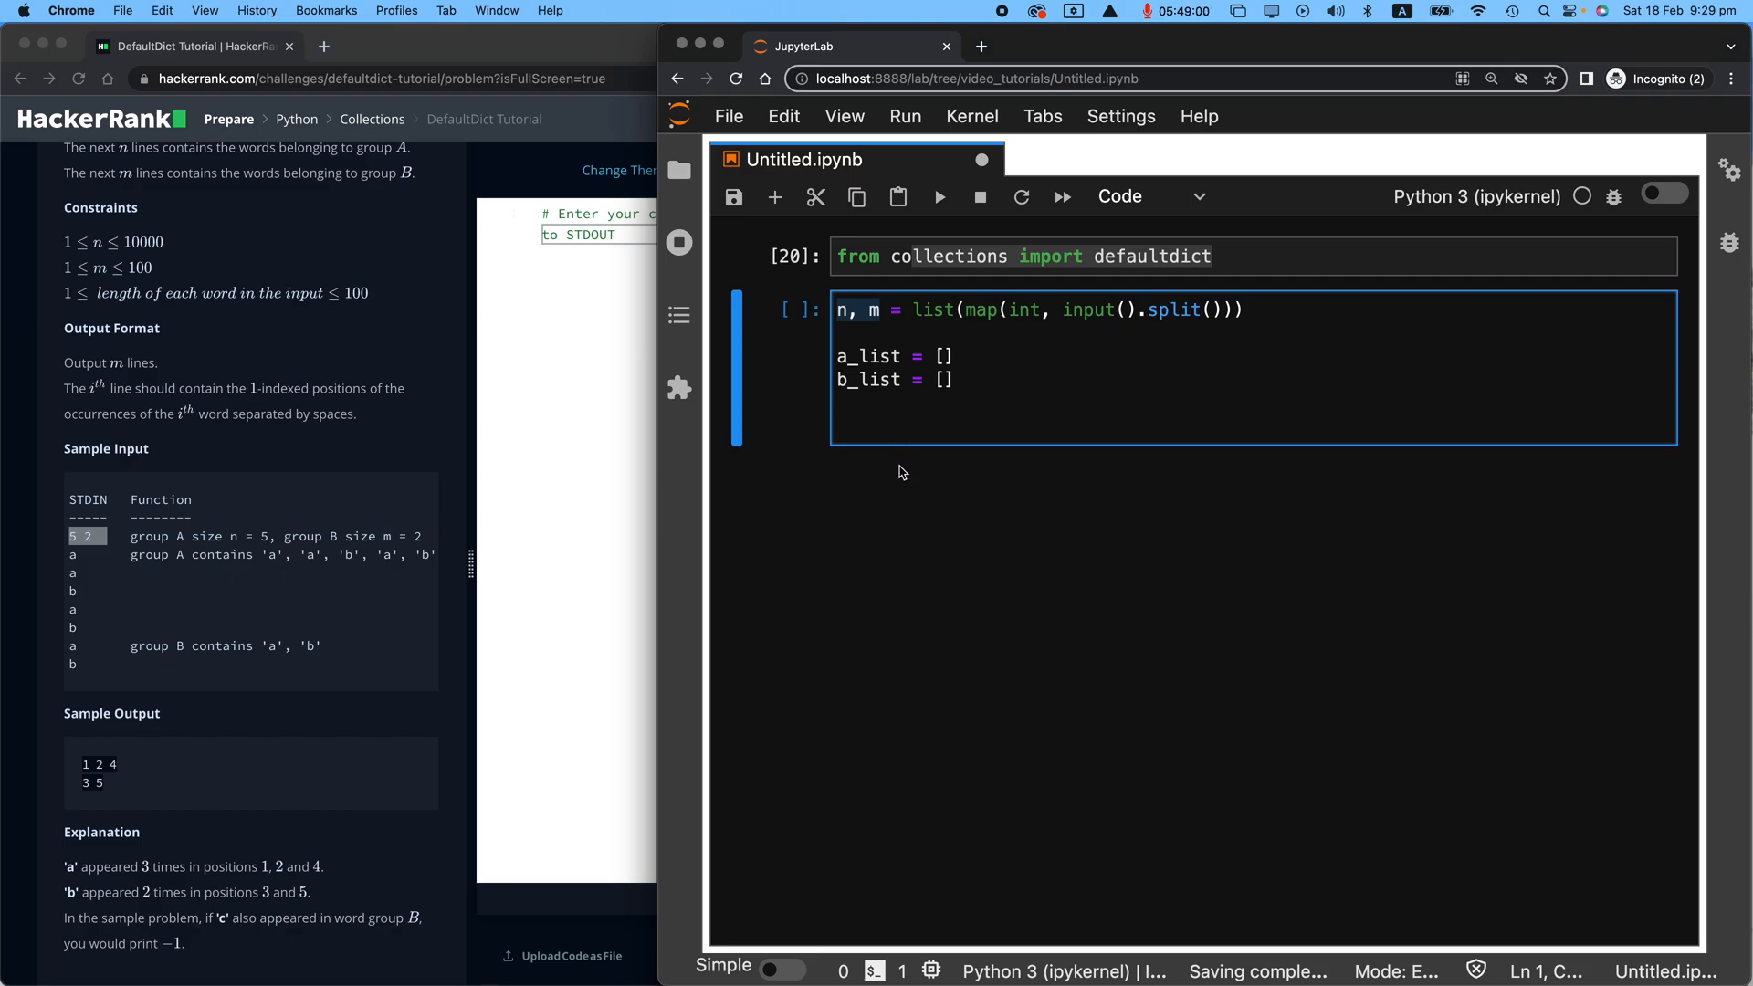
mouse_move(858, 387)
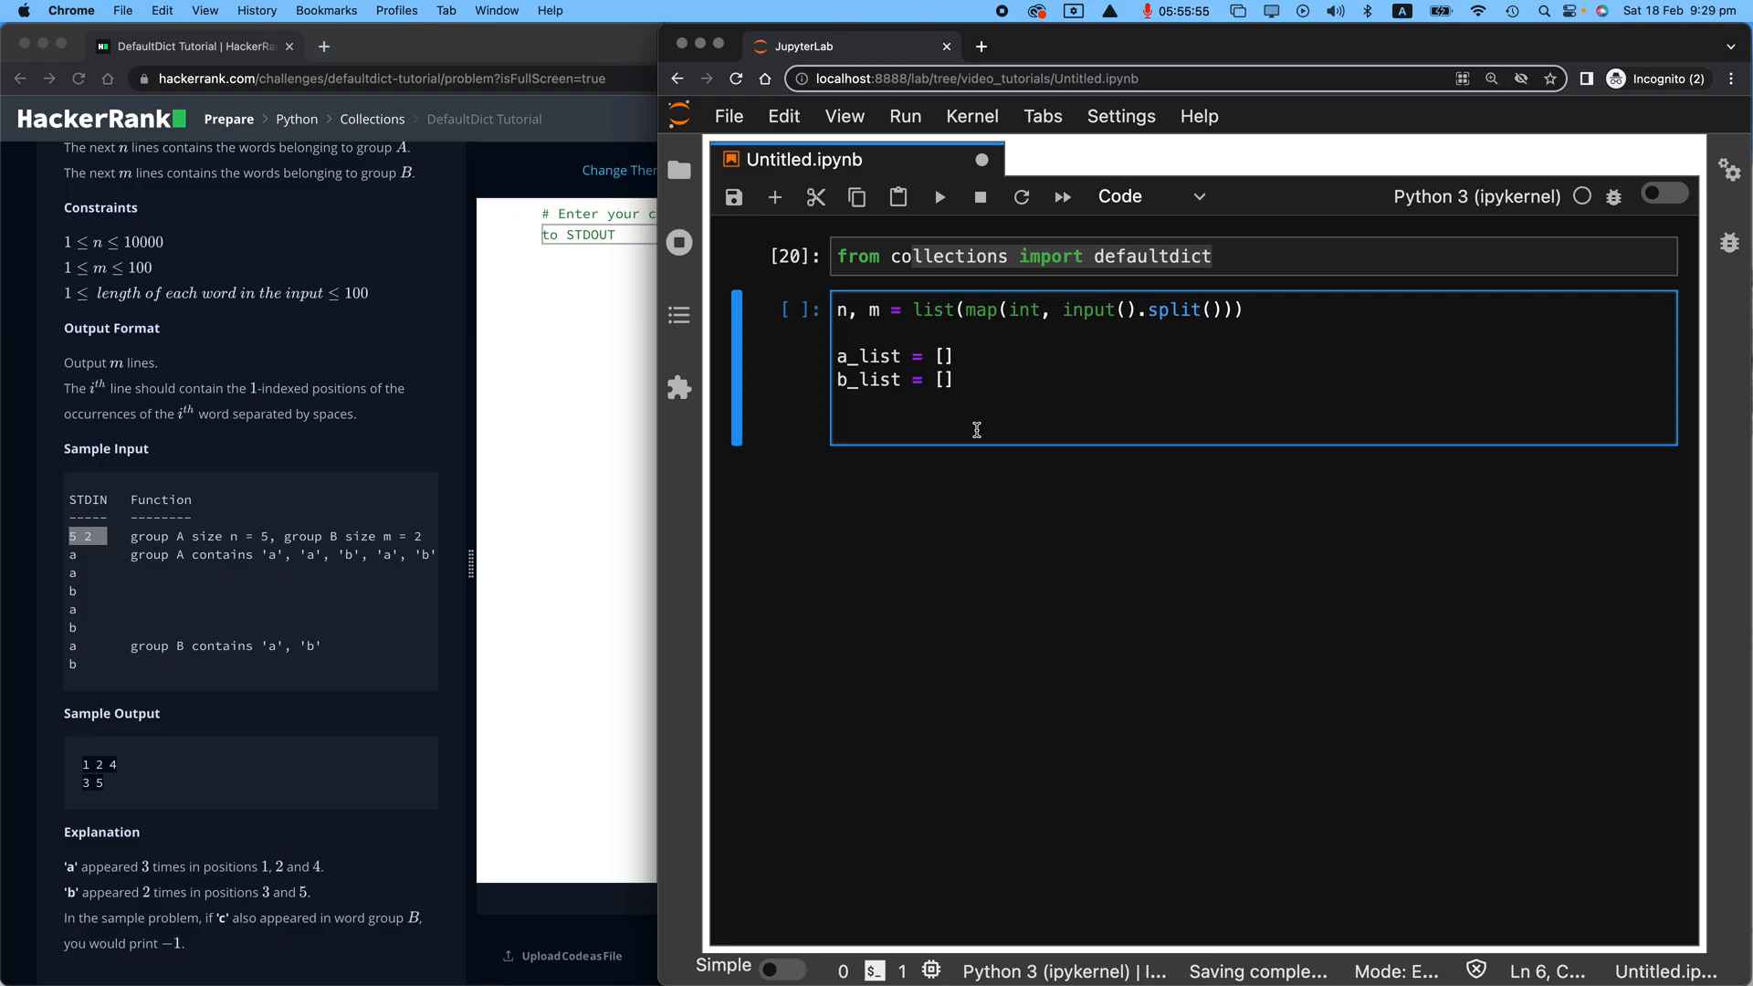
Step: Write a for loop over range(n) appending input() to a_list
type("for")
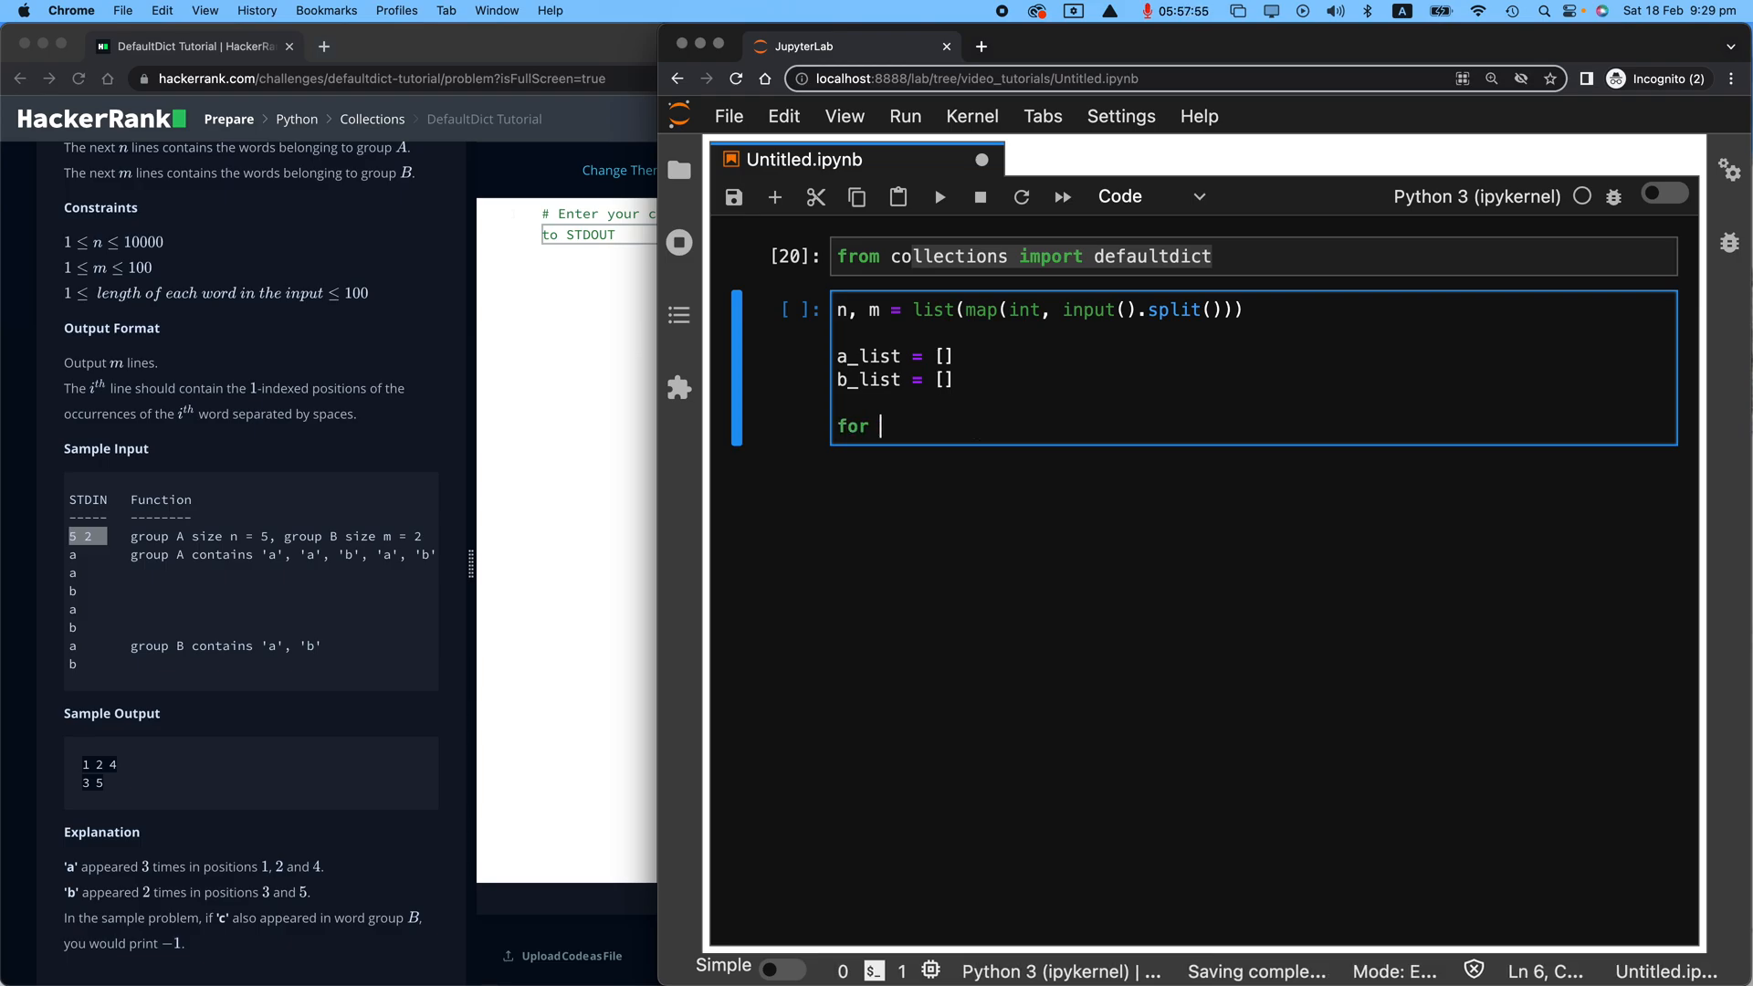
type("a")
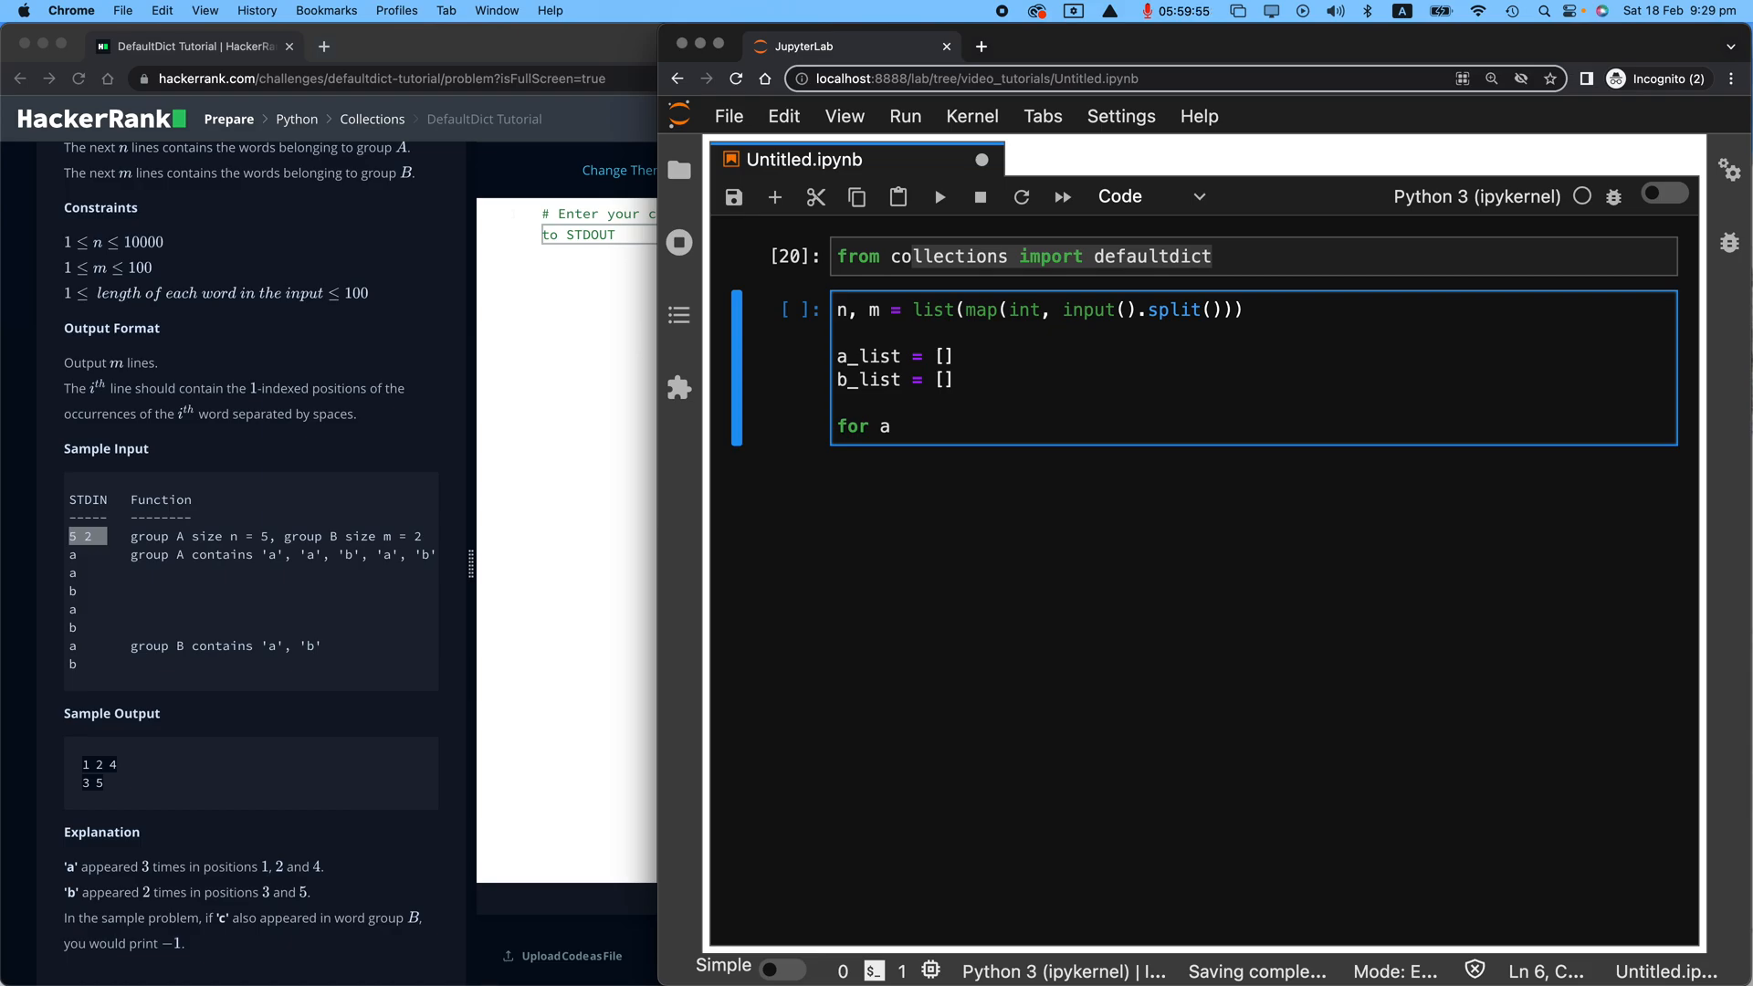
type("in range(")
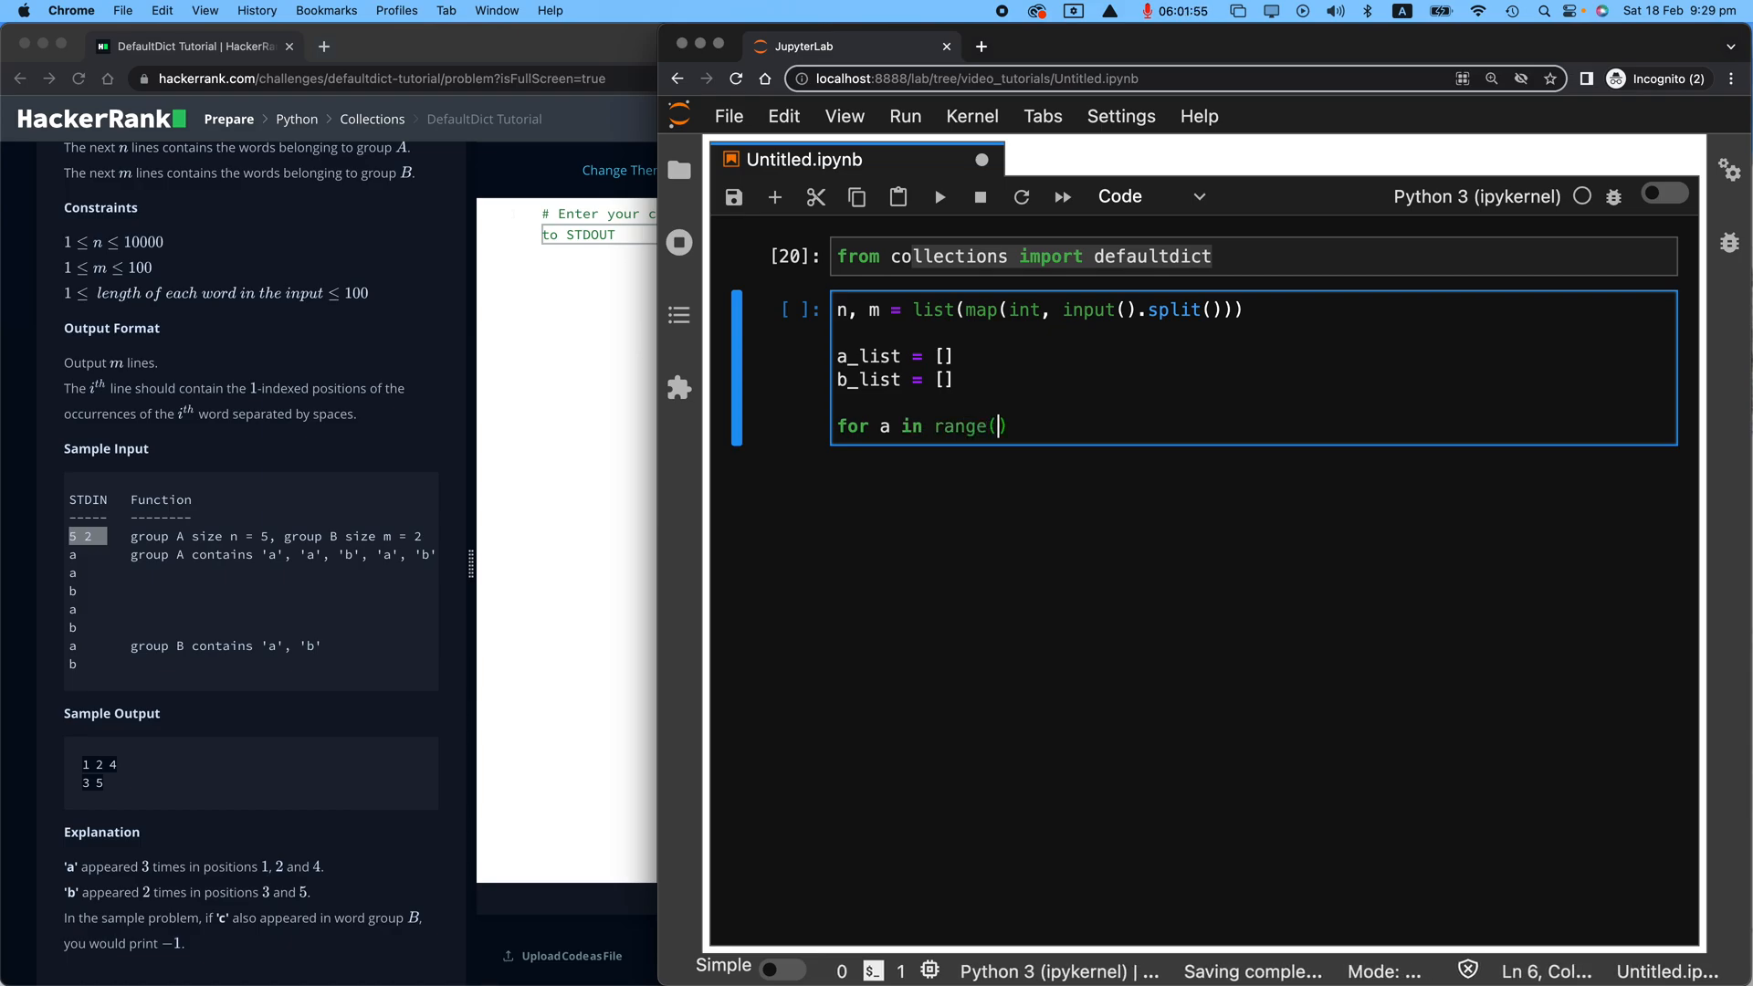
type("n):")
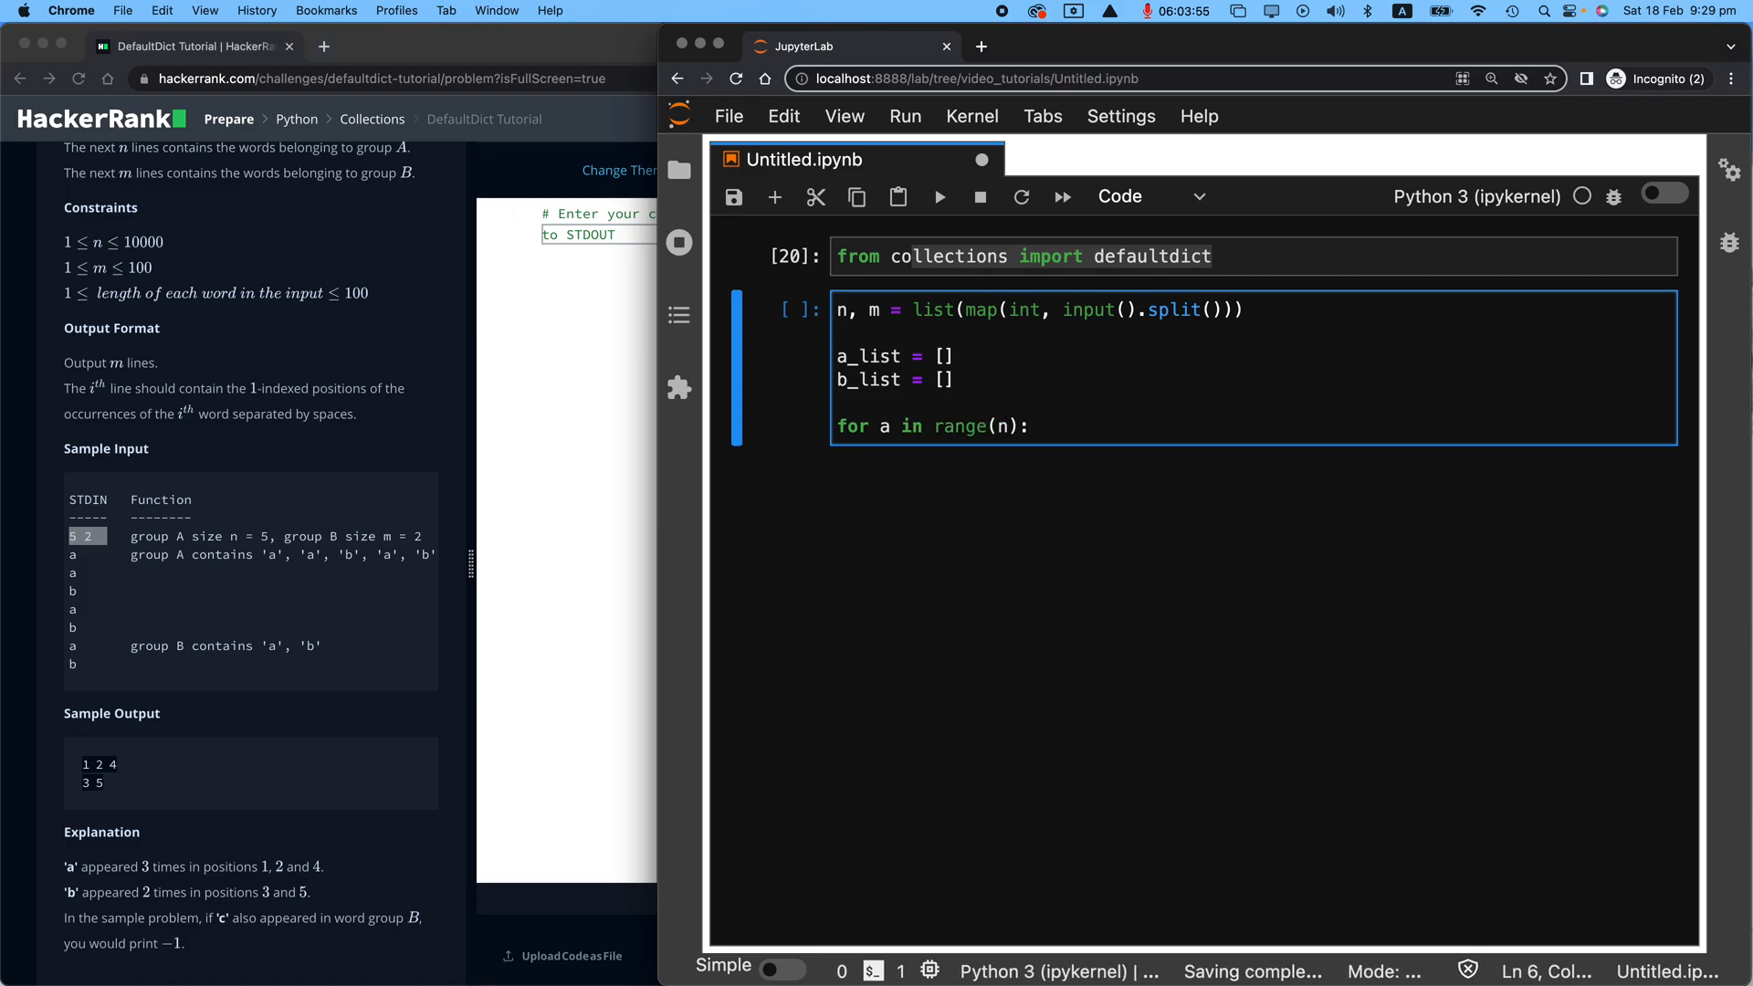
type("a_li")
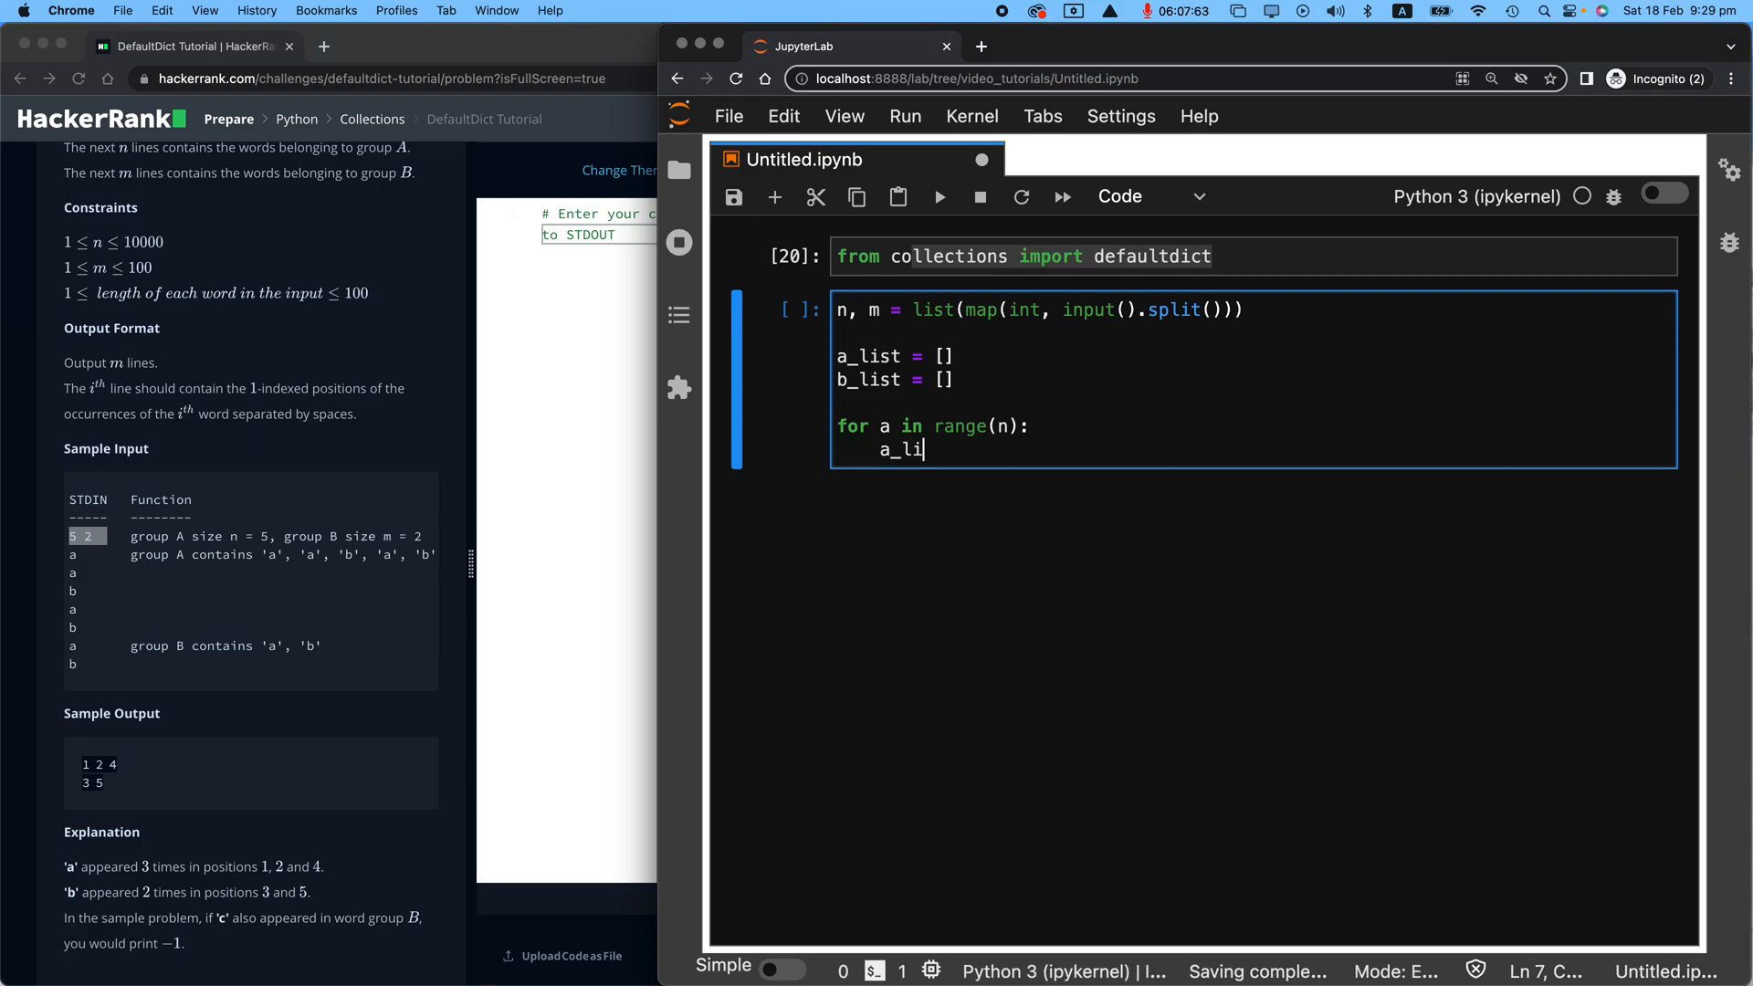
type("st")
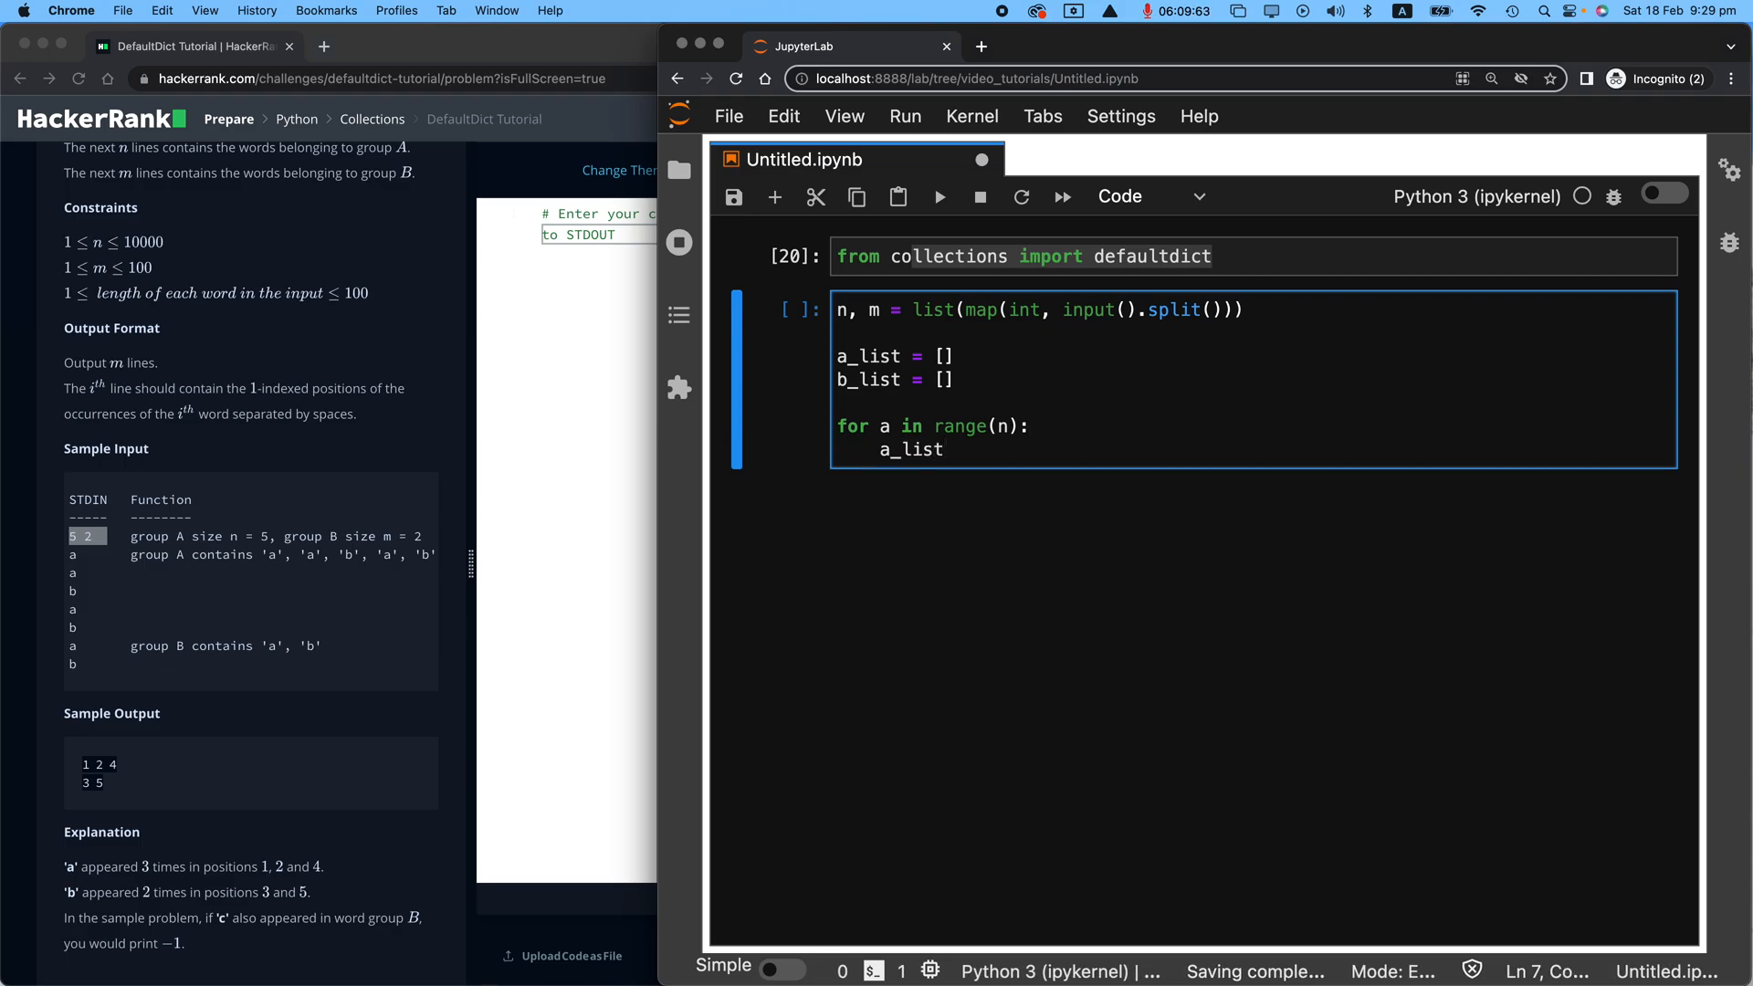
type(".append(")
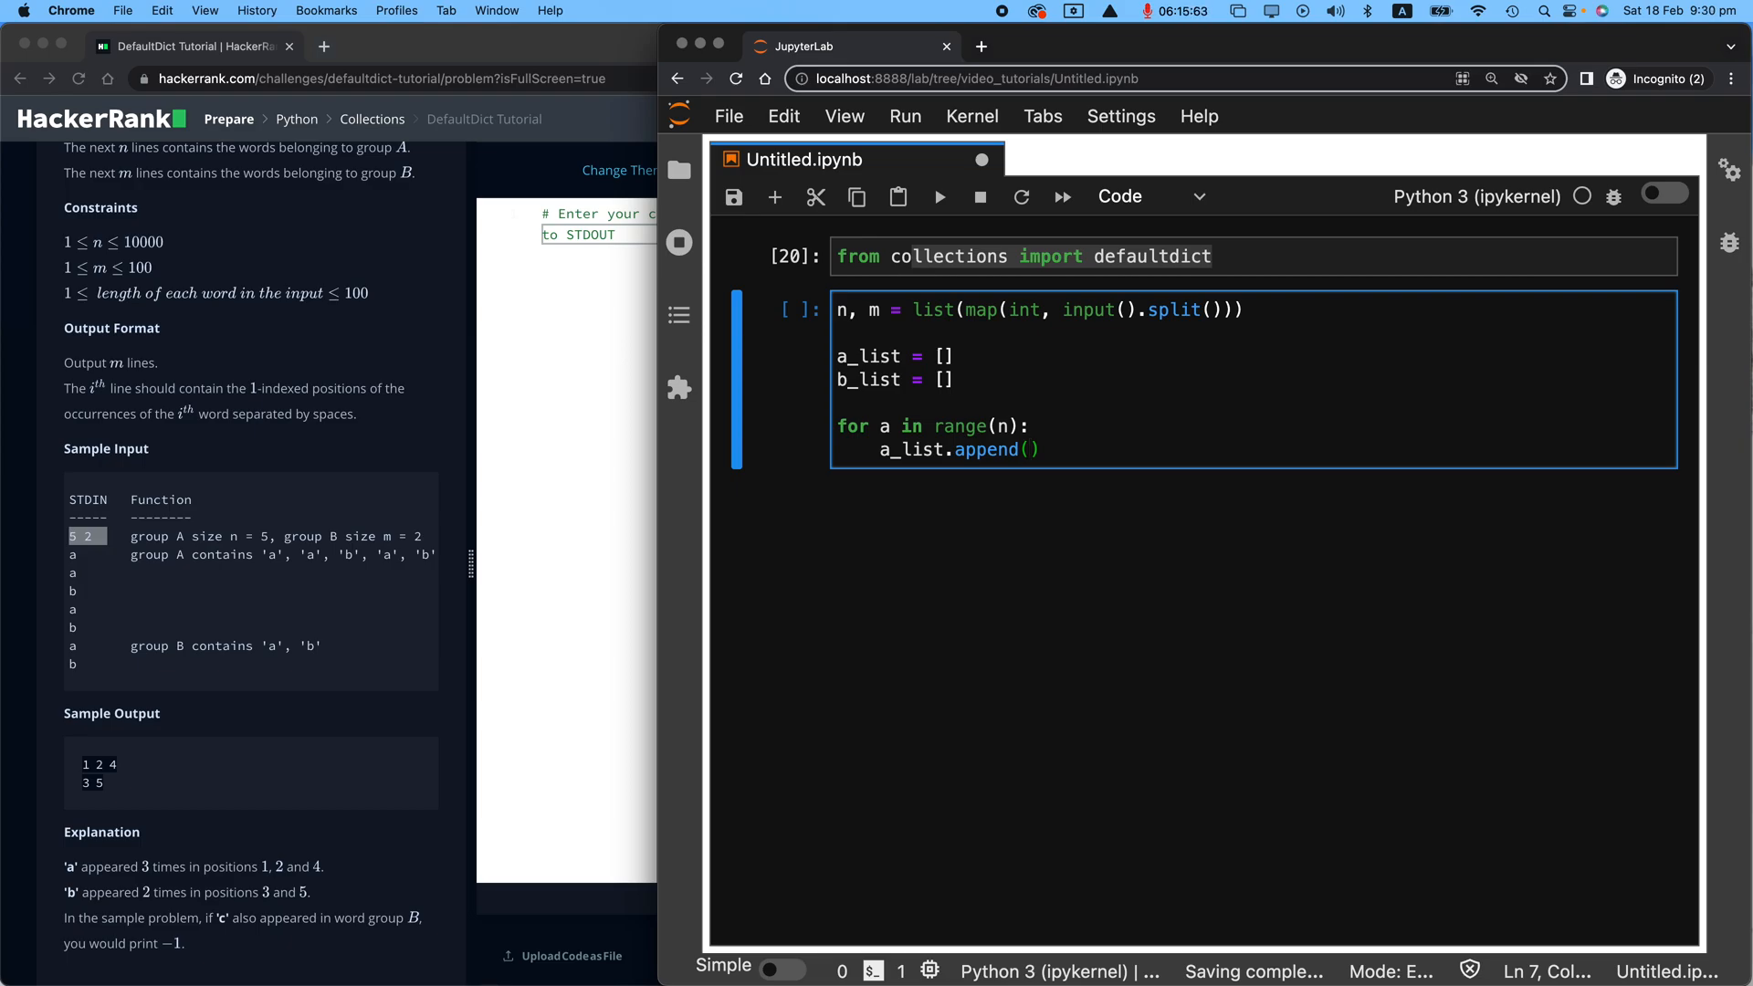
type("input()")
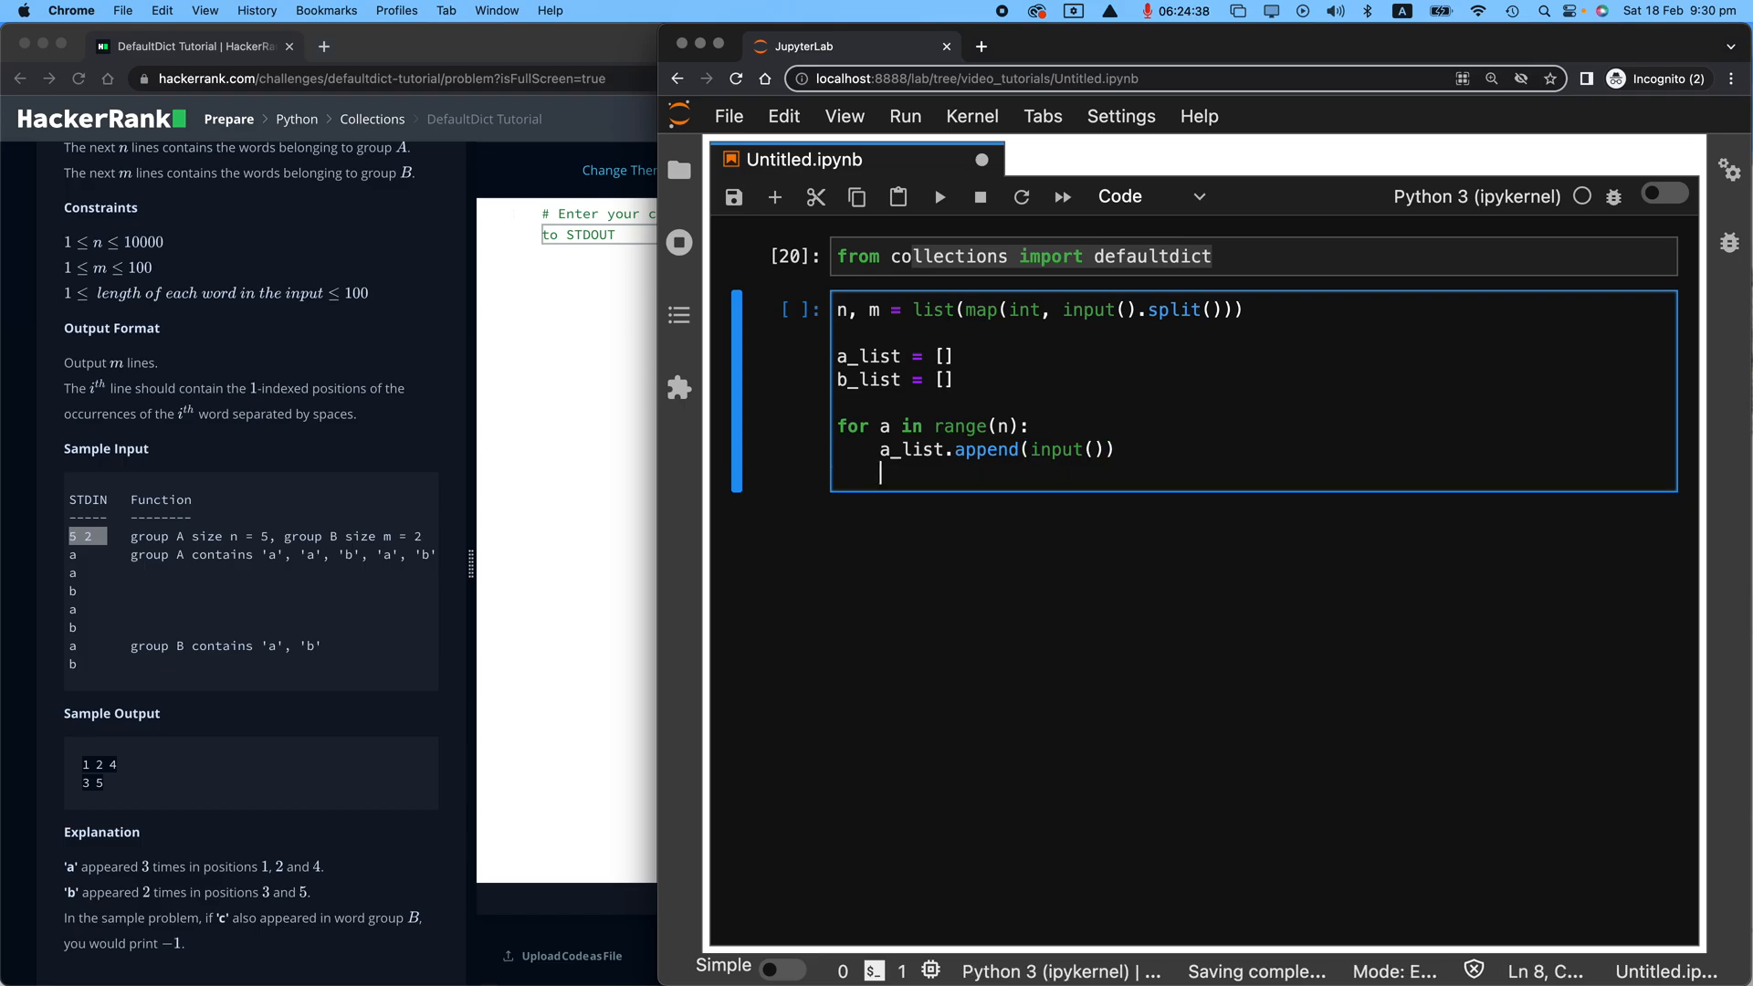
Step: Write a second loop over range(m) appending input() to b_list
type("for b in ra")
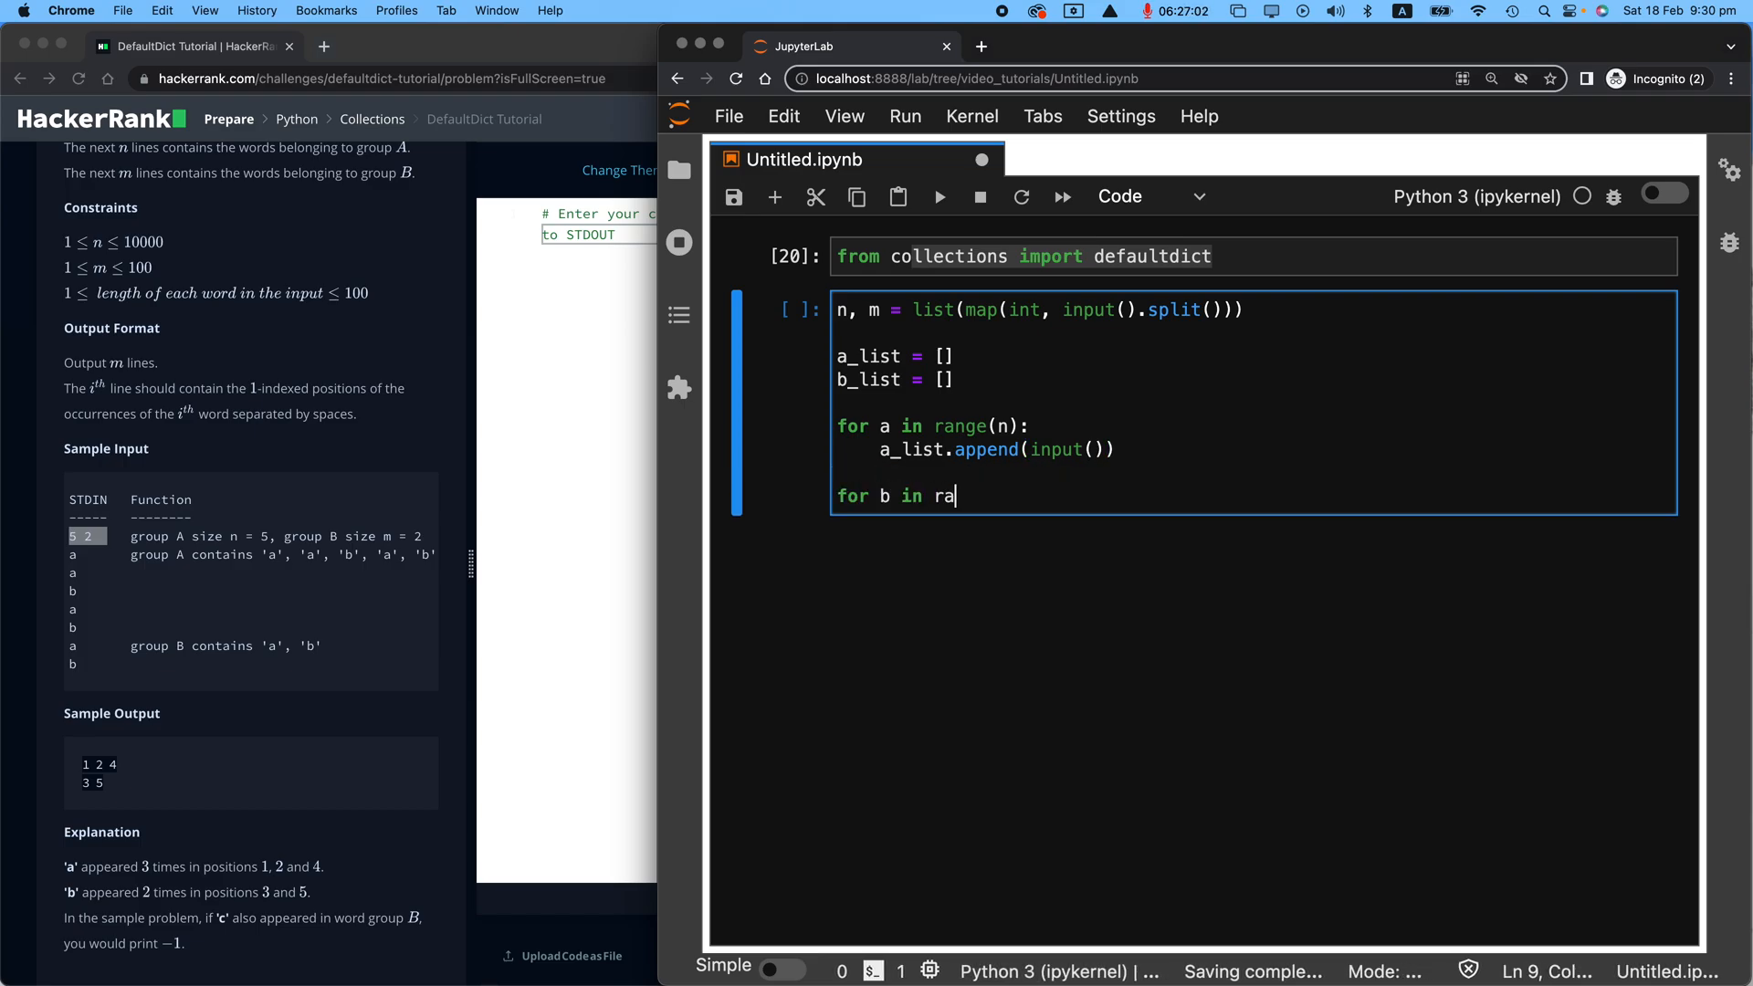
type("nge(m):")
type("b_")
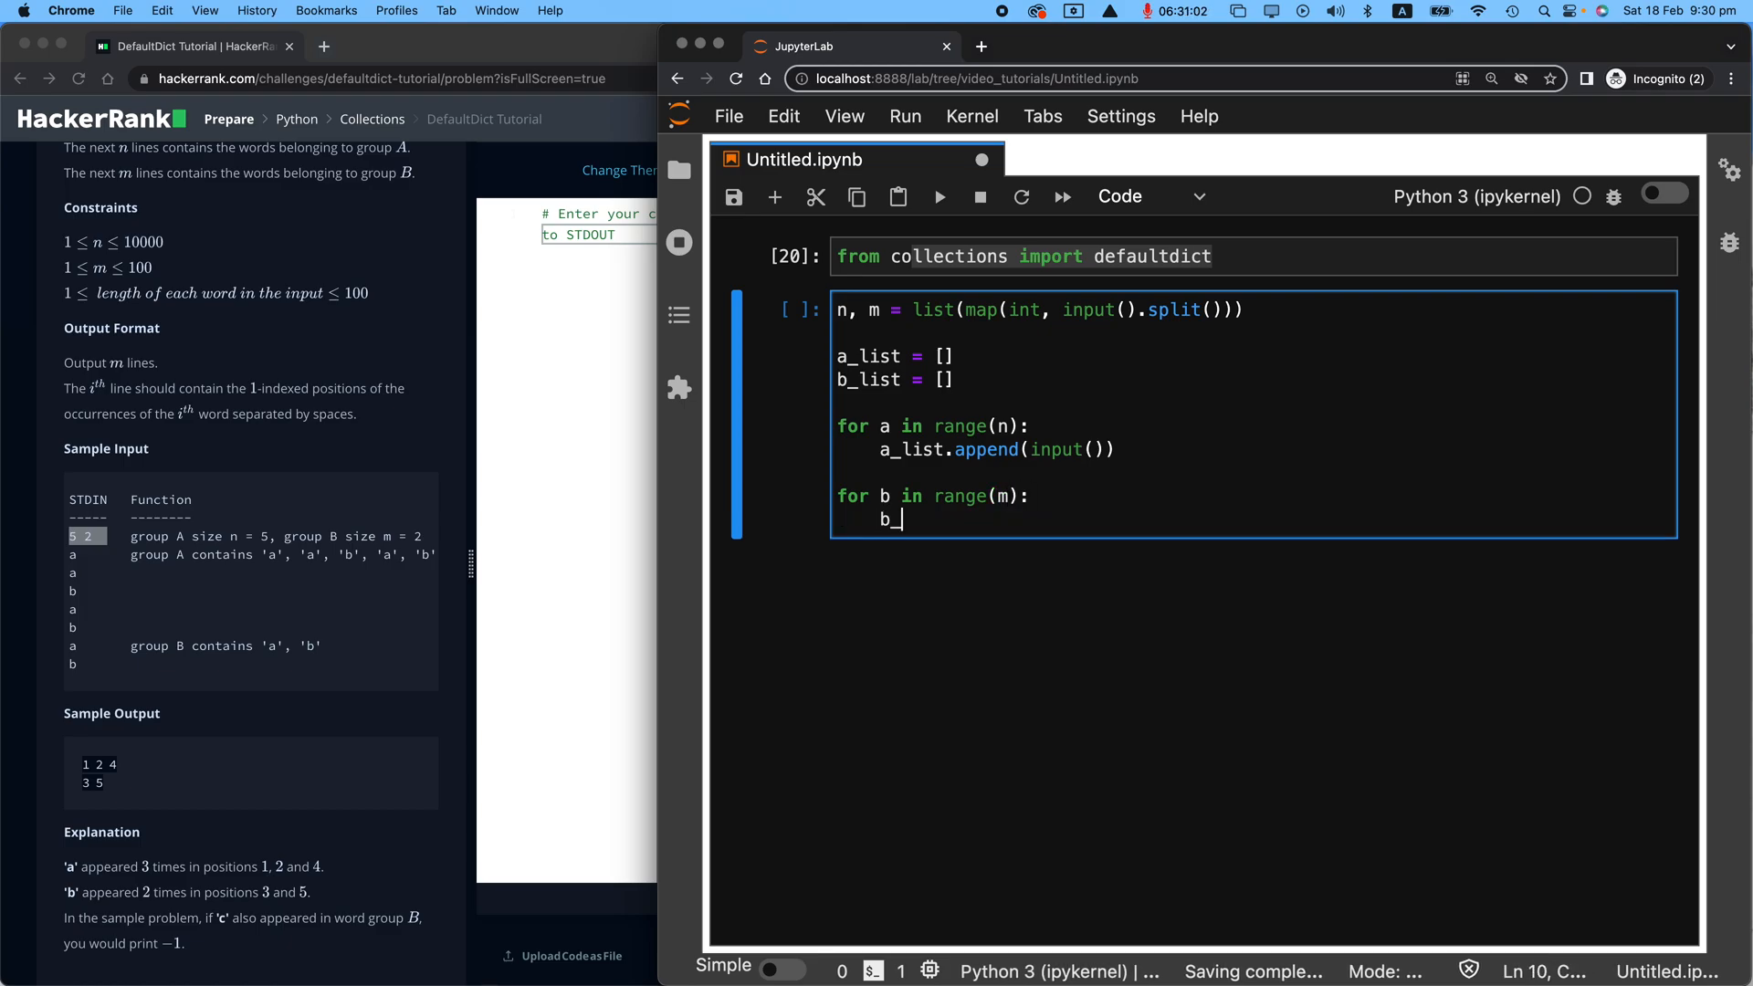
type("list.append")
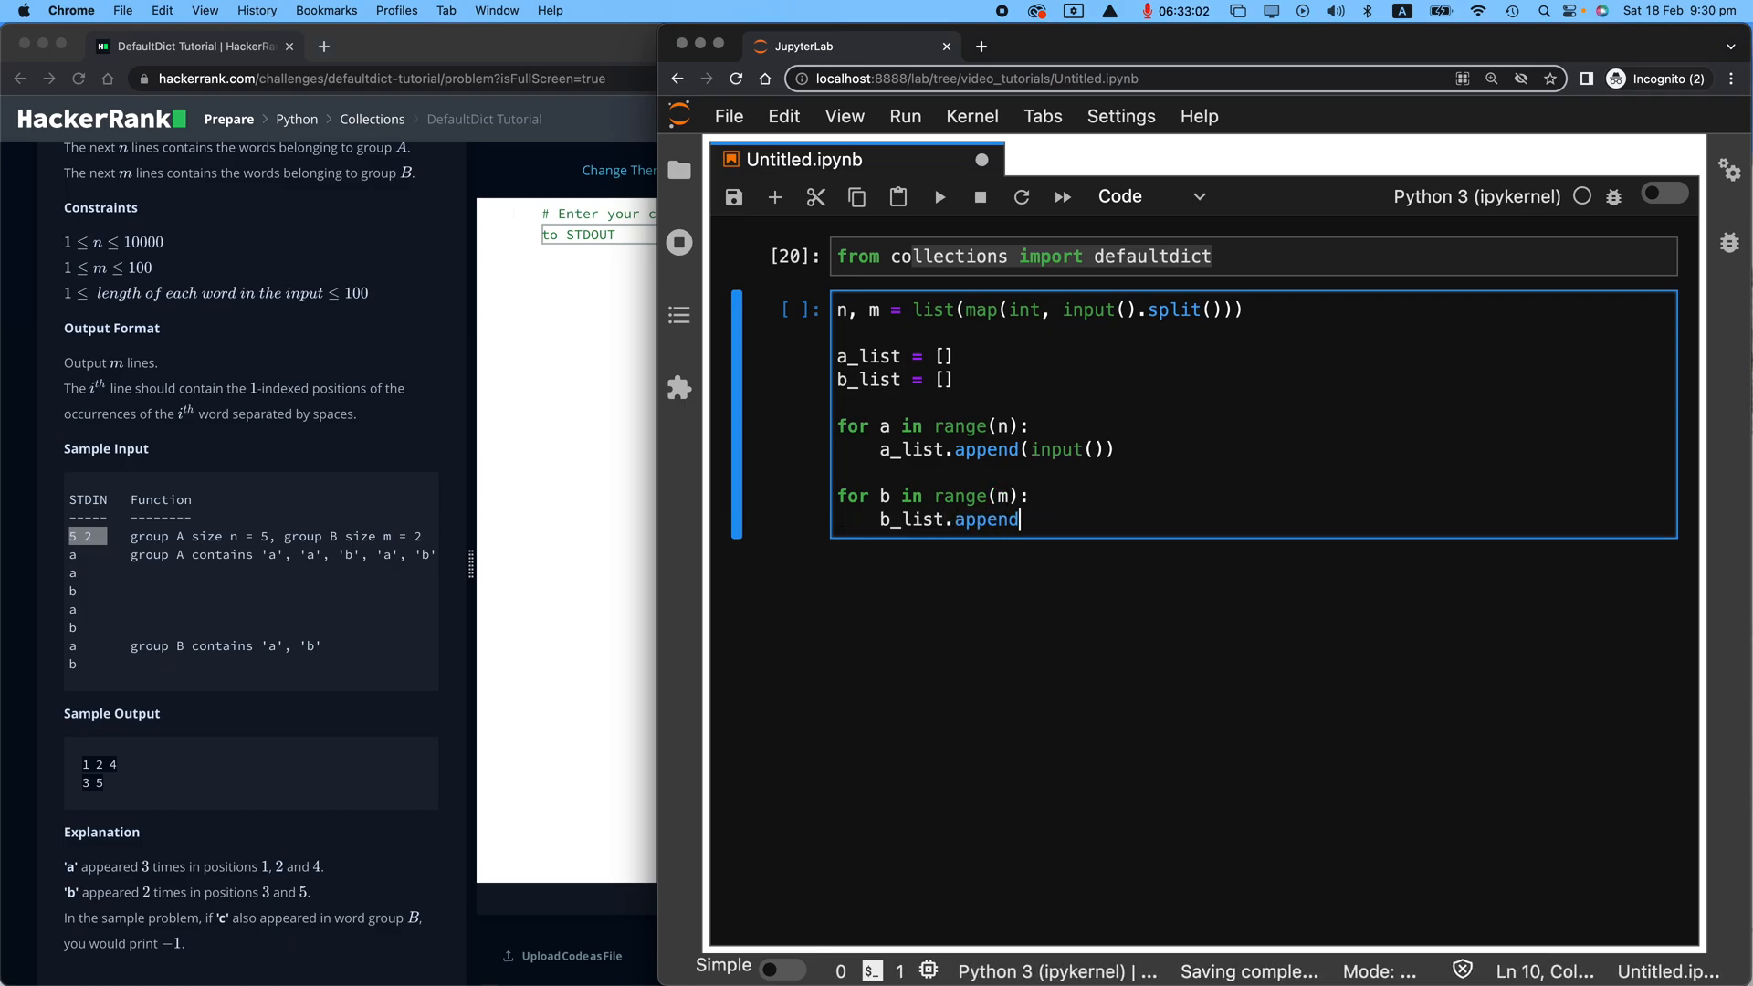
type("(i)")
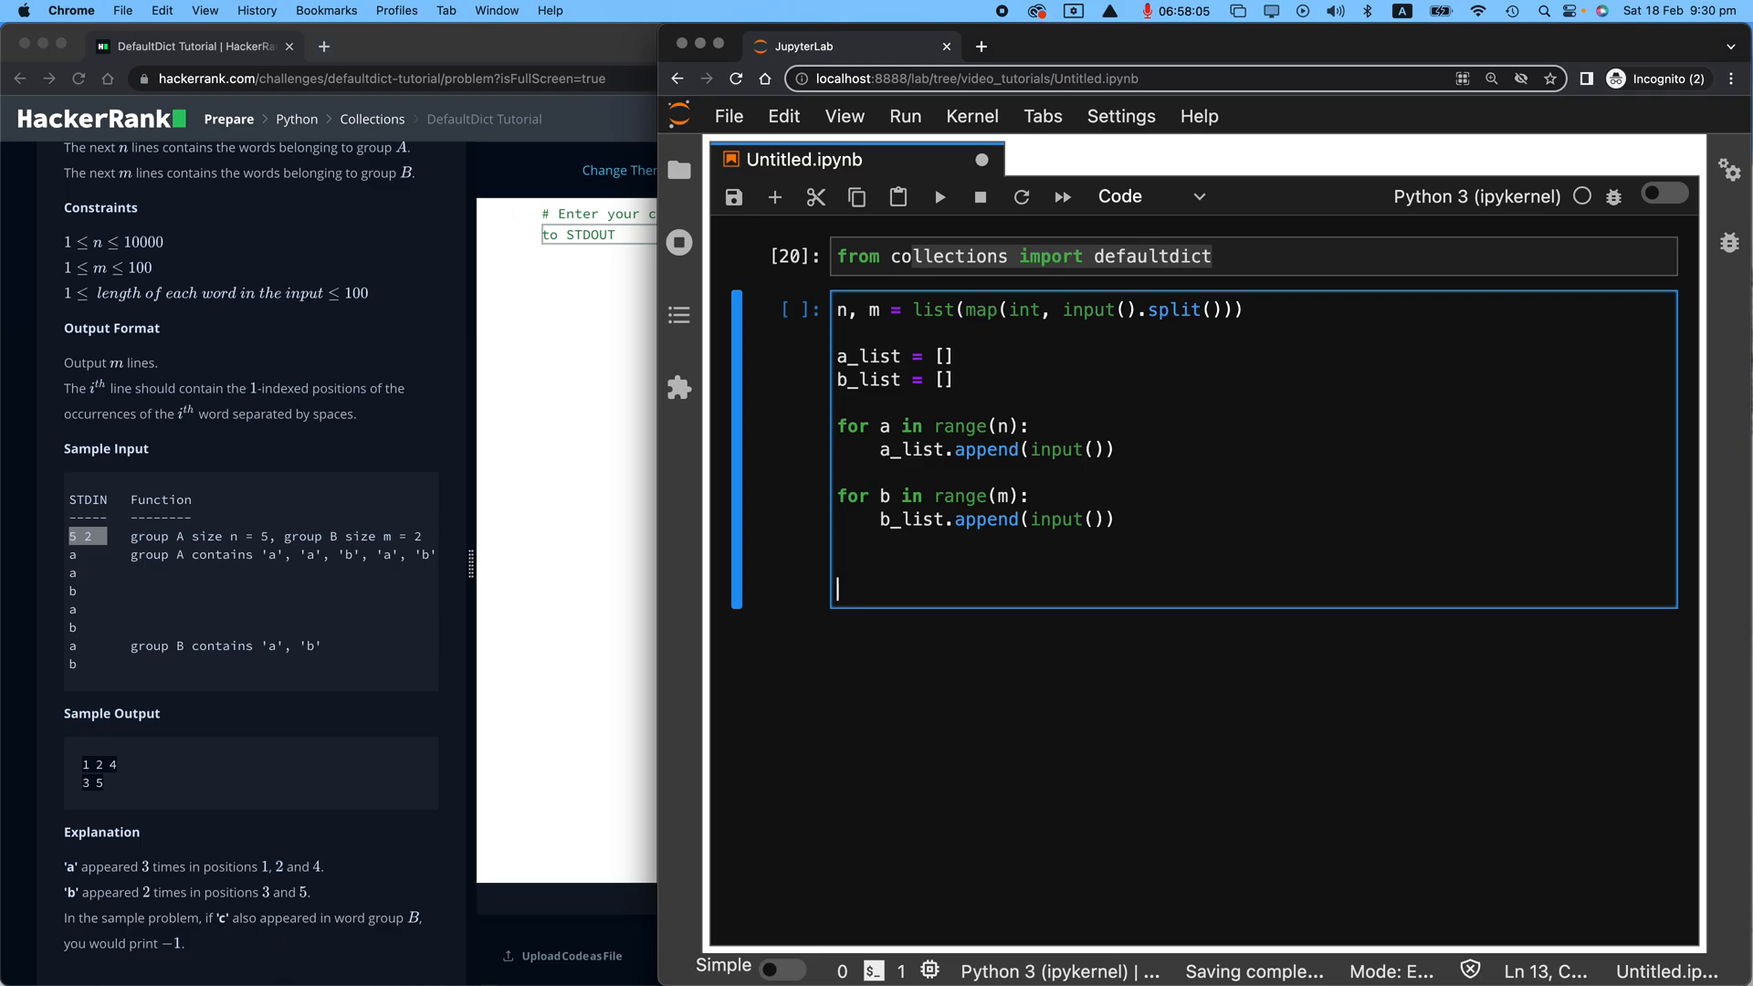
Step: Add final_dict = defaultdict(str) after the reading loops
type("final_d")
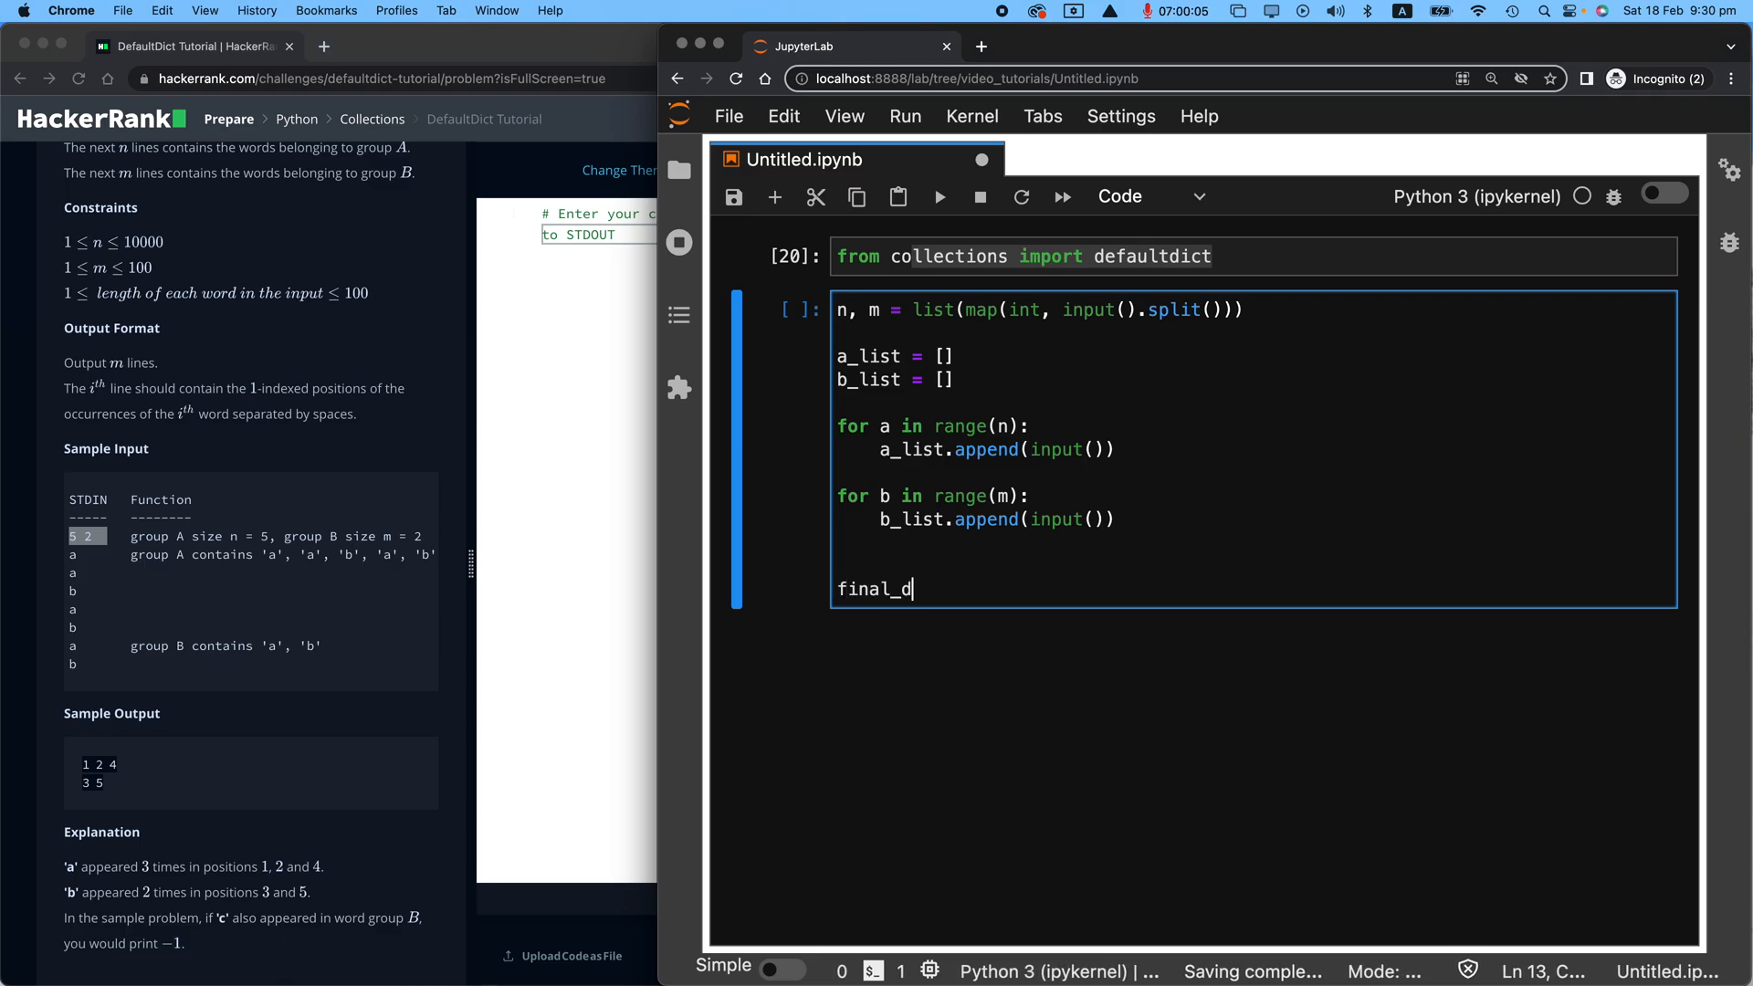
type("ict")
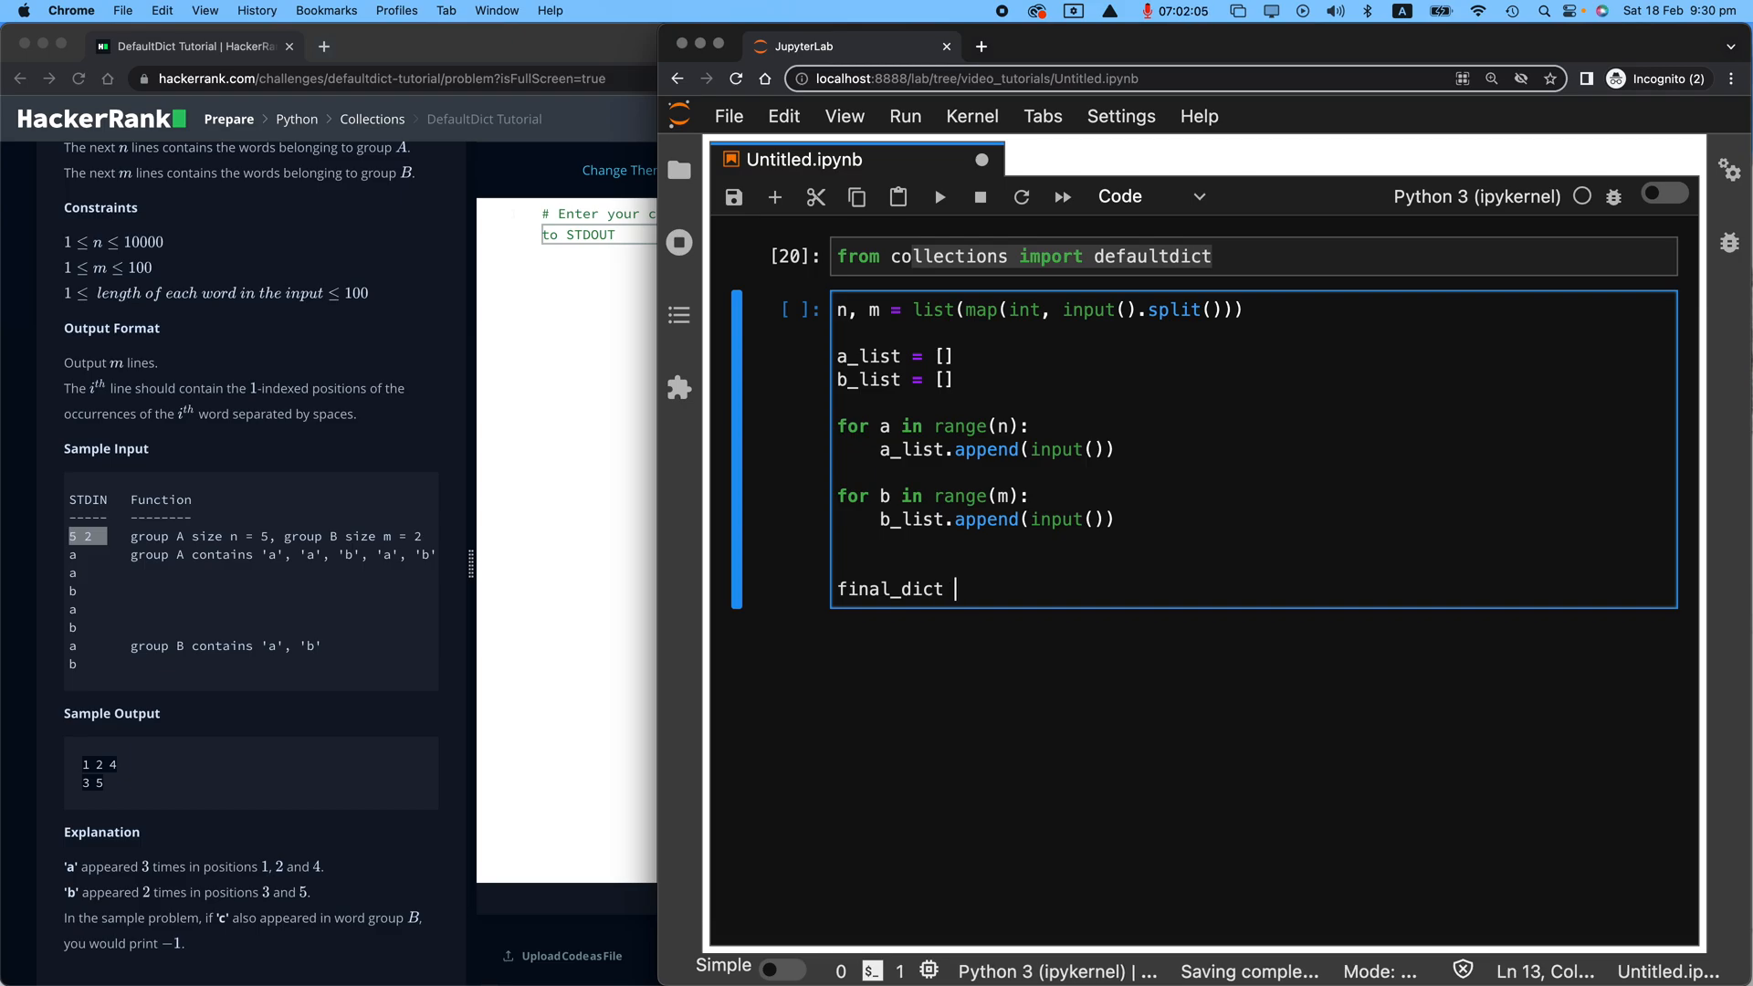
type("= defaultdi")
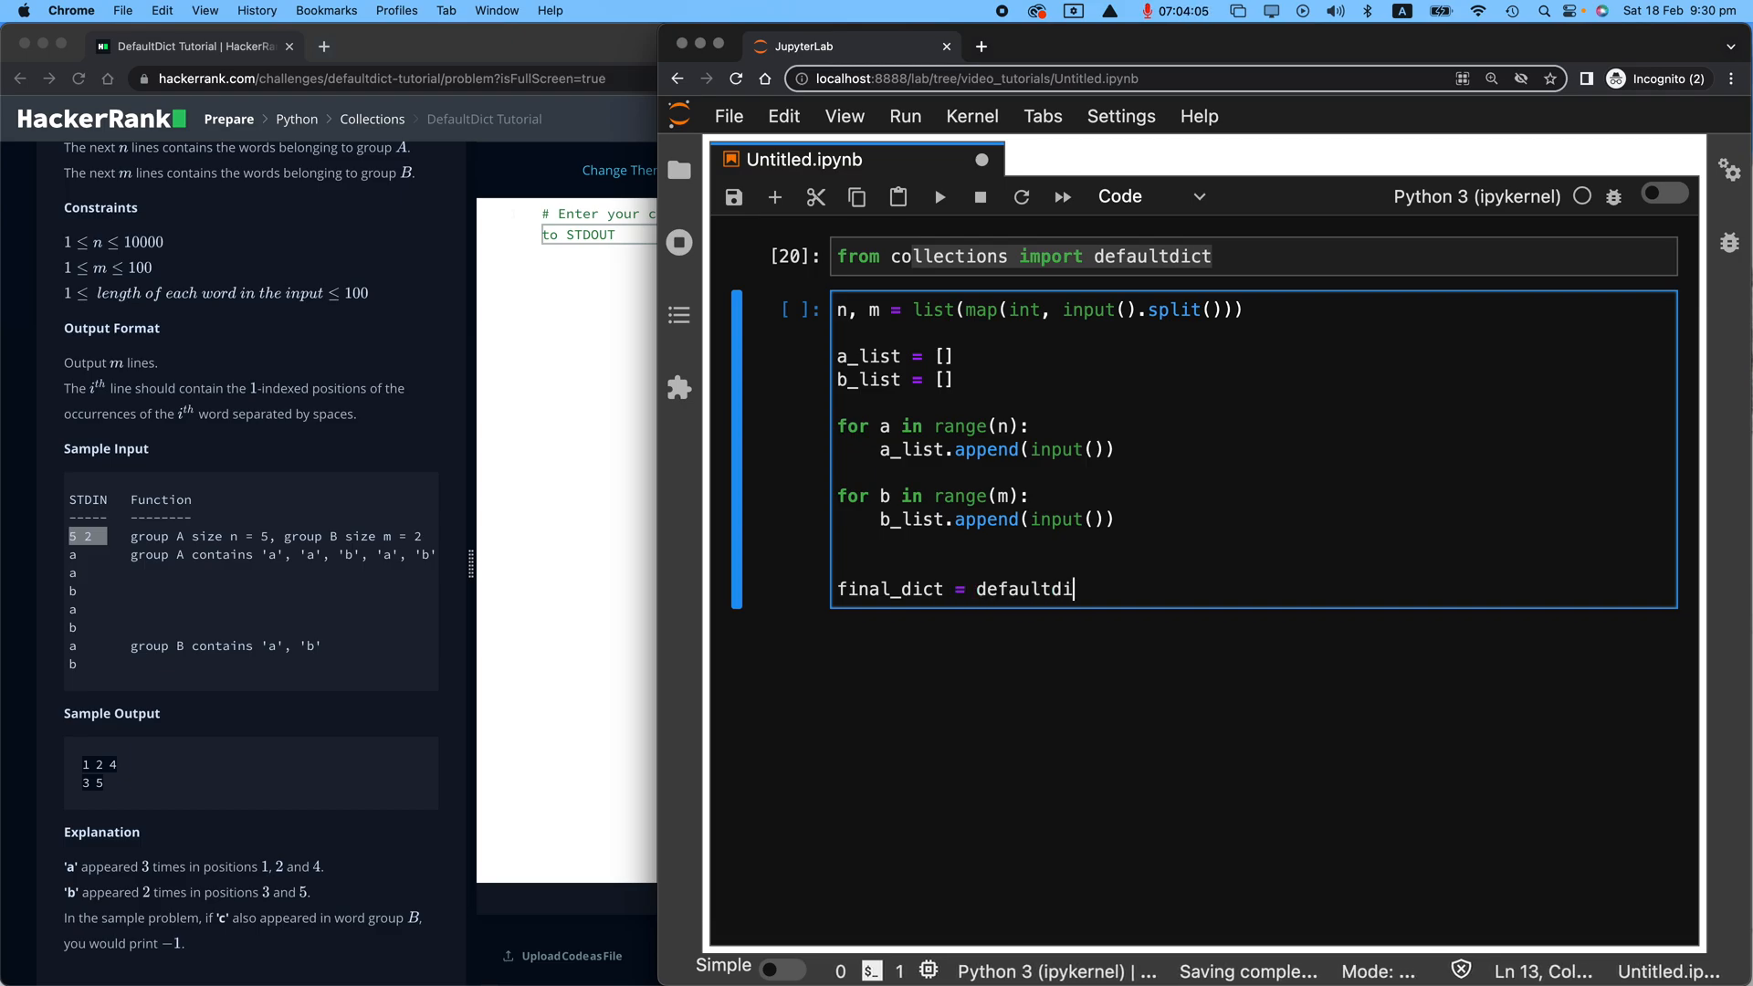
type("ct")
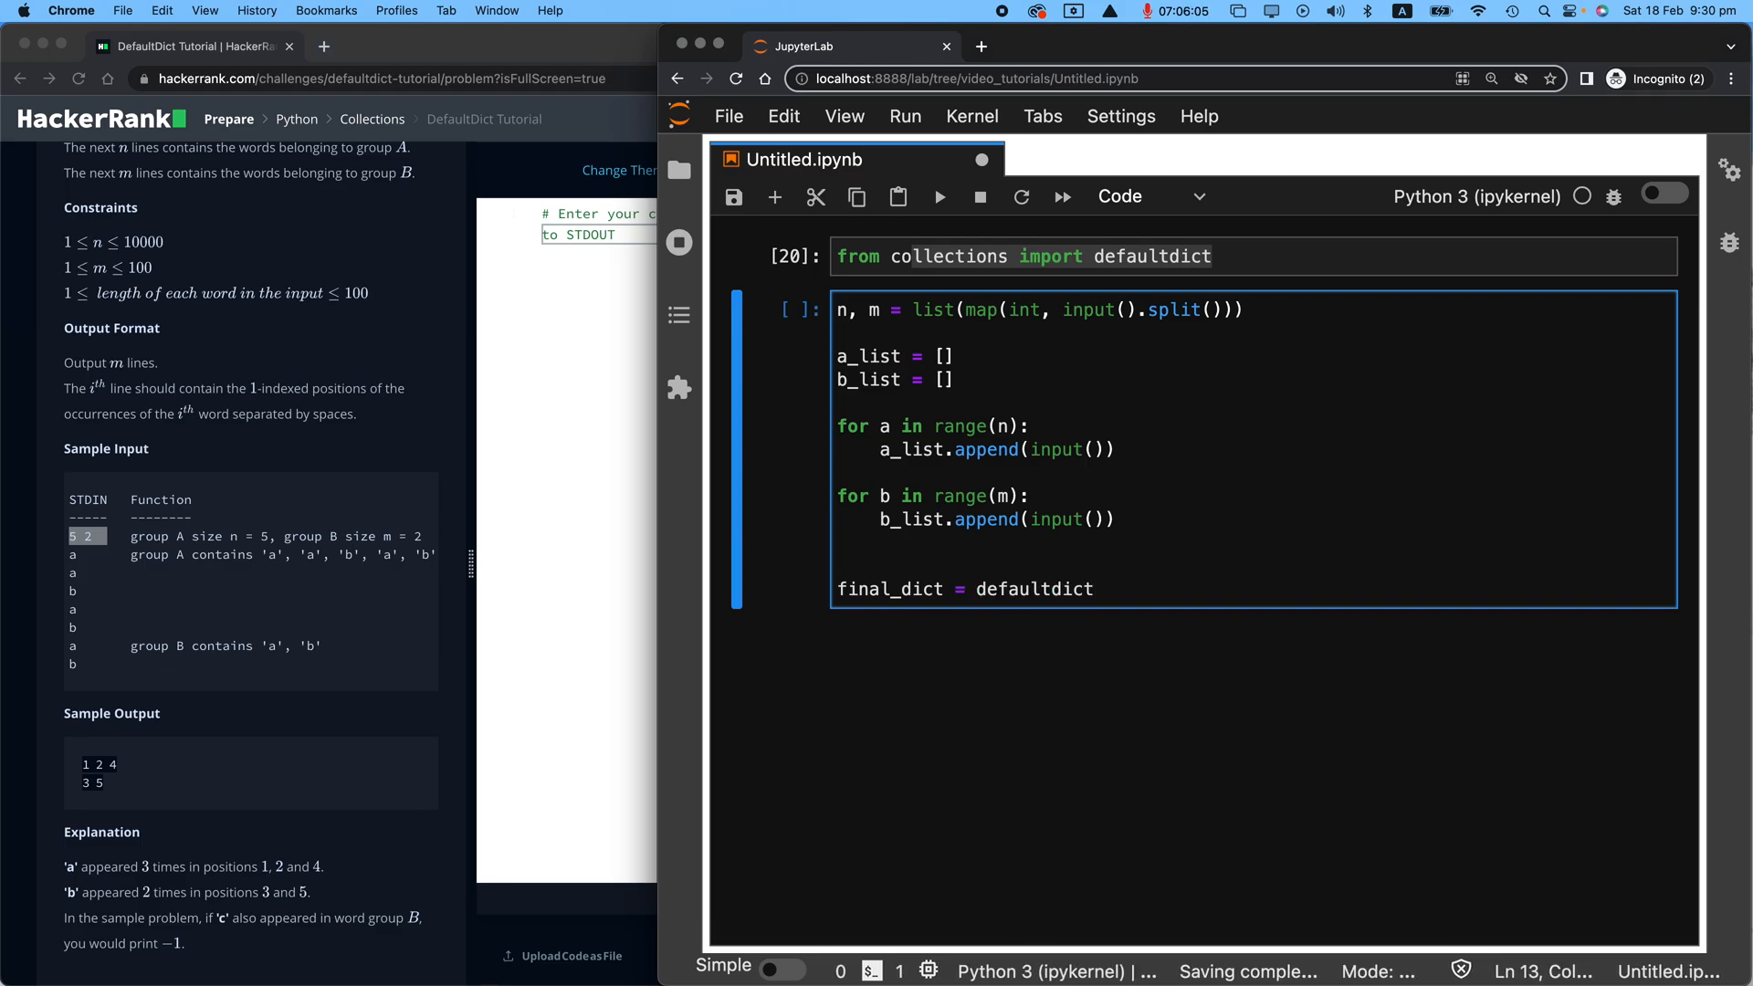
type("()")
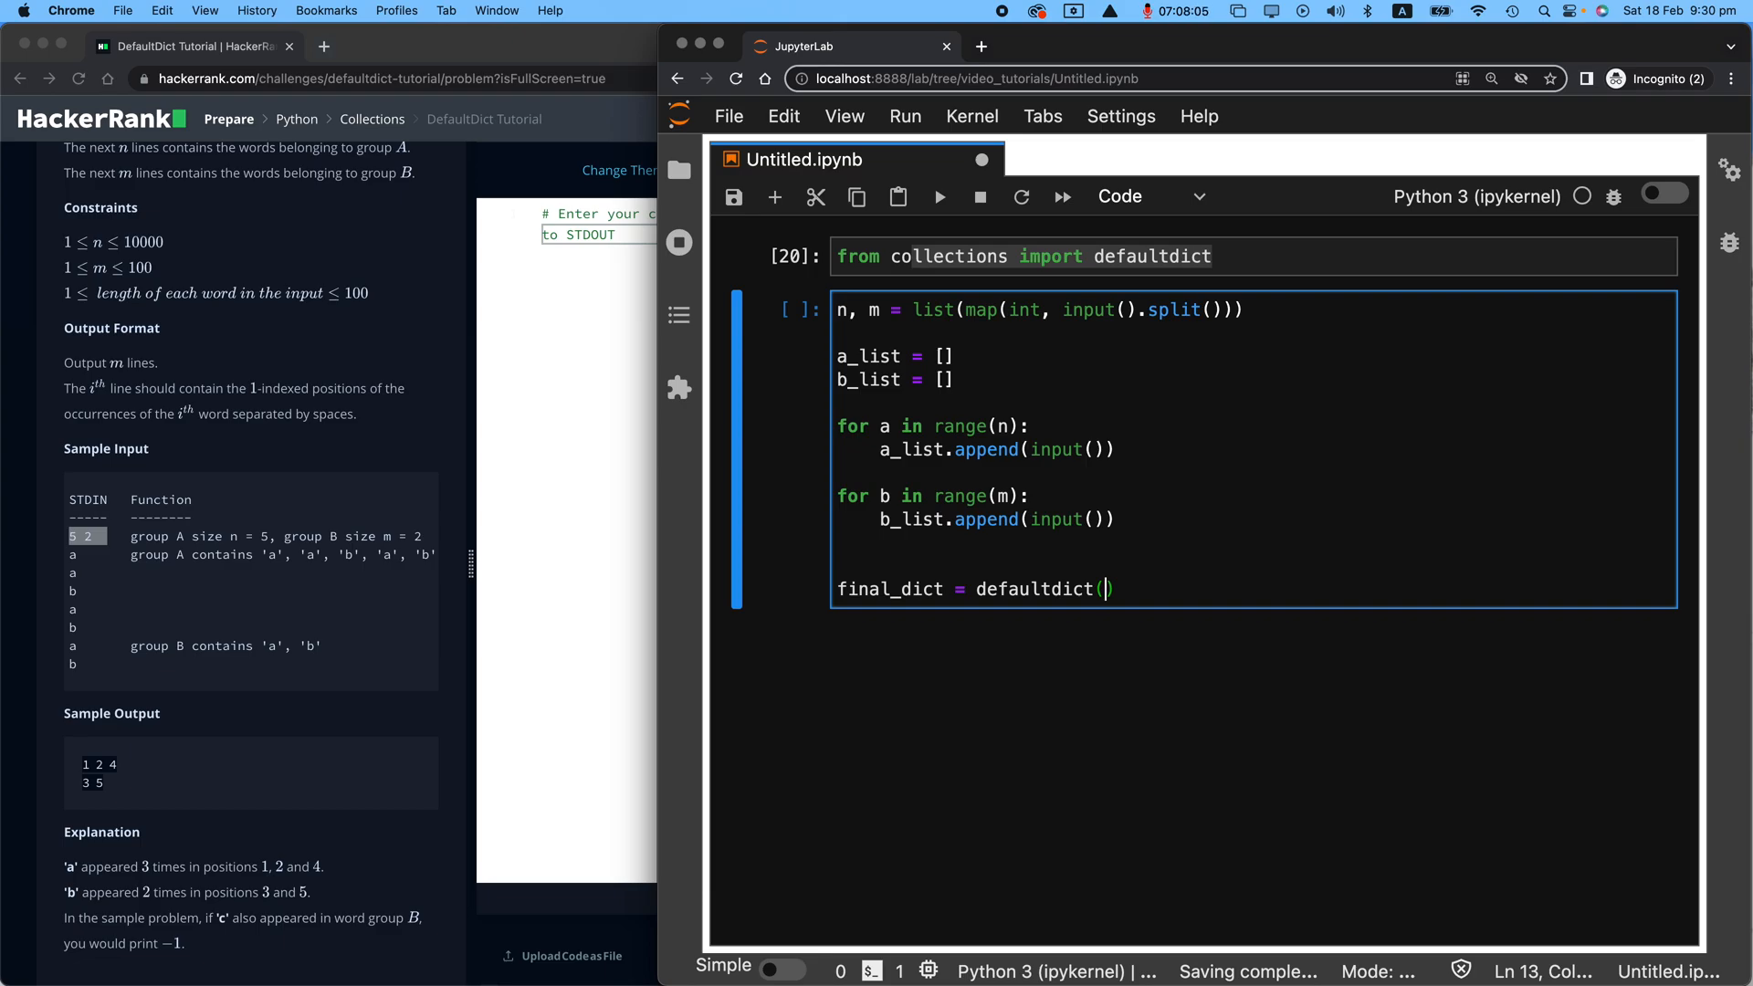
type("str")
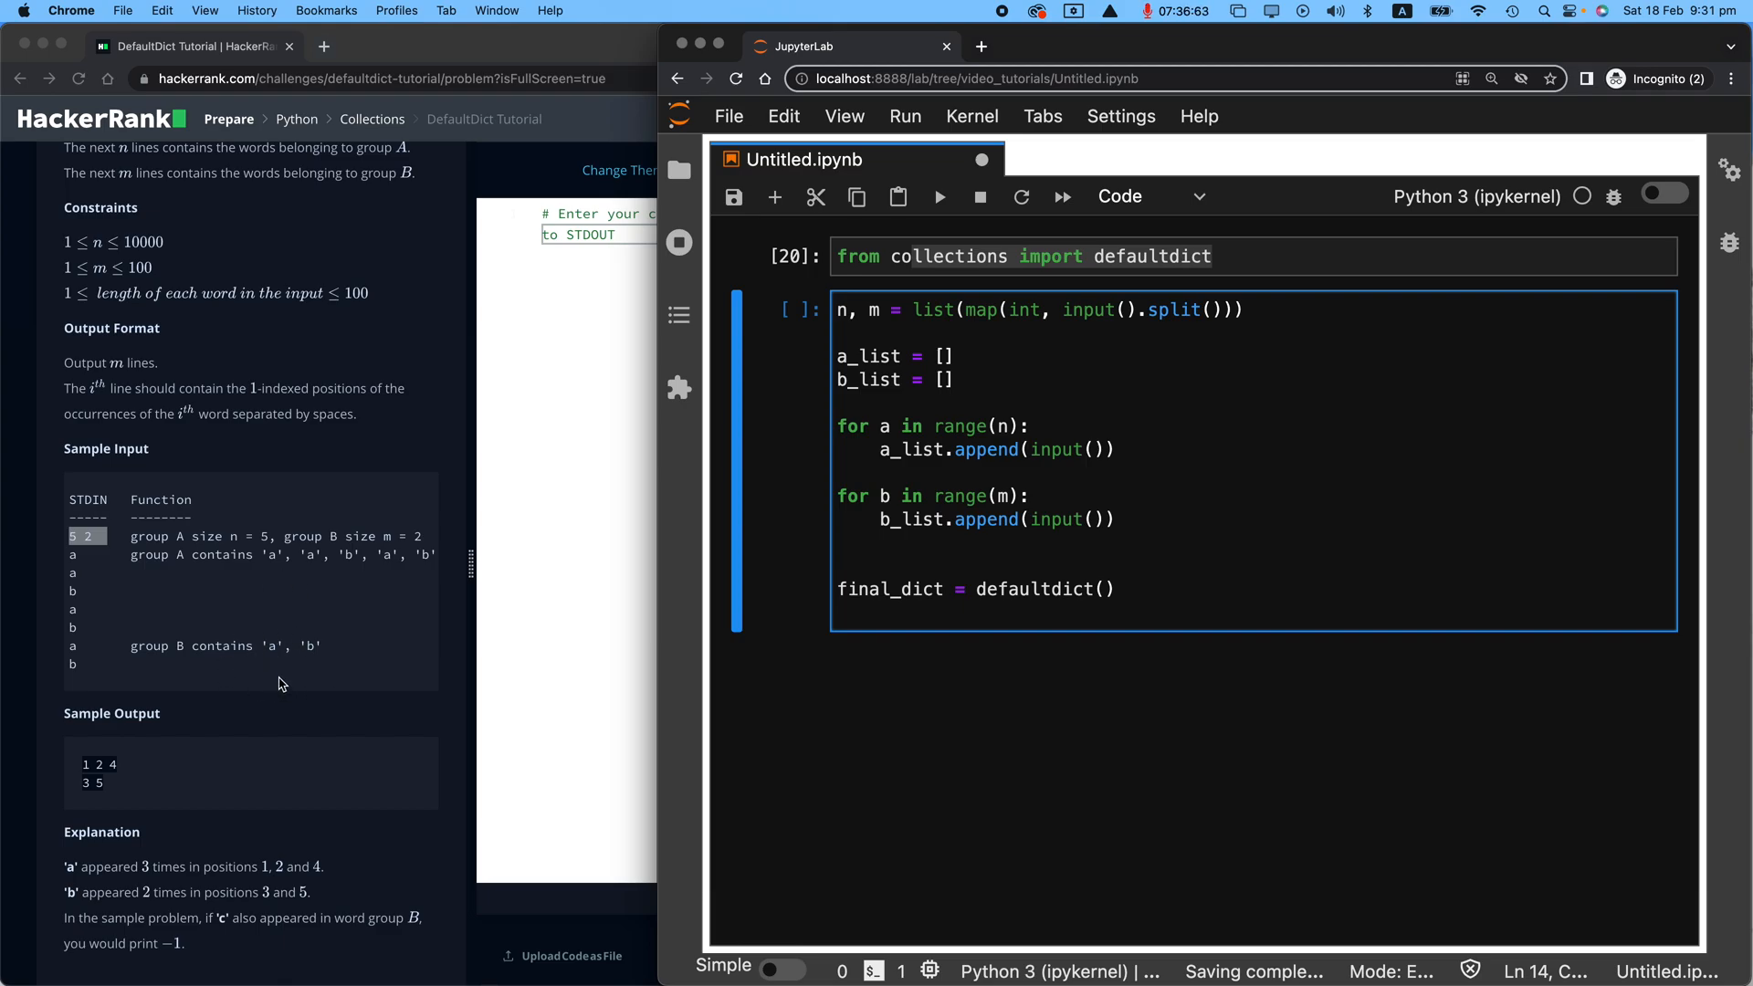
key("enter")
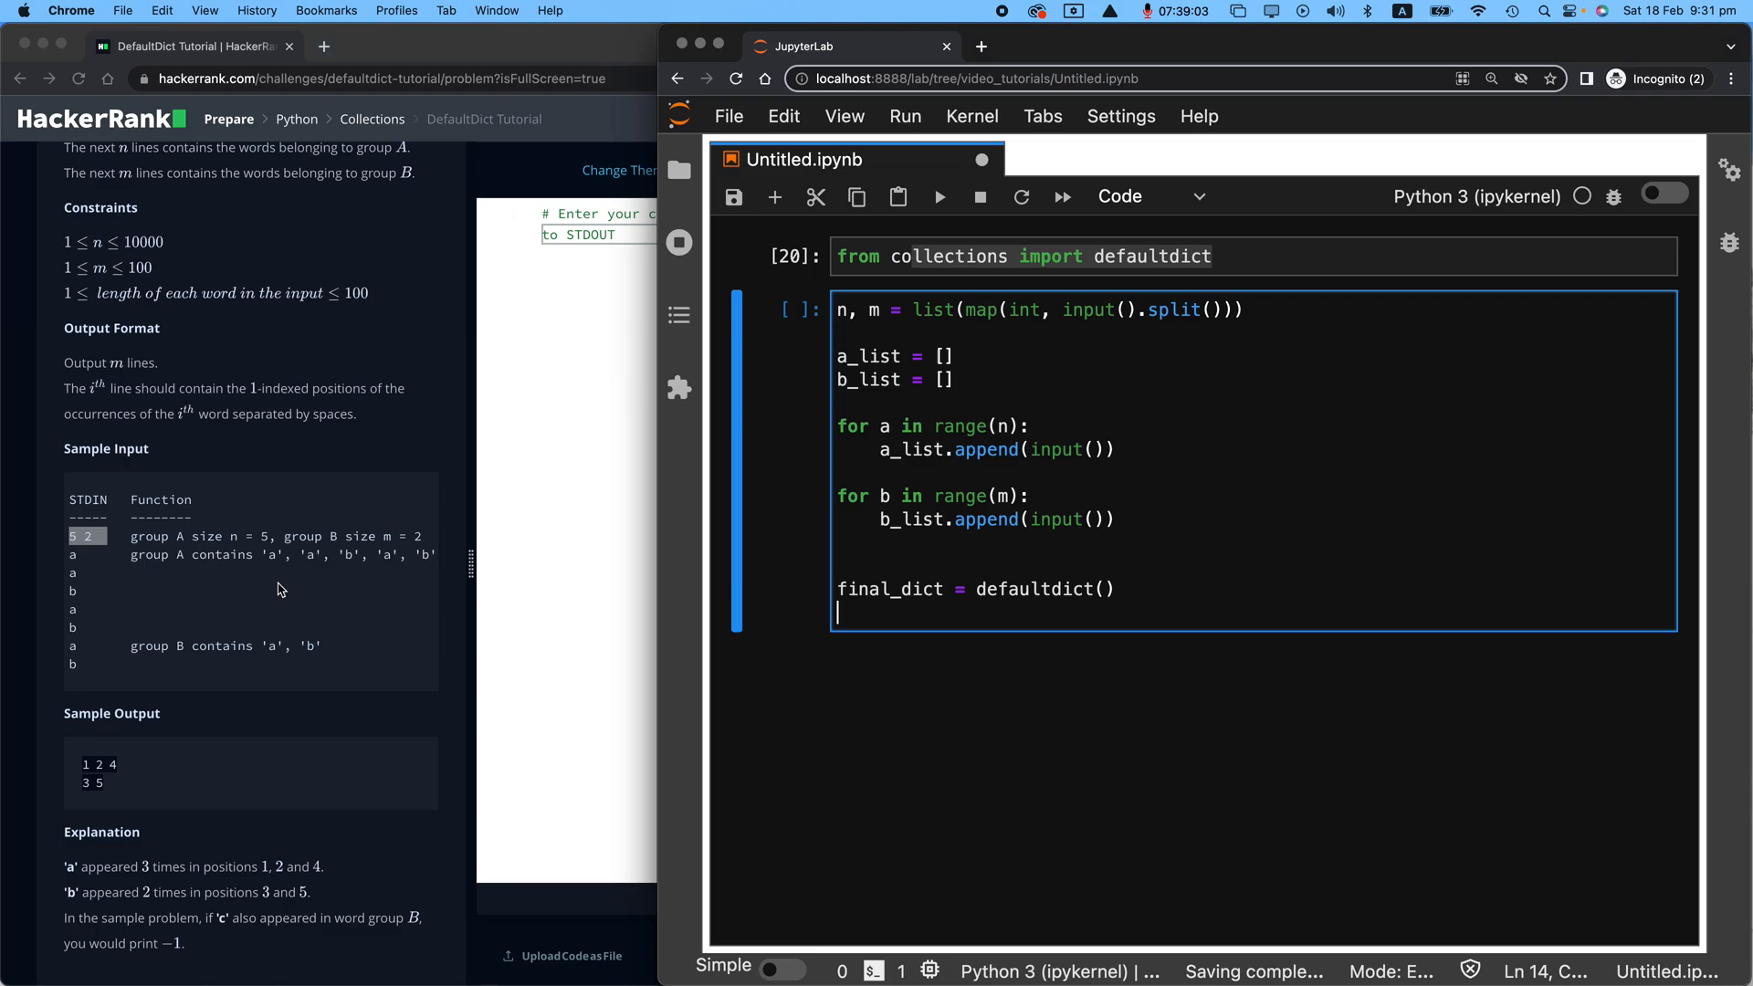
mouse_move(347, 582)
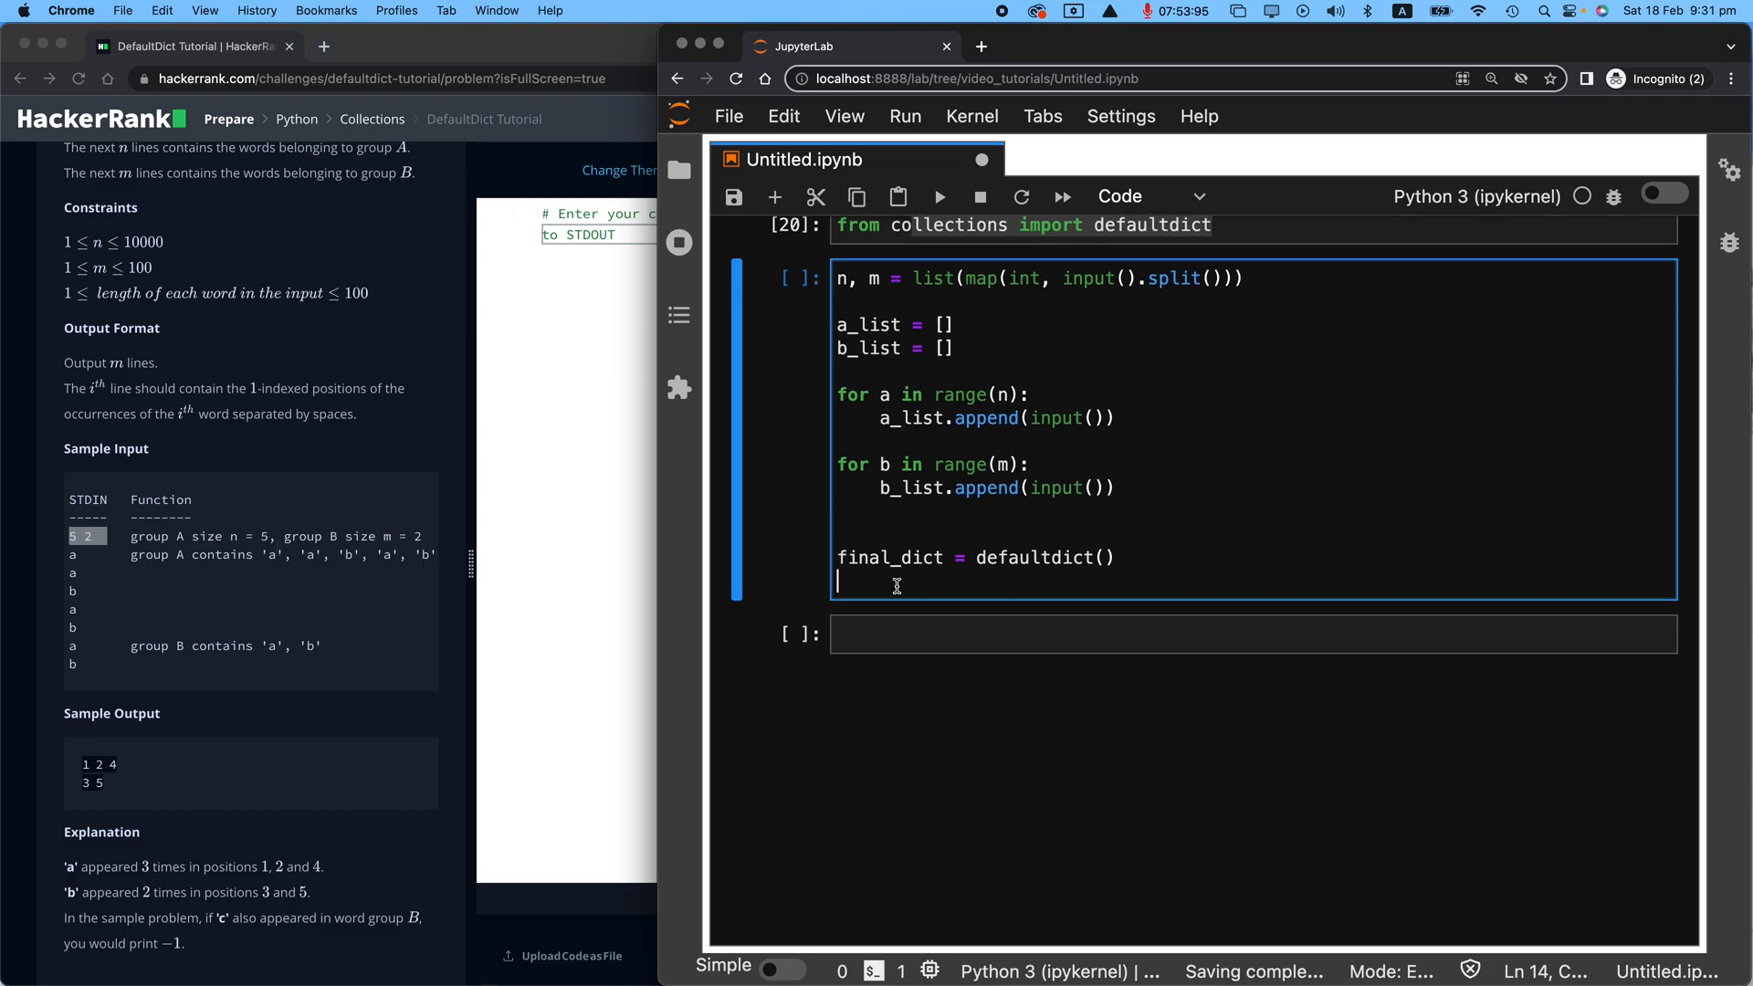
Step: Loop over b_list with if b in a_list: pass
type("for")
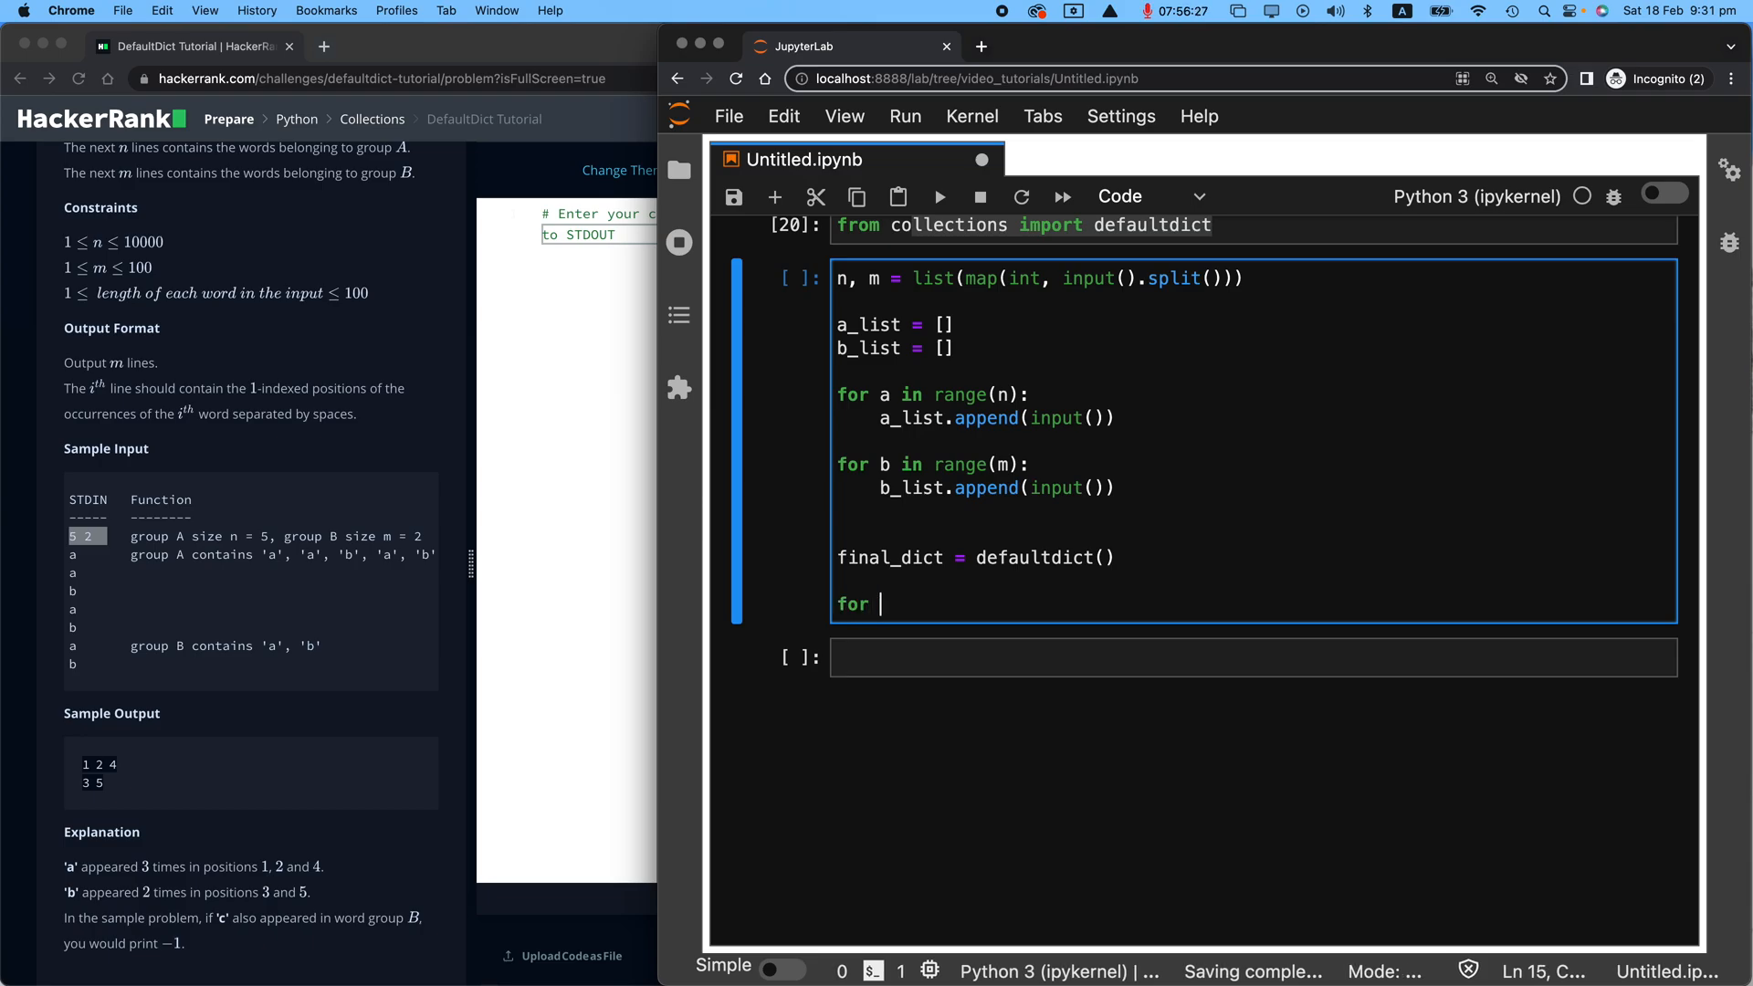
type("b")
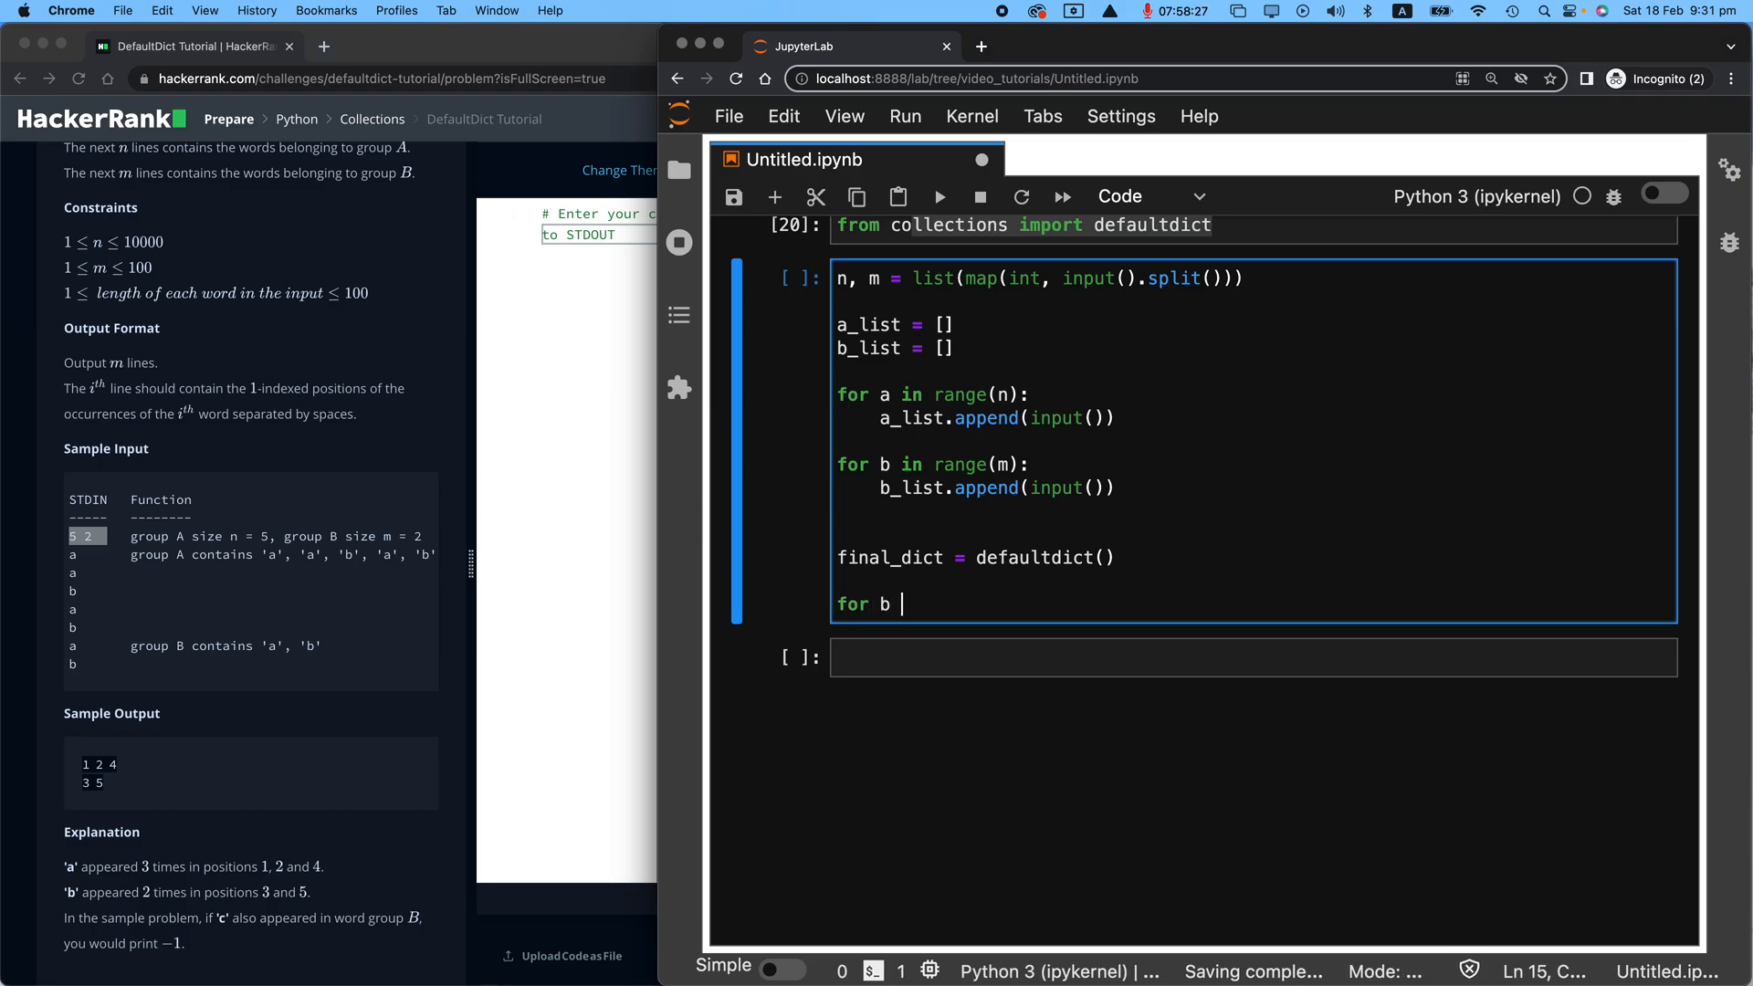
type("in b")
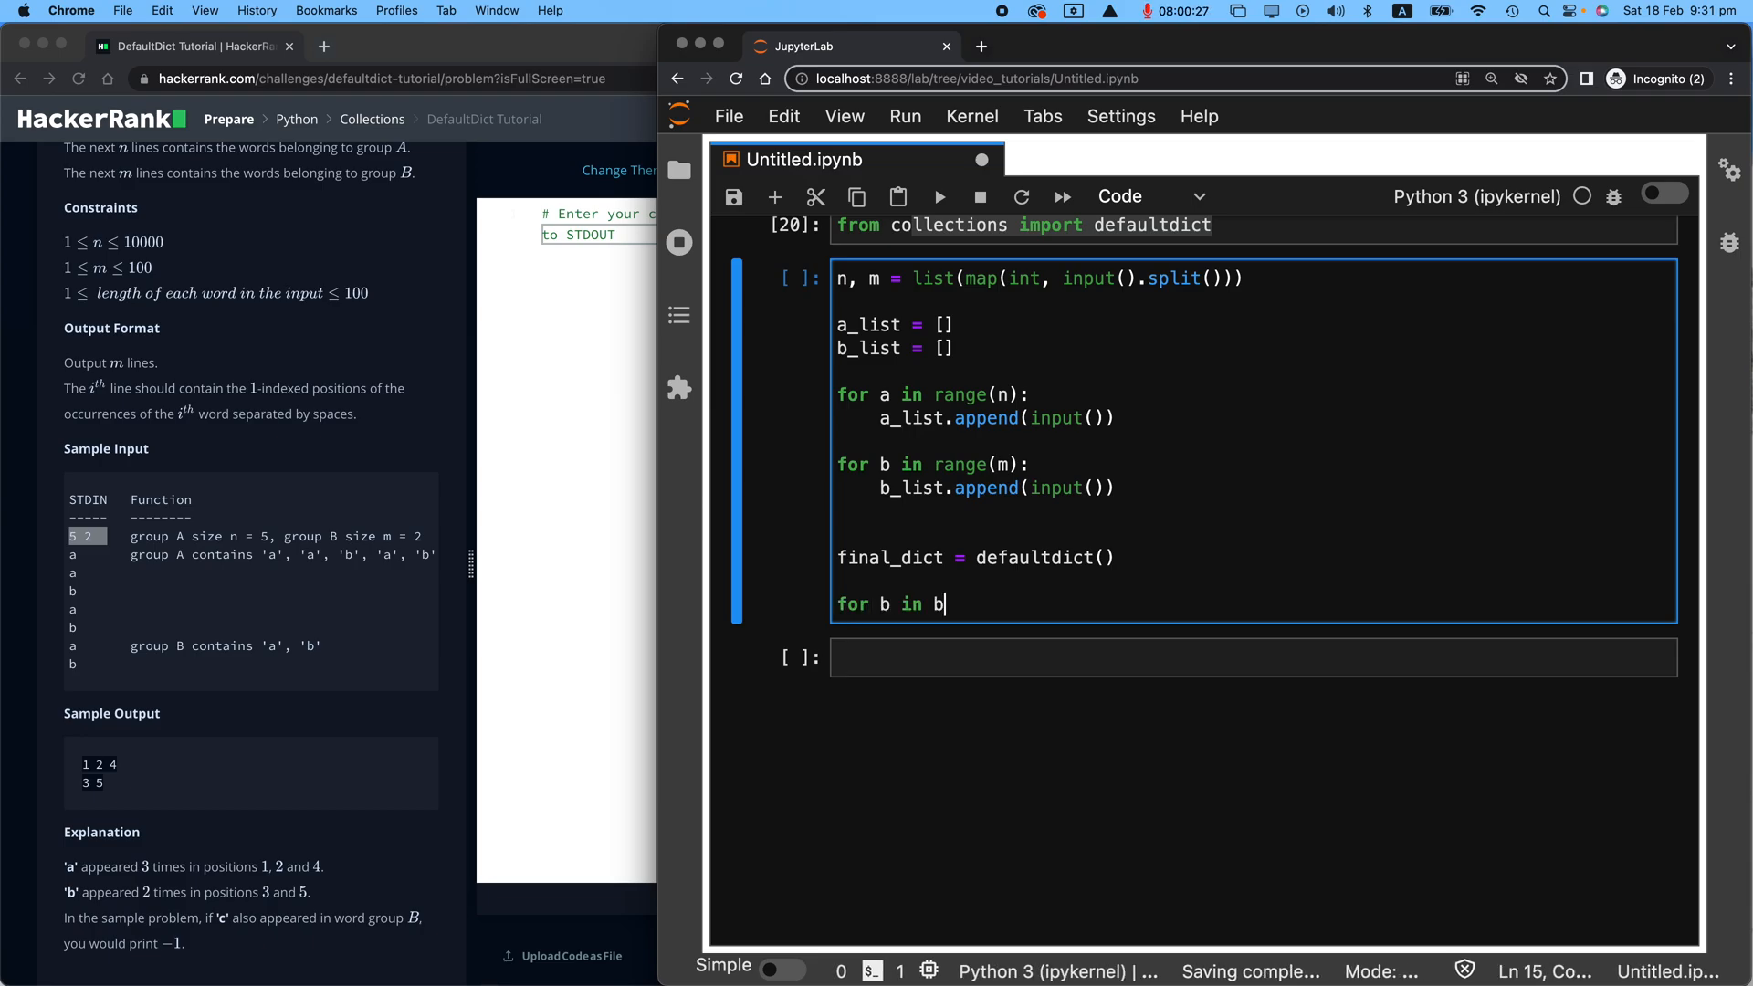
type("_list:")
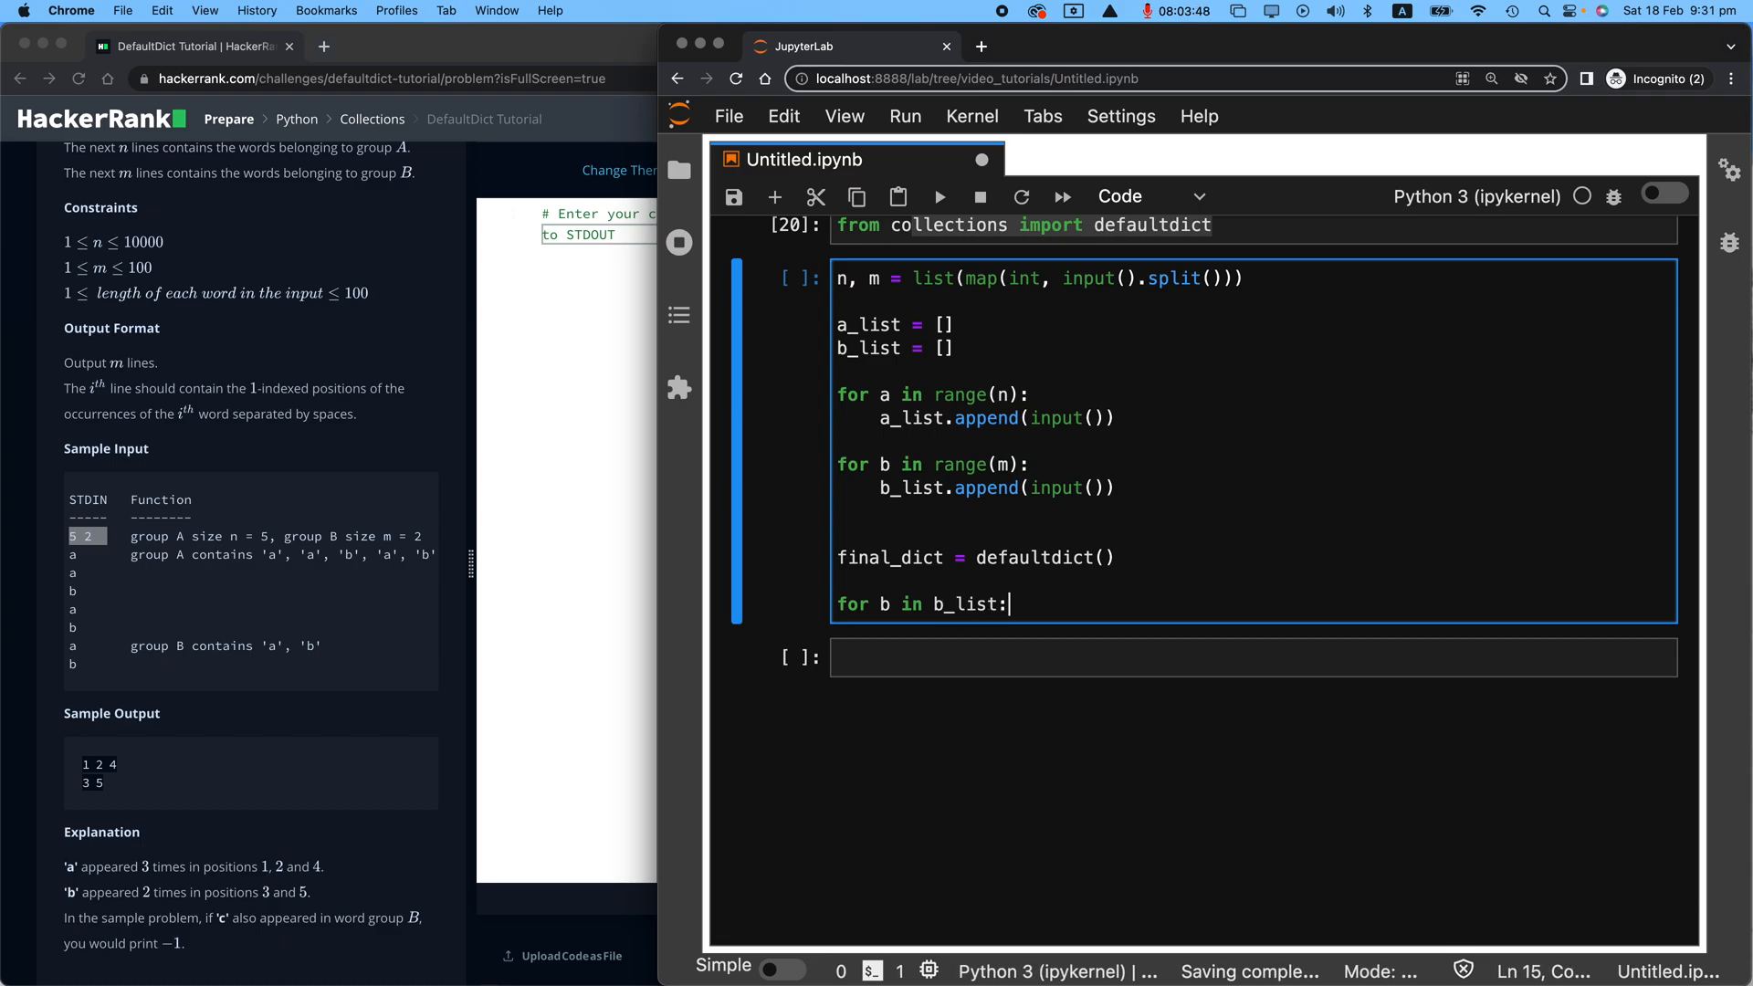
type("if b in")
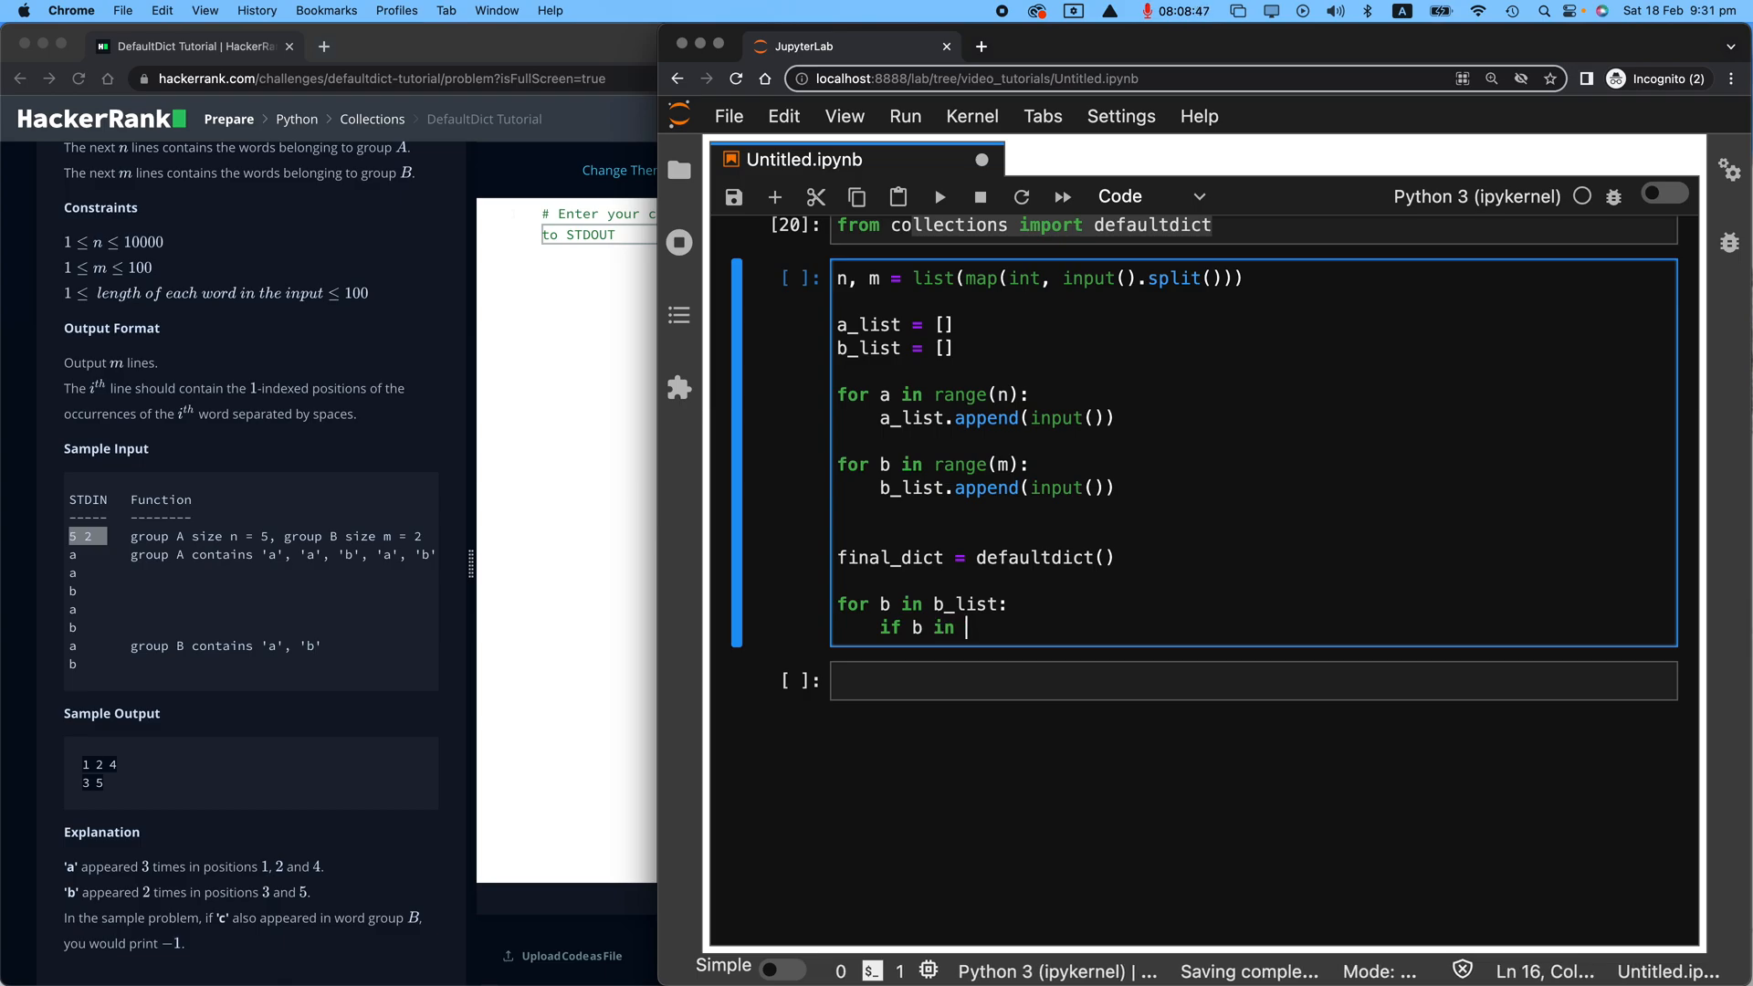
type("a_list:")
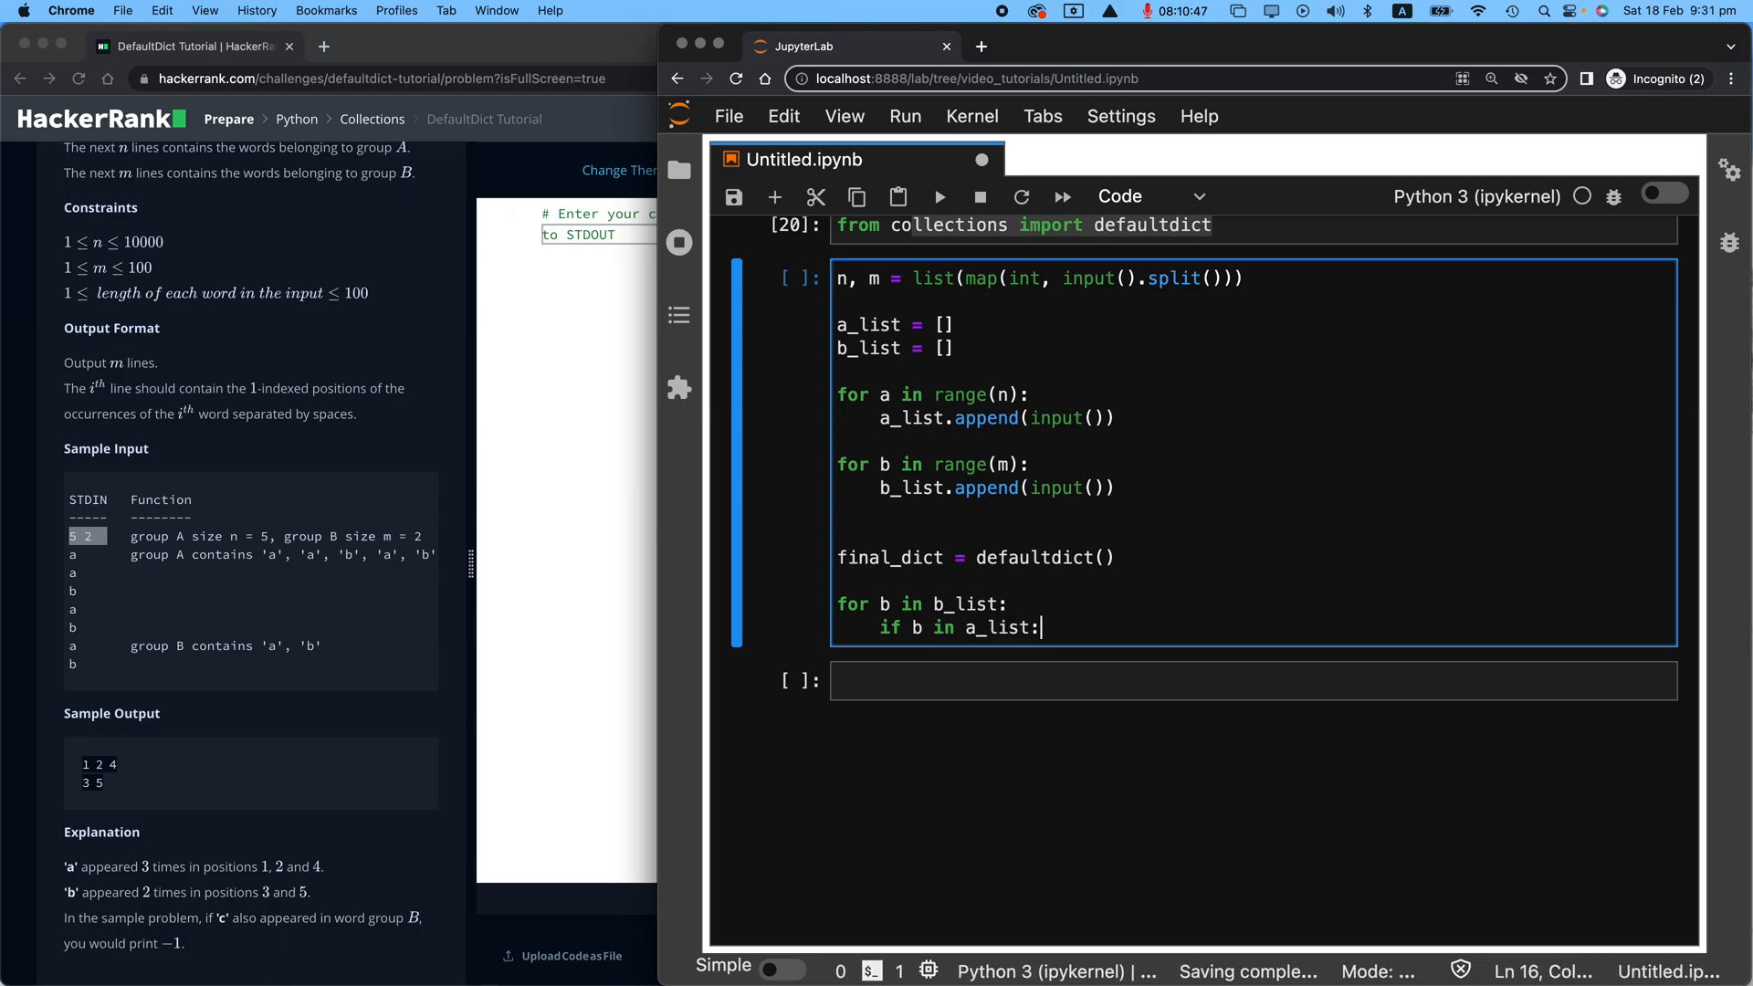
type("pass")
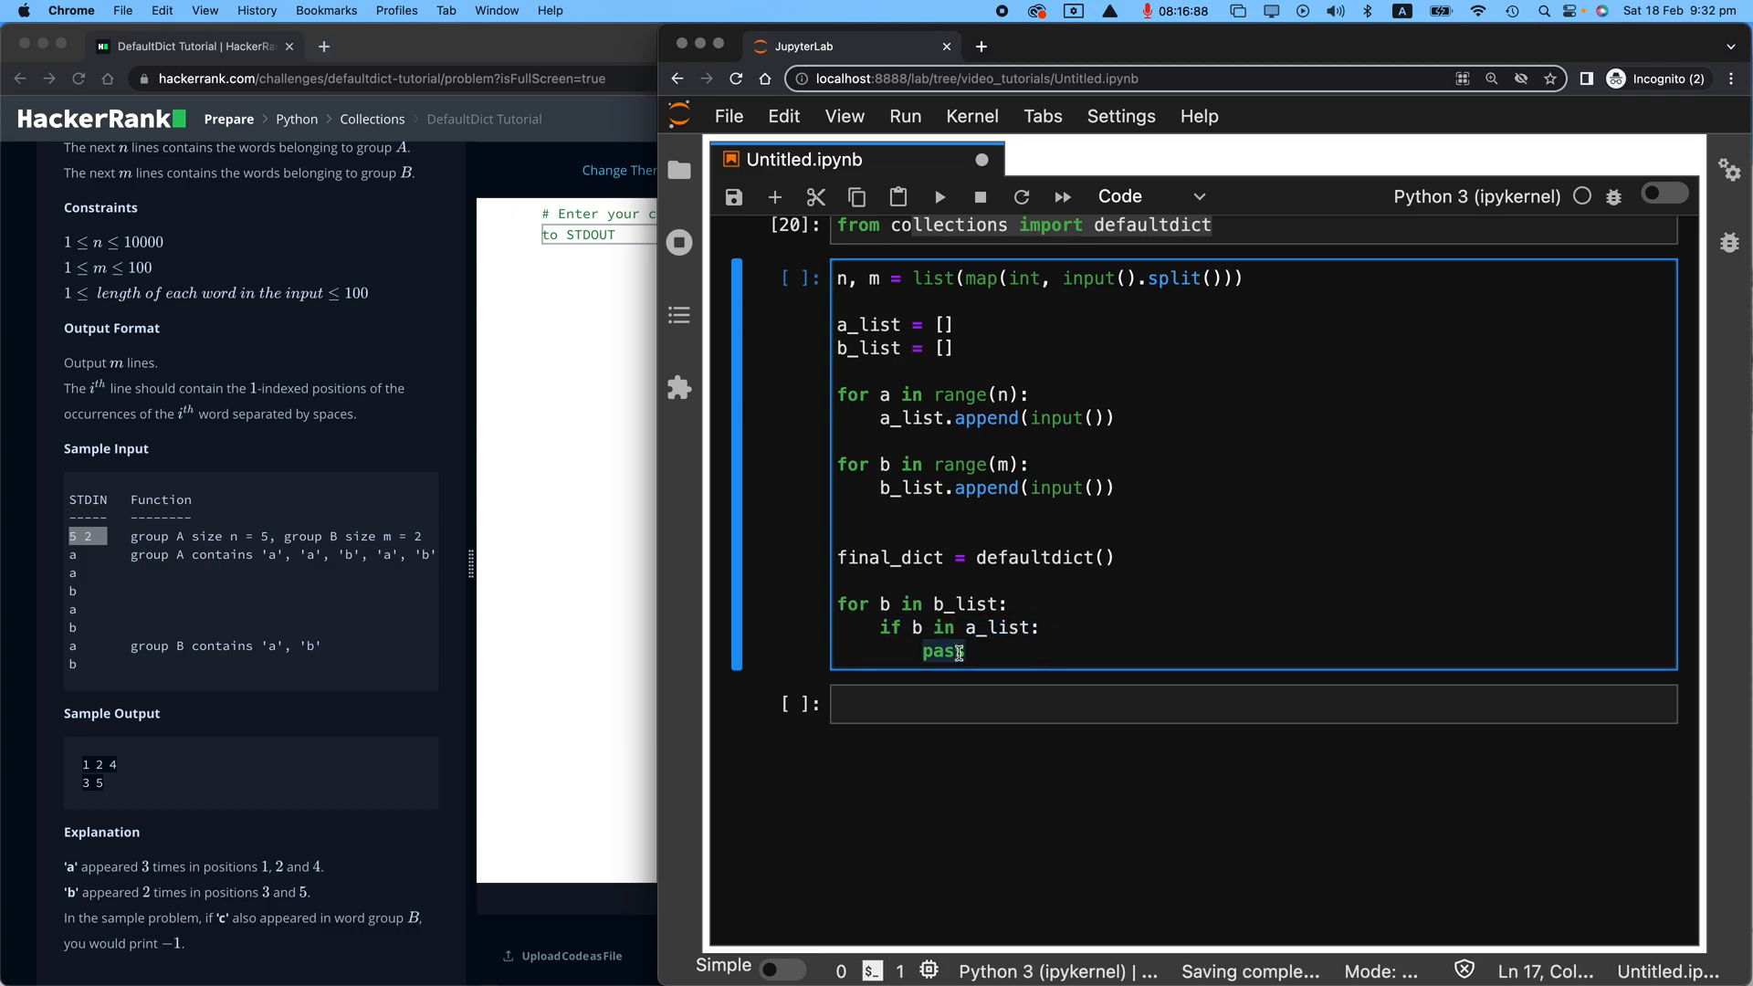
mouse_move(1010, 661)
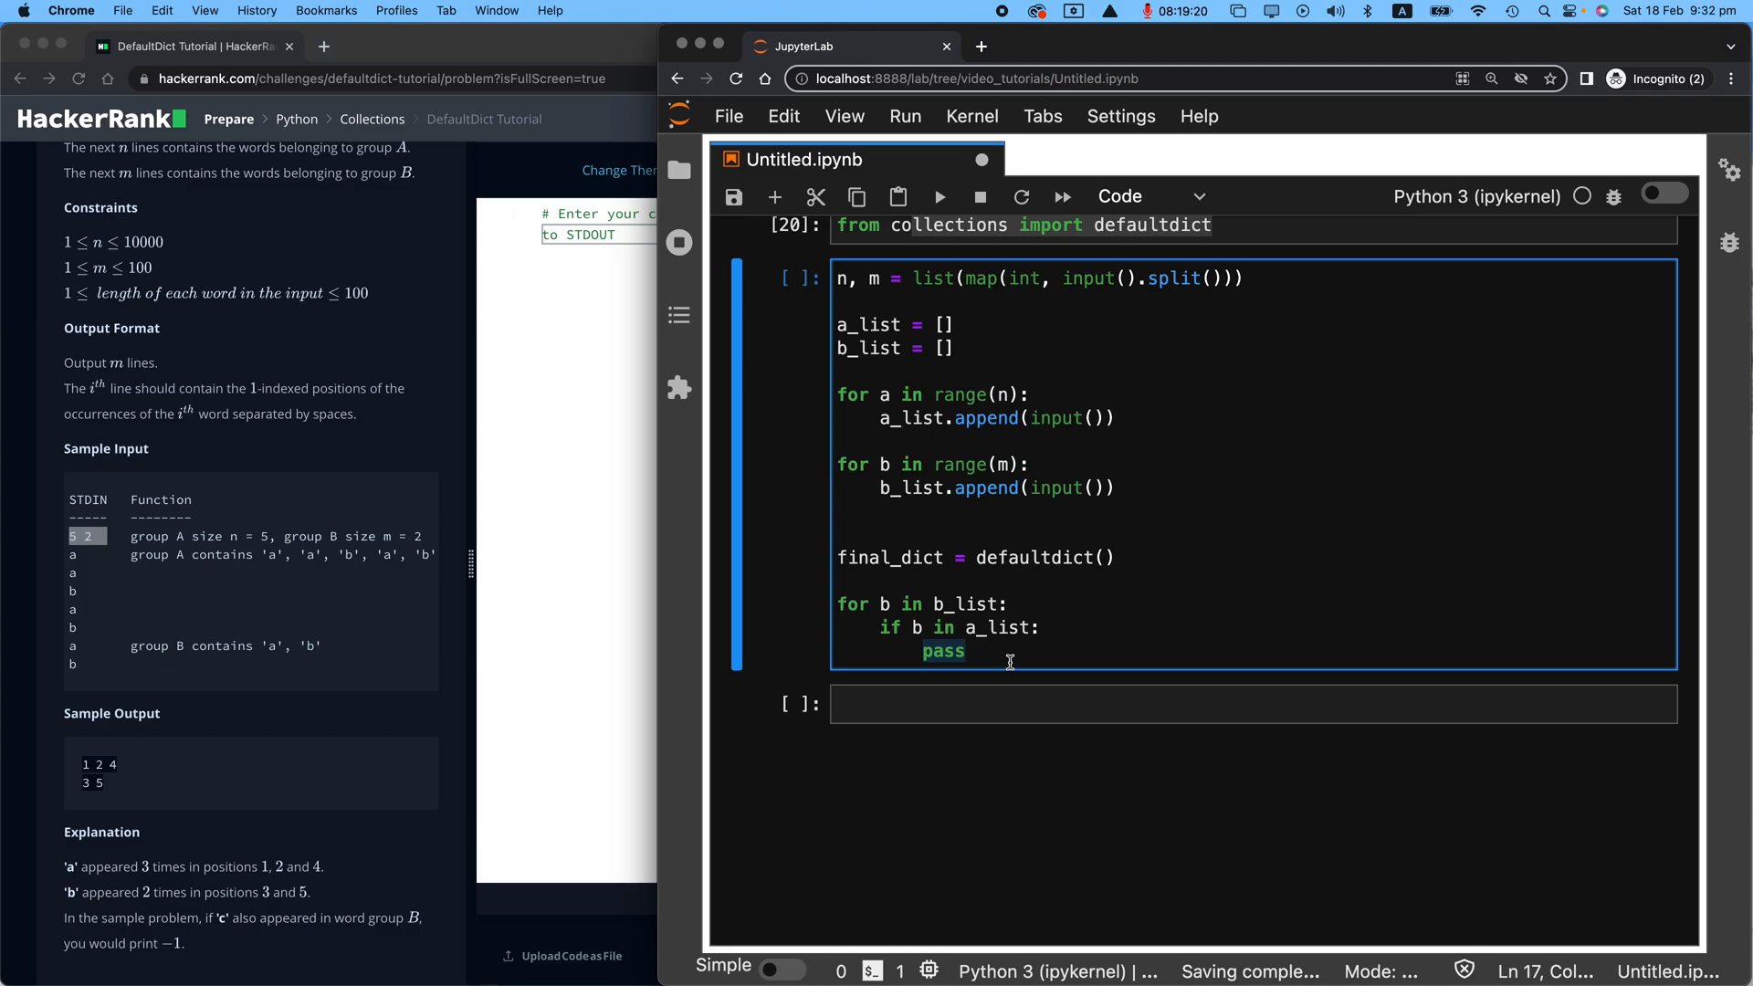
Step: Add else: print(-1), then move to the empty cell below the code
type("else:")
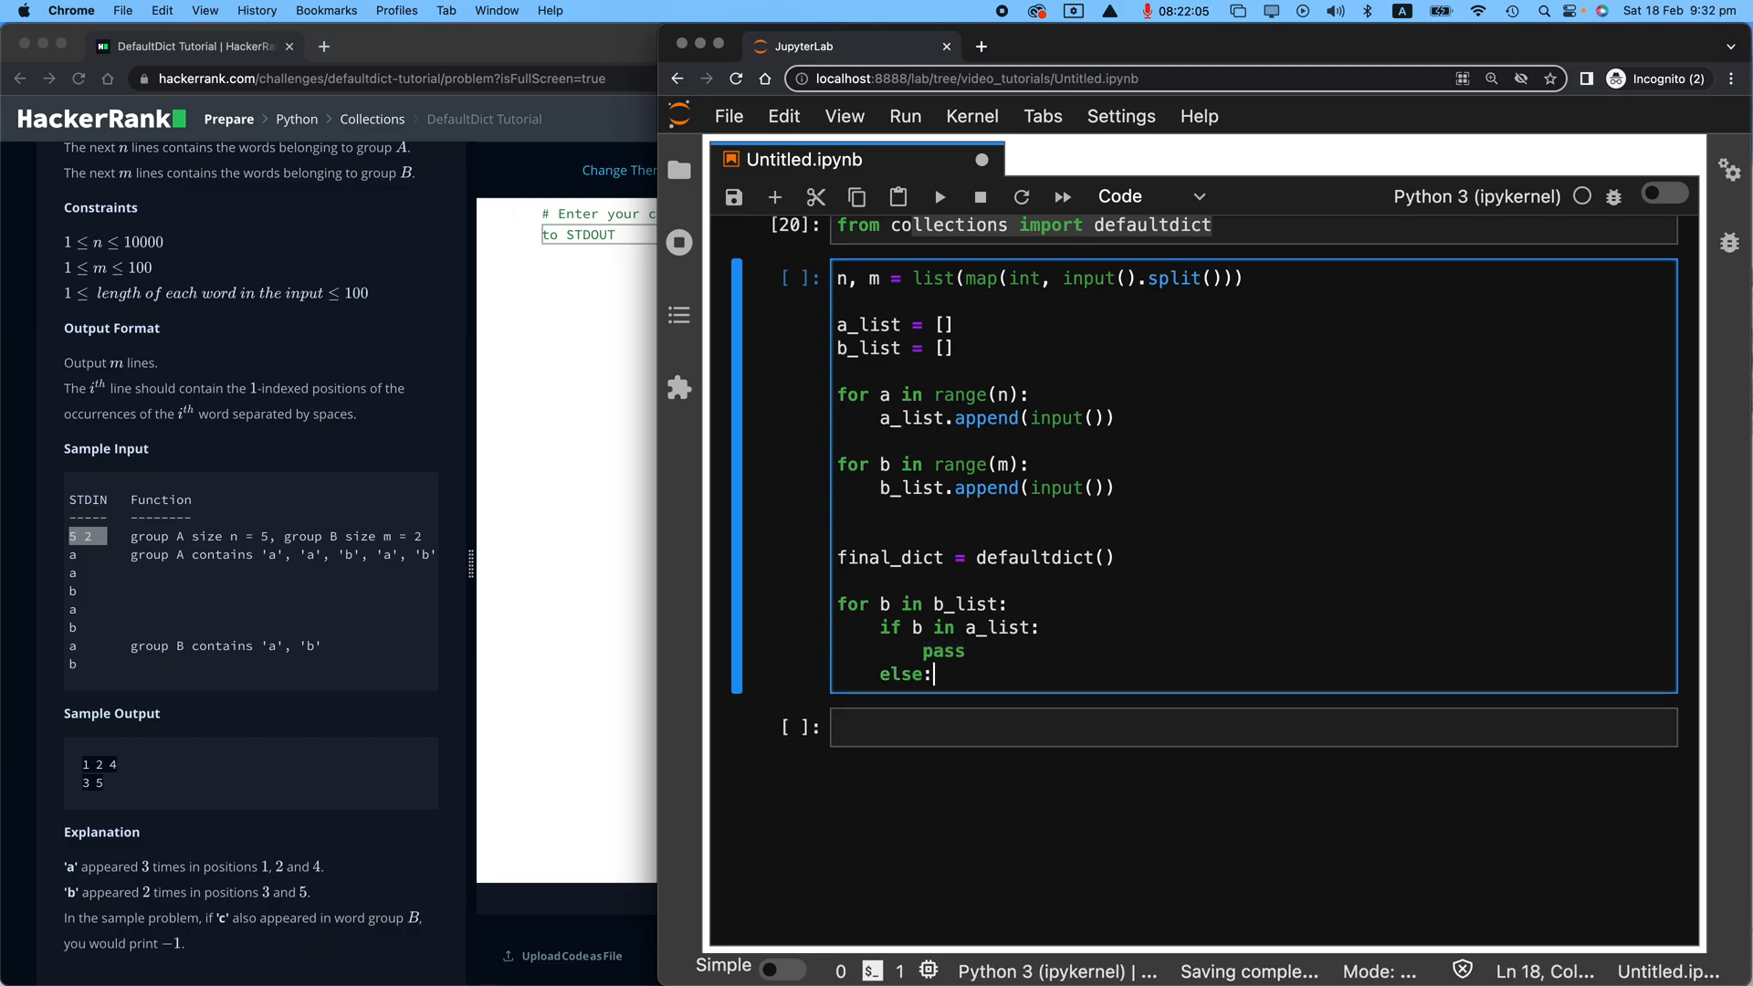
type("pri")
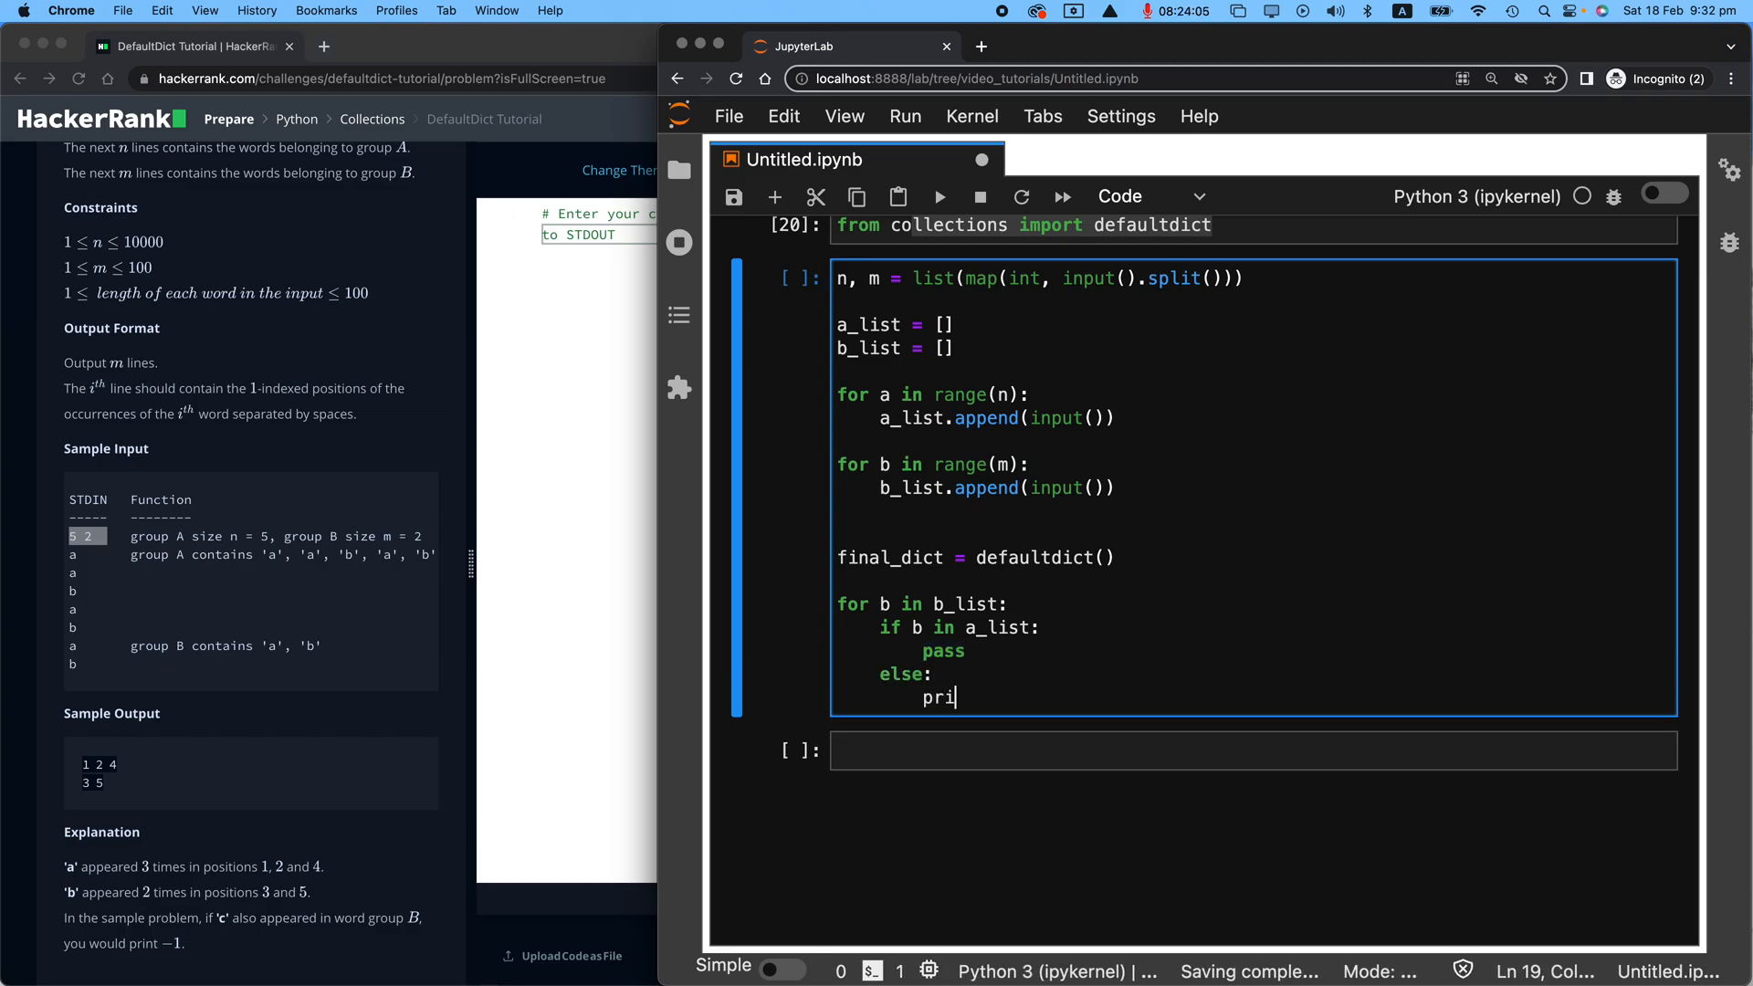
type("nt(-1)")
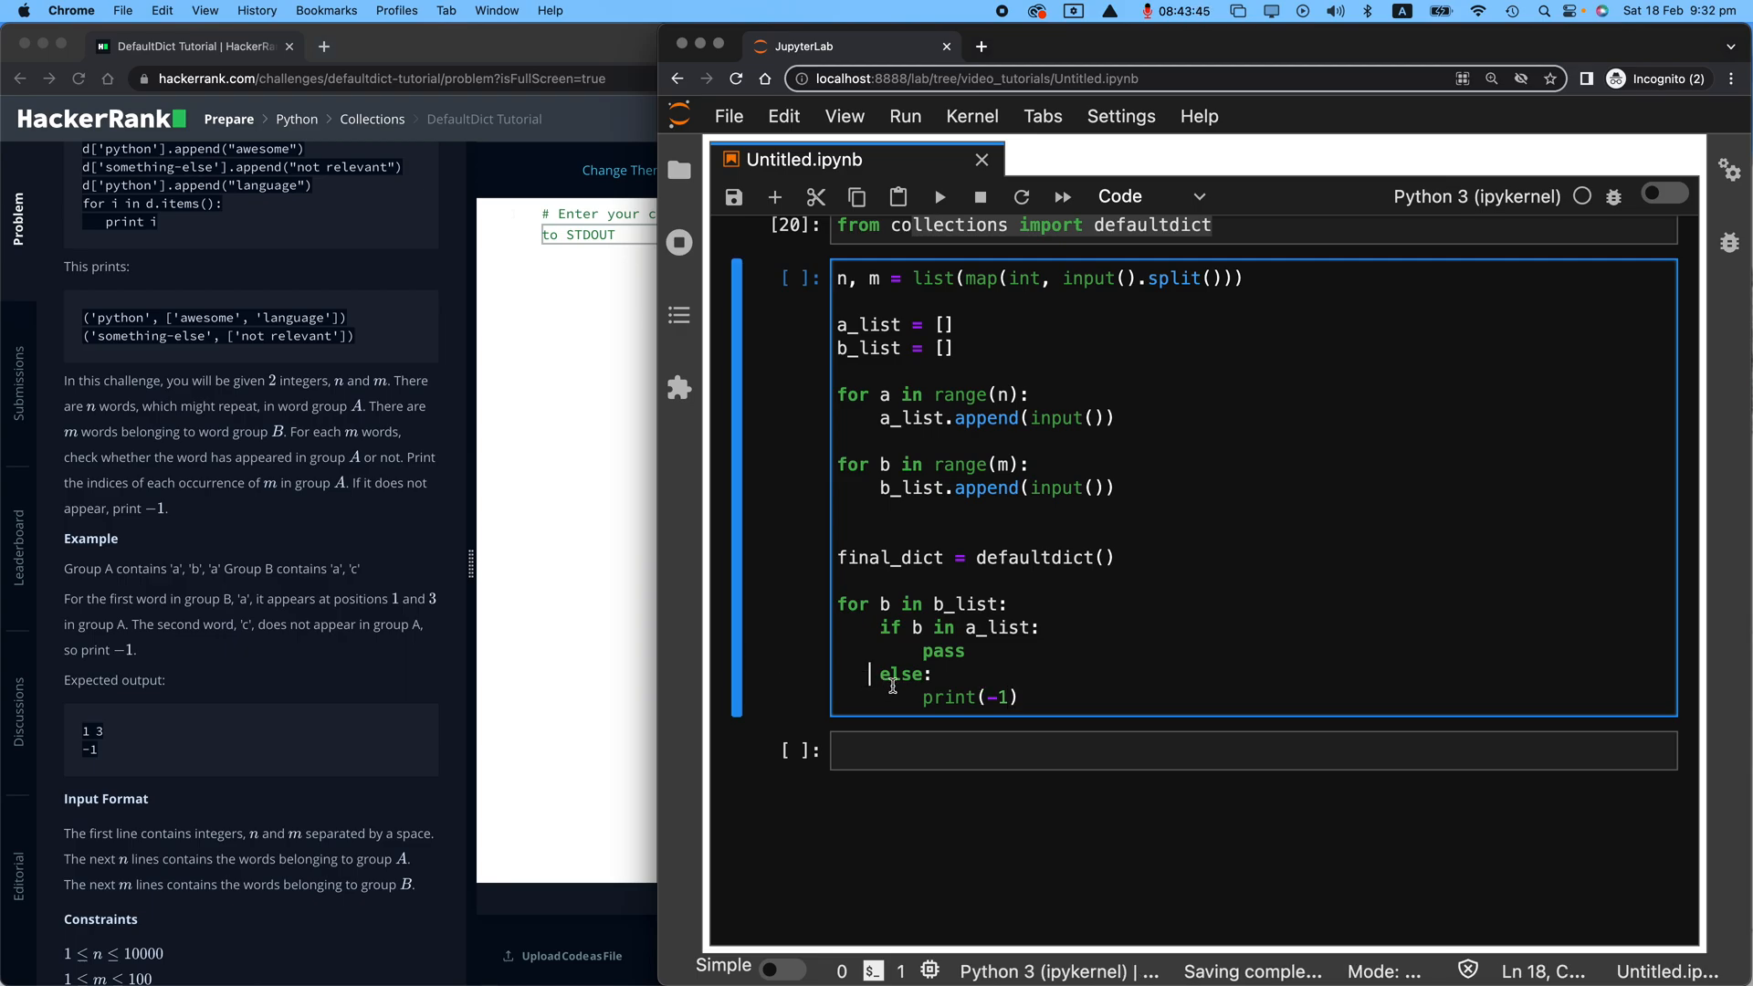
left_click_drag(884, 674, 1017, 696)
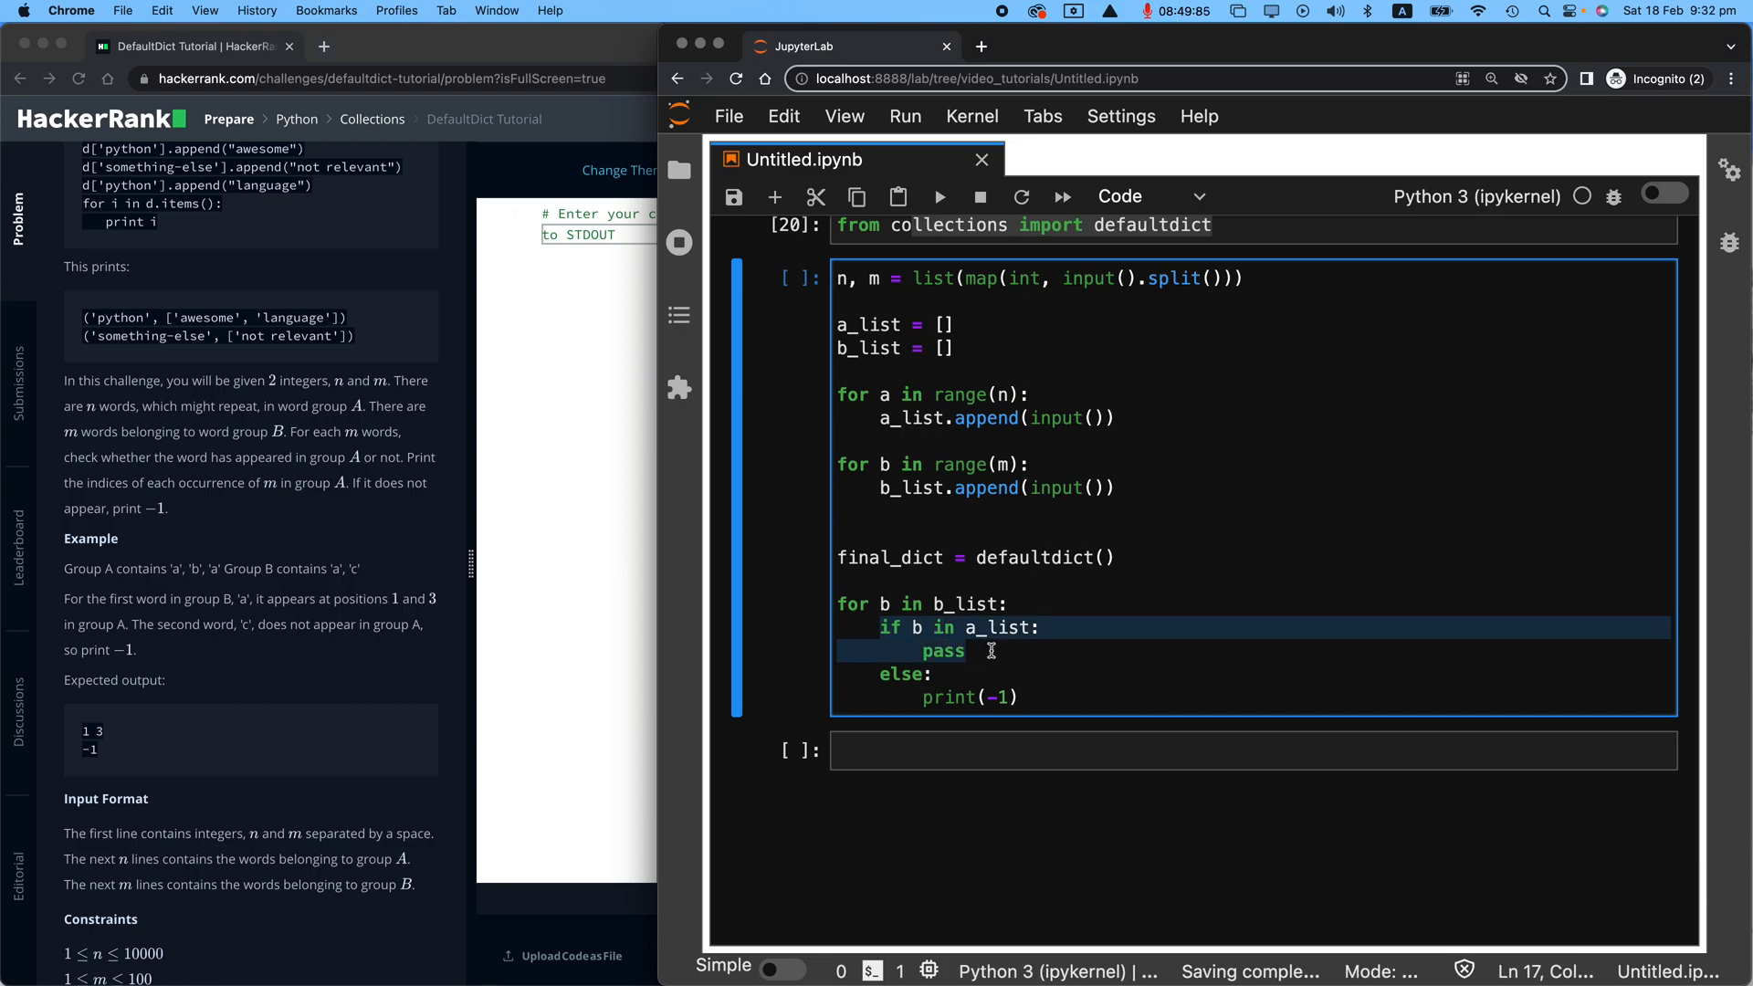
left_click(1021, 681)
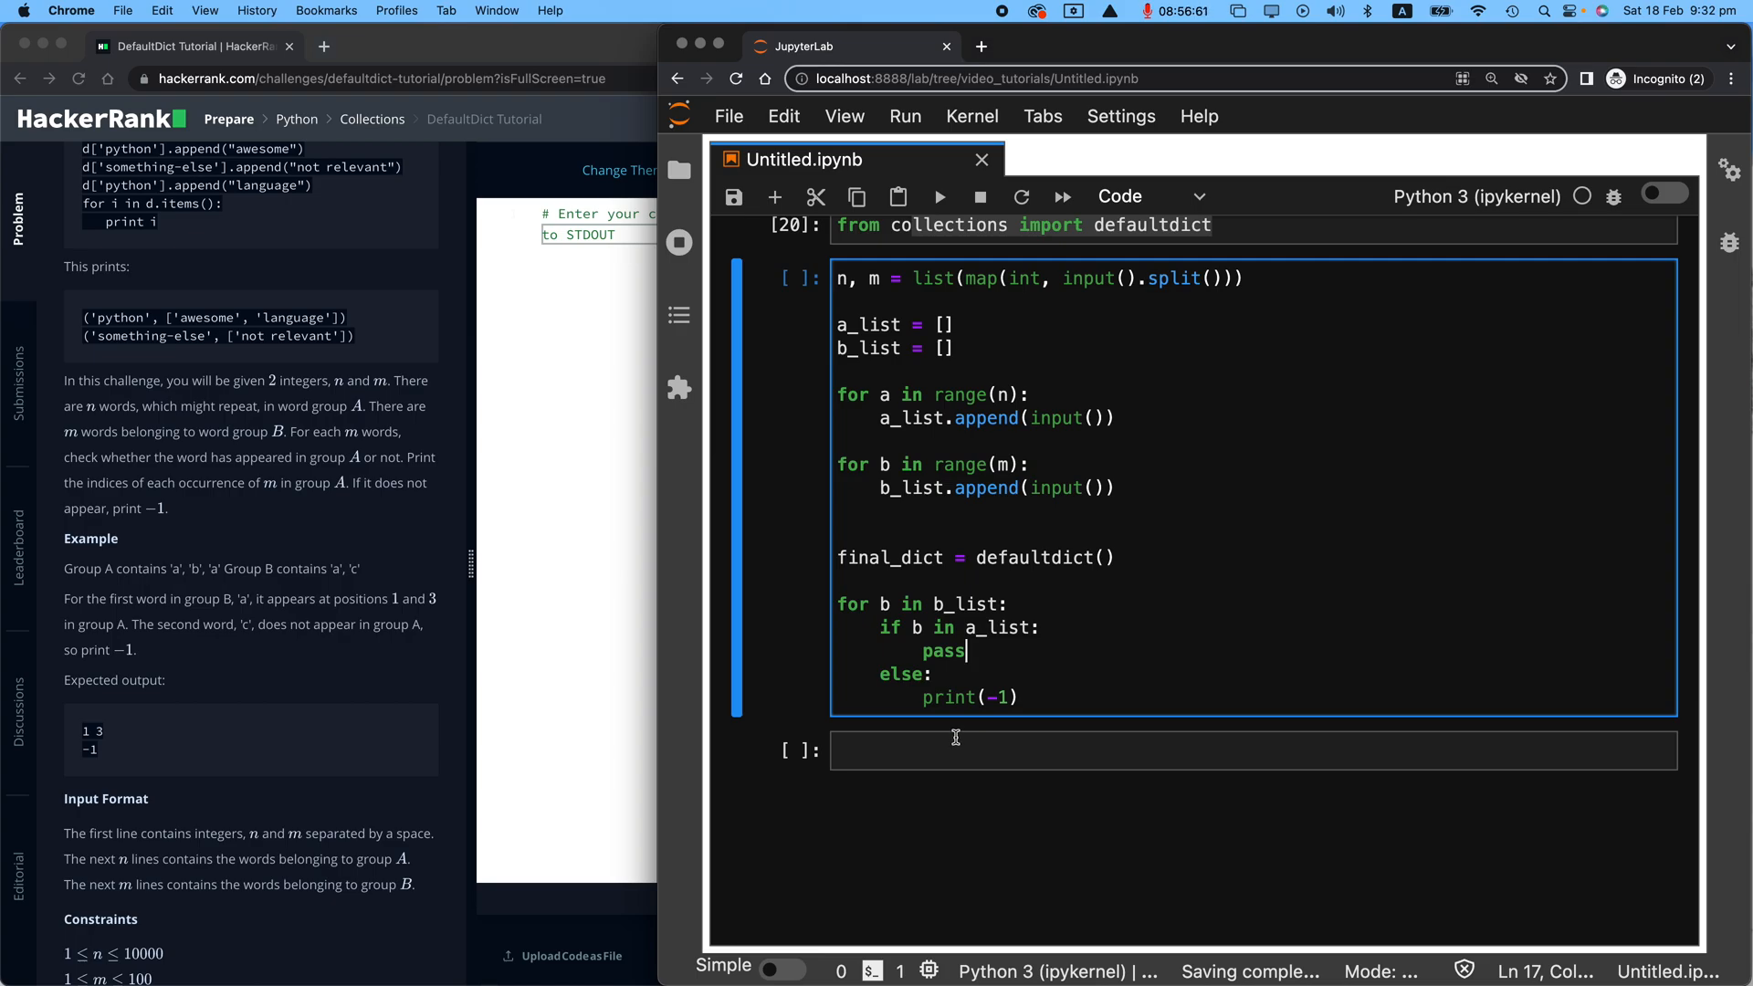
left_click(1252, 750)
type("a_list")
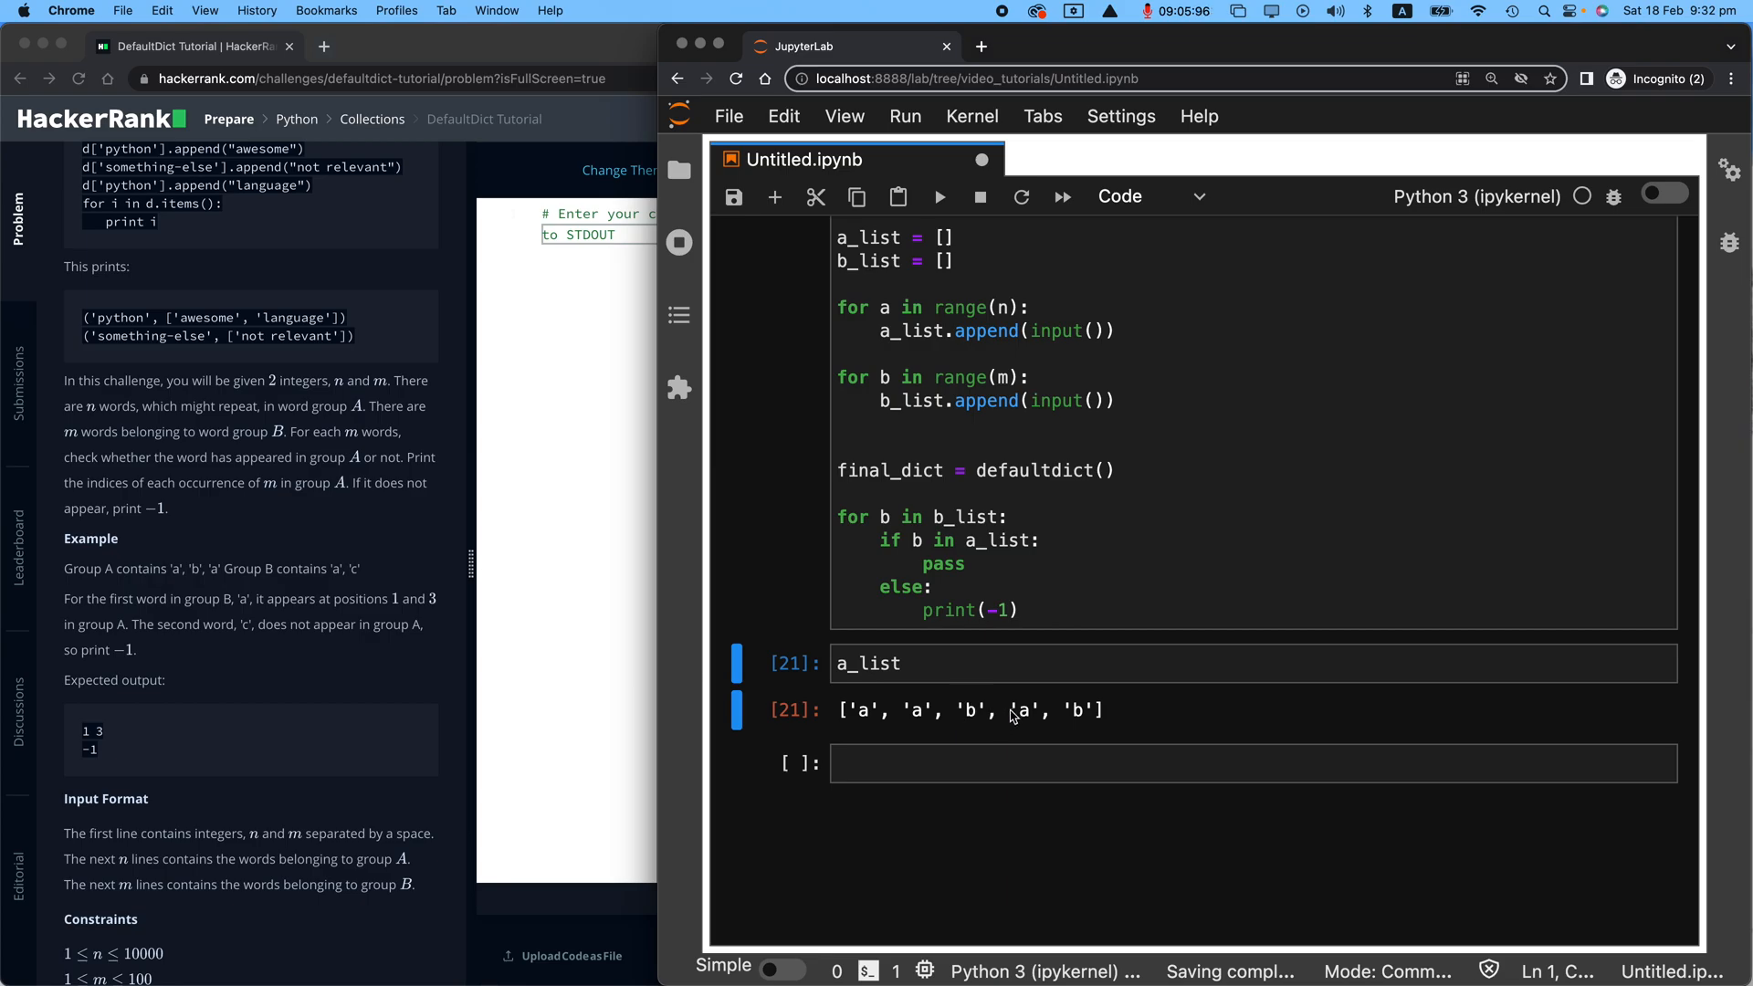
Step: Run a_list.index('a') to show it returns only the first position, 0
double_click(1073, 710)
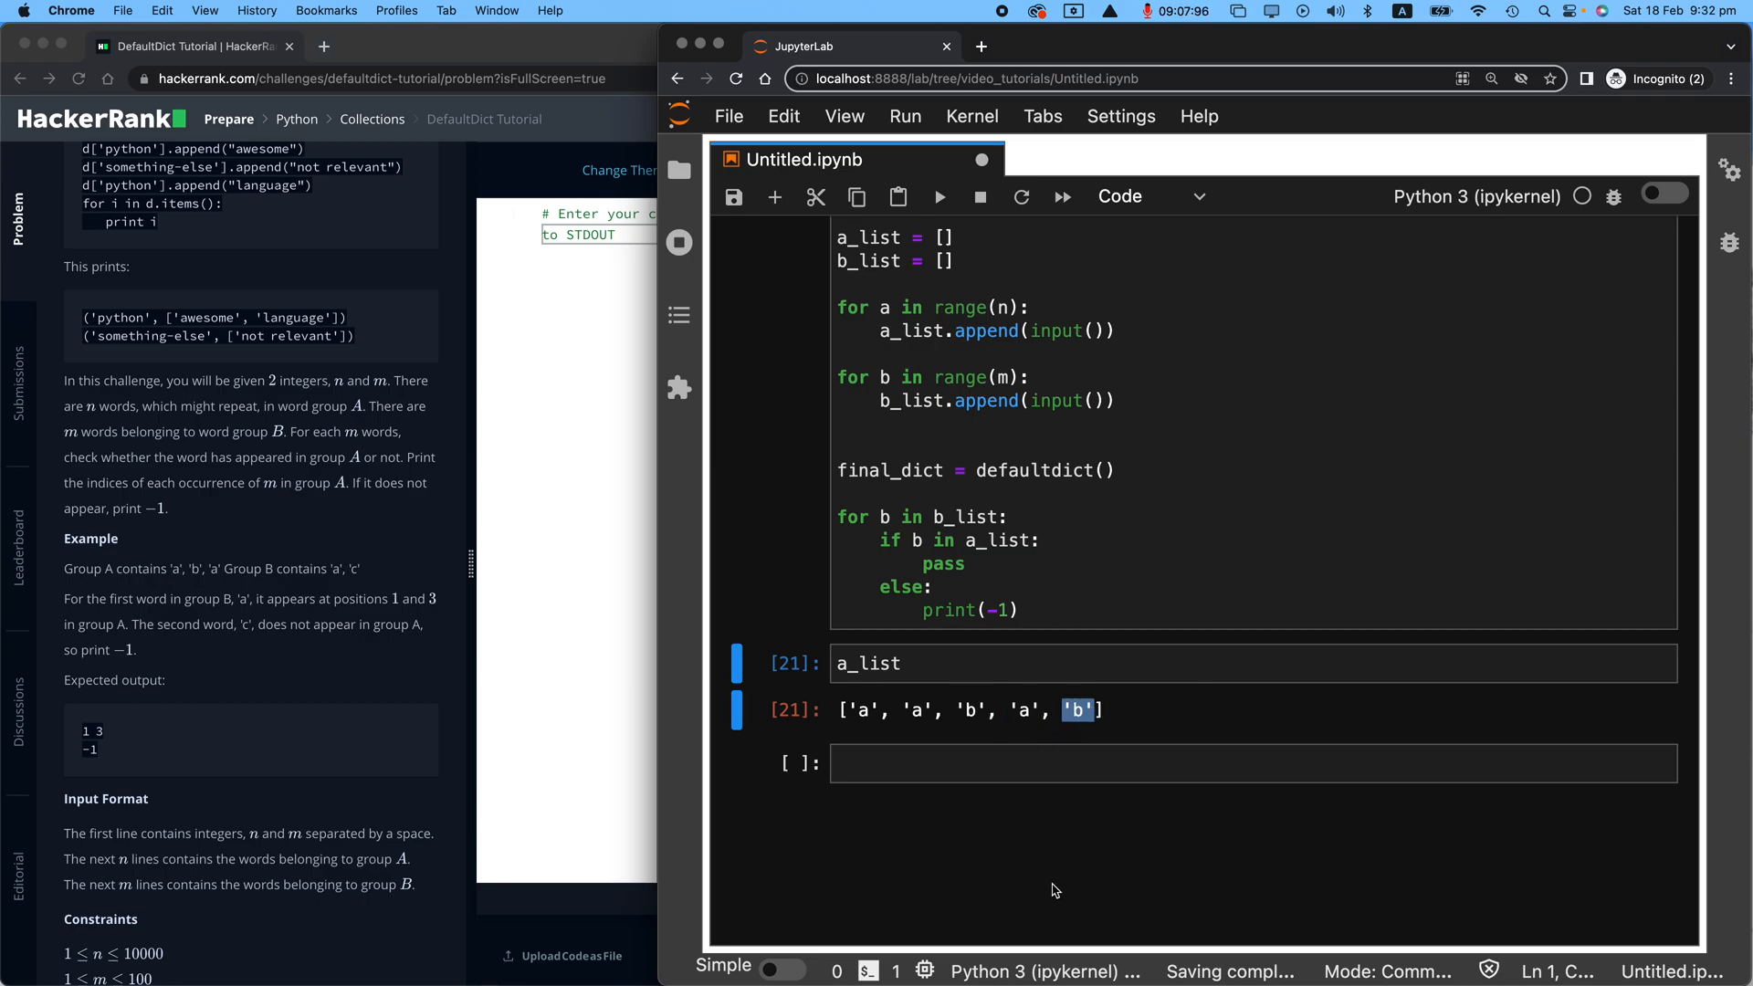
type("a_list")
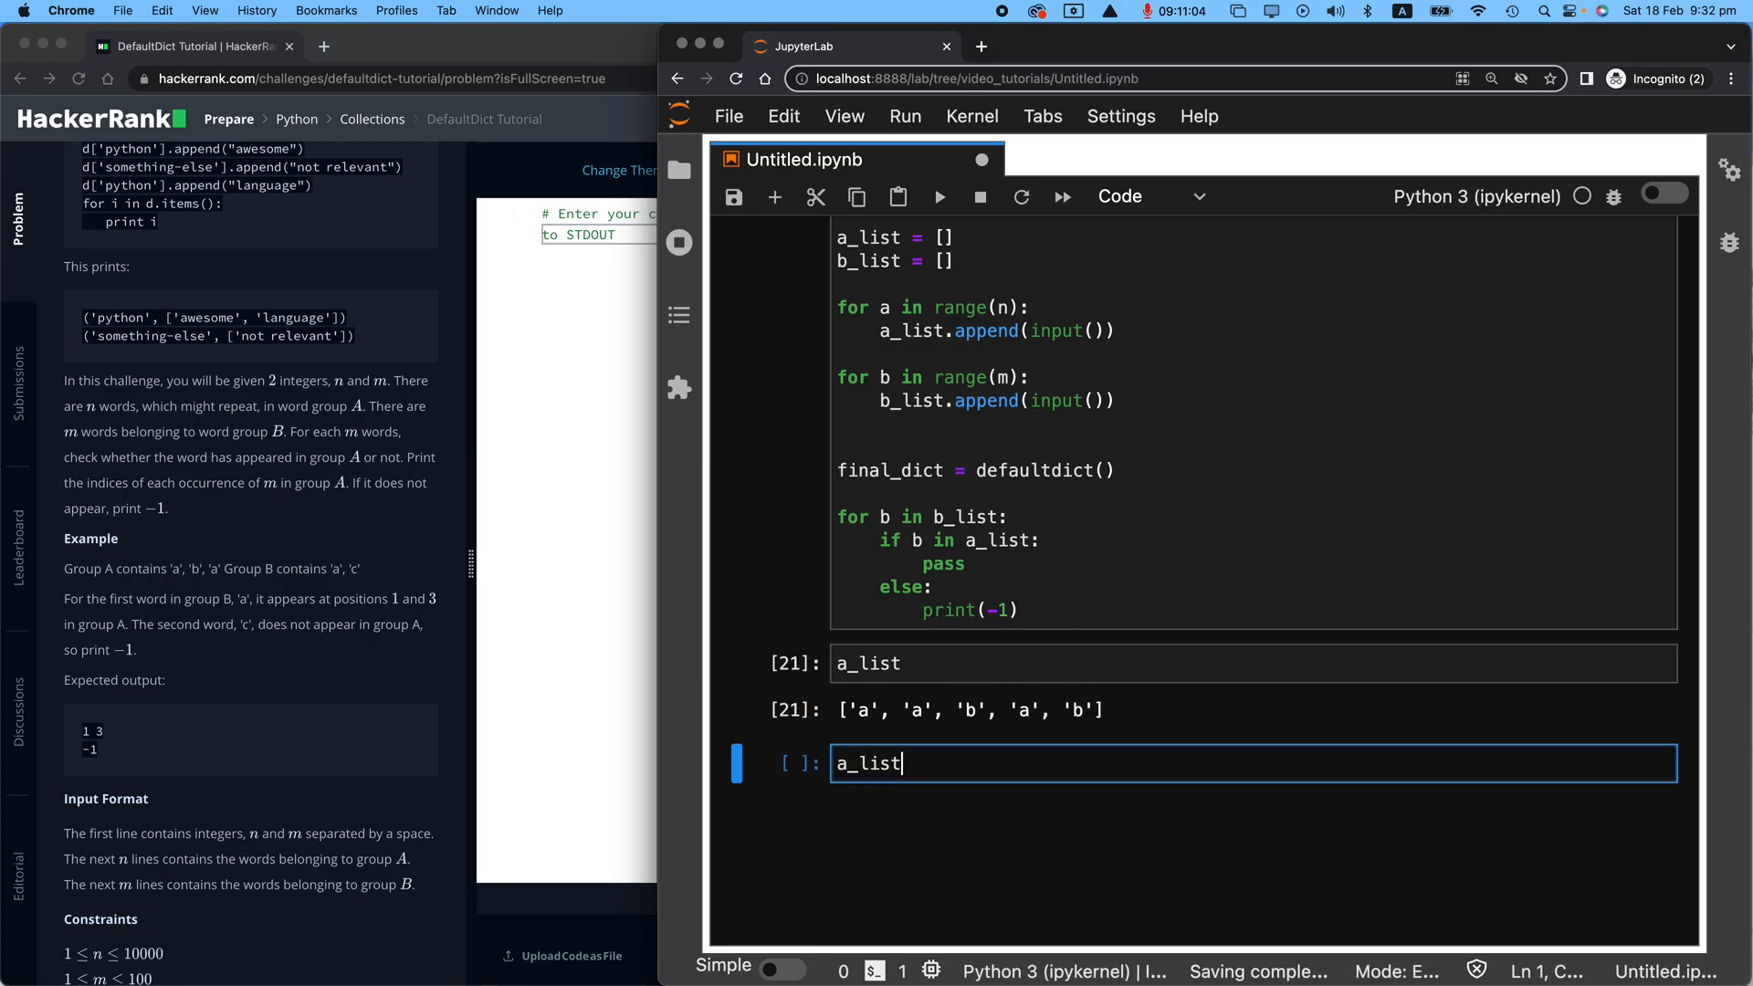
type(".index()")
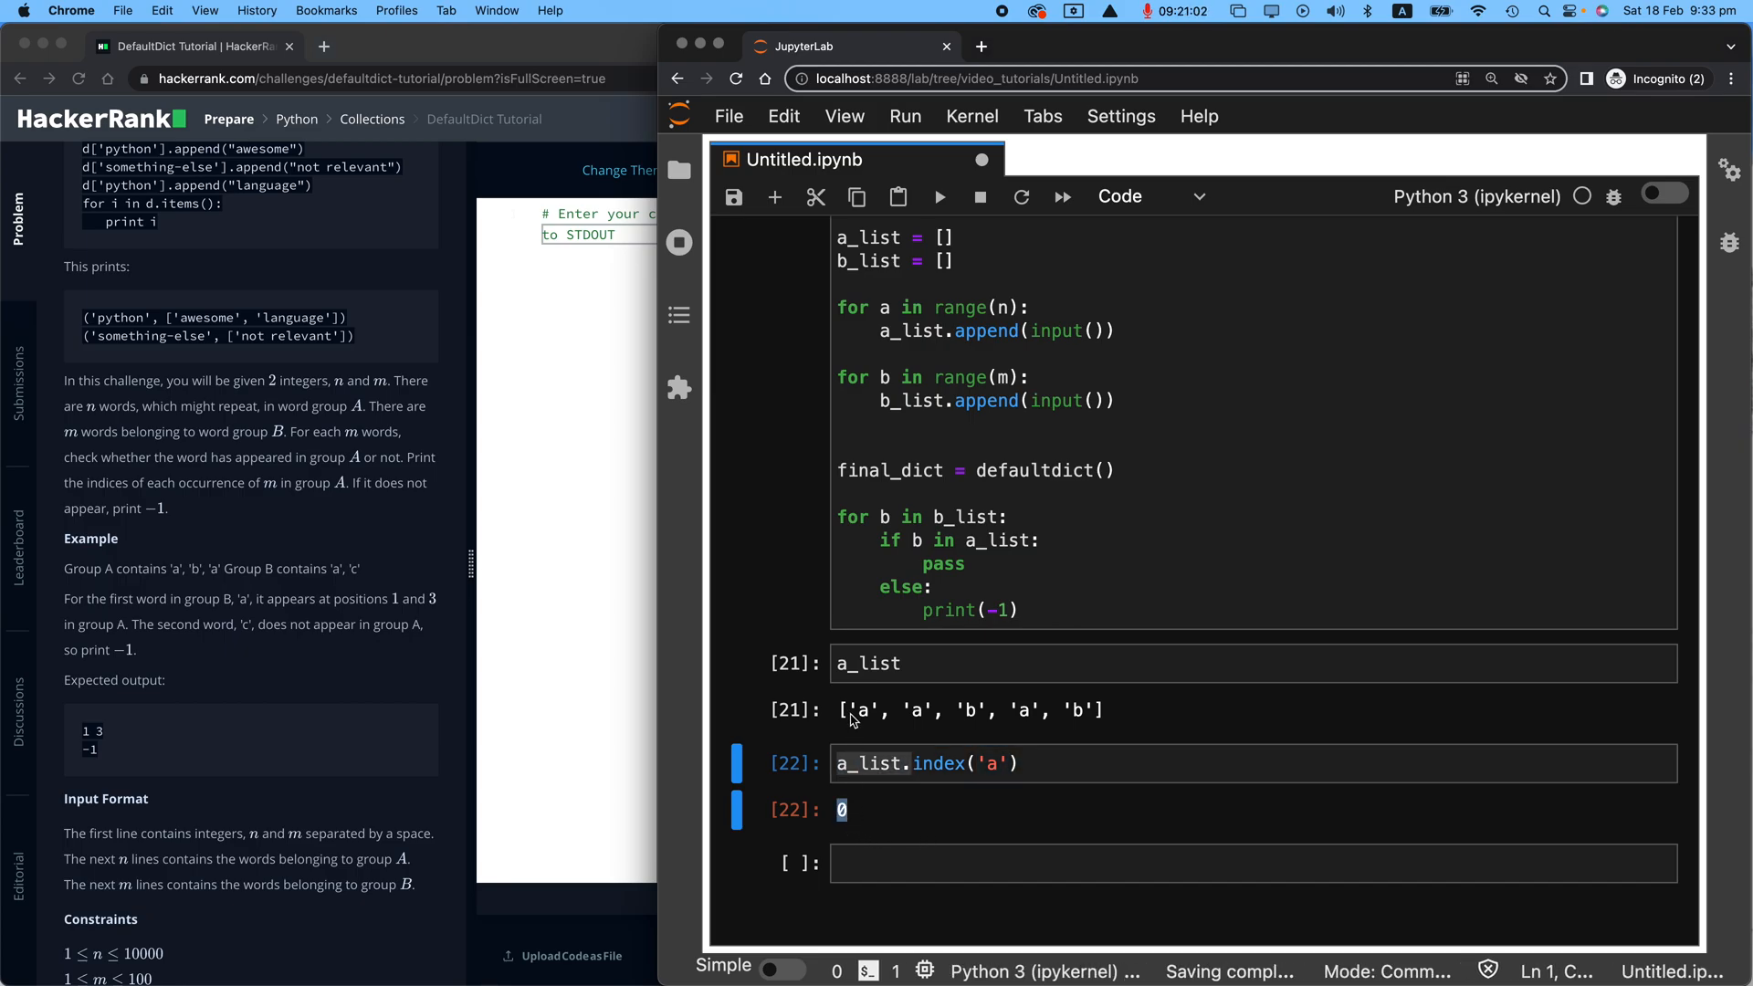
double_click(862, 710)
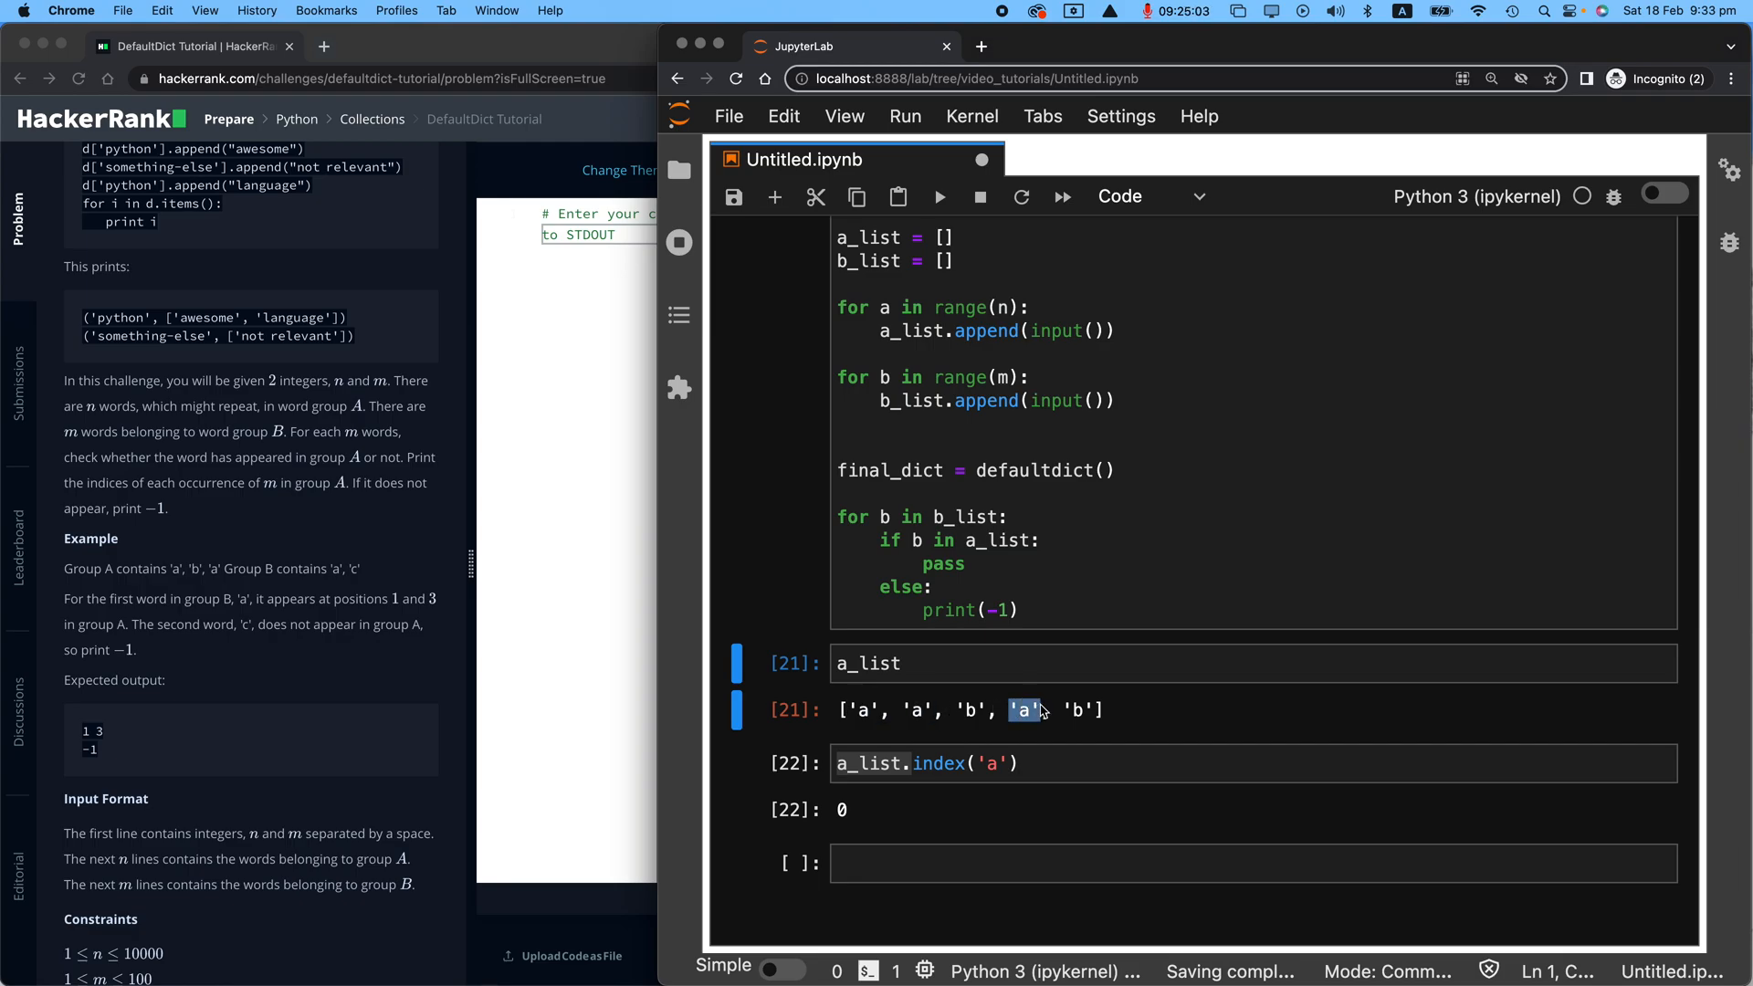
left_click(964, 763)
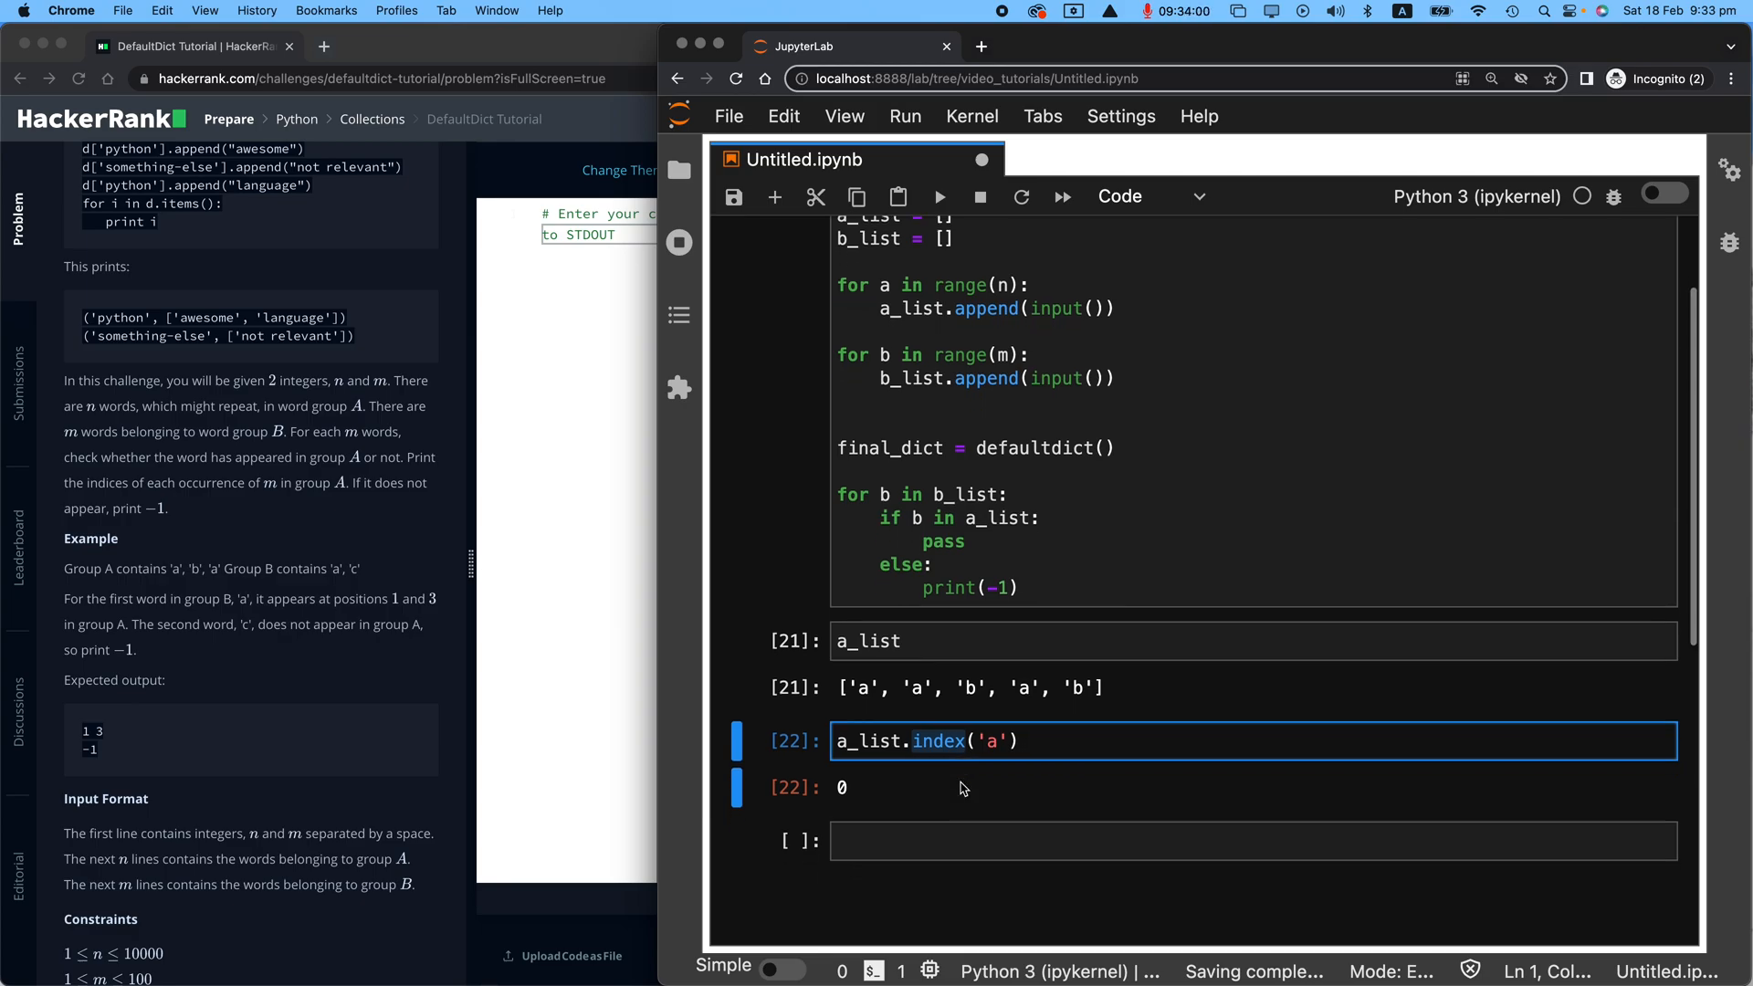
scroll("down", 3)
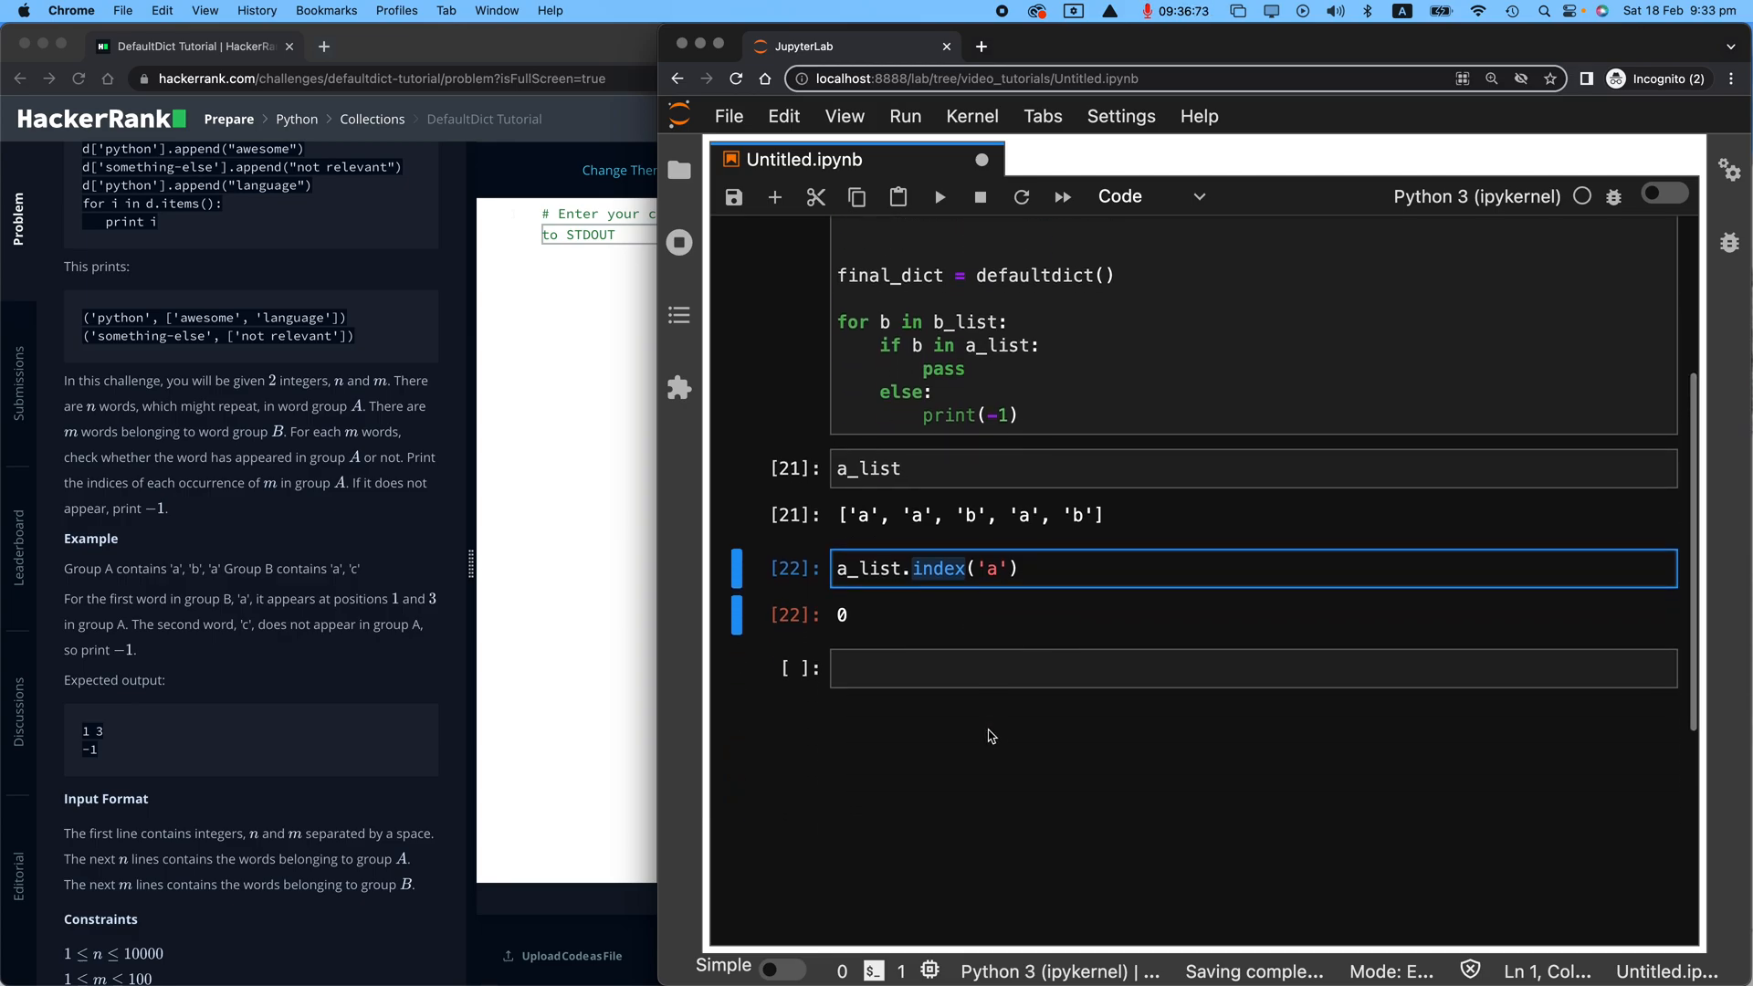
Step: Write for i, x in enumerate(a_list): if x == 'a': print(i) and run it, printing 0, 1, 3
type("for i, x in")
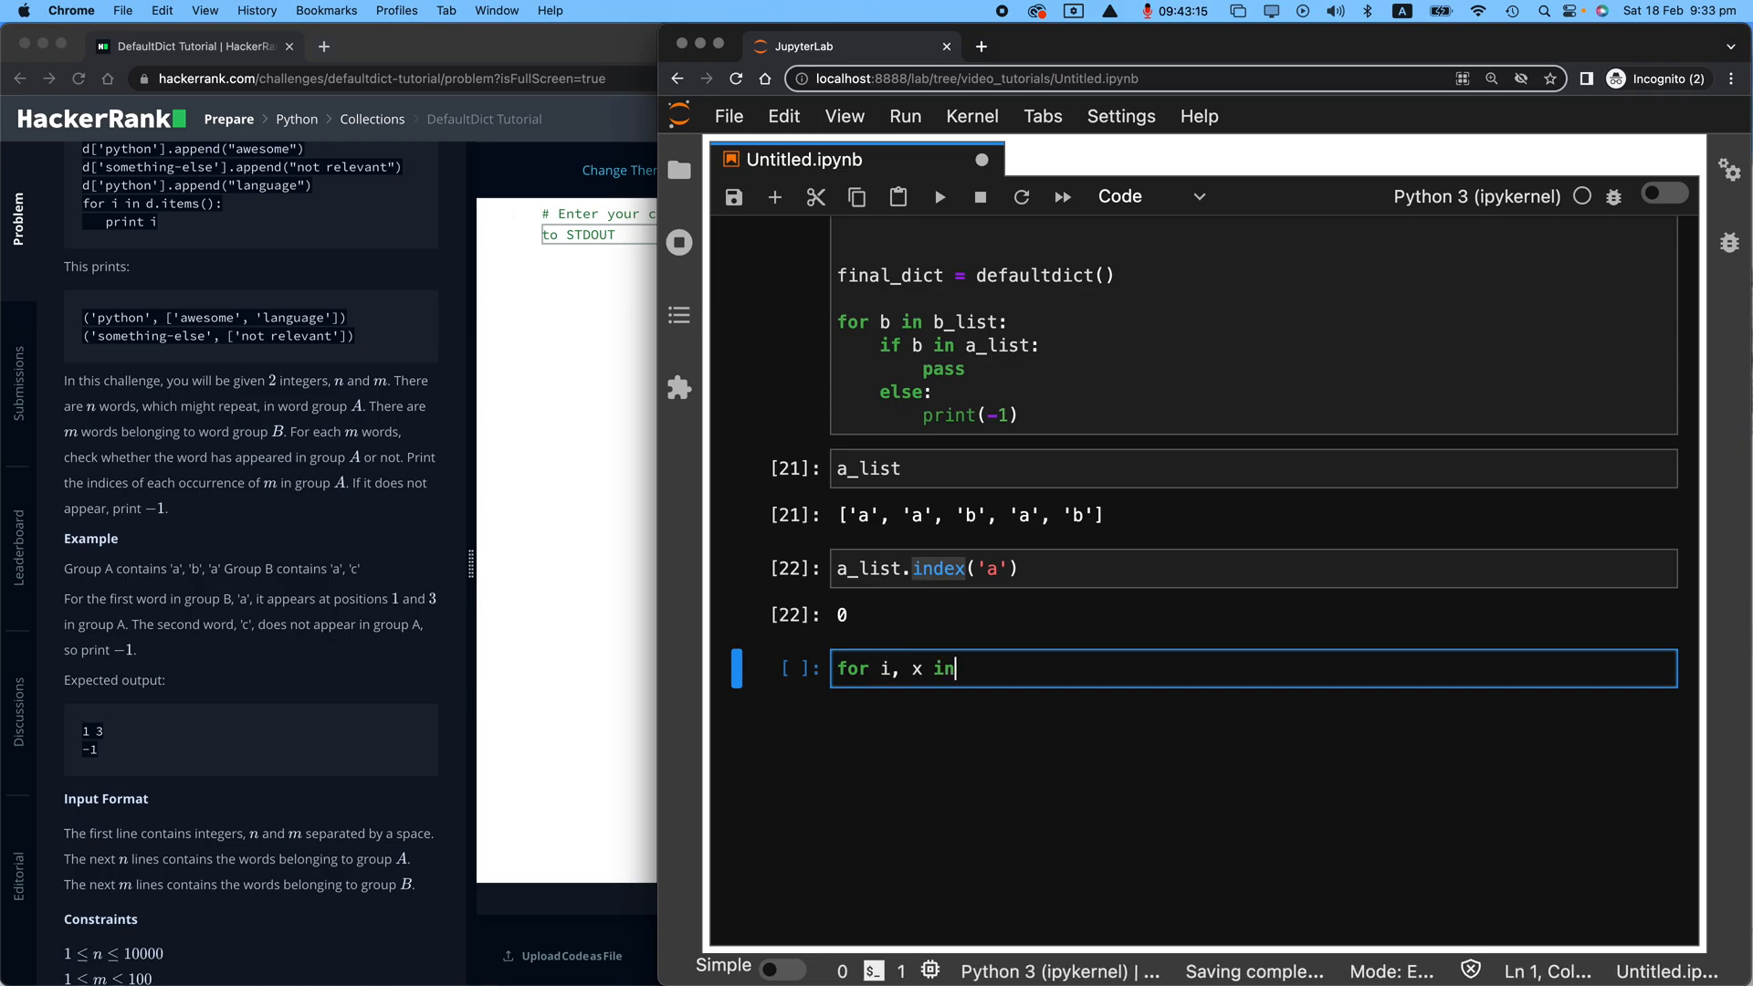
type("enumer")
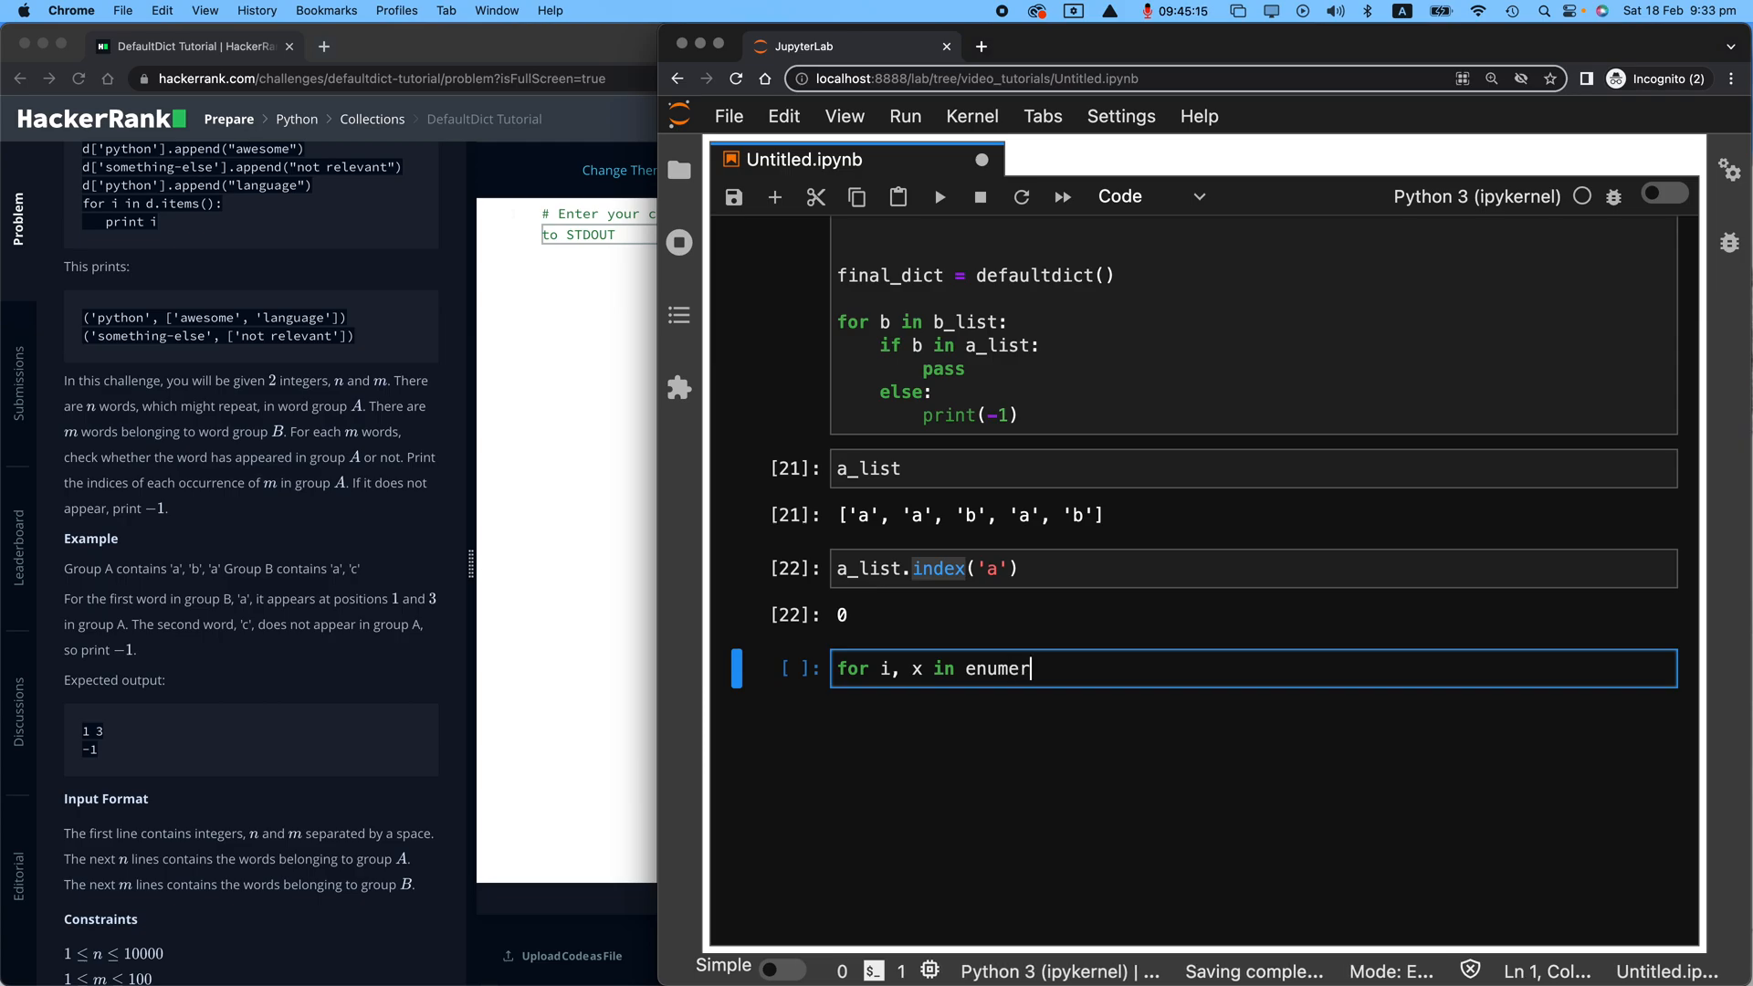
type("ate(a_list)")
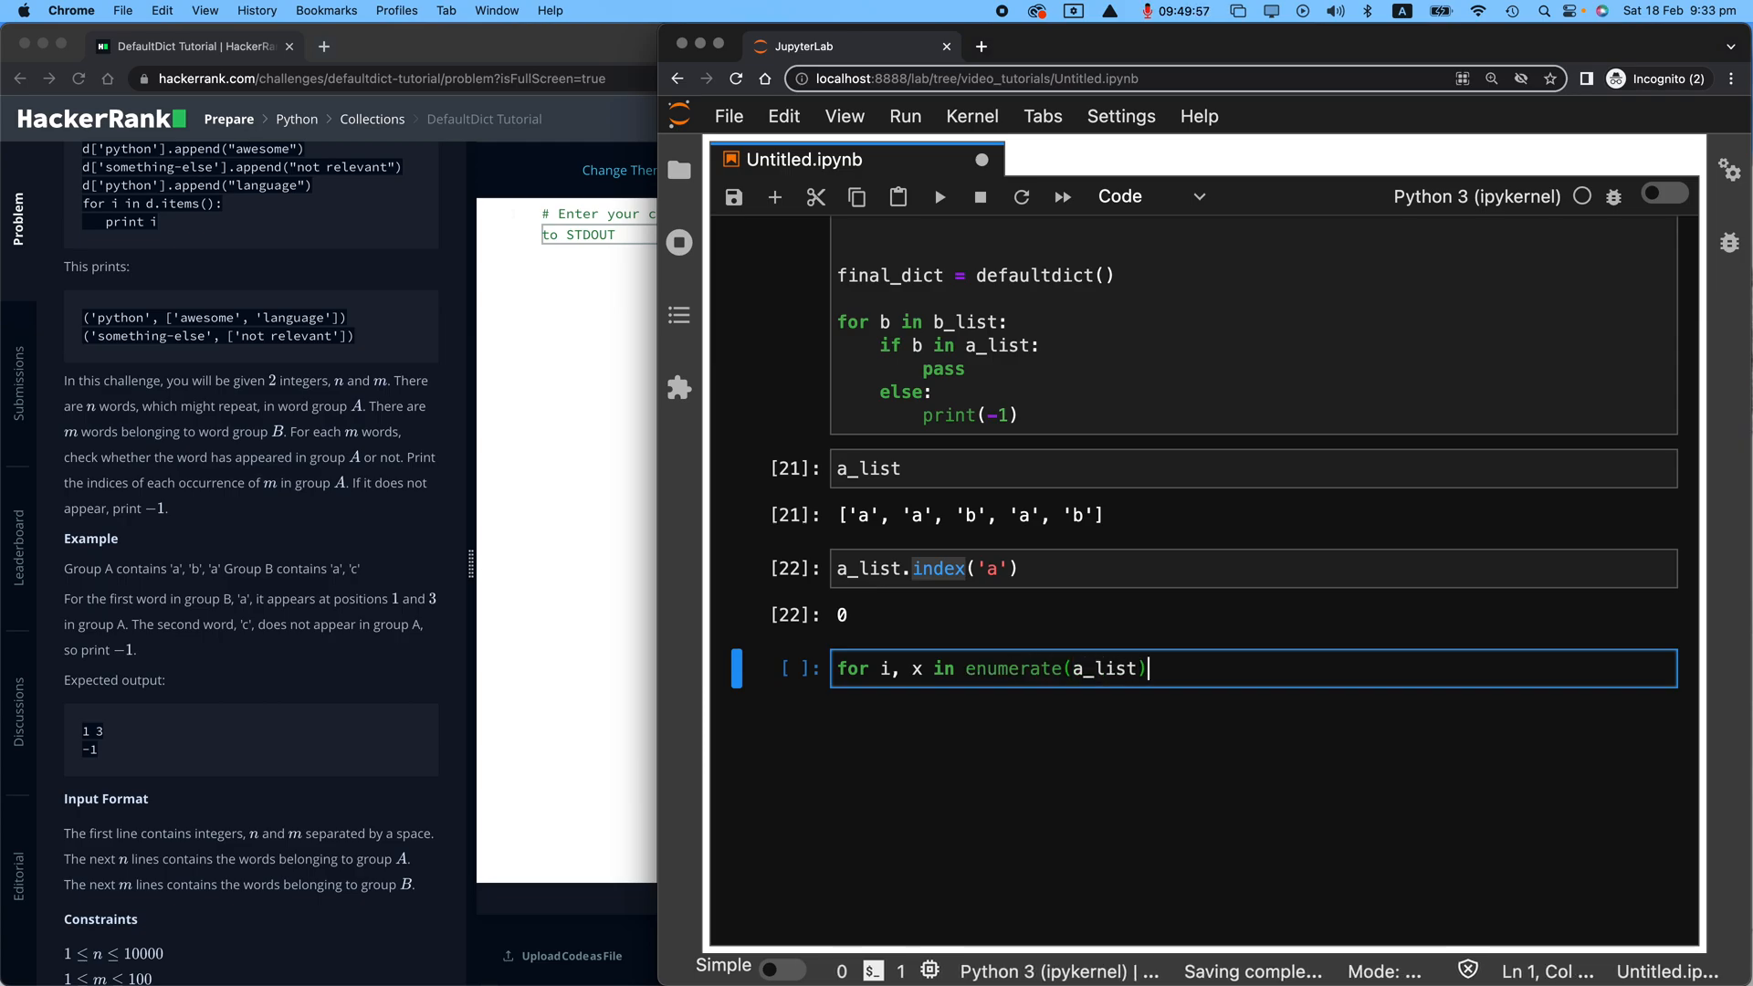
type(":")
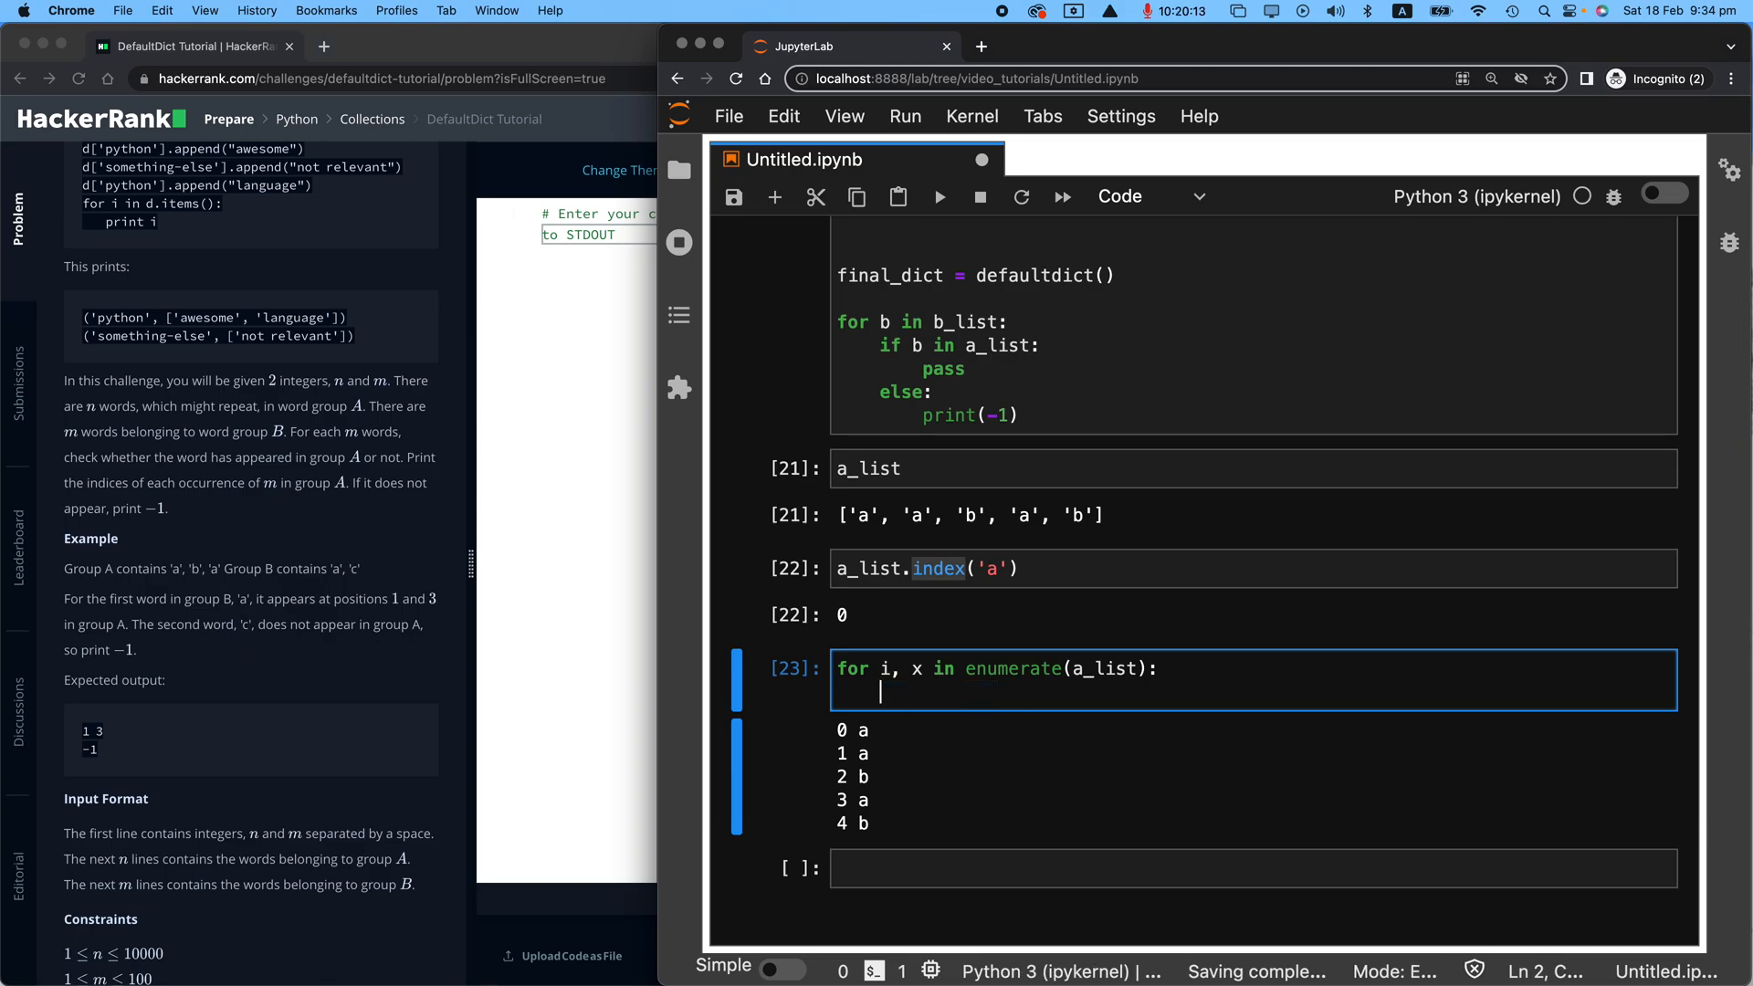
double_click(840, 730)
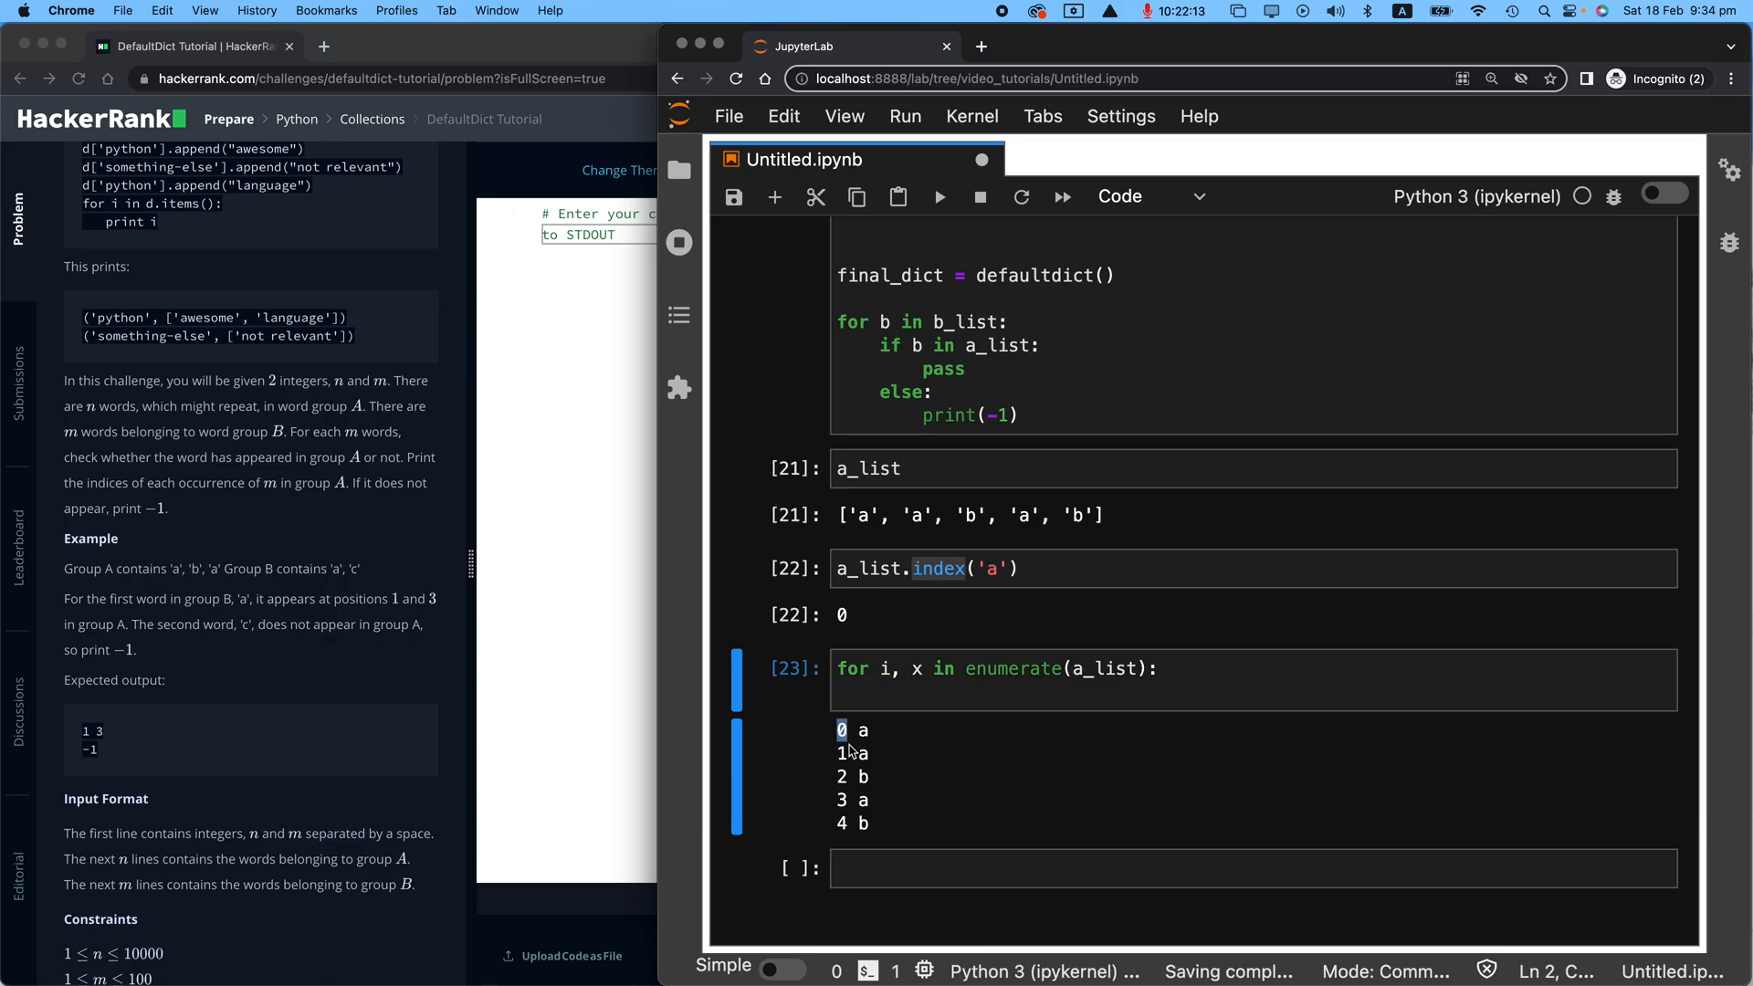
type("if x == 'a':")
type("print(i)")
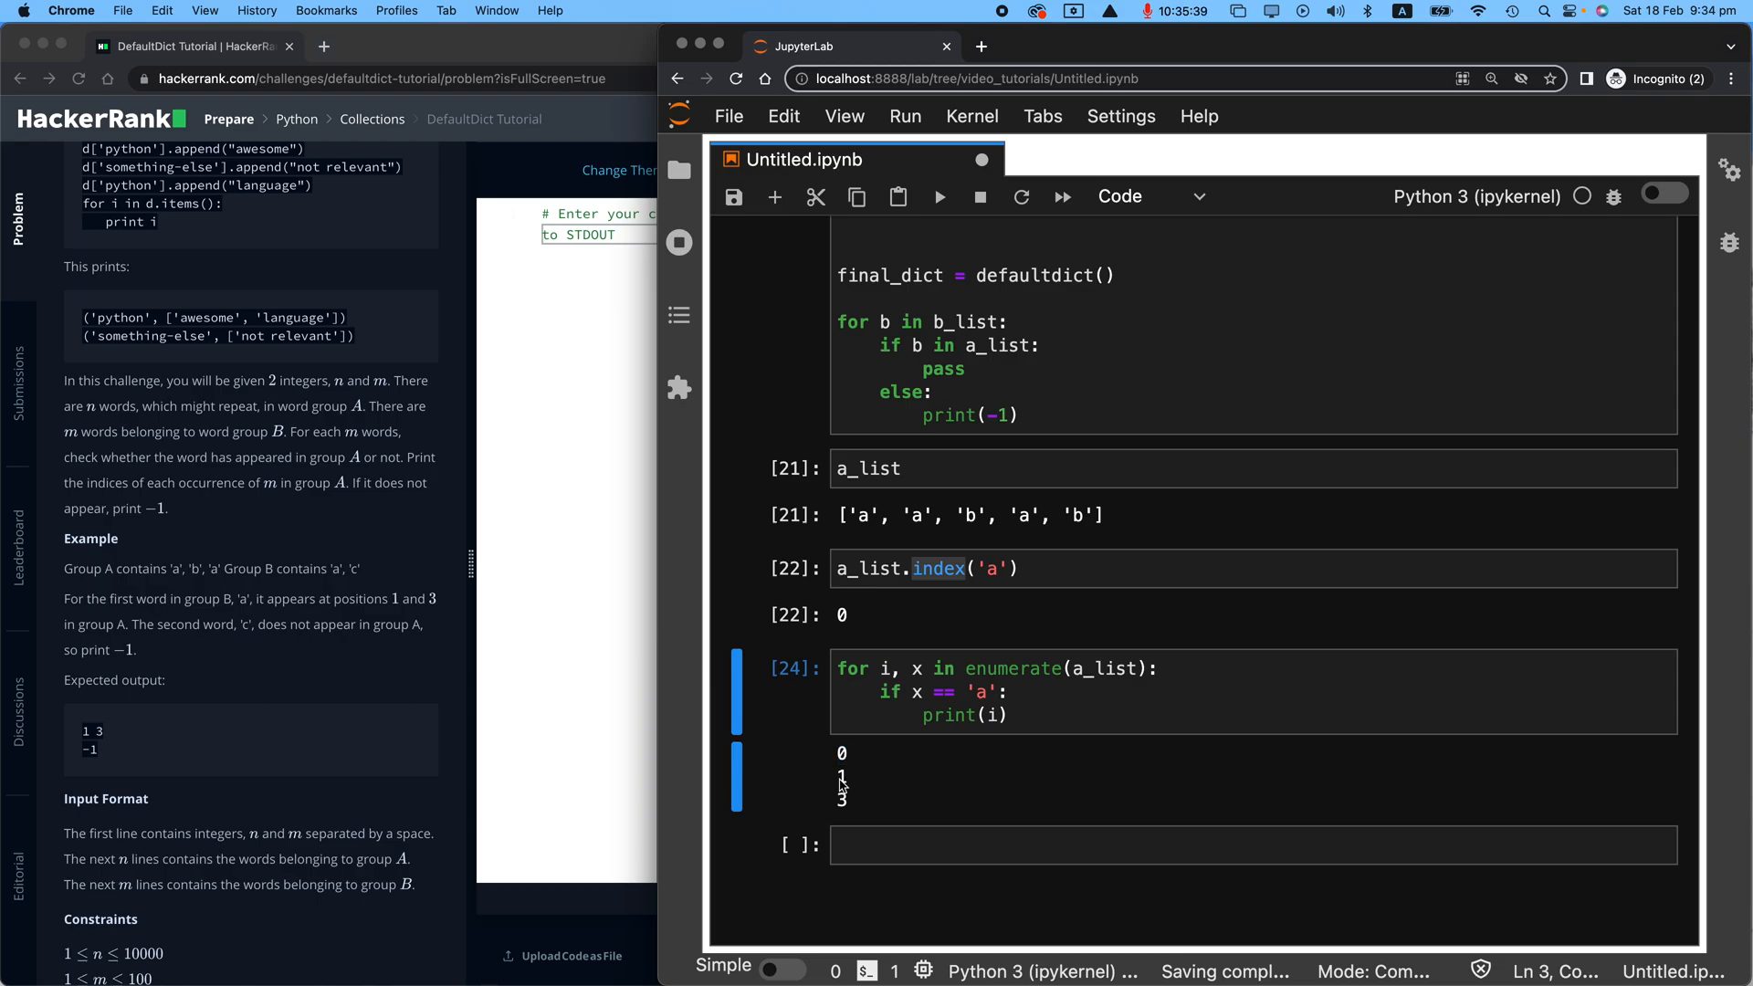
Step: Change the comparison to 'b' and rerun the loop, printing positions 2 and 4
double_click(860, 515)
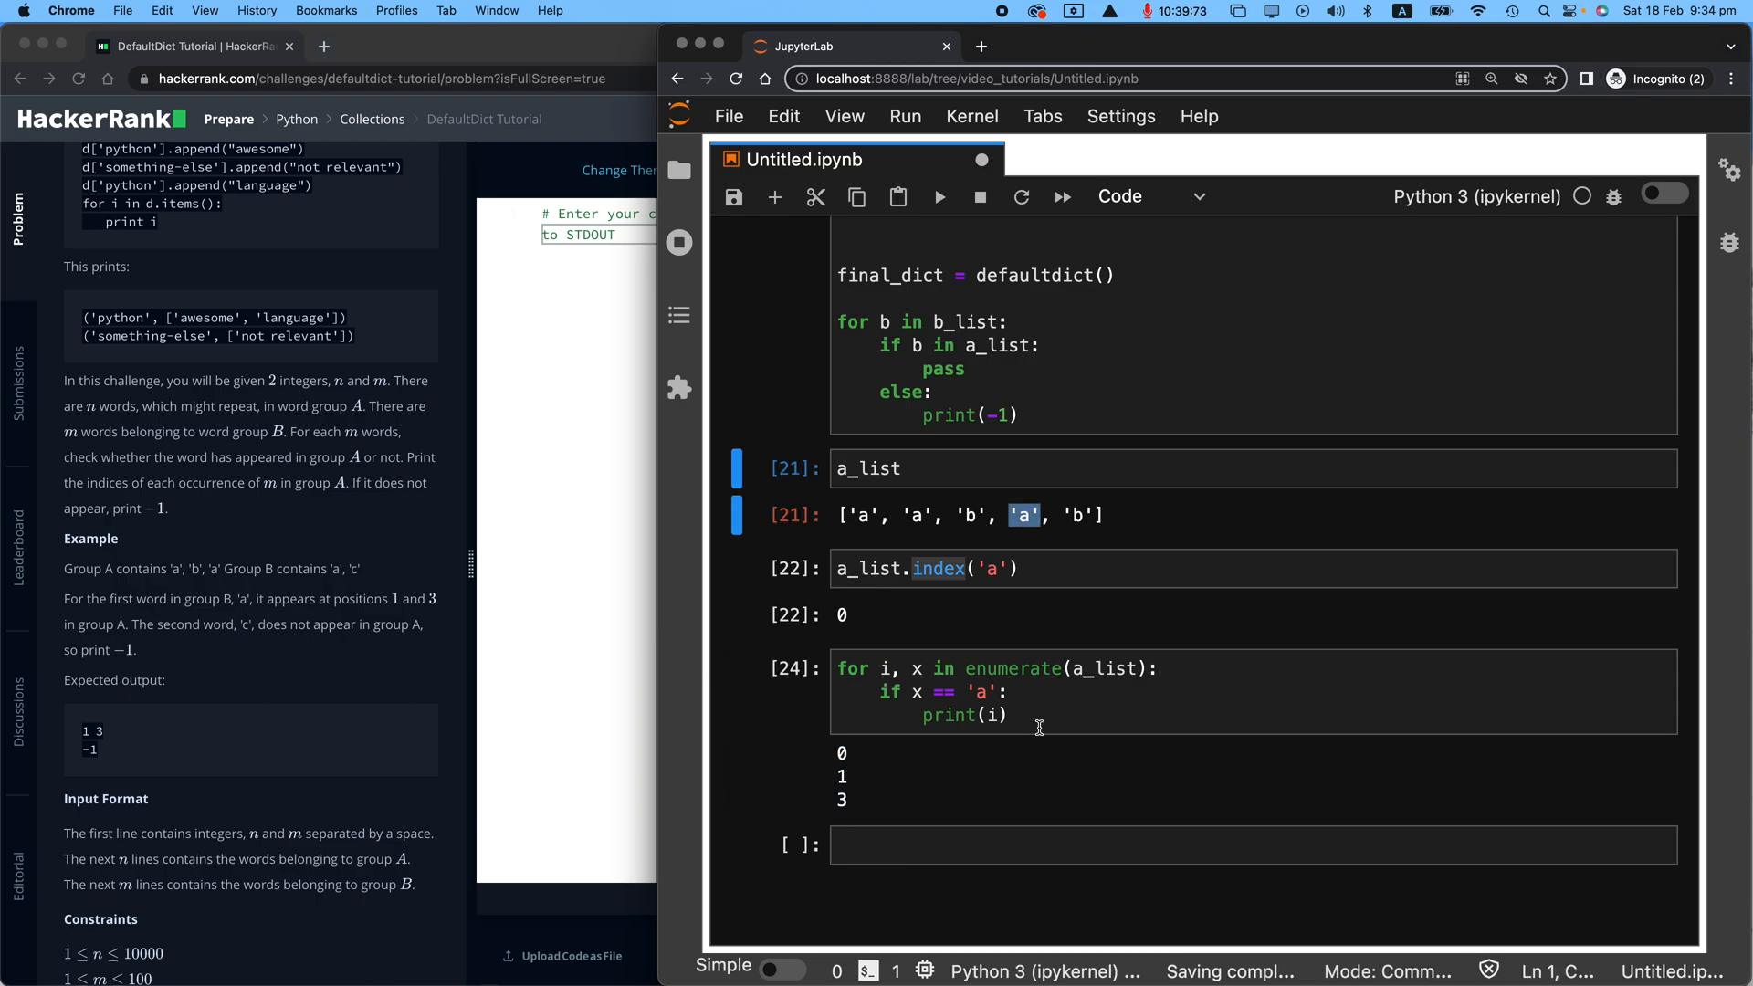
left_click(988, 690)
type("b")
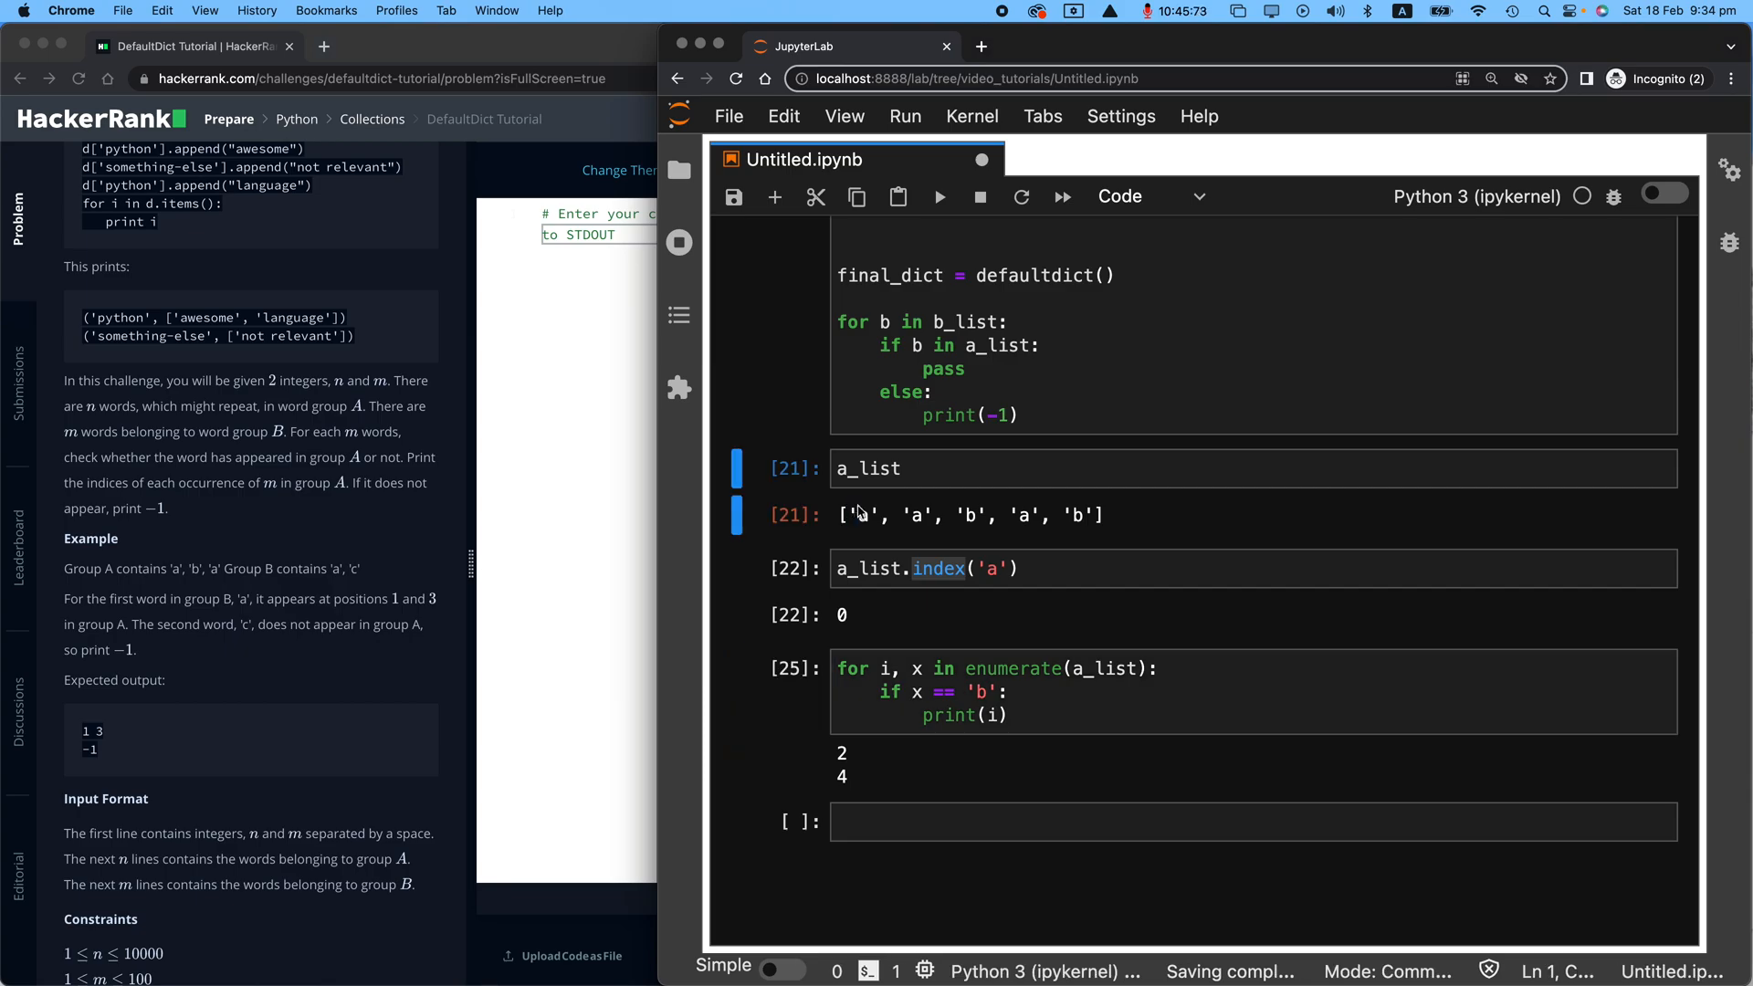
double_click(975, 514)
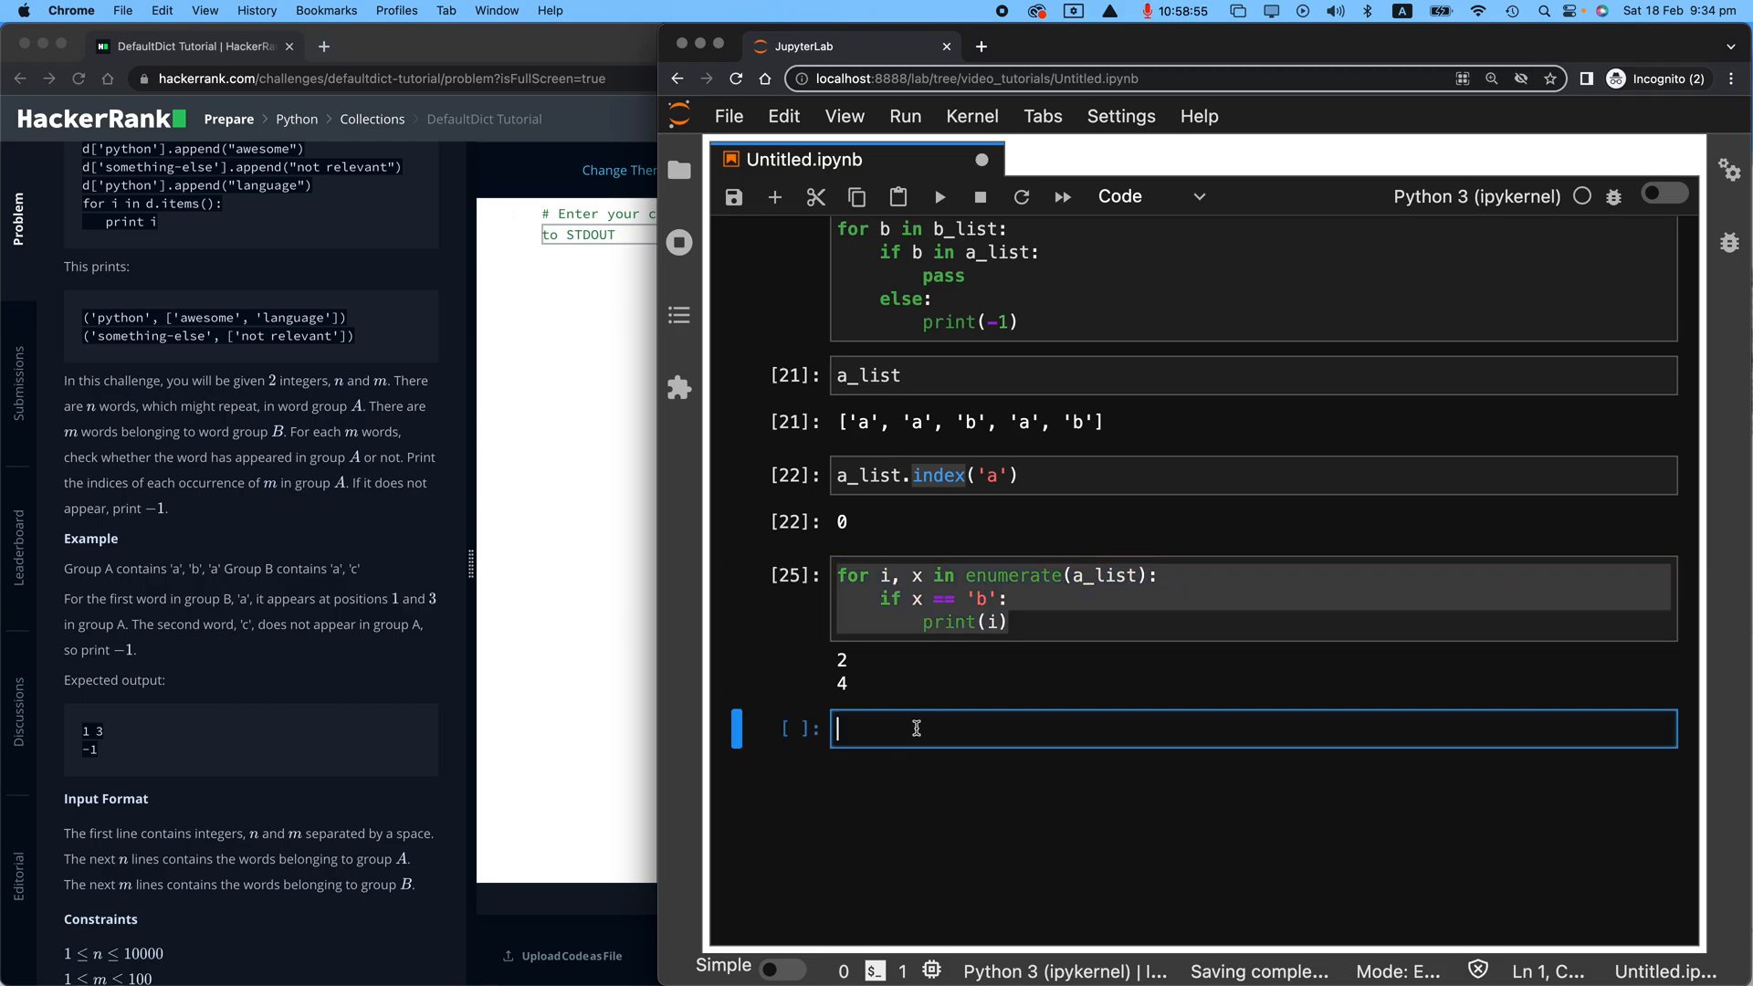
Step: Type [i for i, x in enumerate(a_list) if x == ...] in a new cell without running it
type("[]")
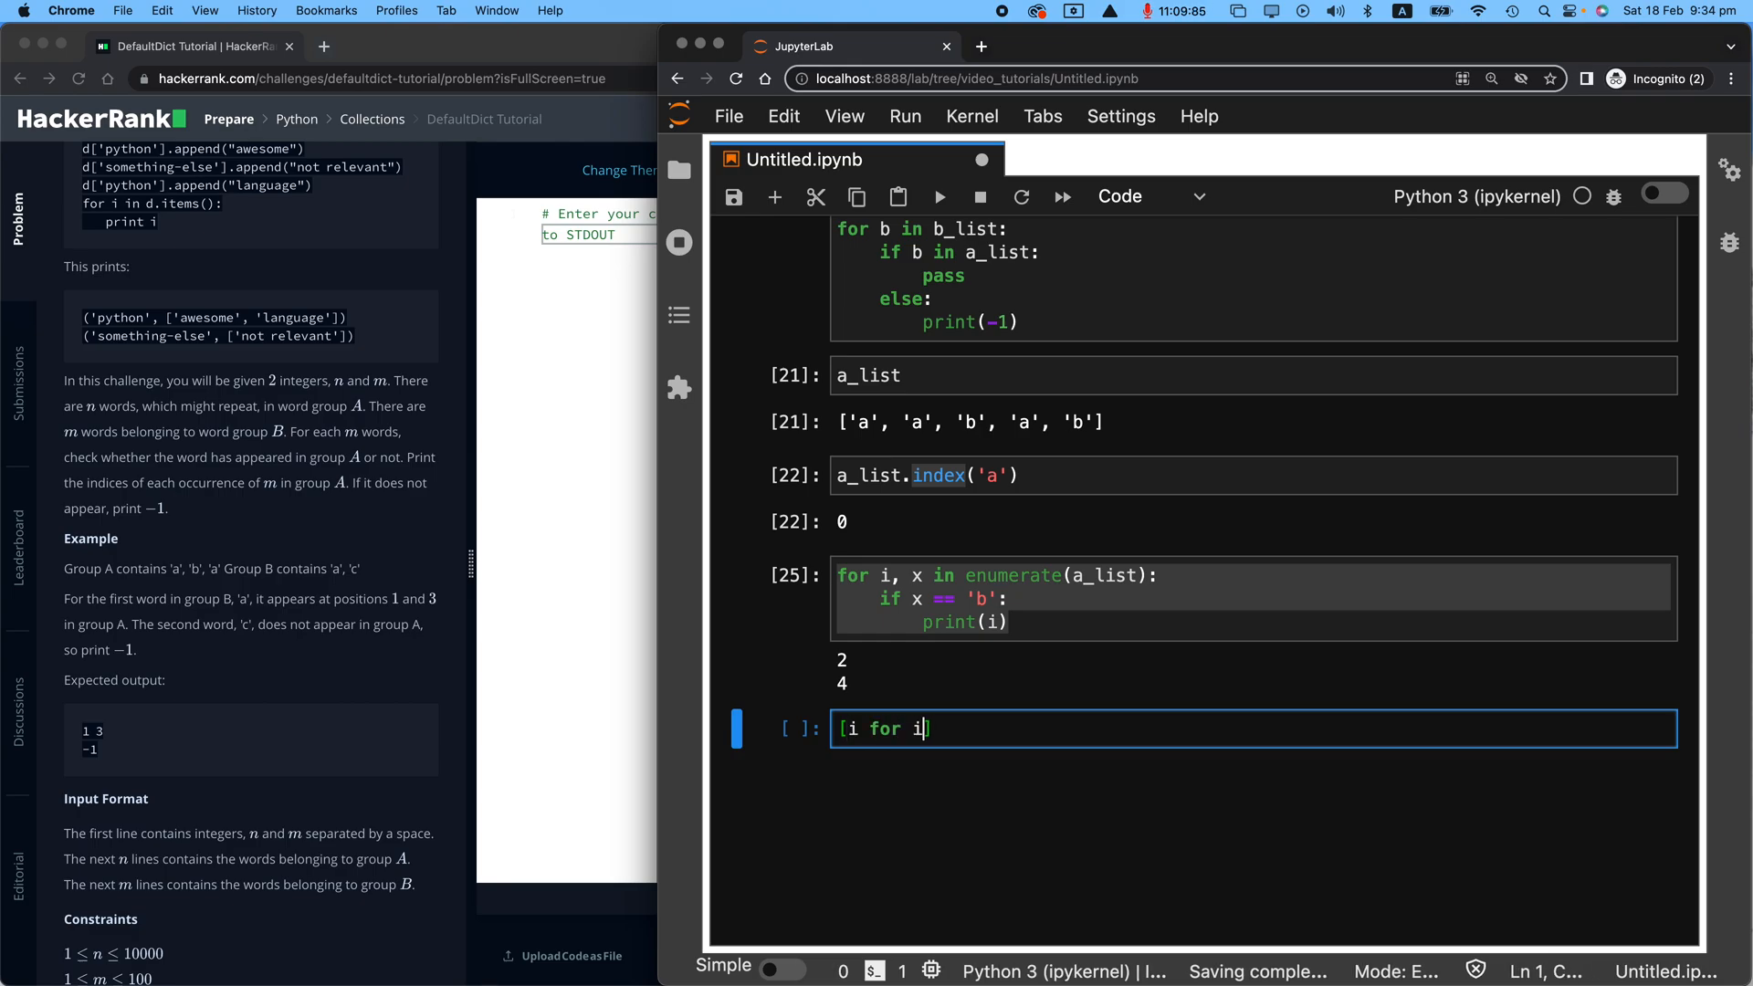
type(", x in")
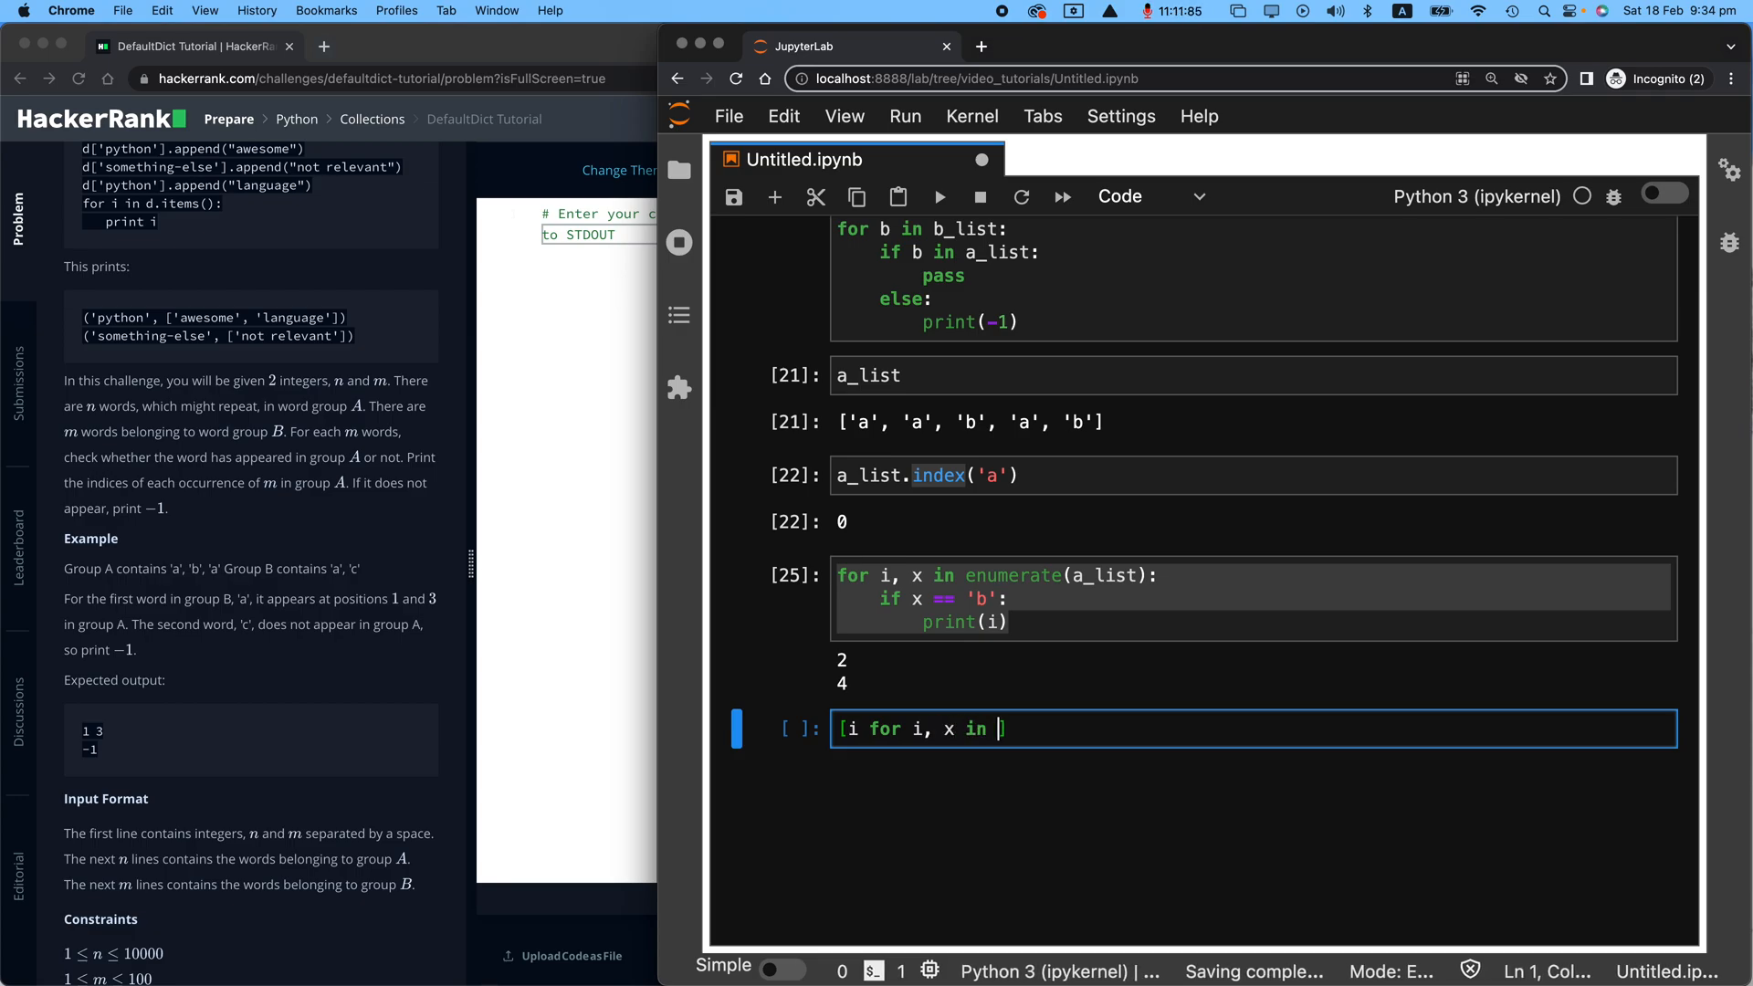
type("enumertae")
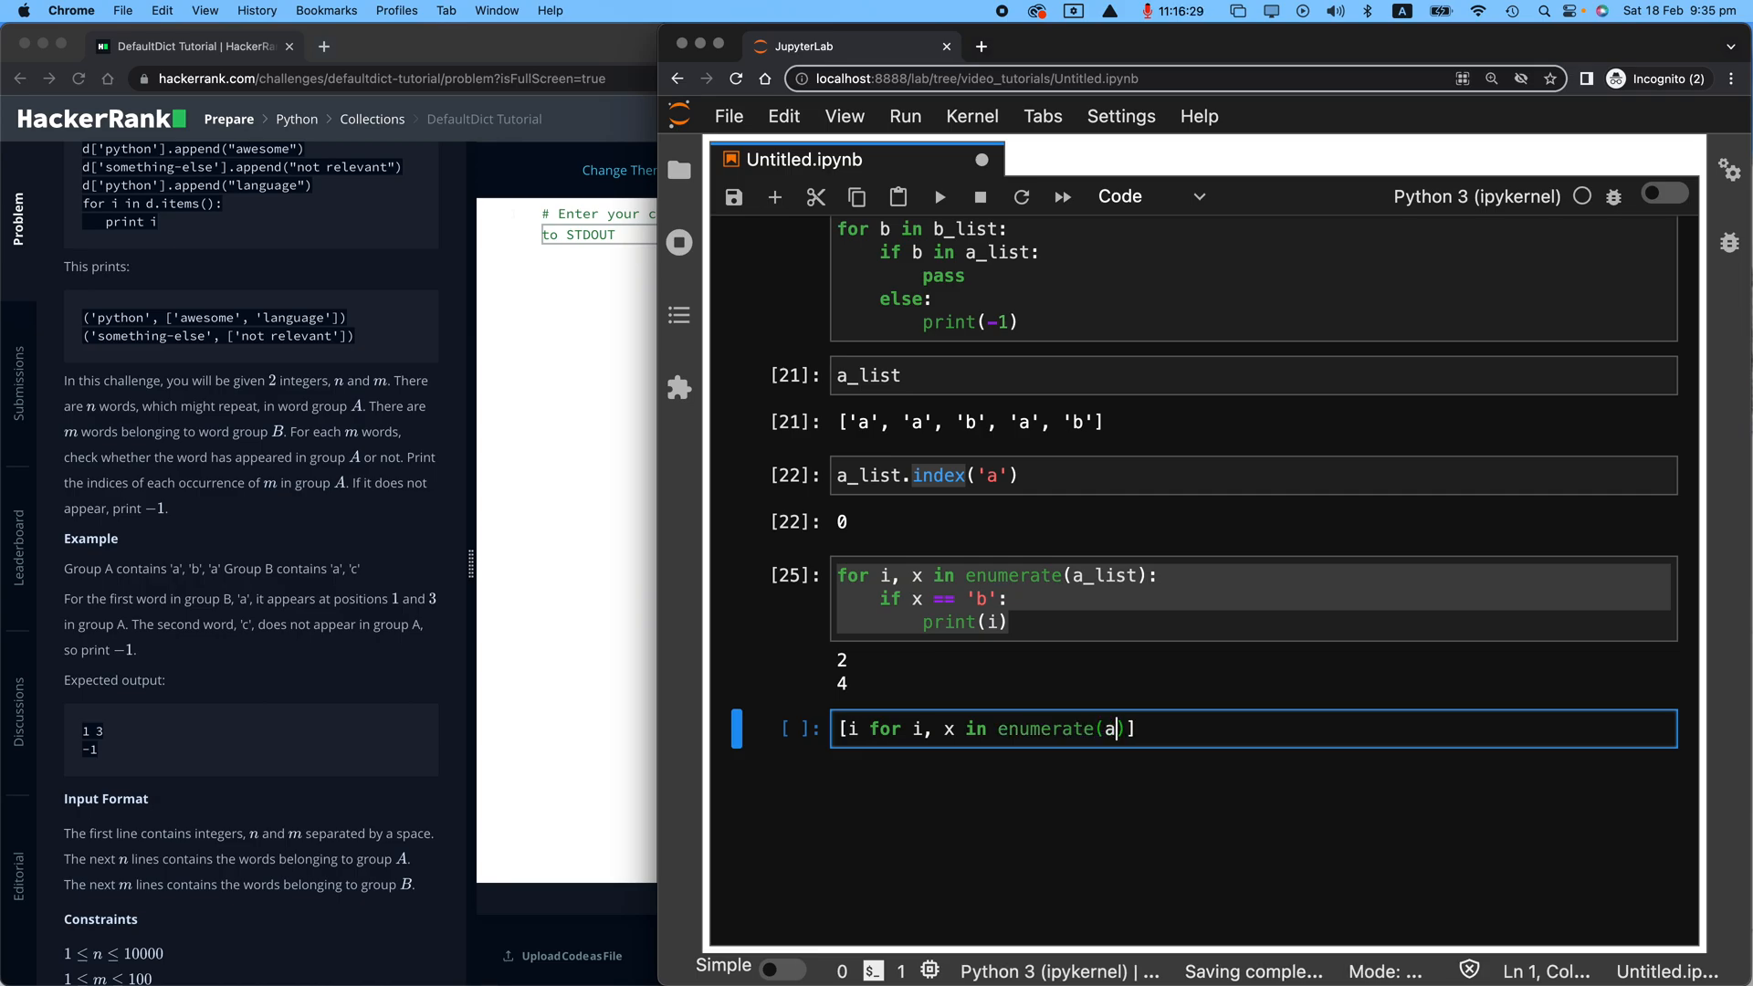
type("_list")
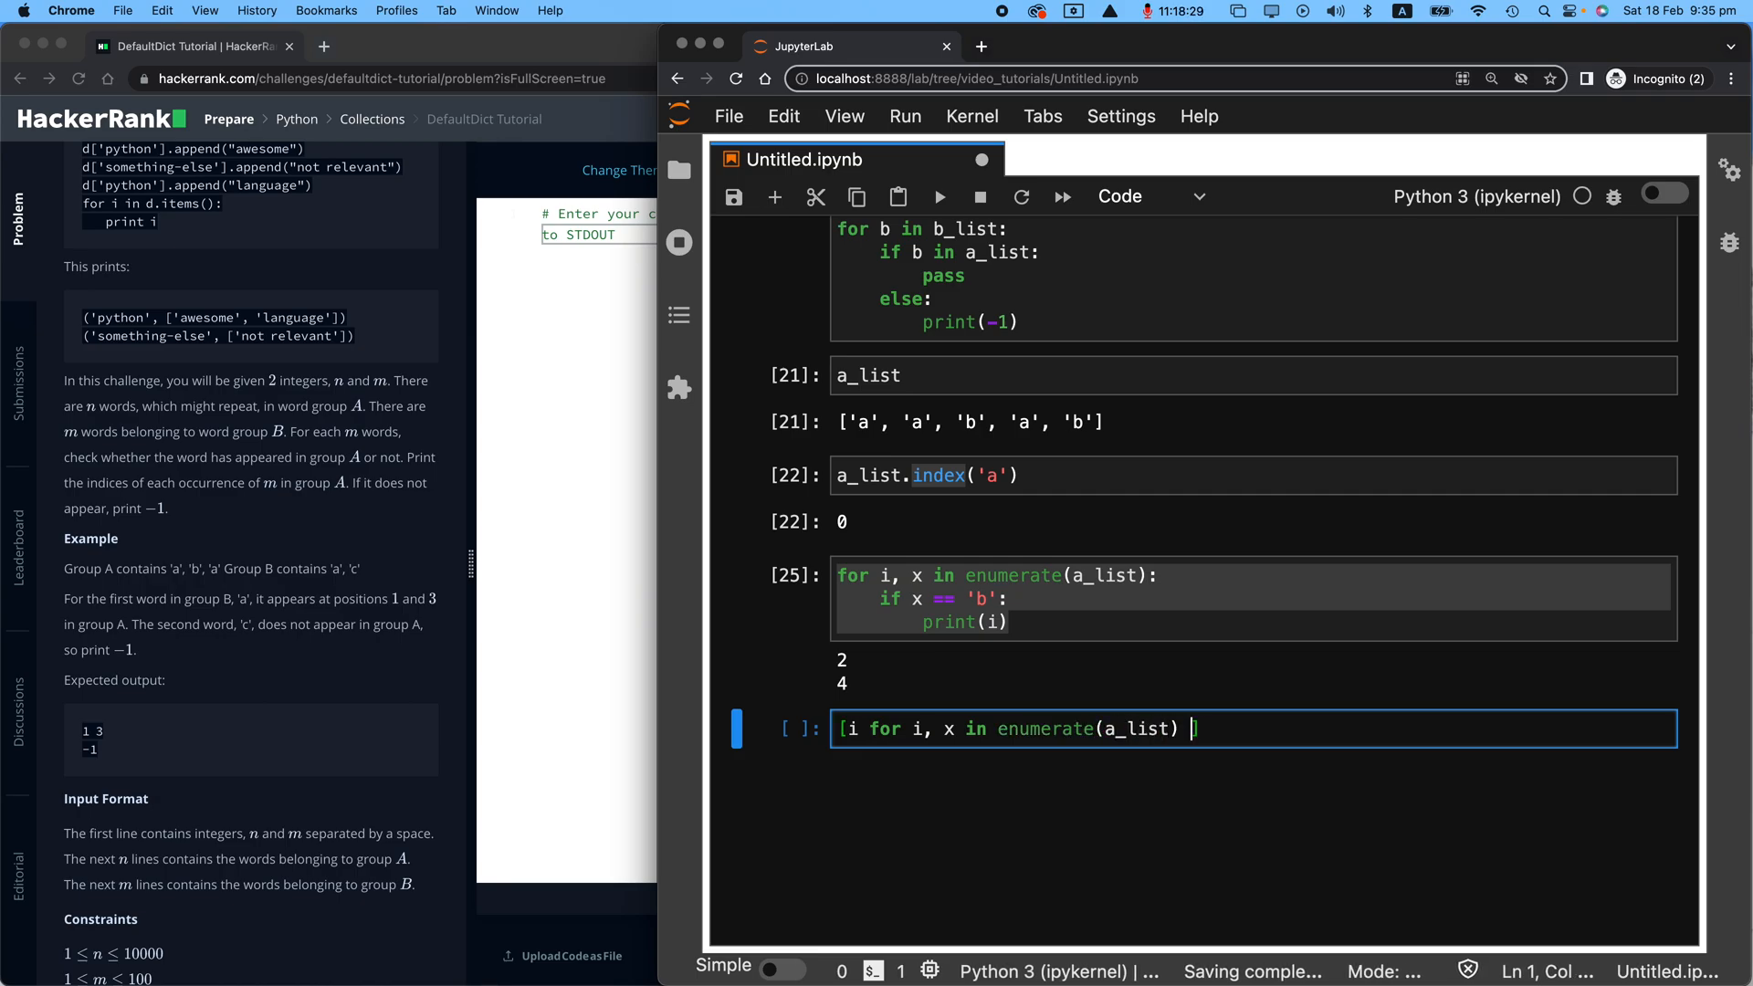
type("if x ==")
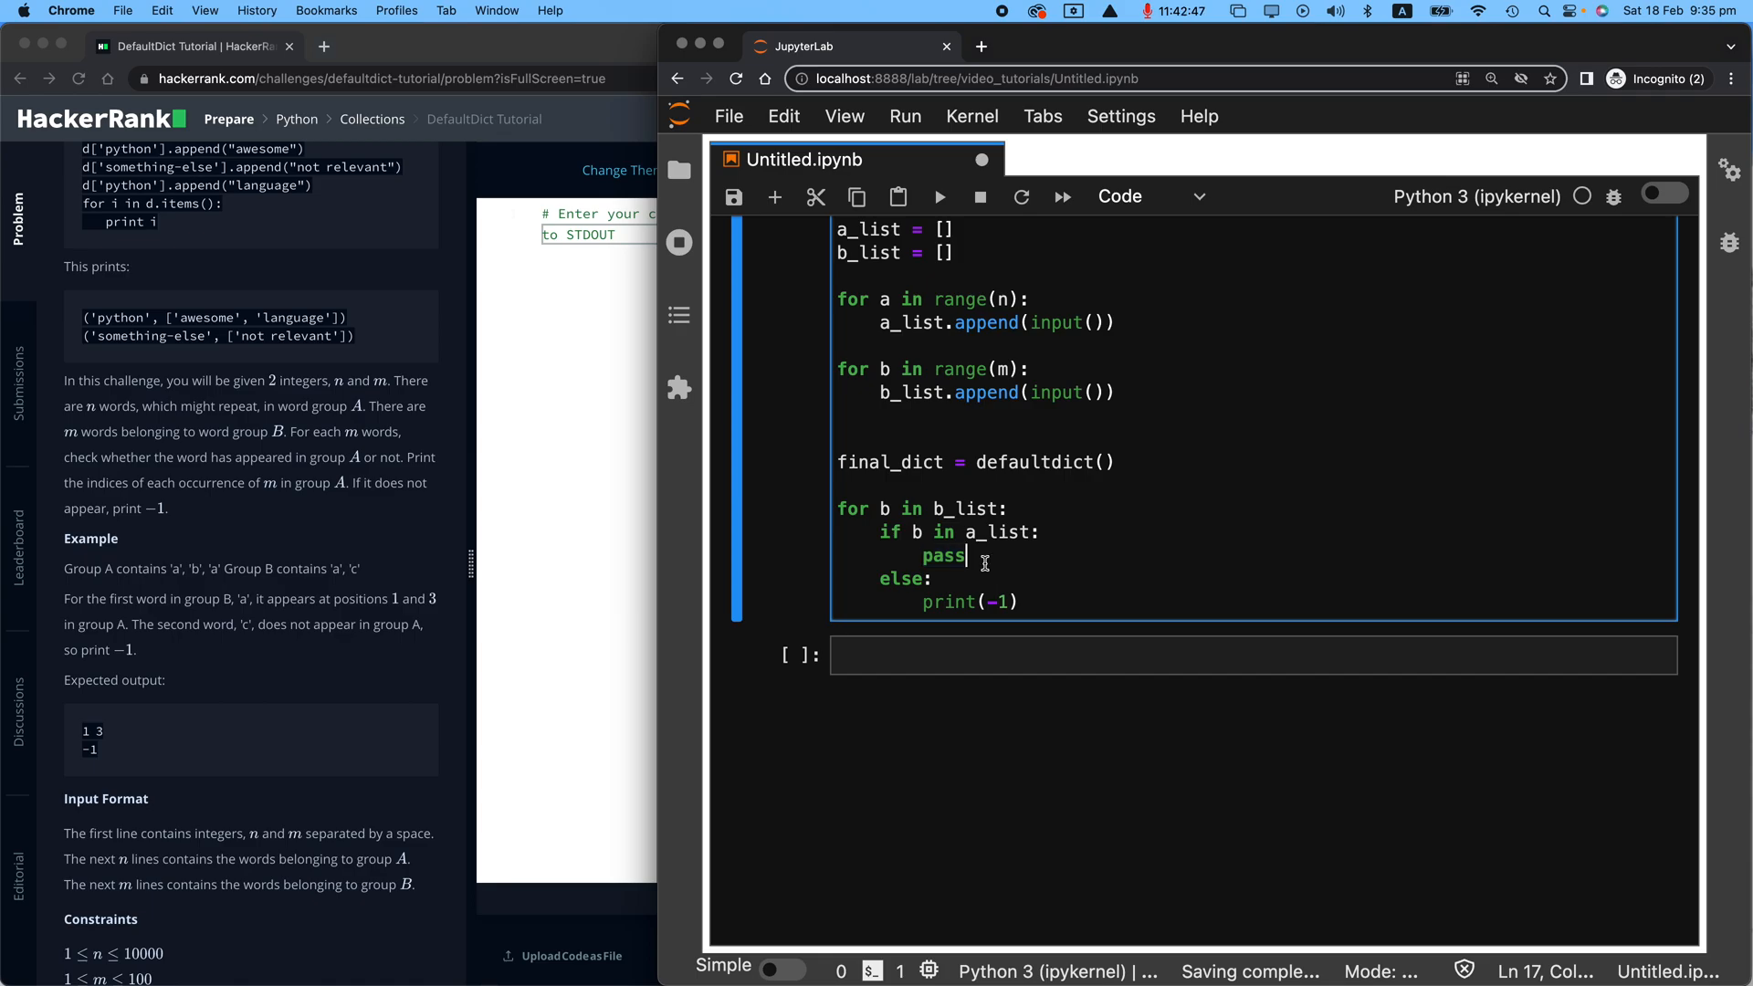
Step: Replace pass with the comprehension [i for i, x in enumerate(a_list) if x == b]
double_click(942, 555)
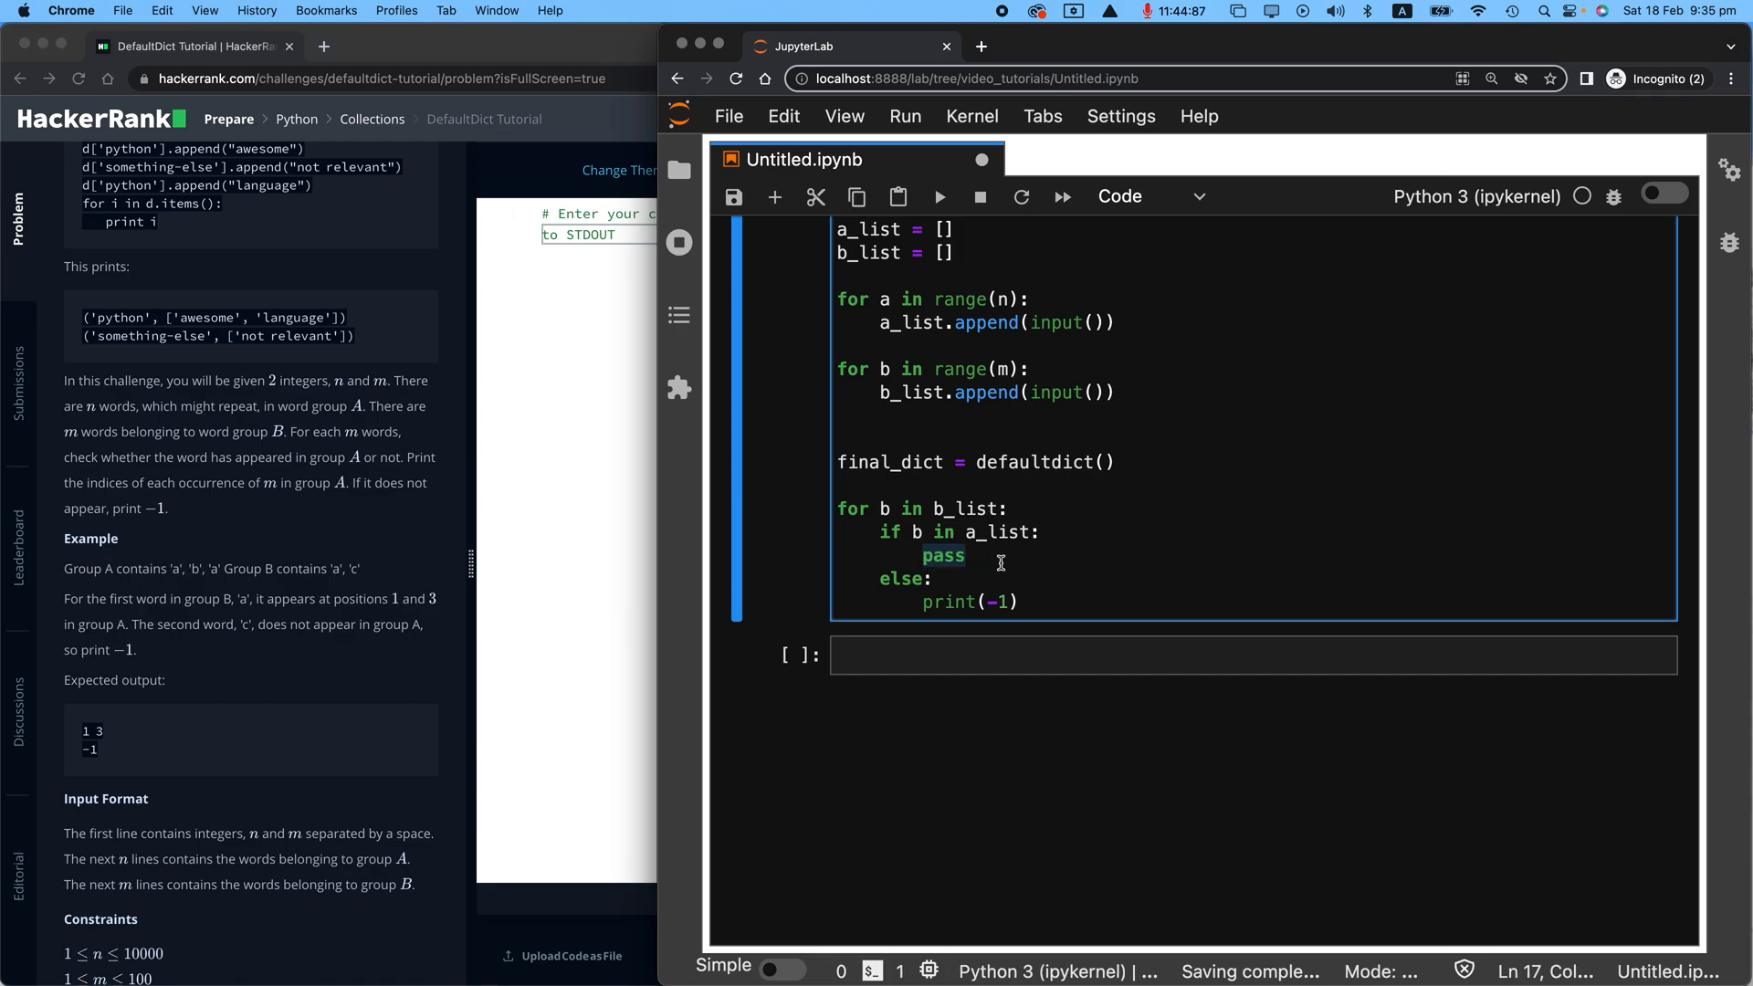
type("[i for i, x in enumerate(a_list) if x == 'a']")
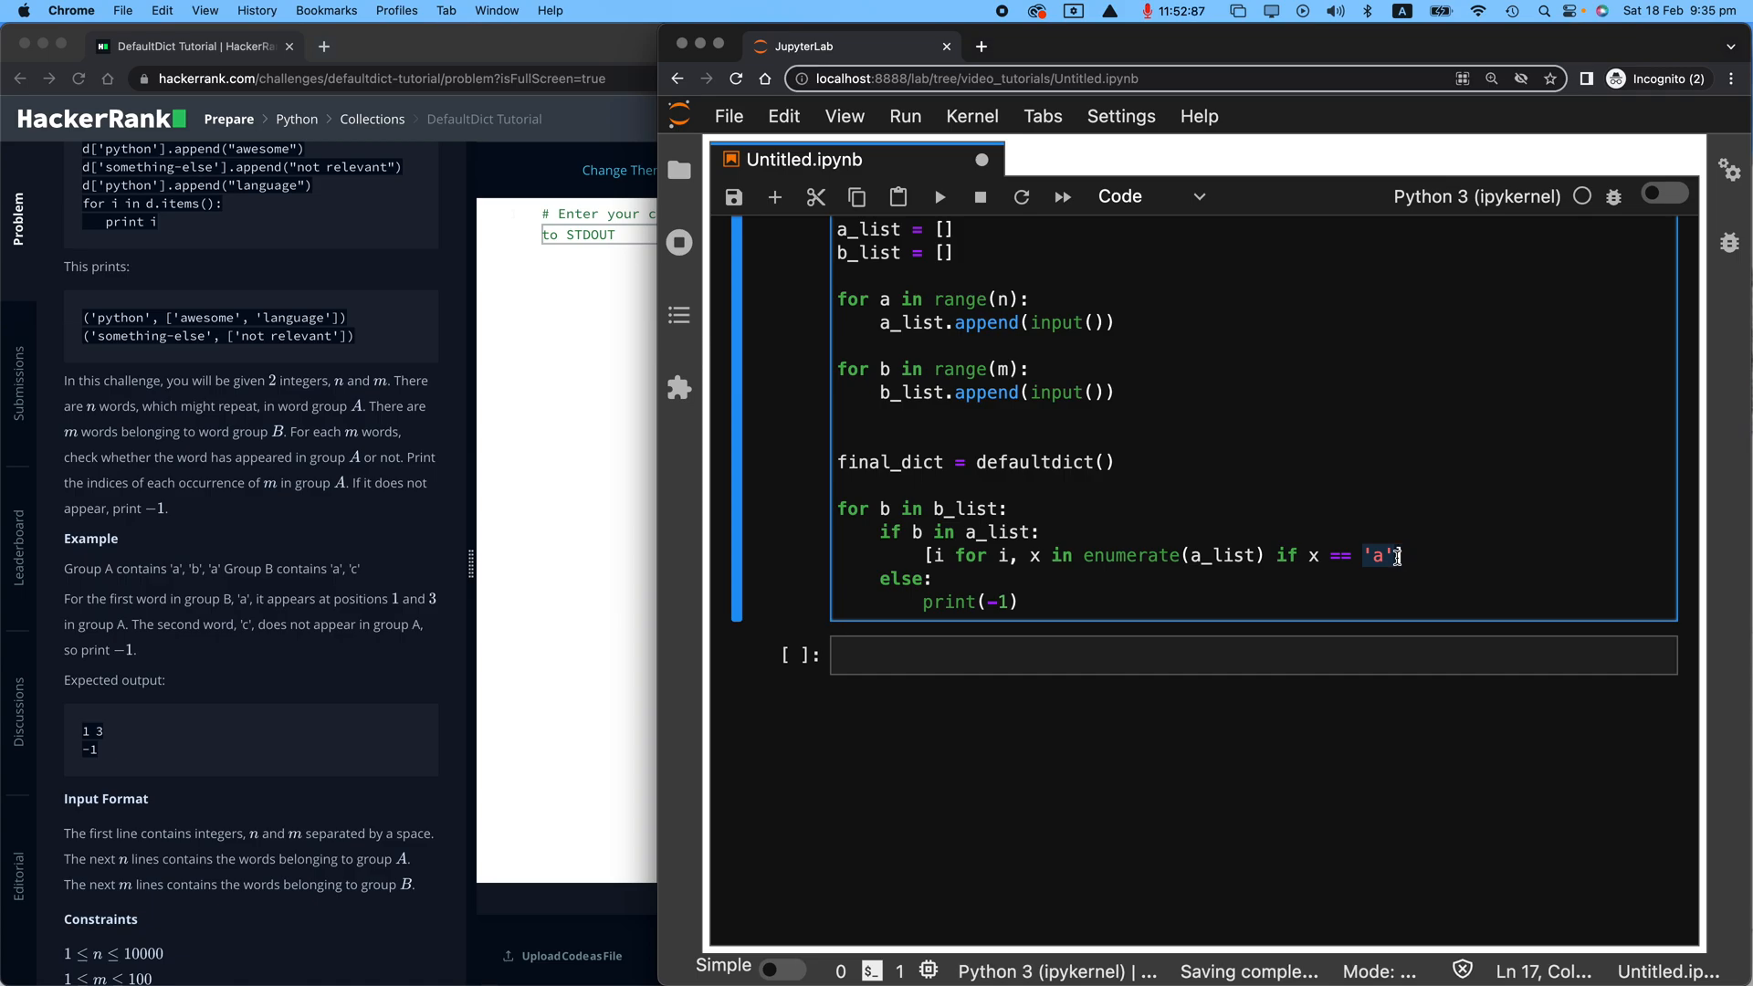
type("b")
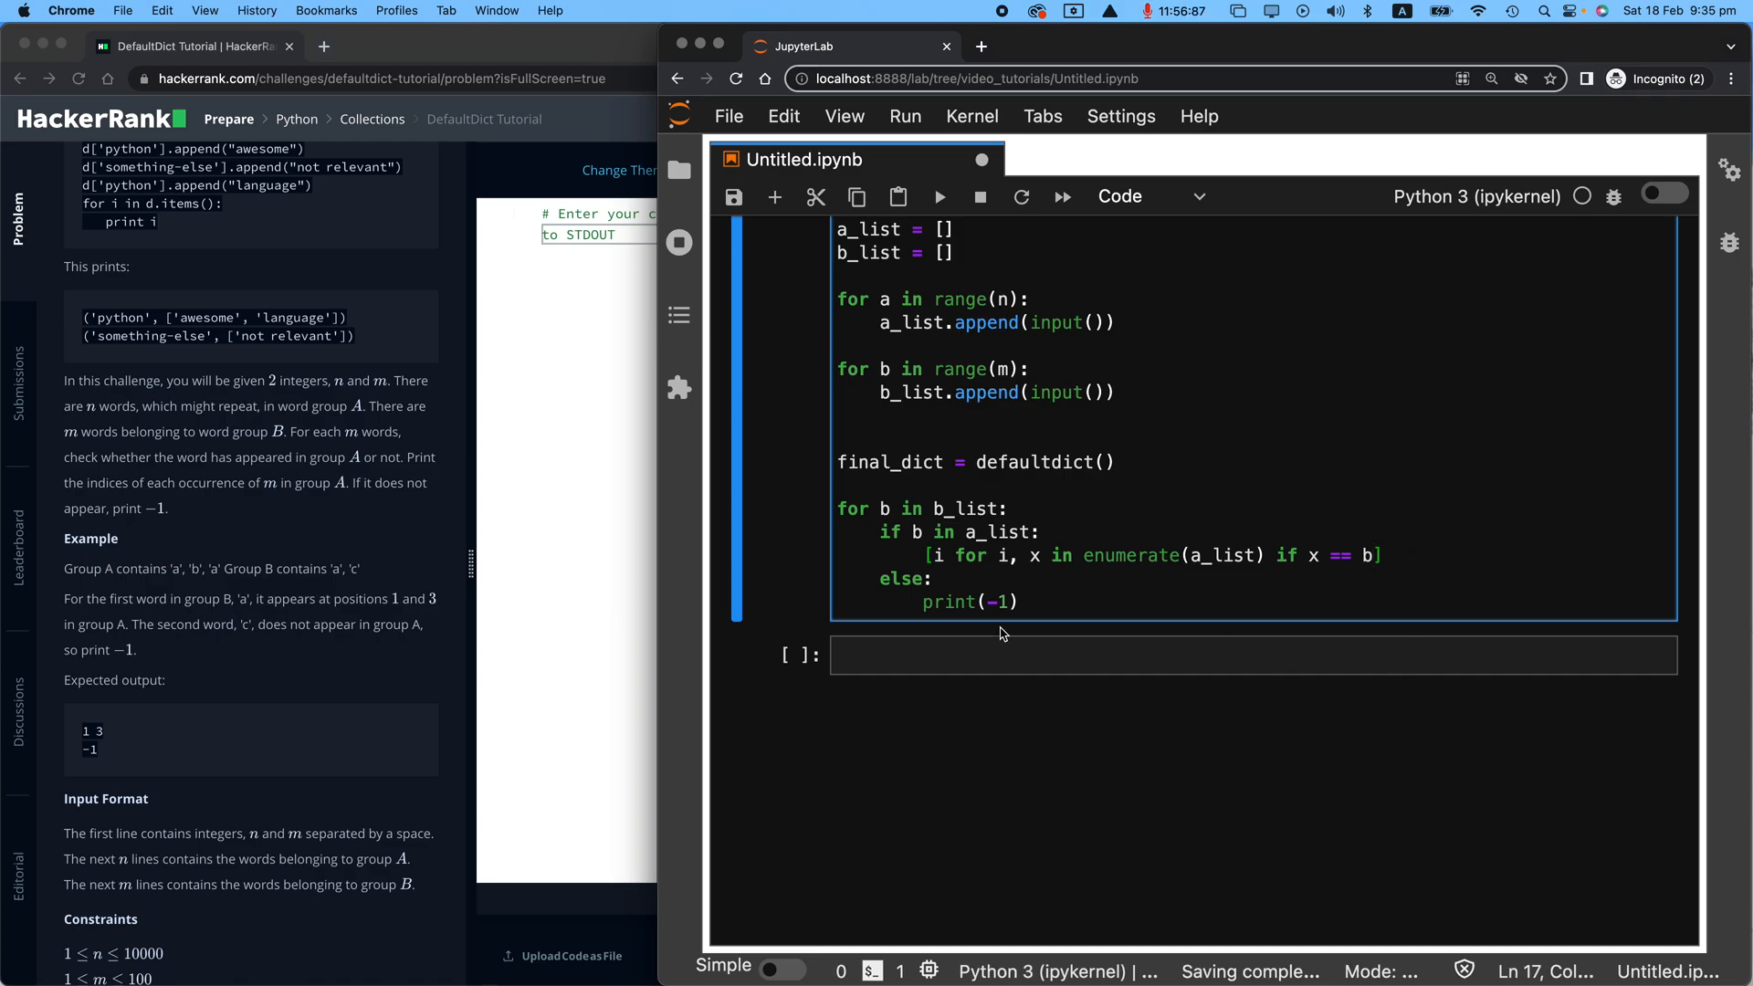
mouse_move(1026, 564)
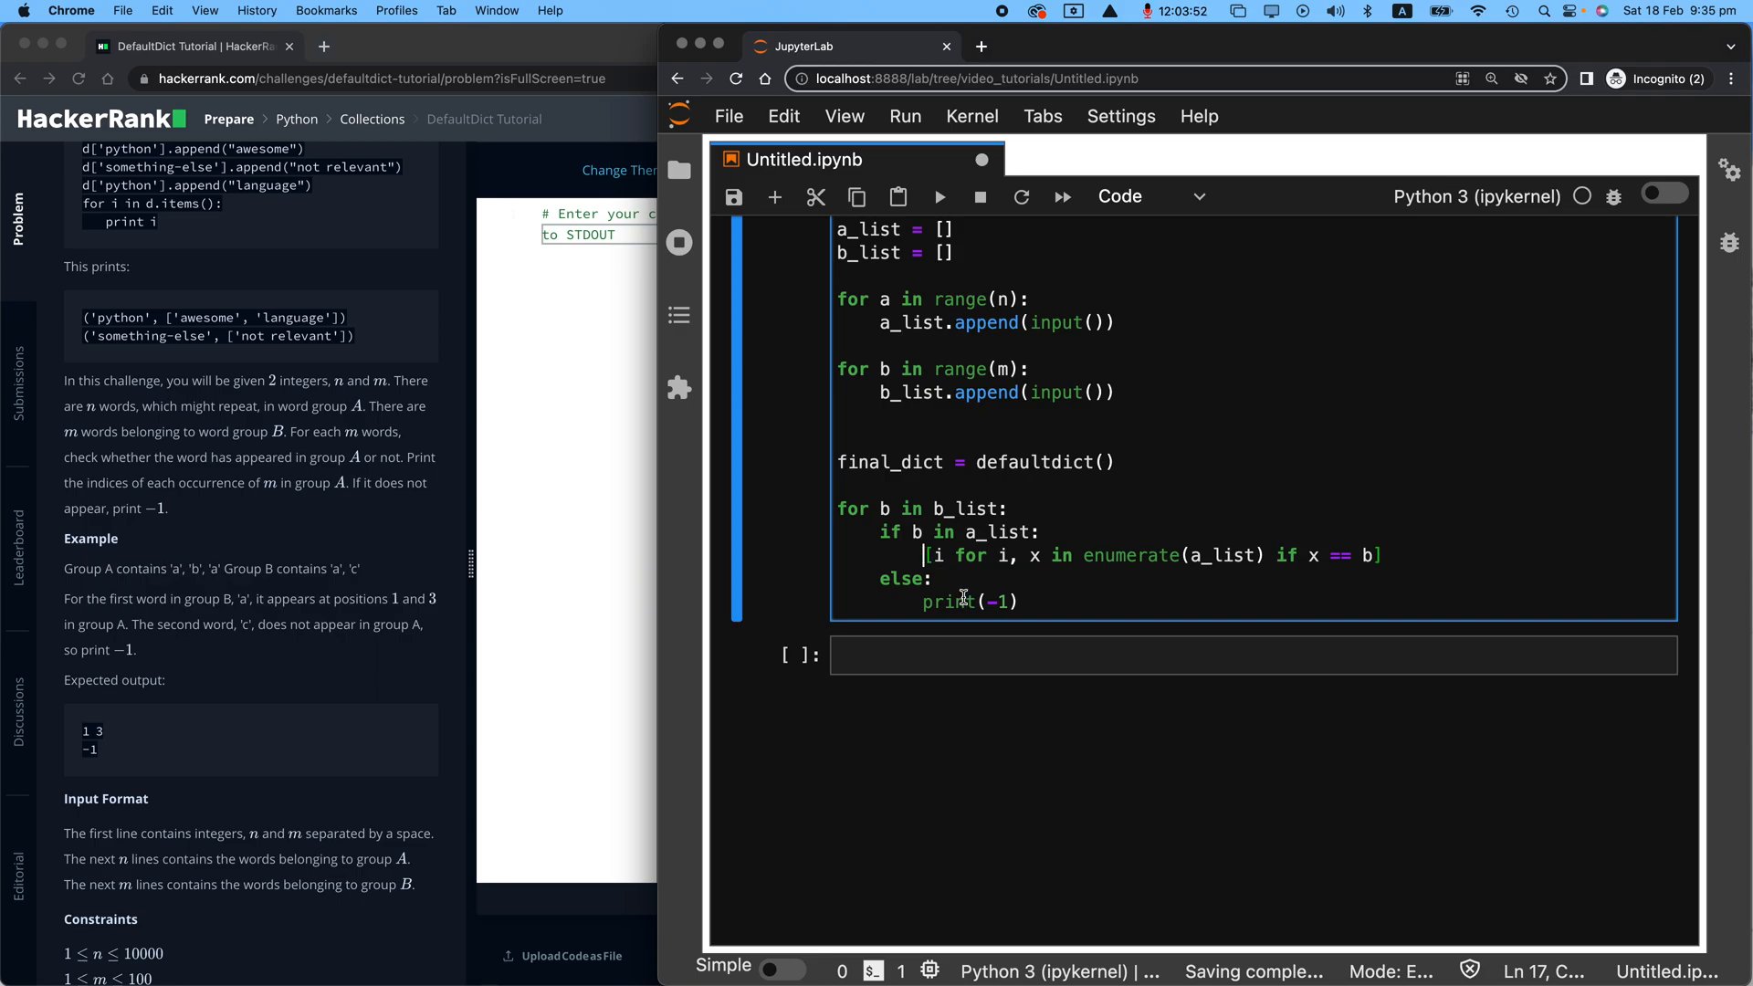
mouse_move(946, 490)
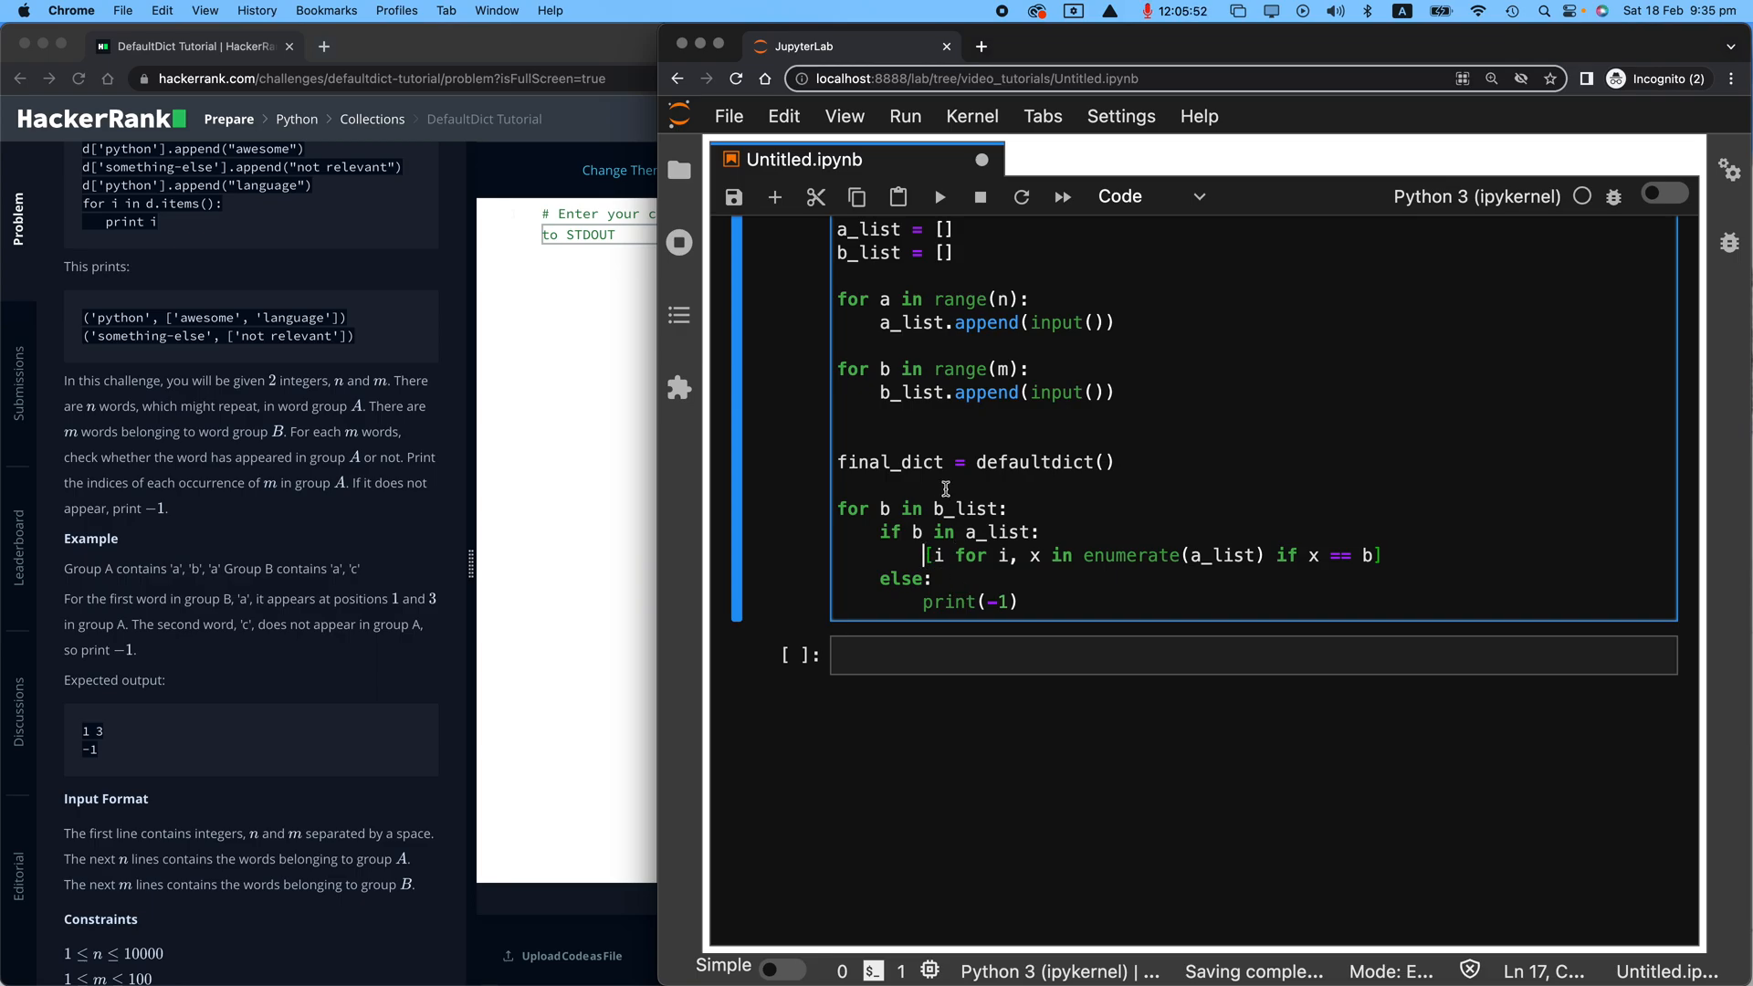
Step: Assign the comprehension to final_dict[b] and begin a print line
double_click(889, 462)
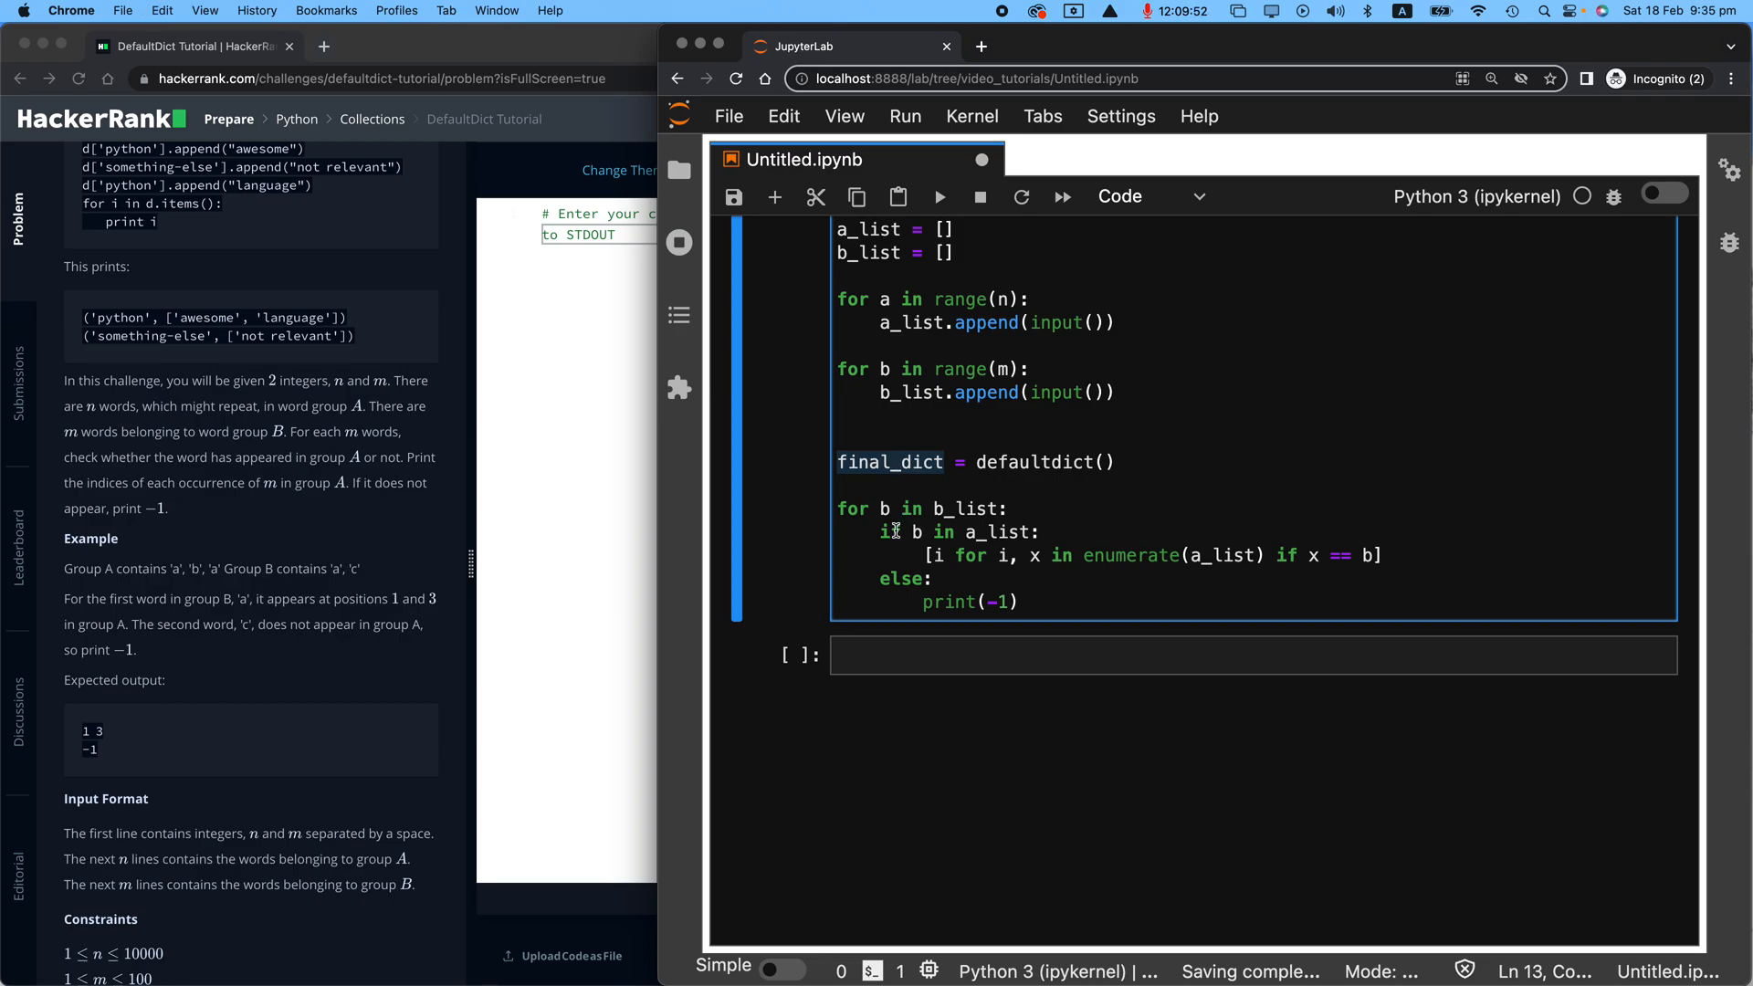
type("final_dict")
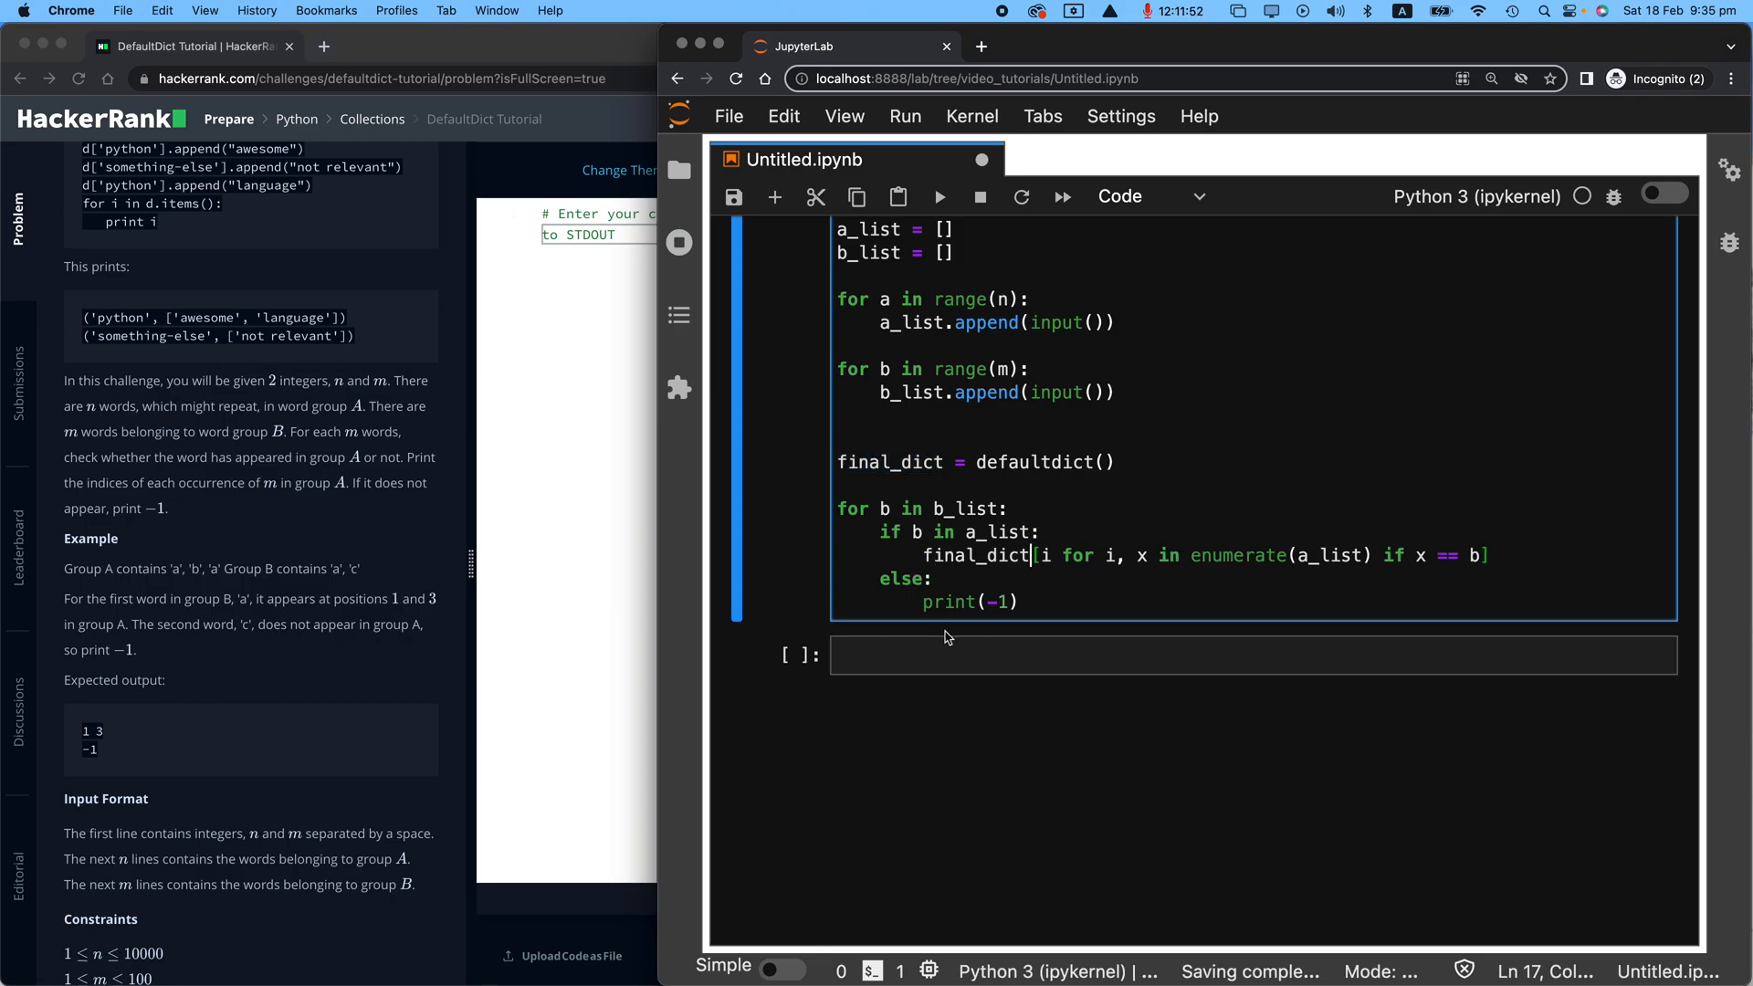
type("b] =")
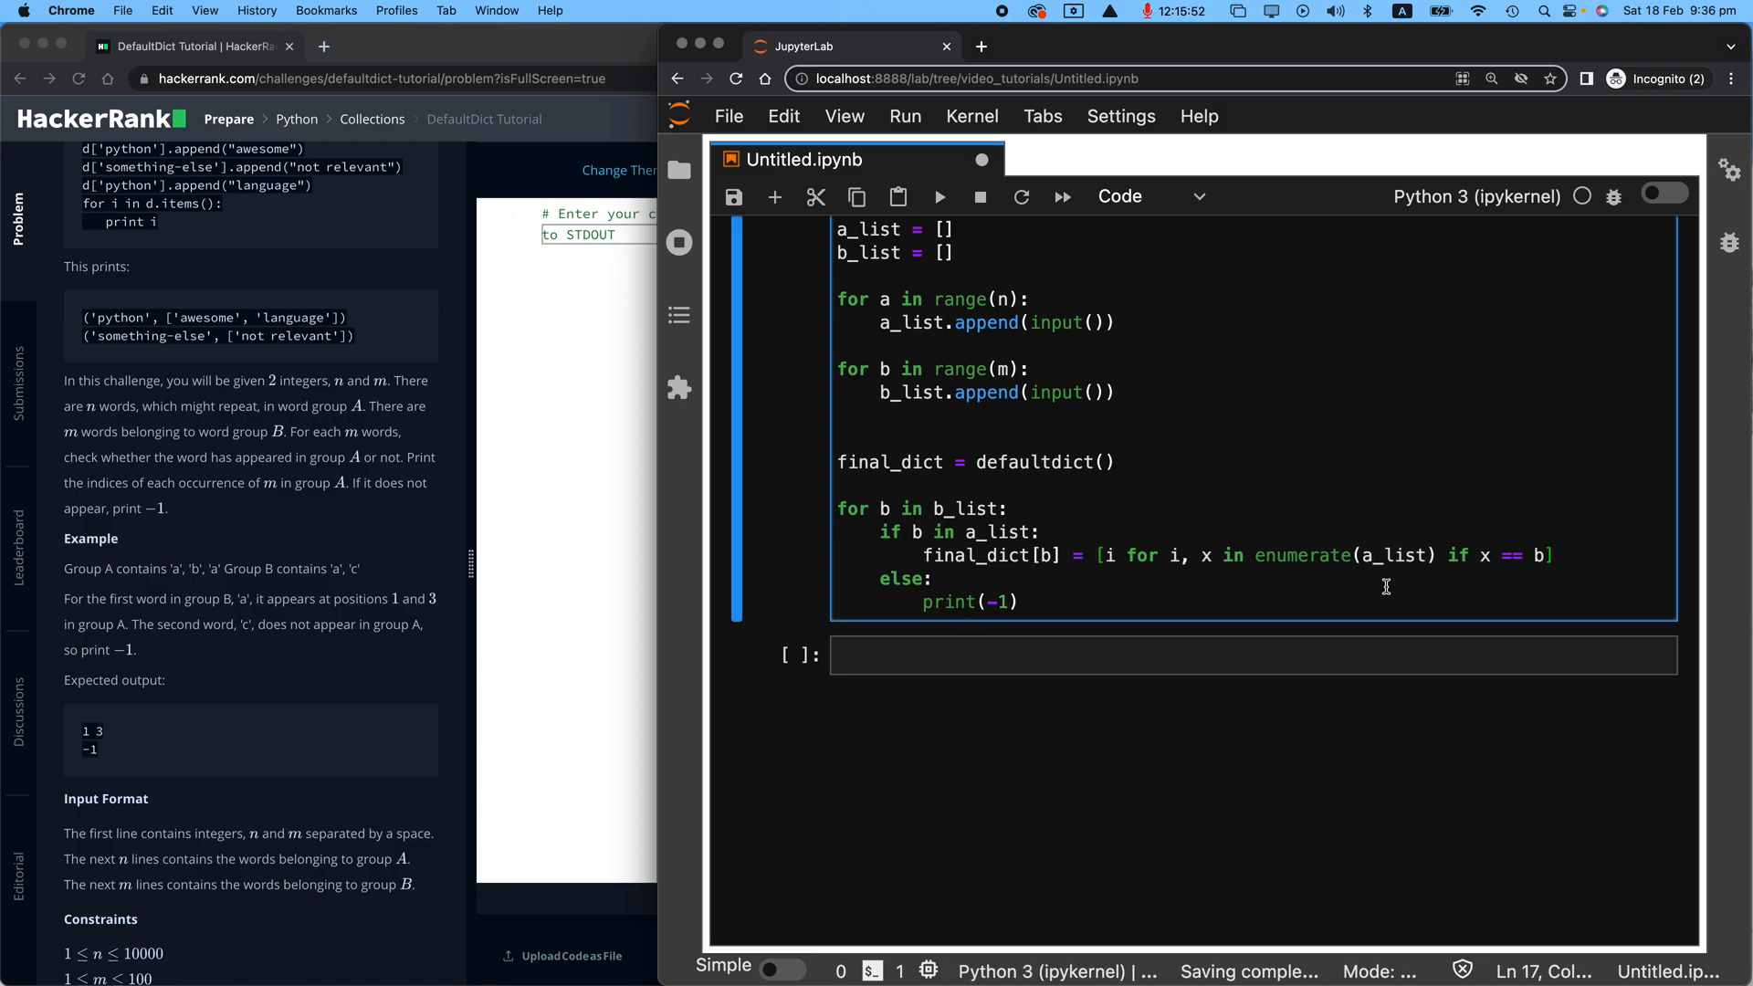
type("print(fi")
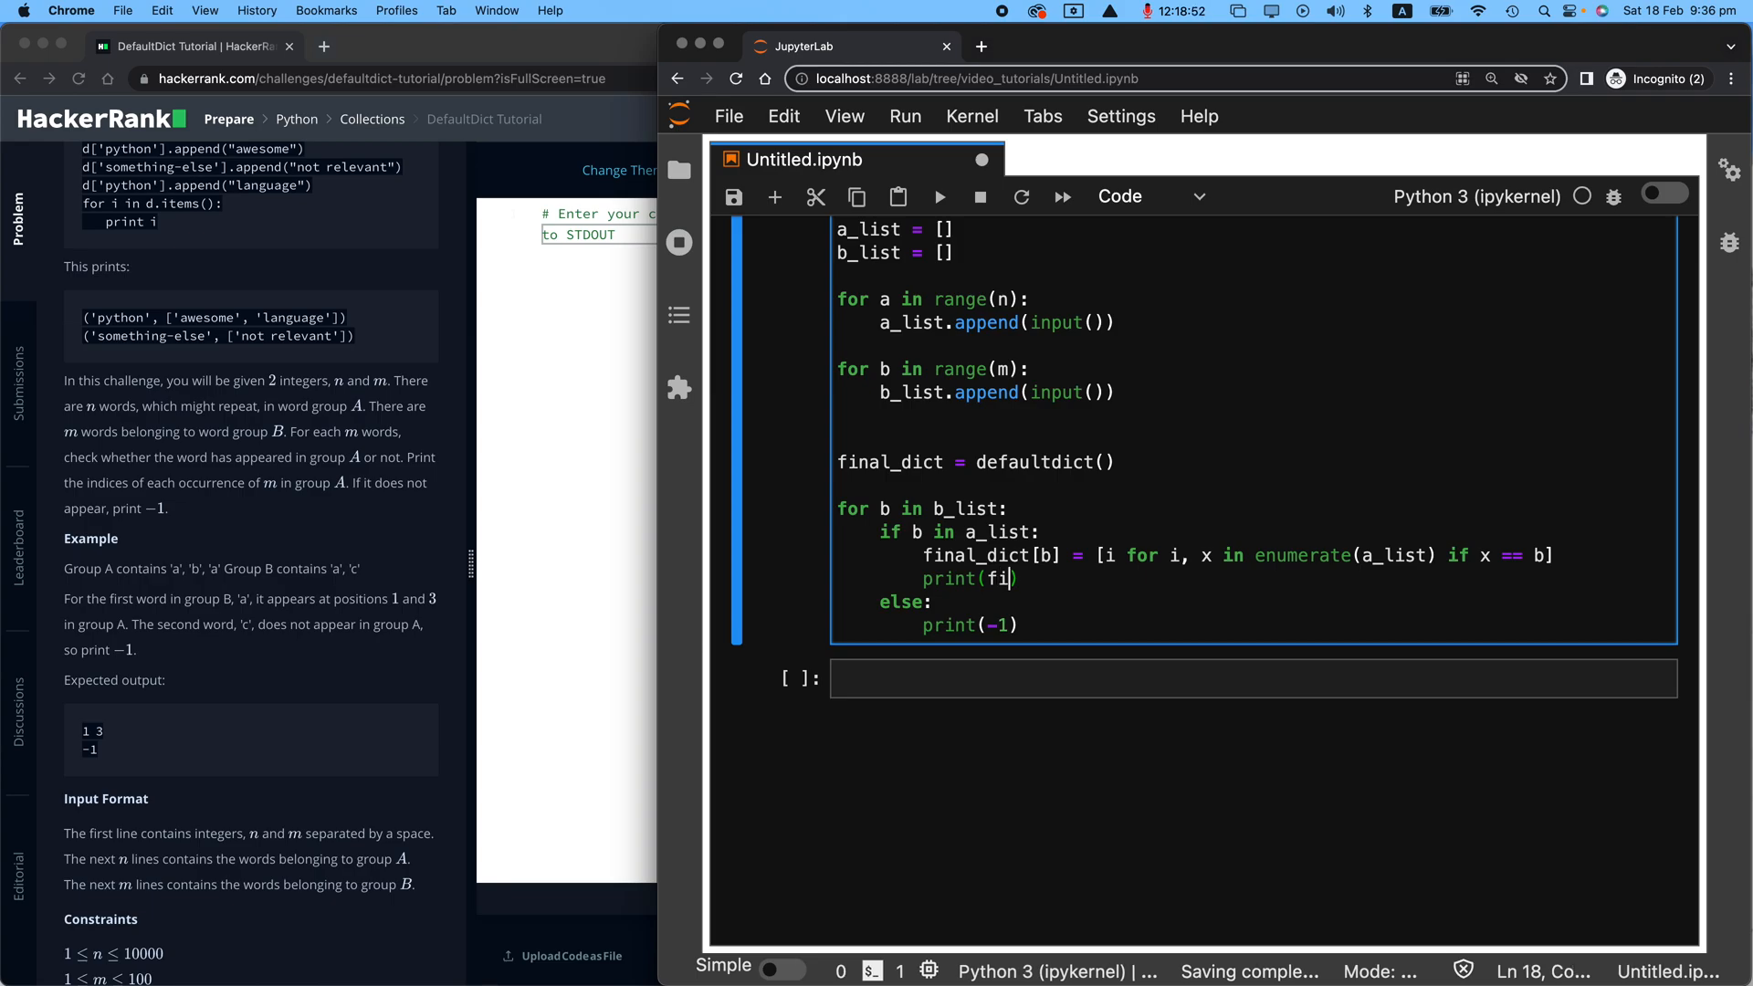
Step: Print final_dict and run on sample input 5 2, a a b a b, giving {'a': [0, 1, 3], 'b': [2, 4]}
type("nal_dict")
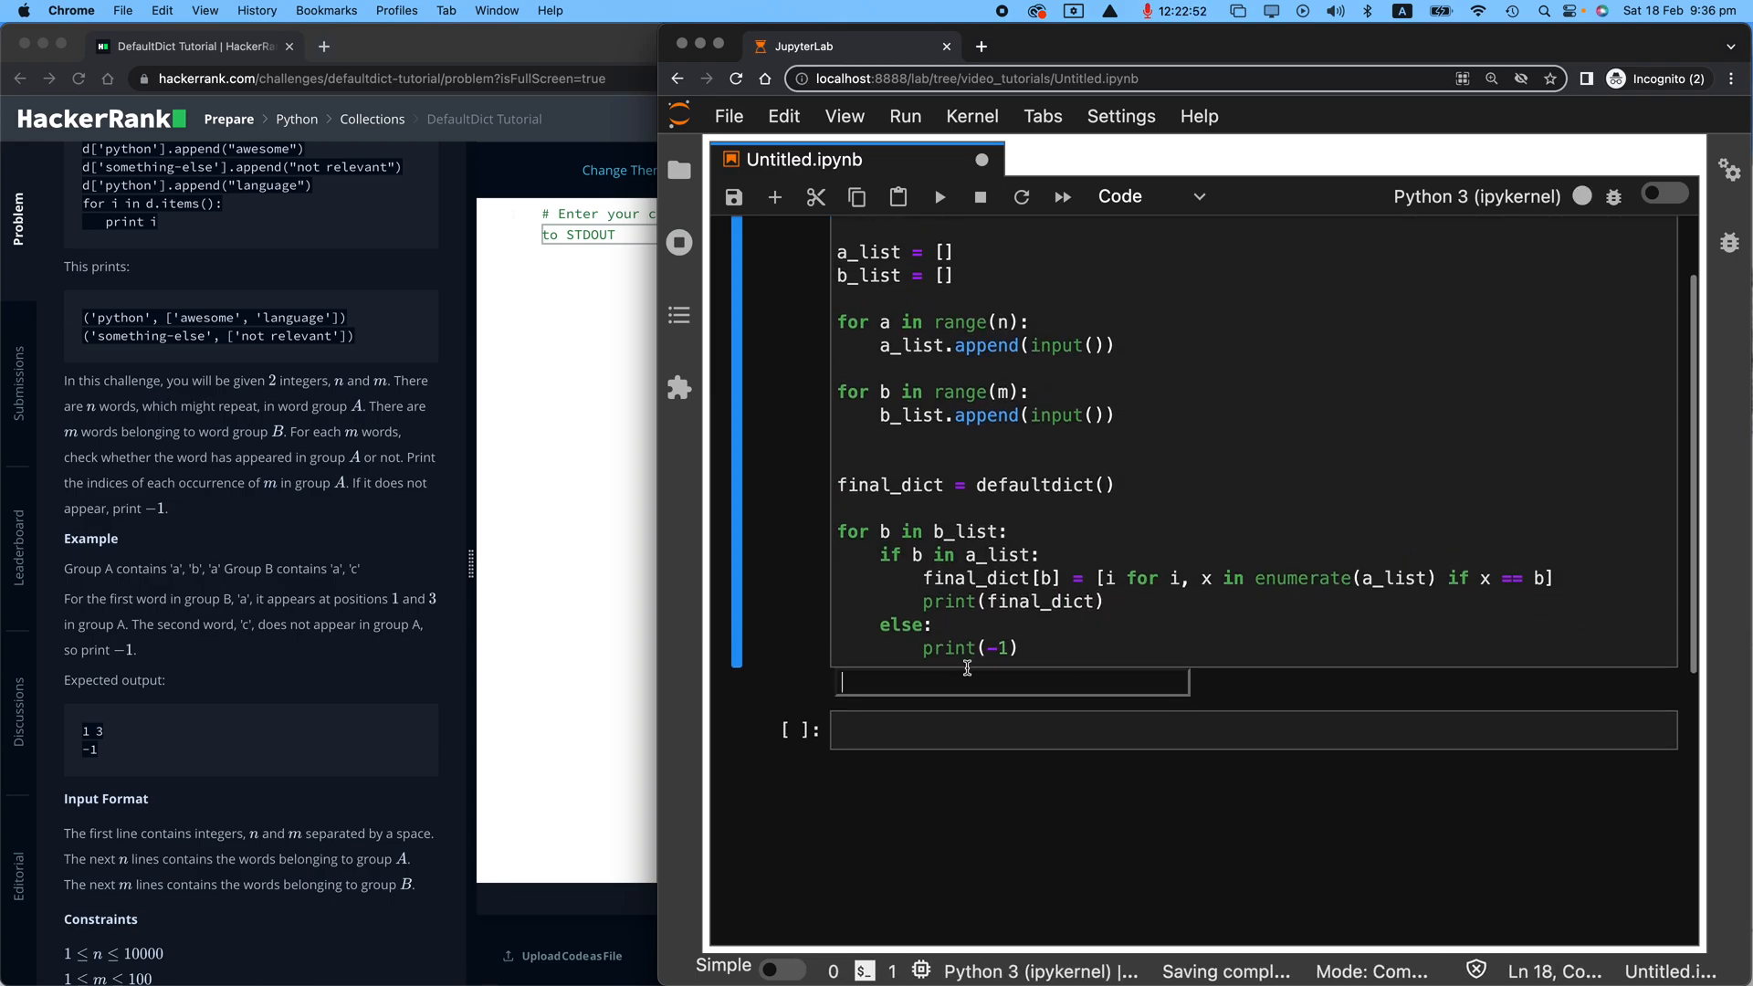
scroll("down", 3)
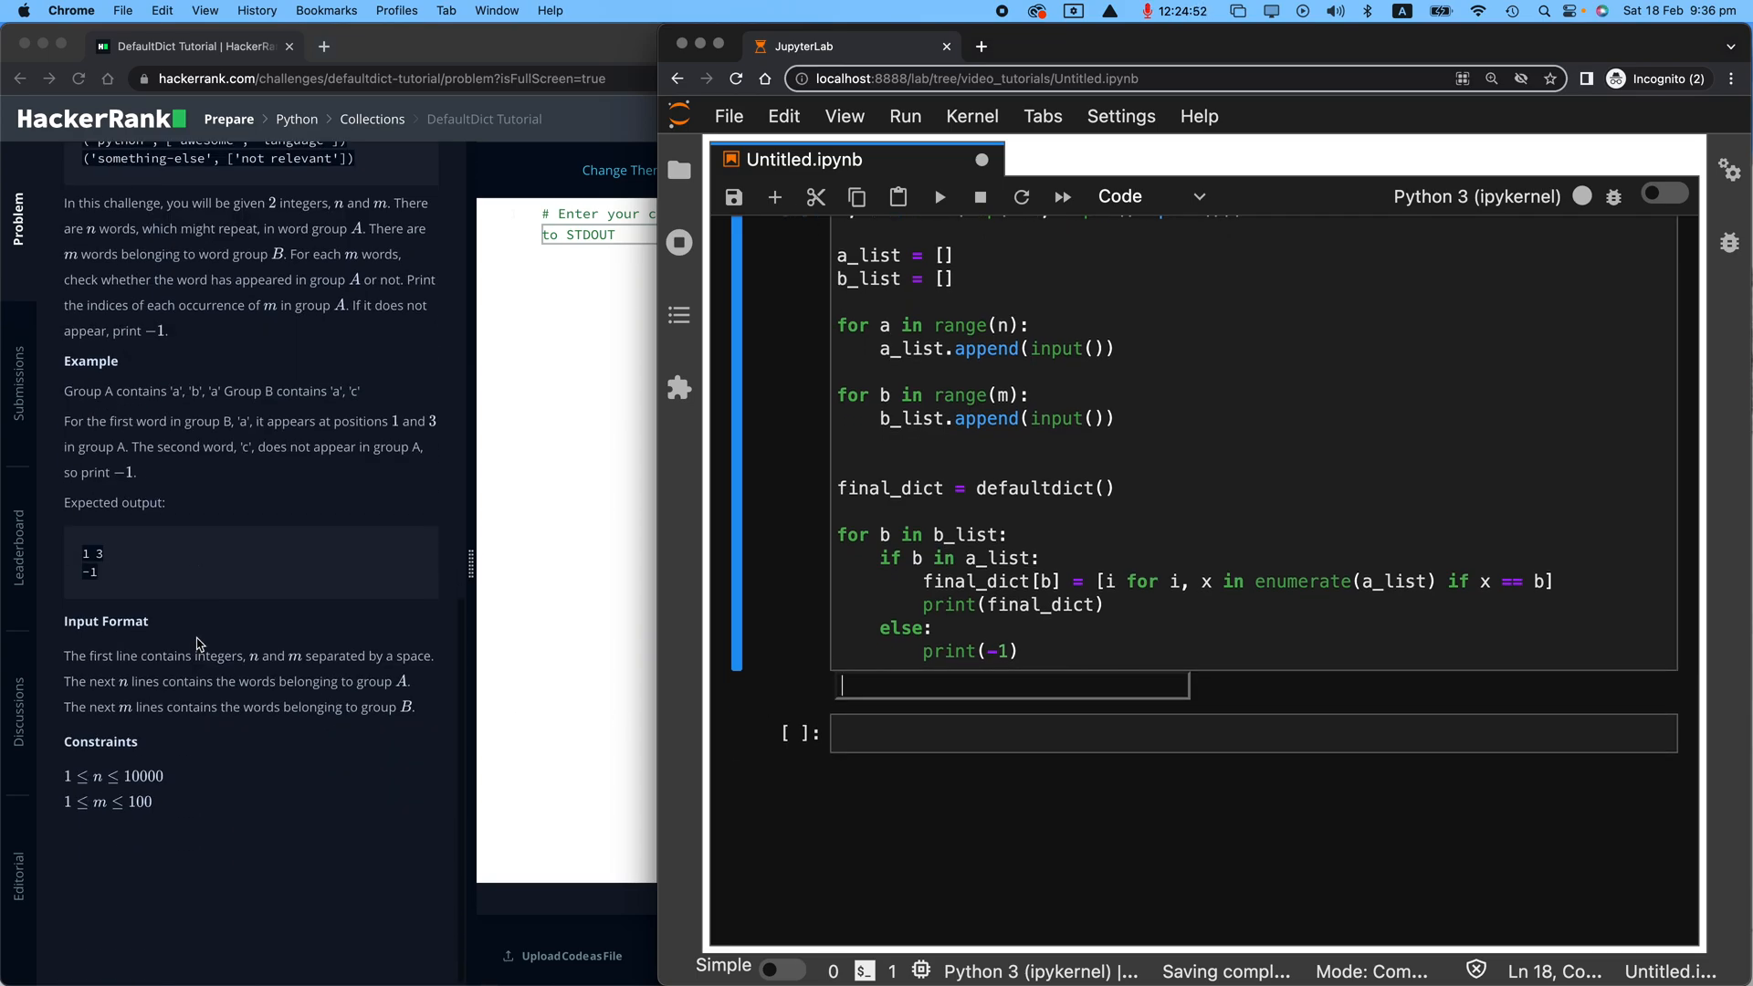
scroll("down", 3)
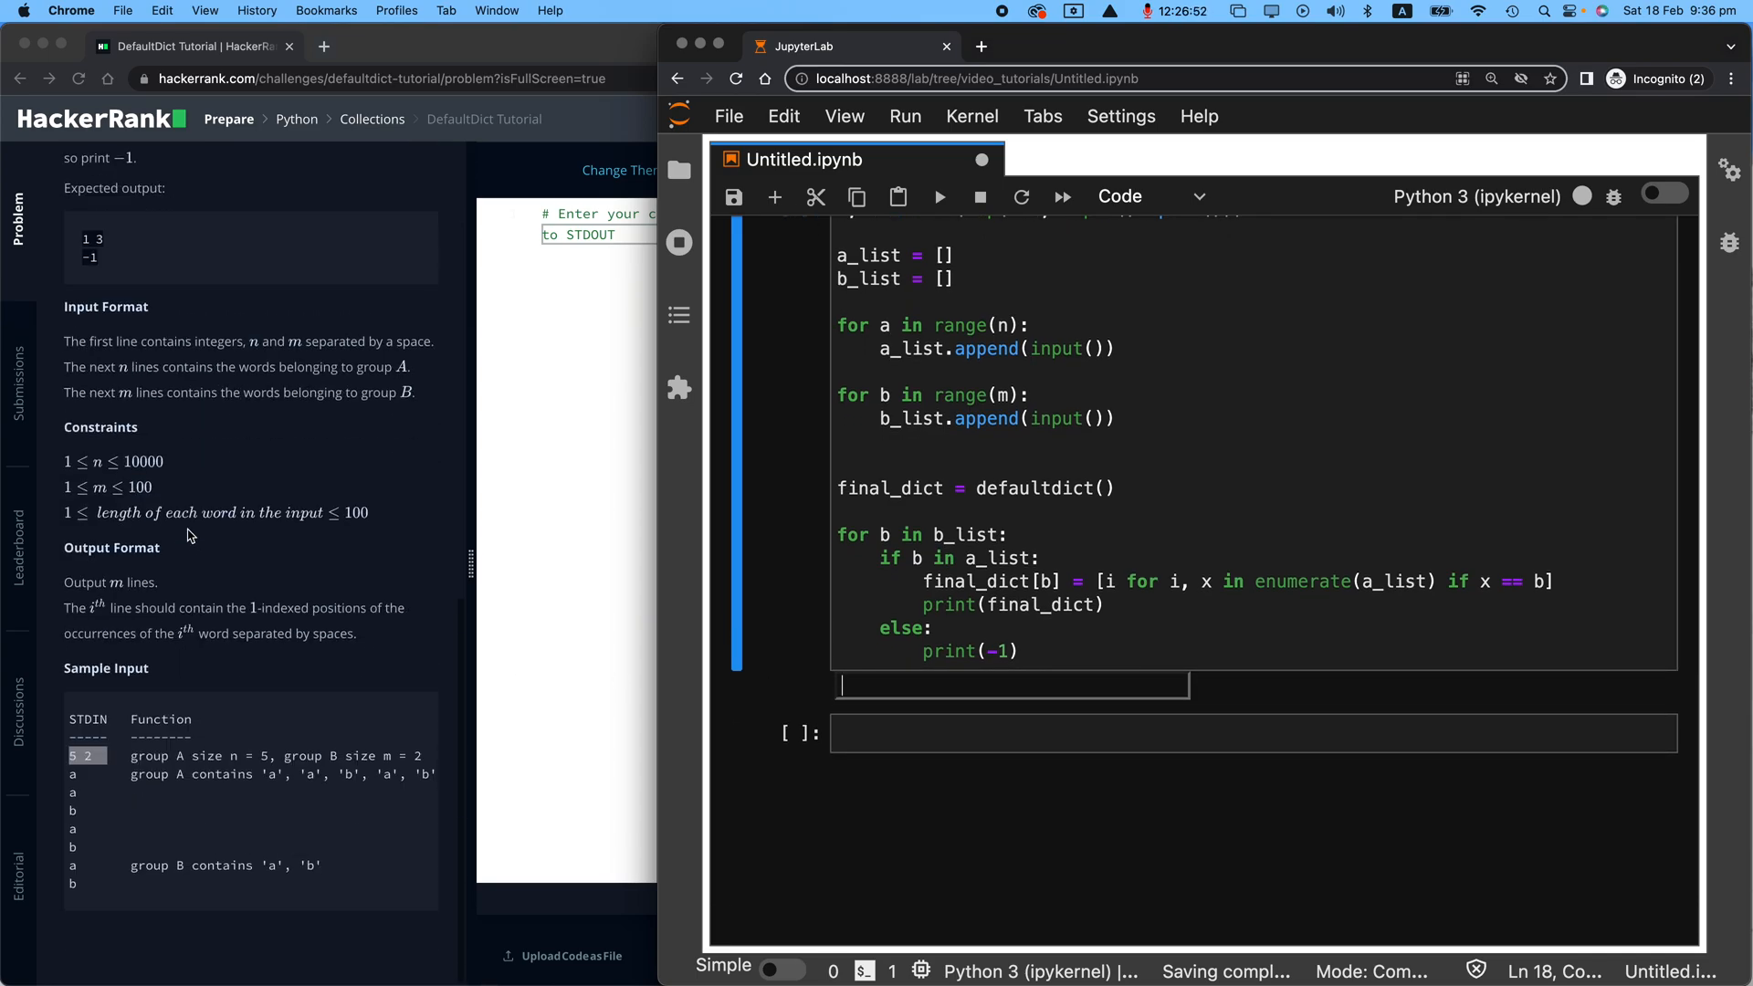
type("5")
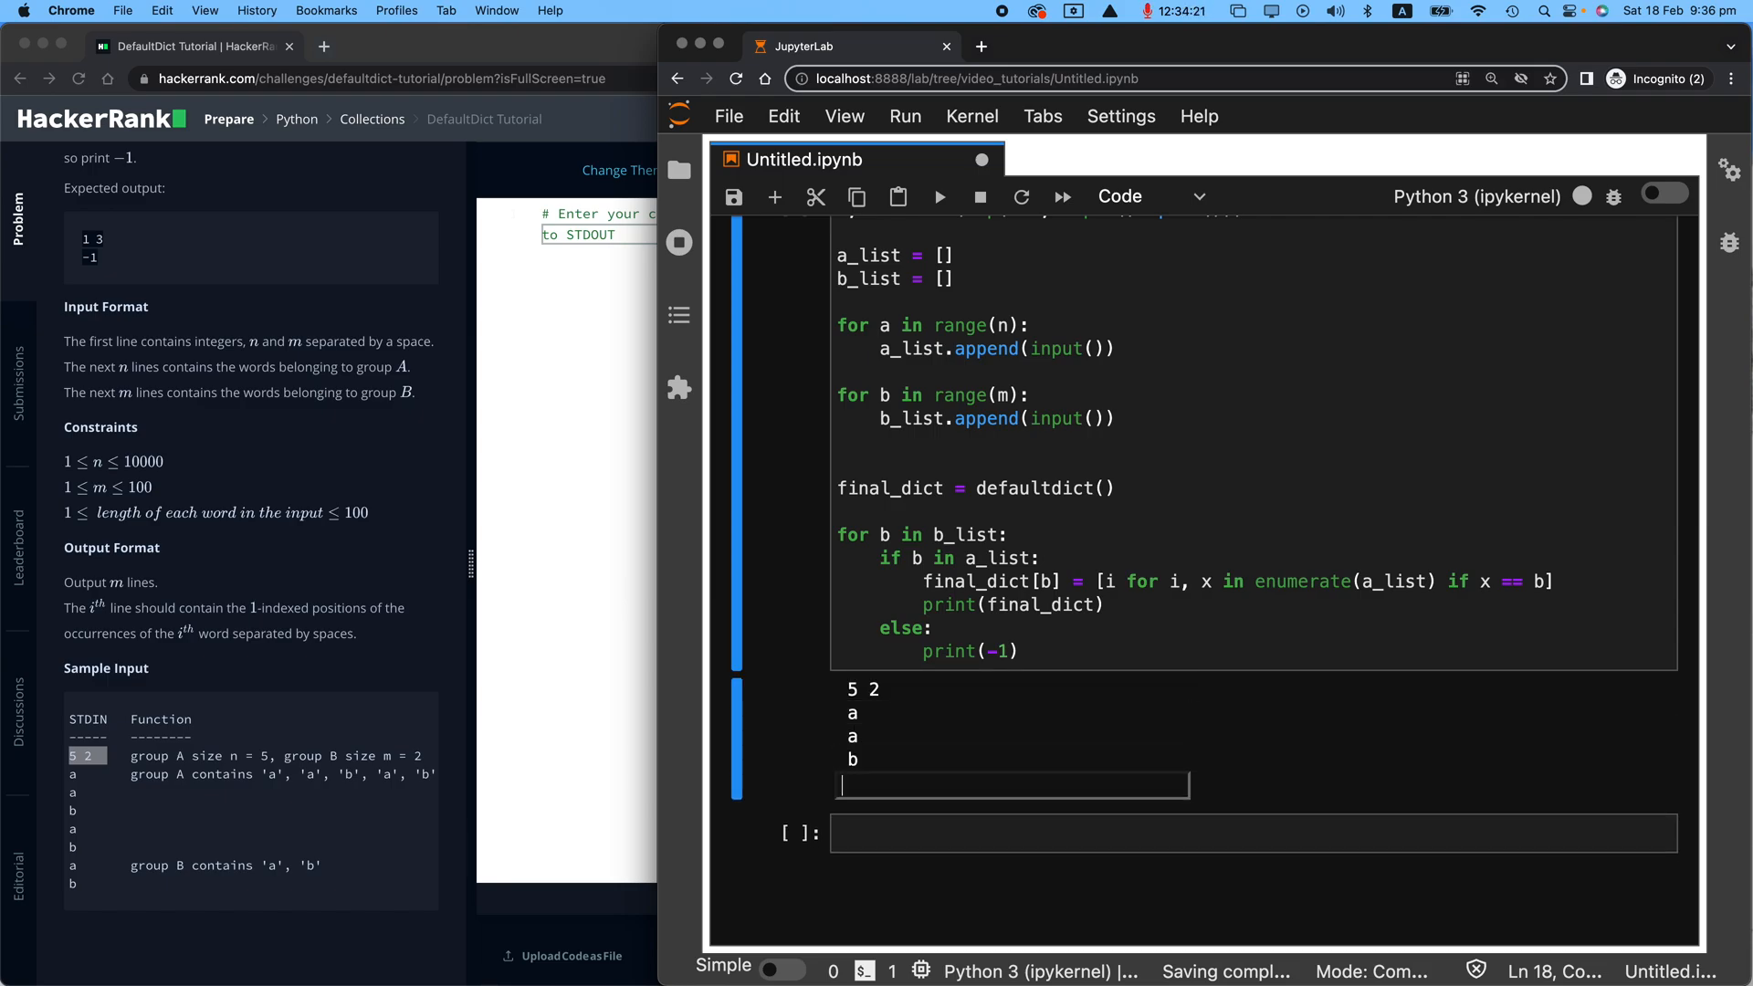
type("a")
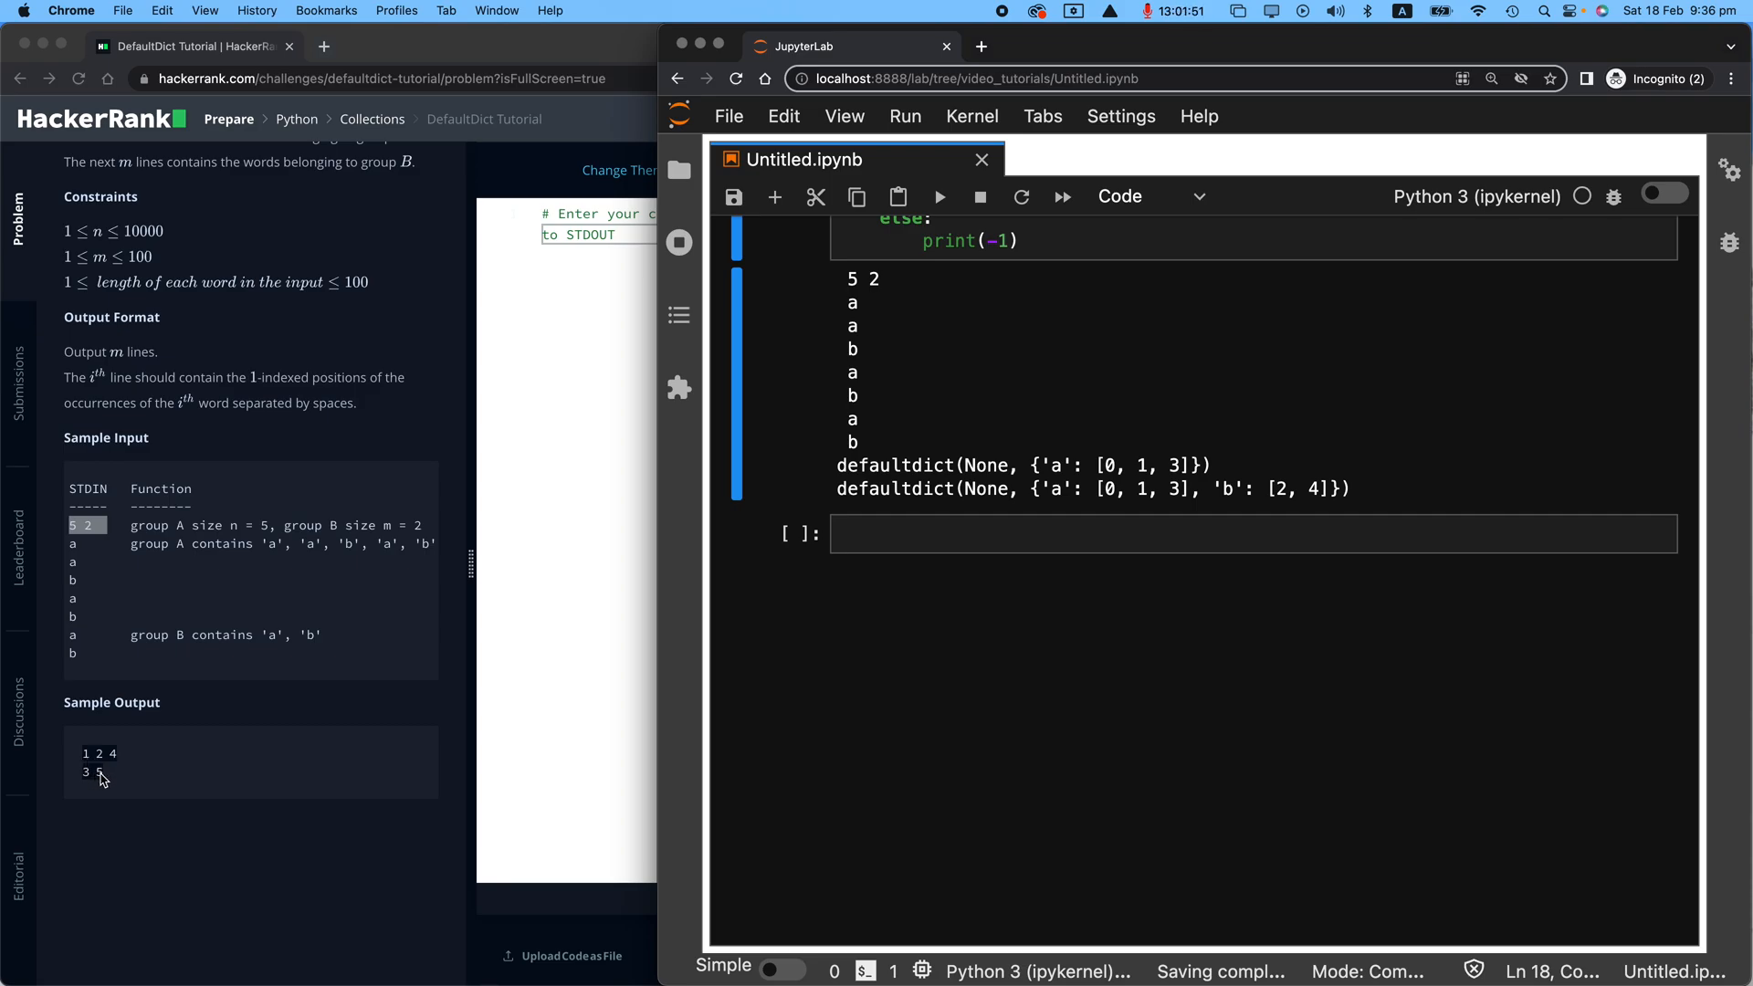
Step: Store i + 1 positions and rerun on the sample, giving a: [1, 2, 4] and b: [3, 5]
left_click_drag(1104, 489, 1180, 490)
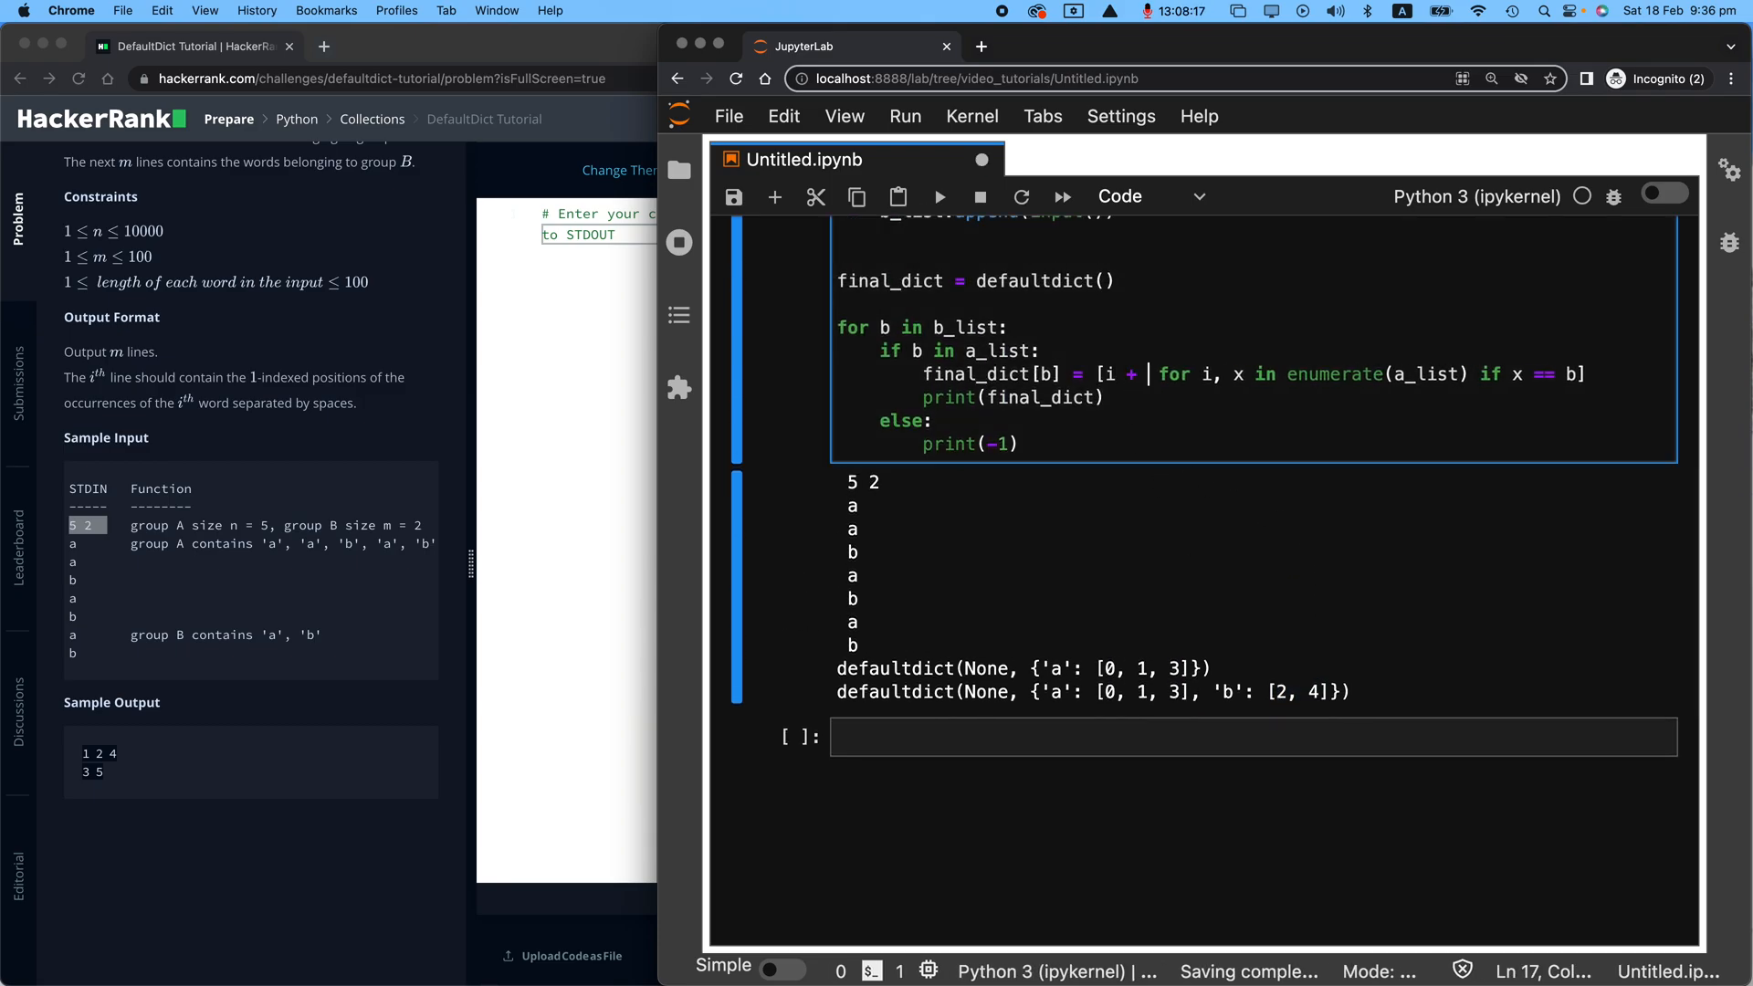
type("1")
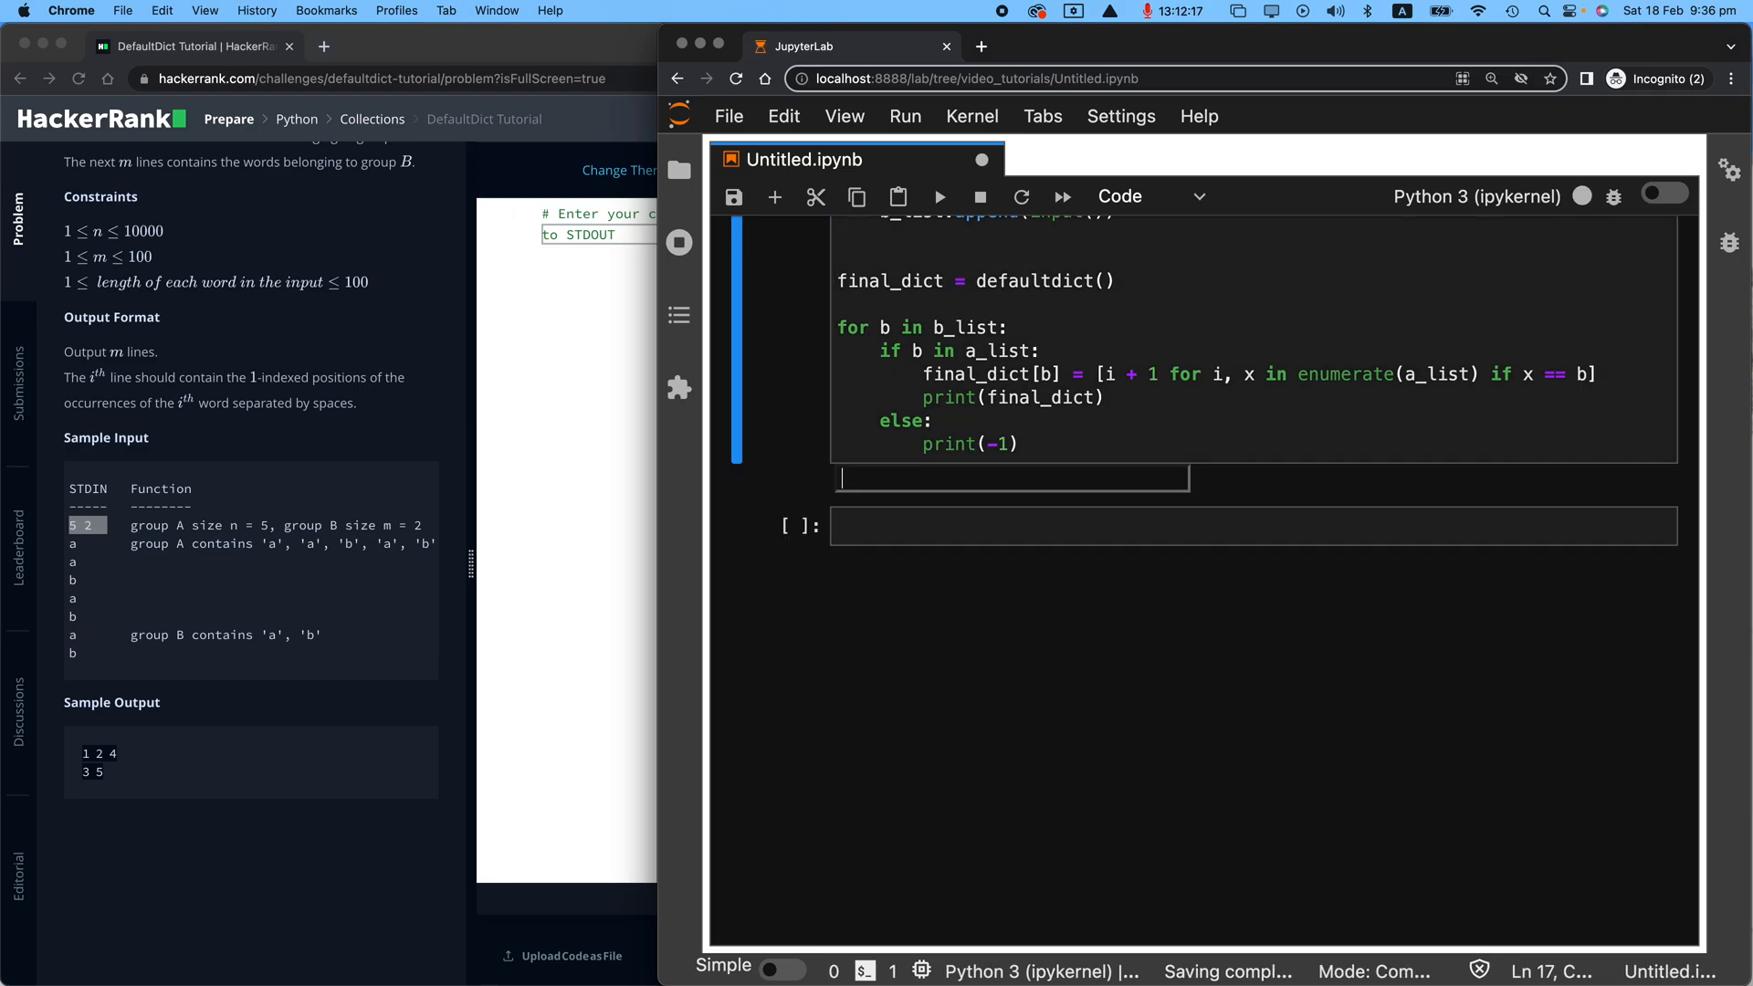
type("5 2")
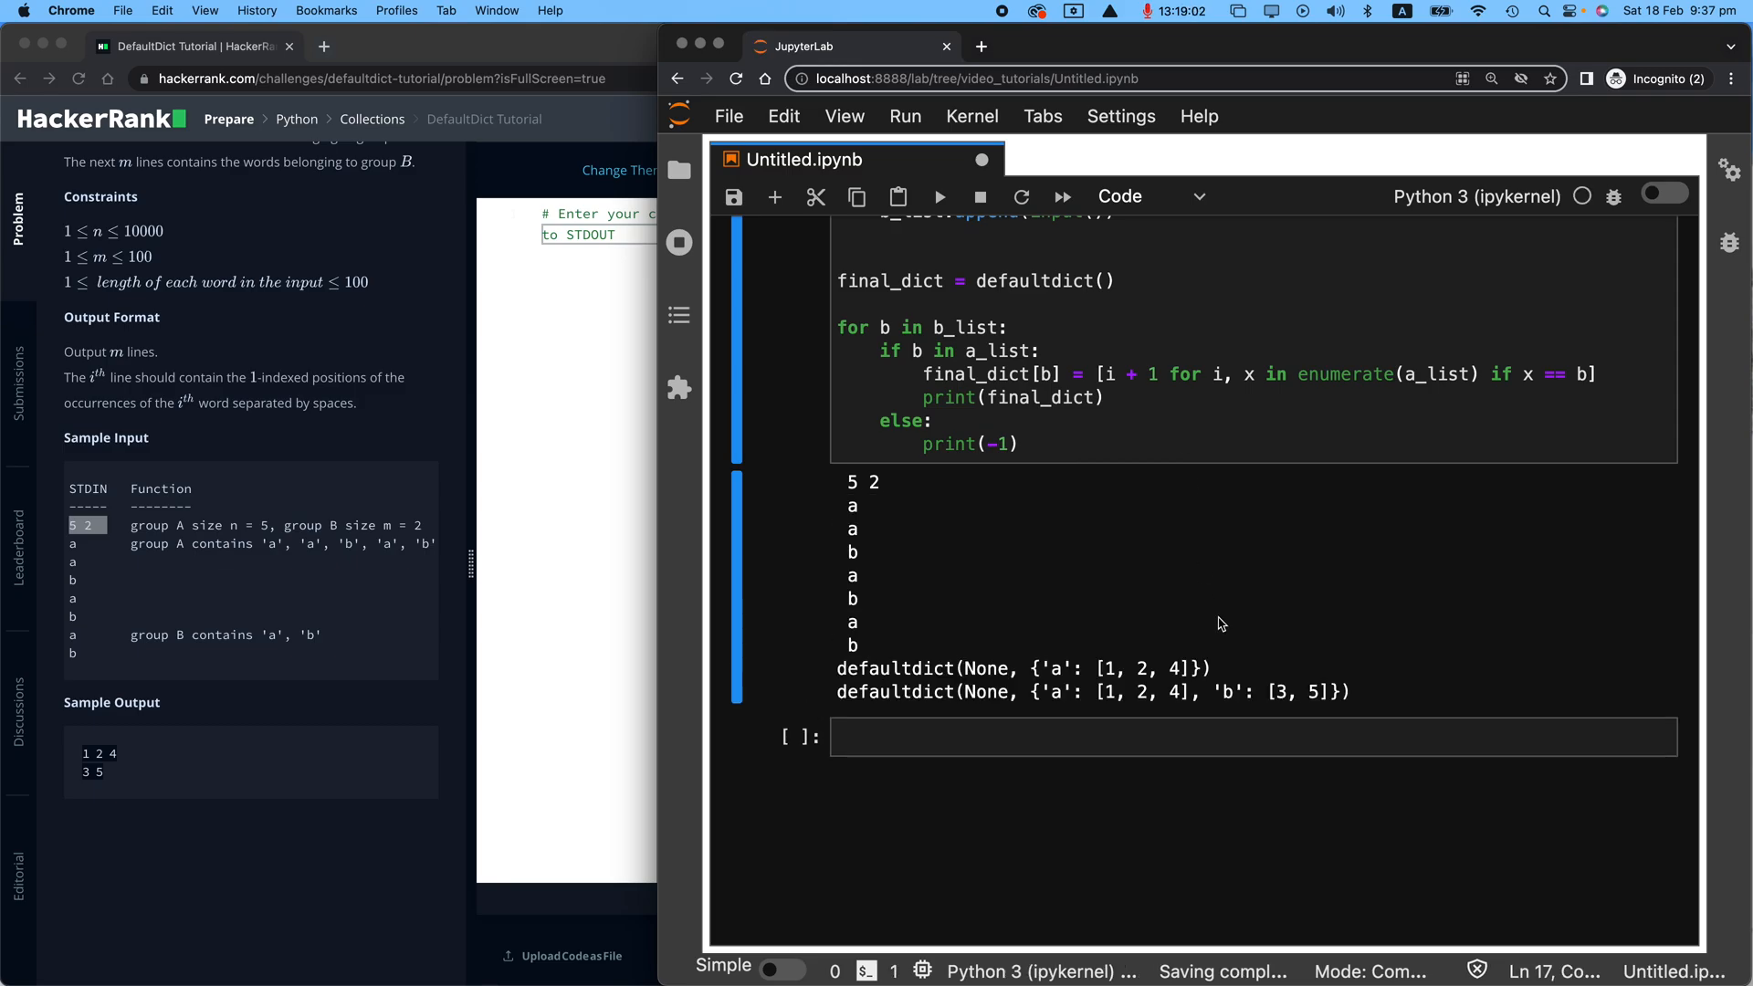
mouse_move(1285, 701)
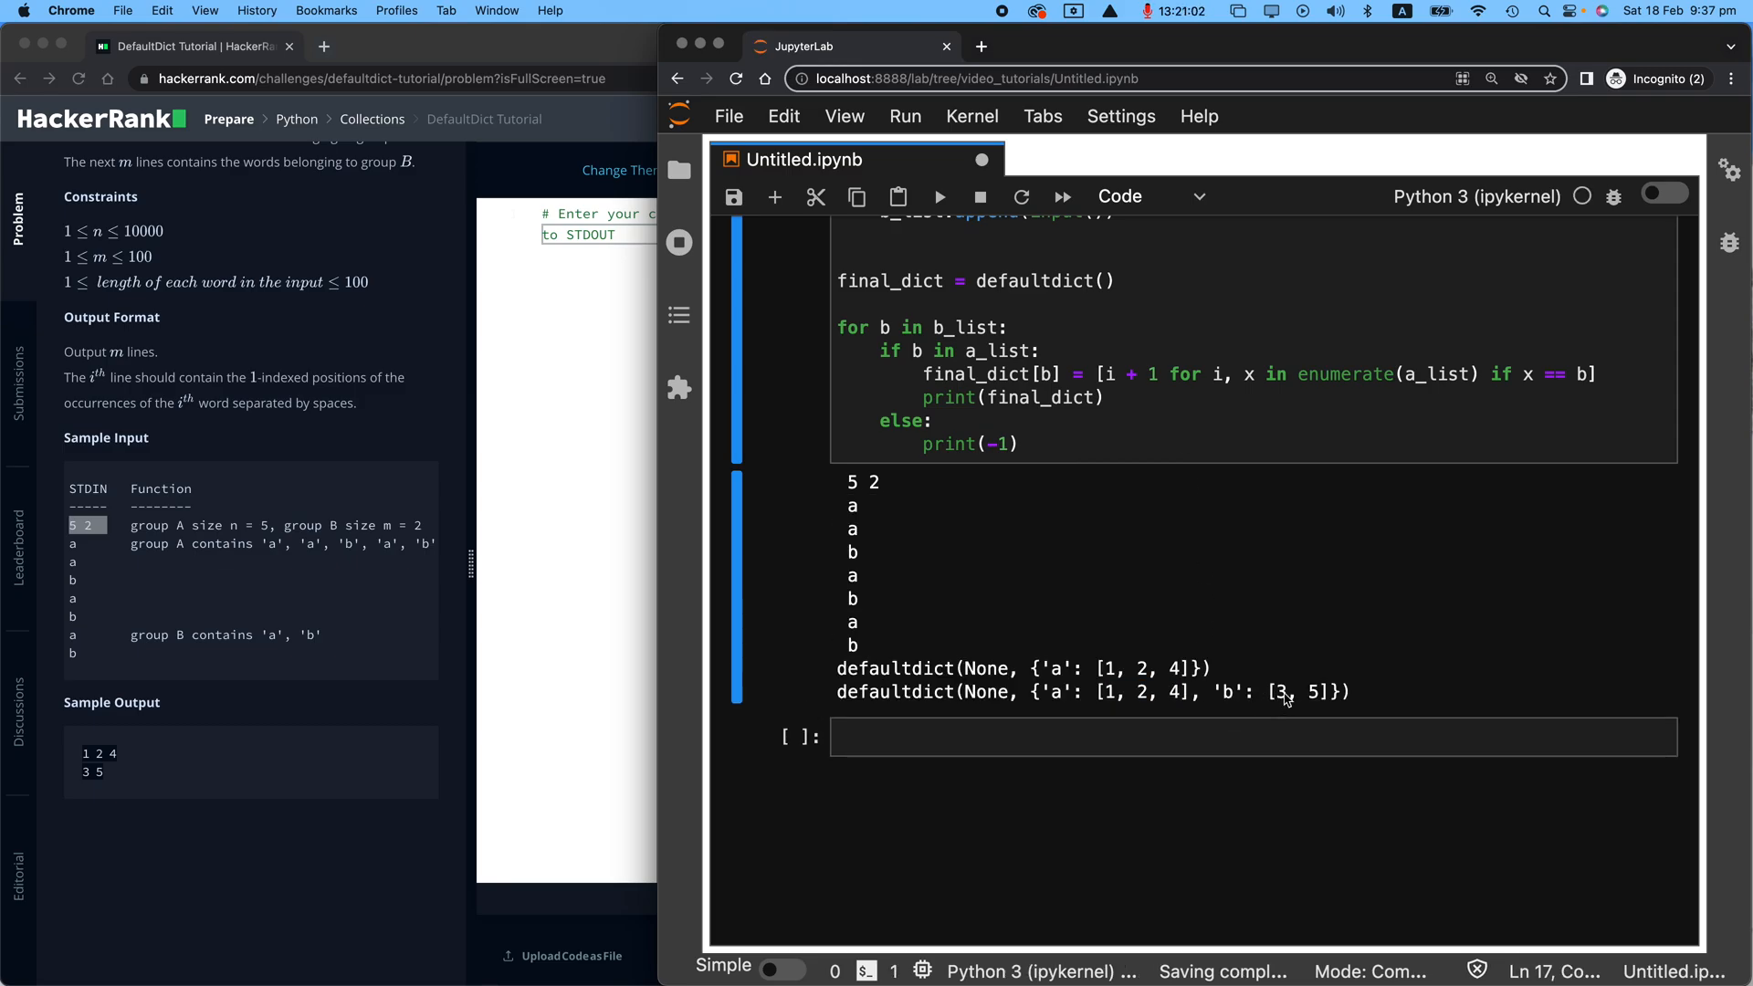
double_click(1294, 690)
type("[b")
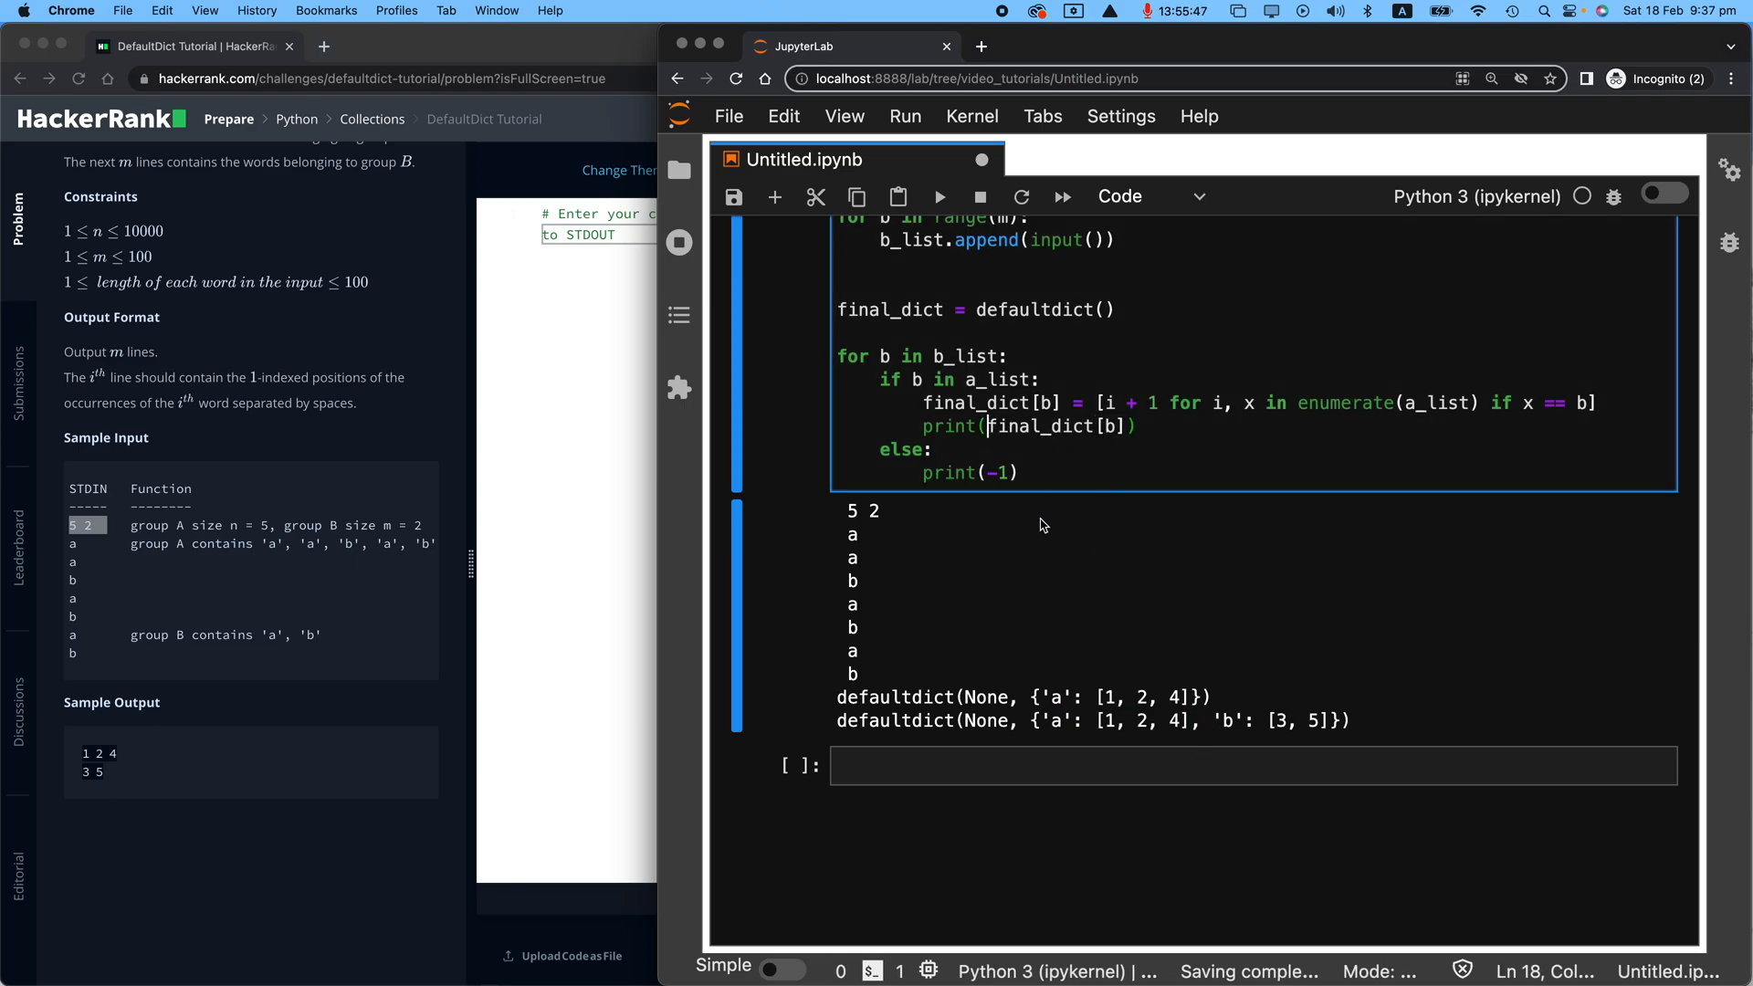
Step: Change the print to ' '.join(map(str, final_dict[b]))
type("' '")
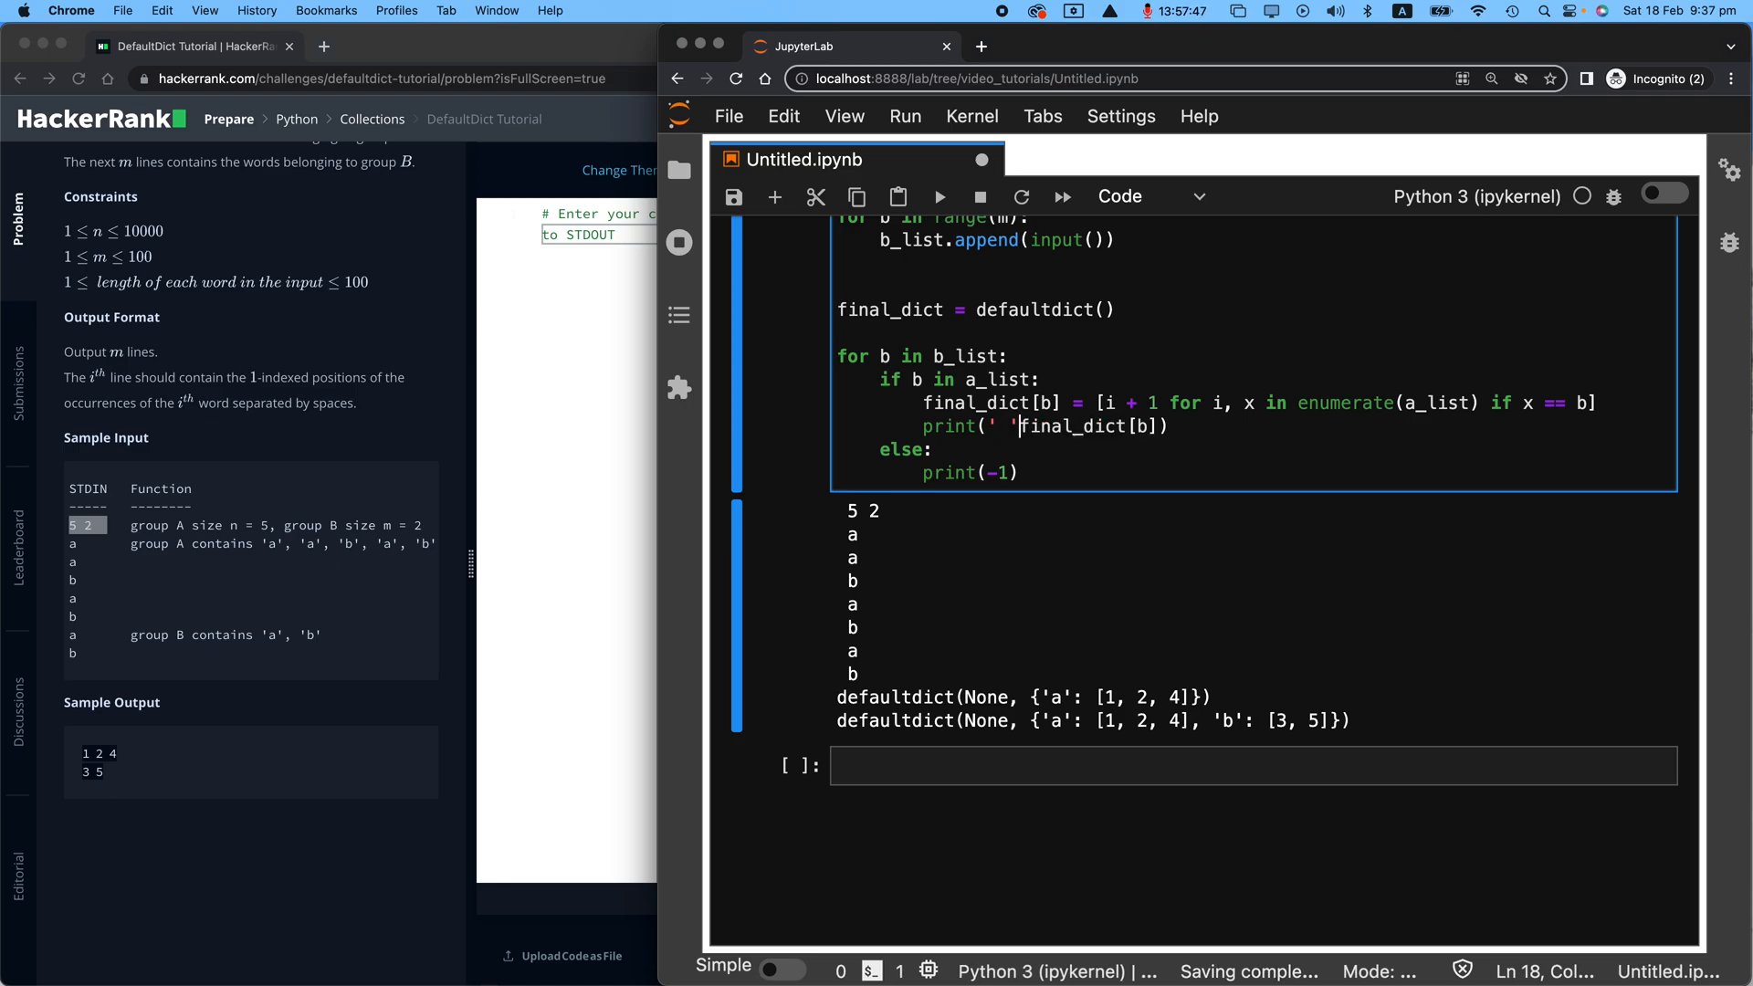
type(".join")
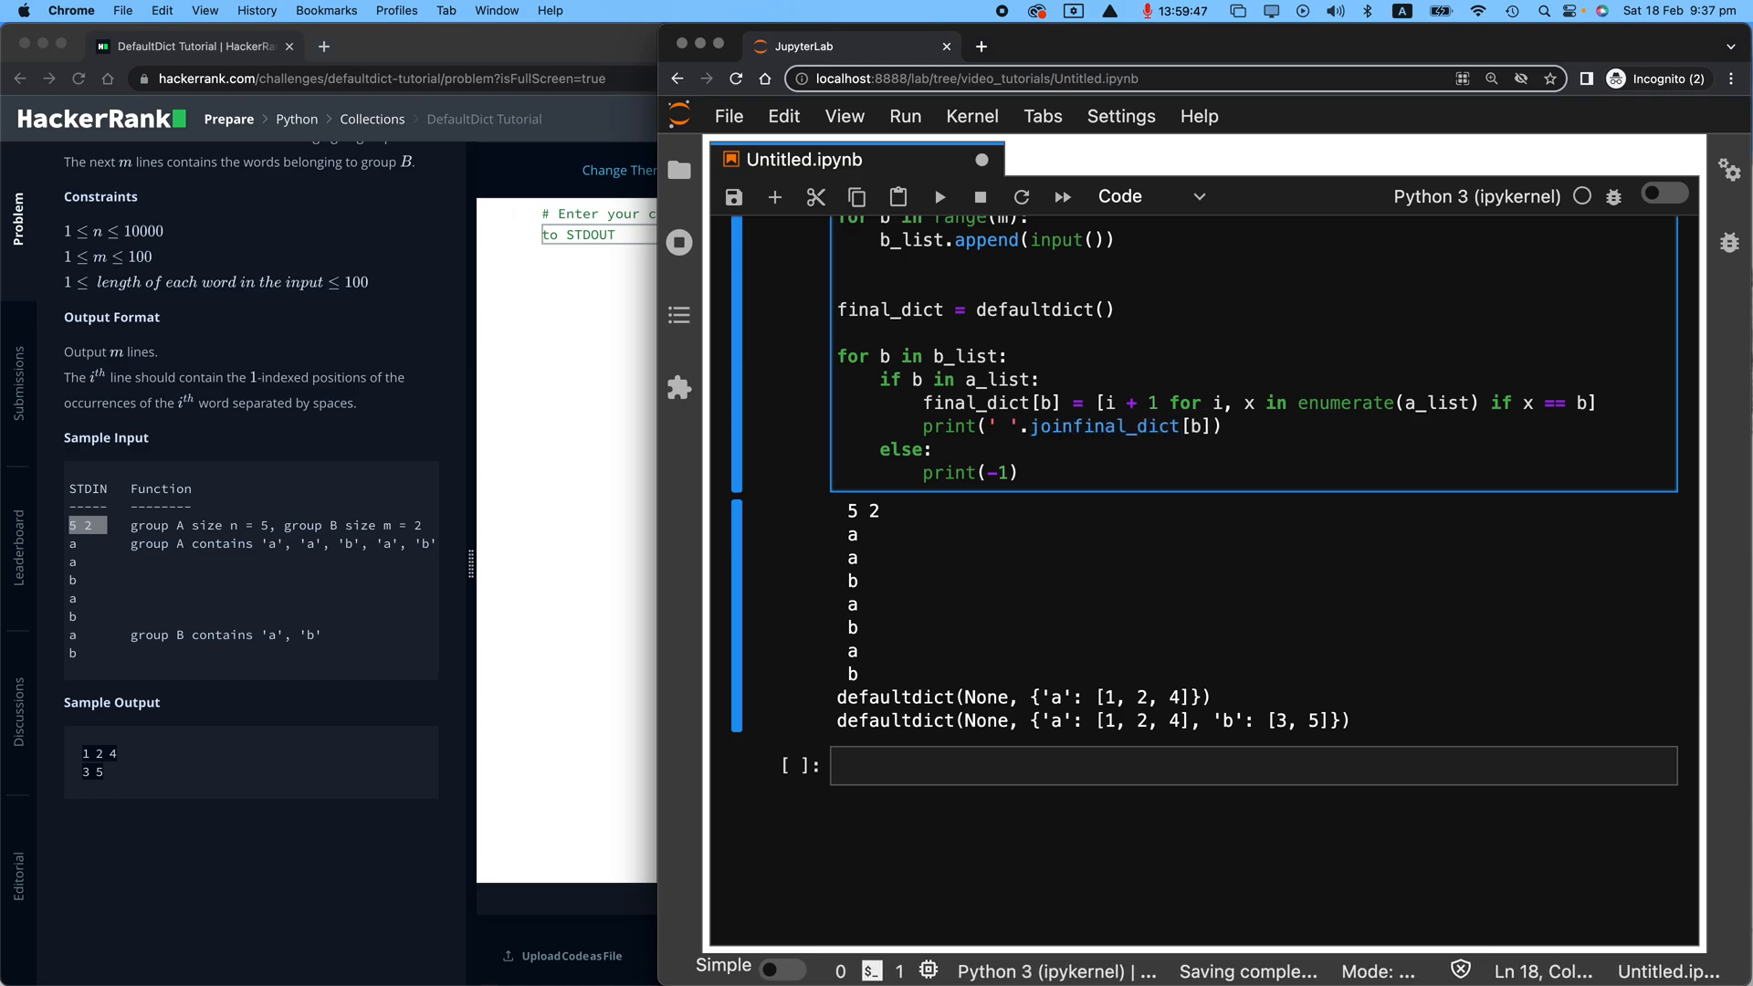
type("(map")
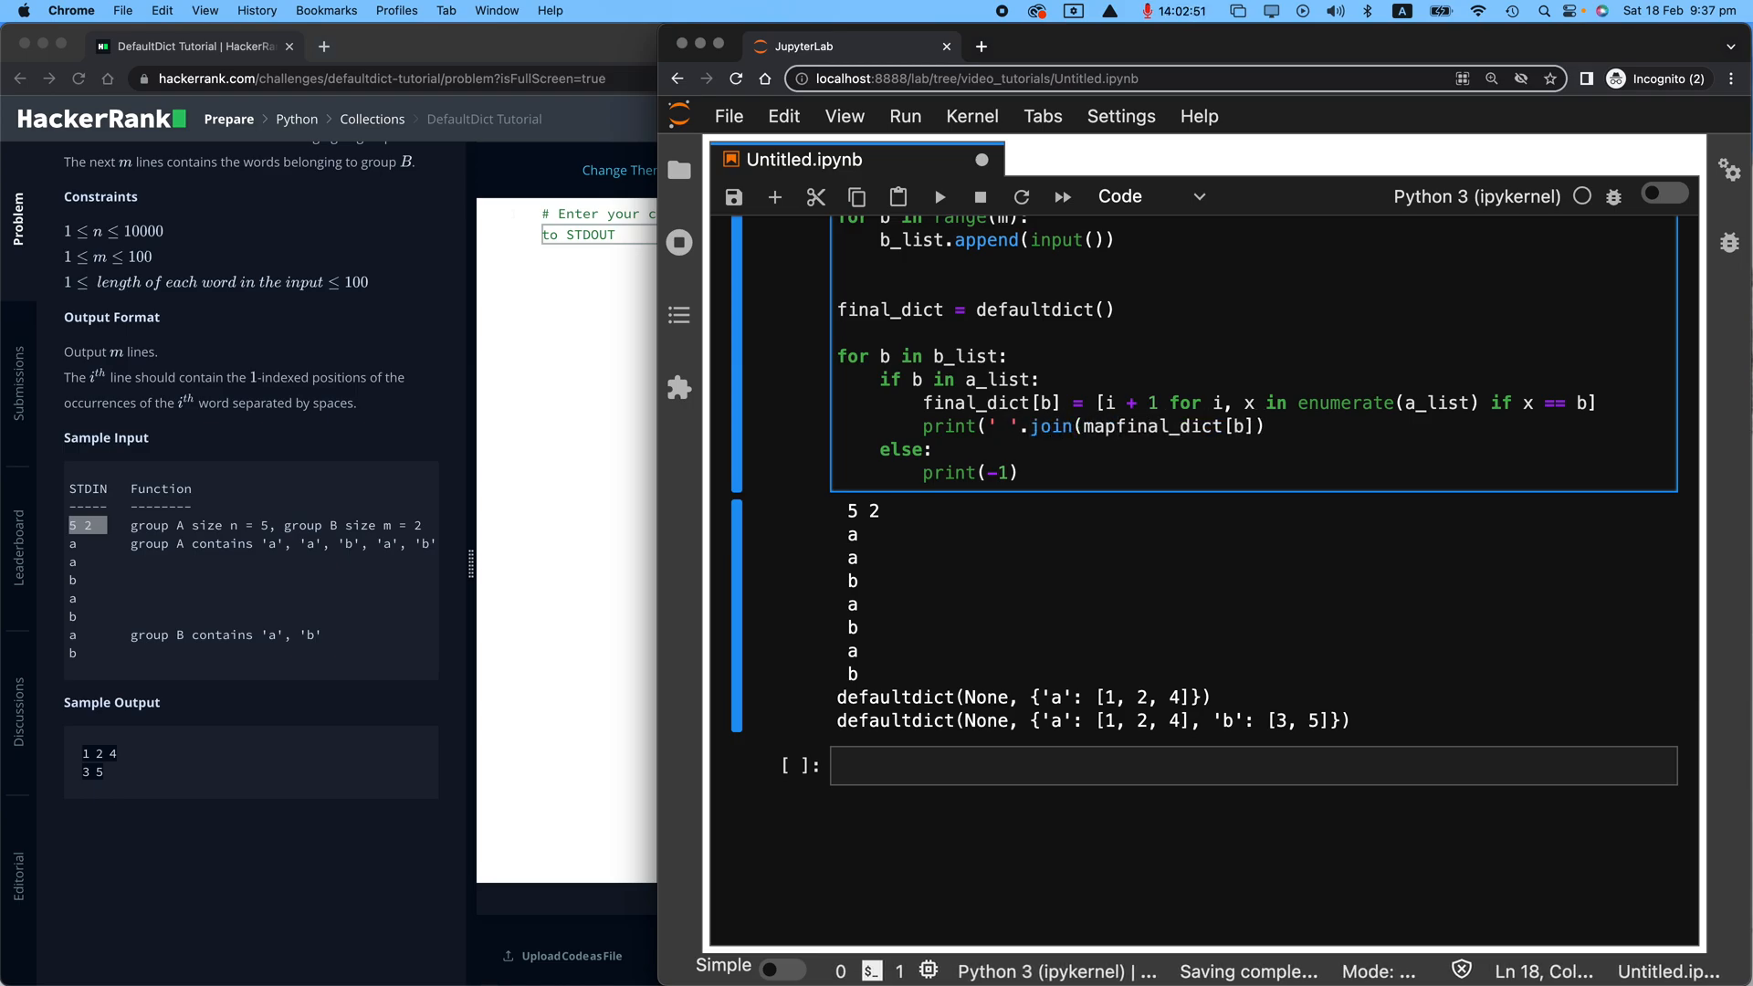
type("str,")
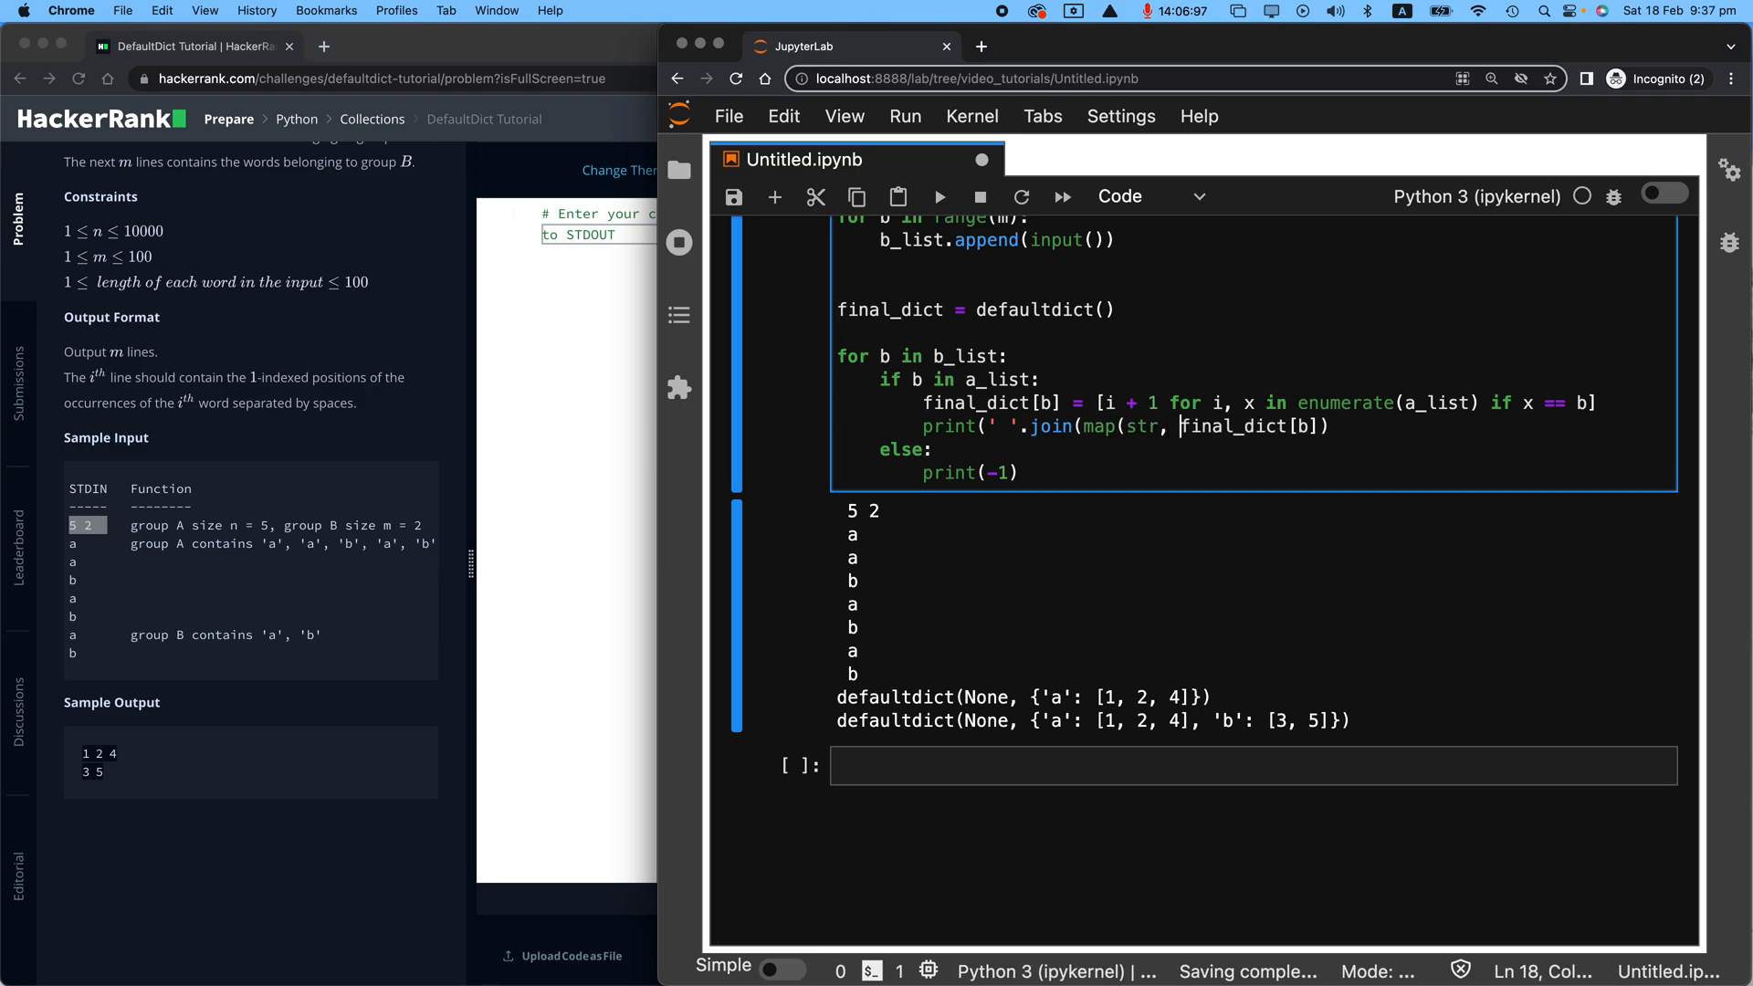
type("))")
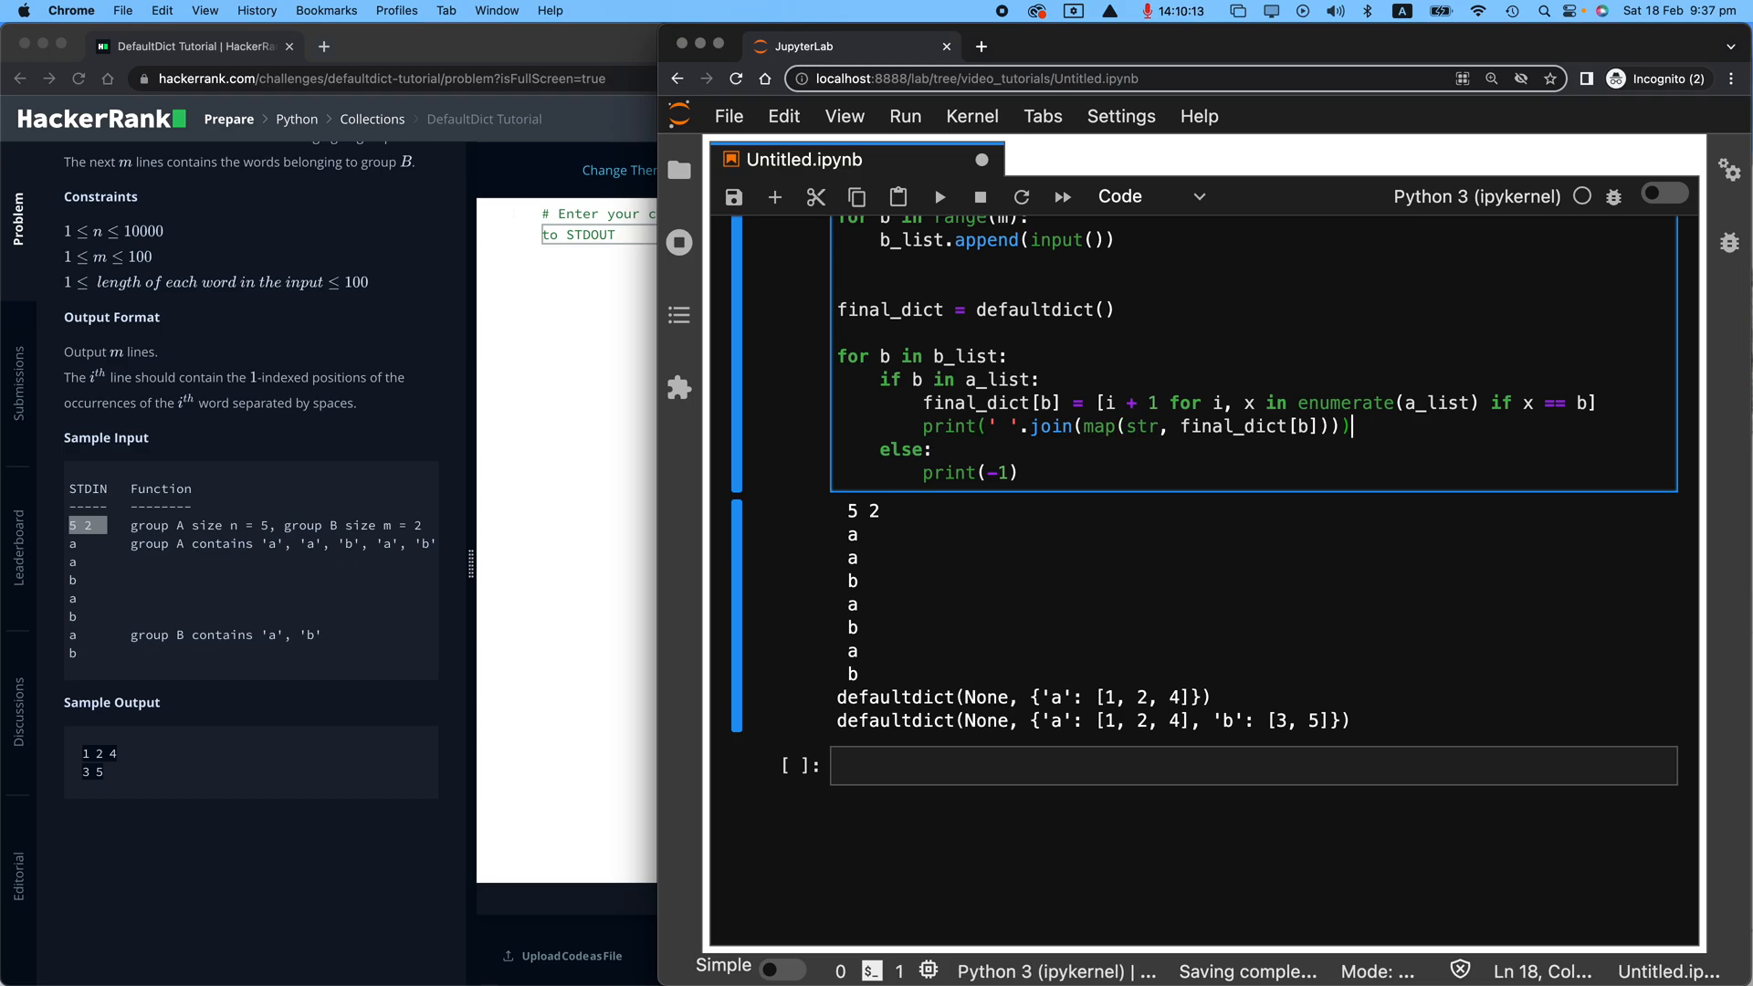
mouse_move(1020, 500)
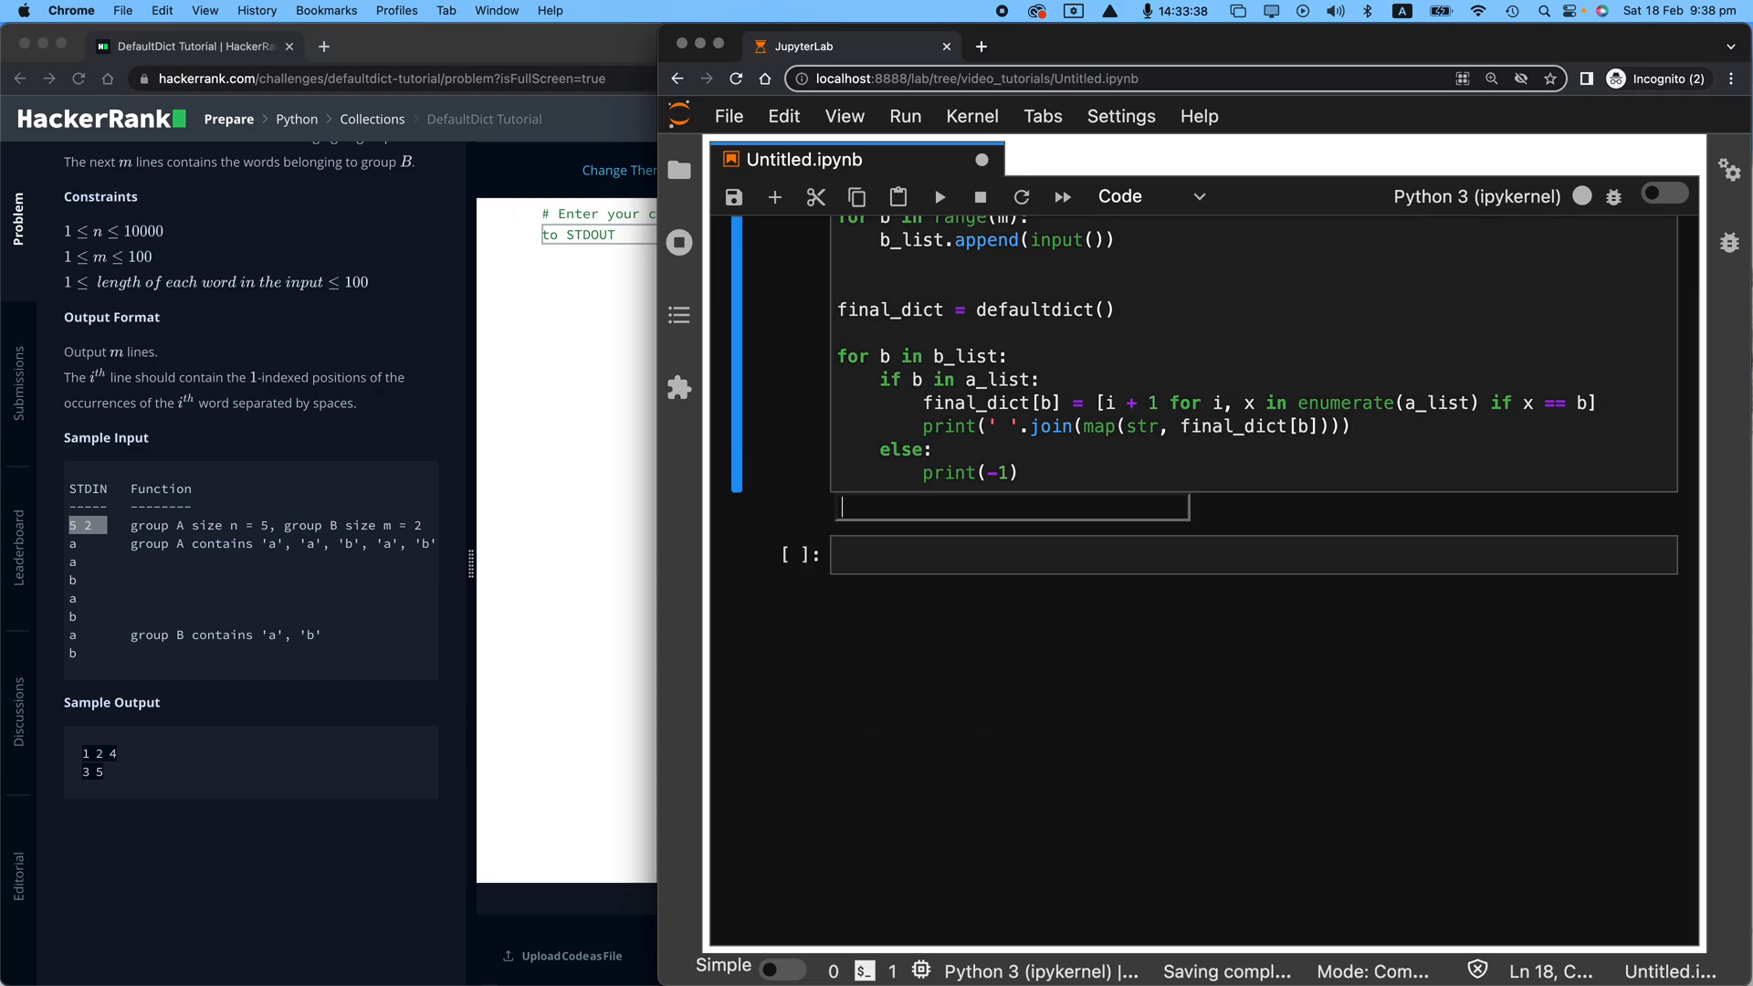
Step: Rerun on the sample input to output 1 2 4 and 3 5, then select the finished code for copying
type("5 2")
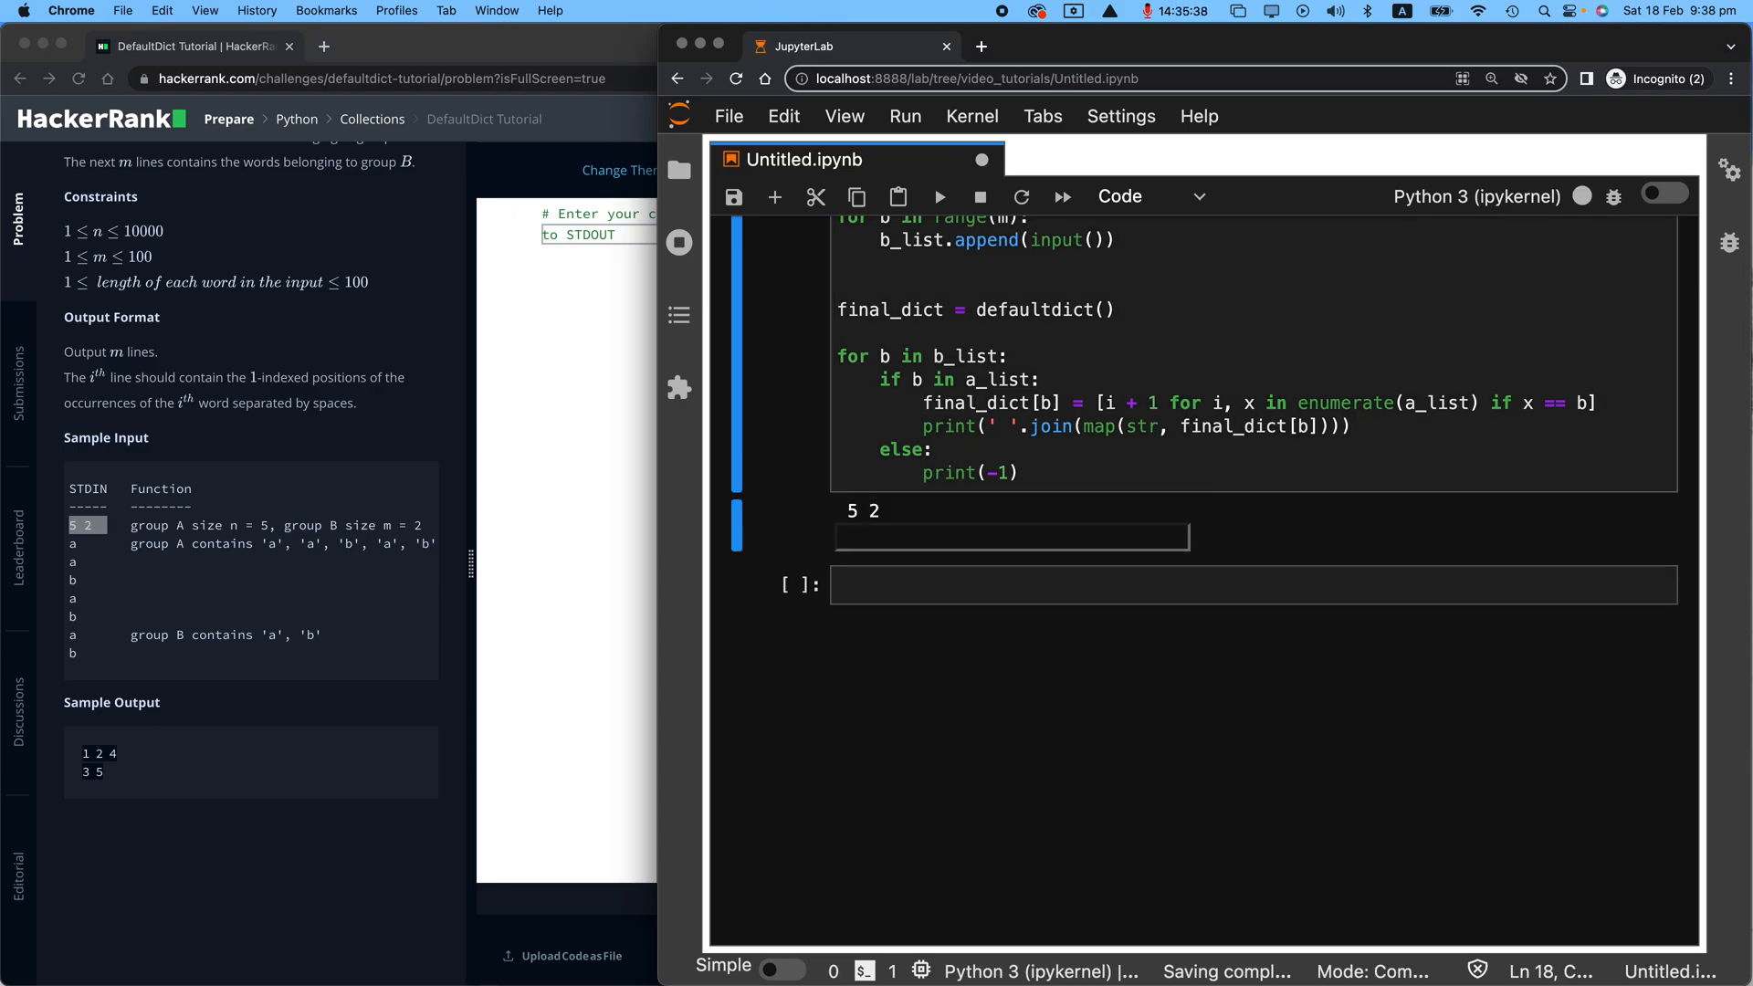
type("a")
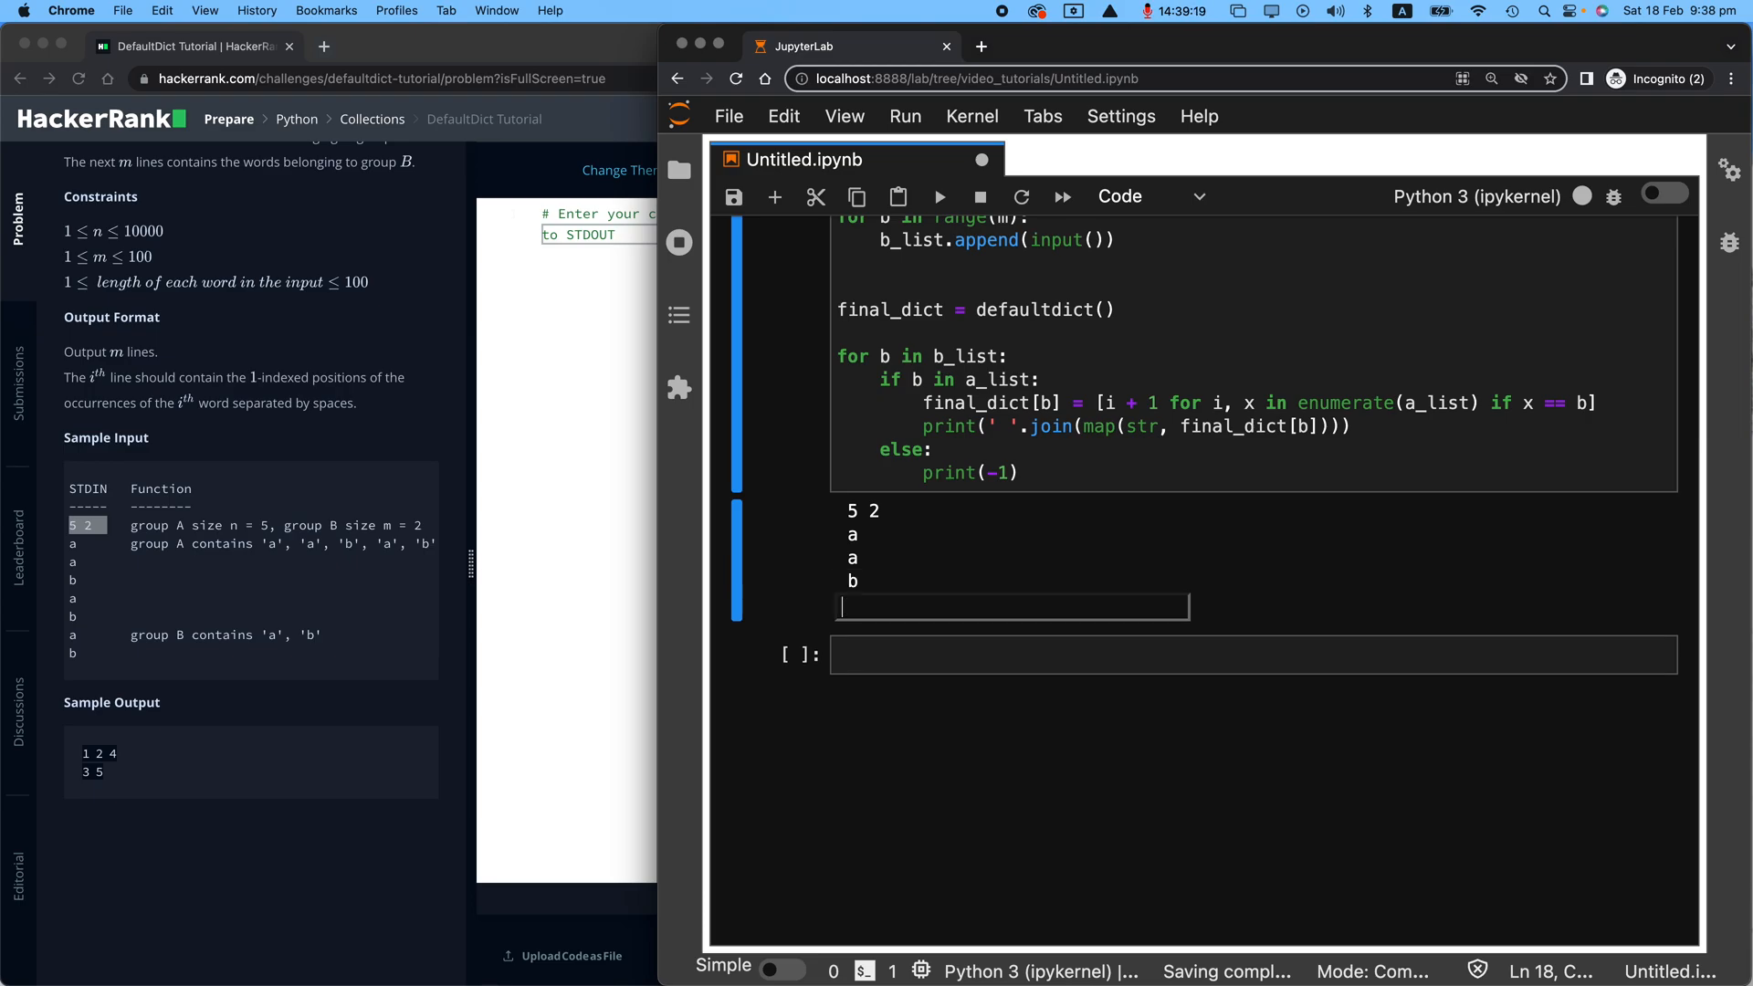
type("b")
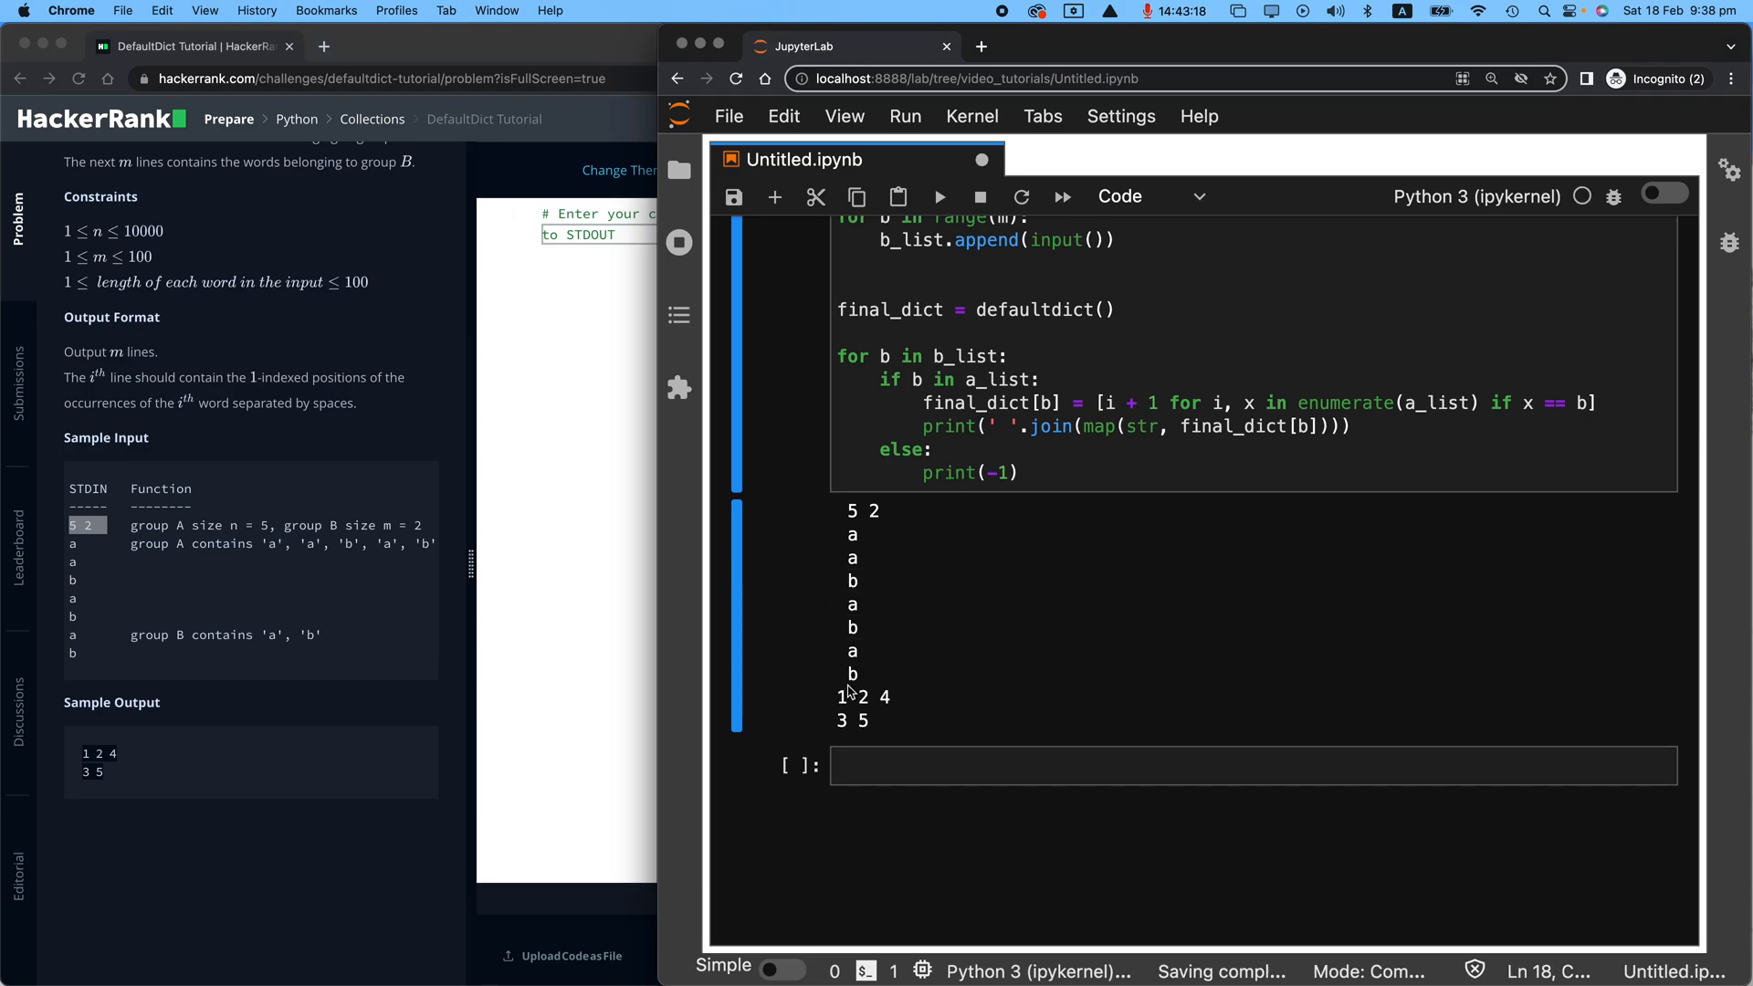
left_click_drag(838, 696, 869, 721)
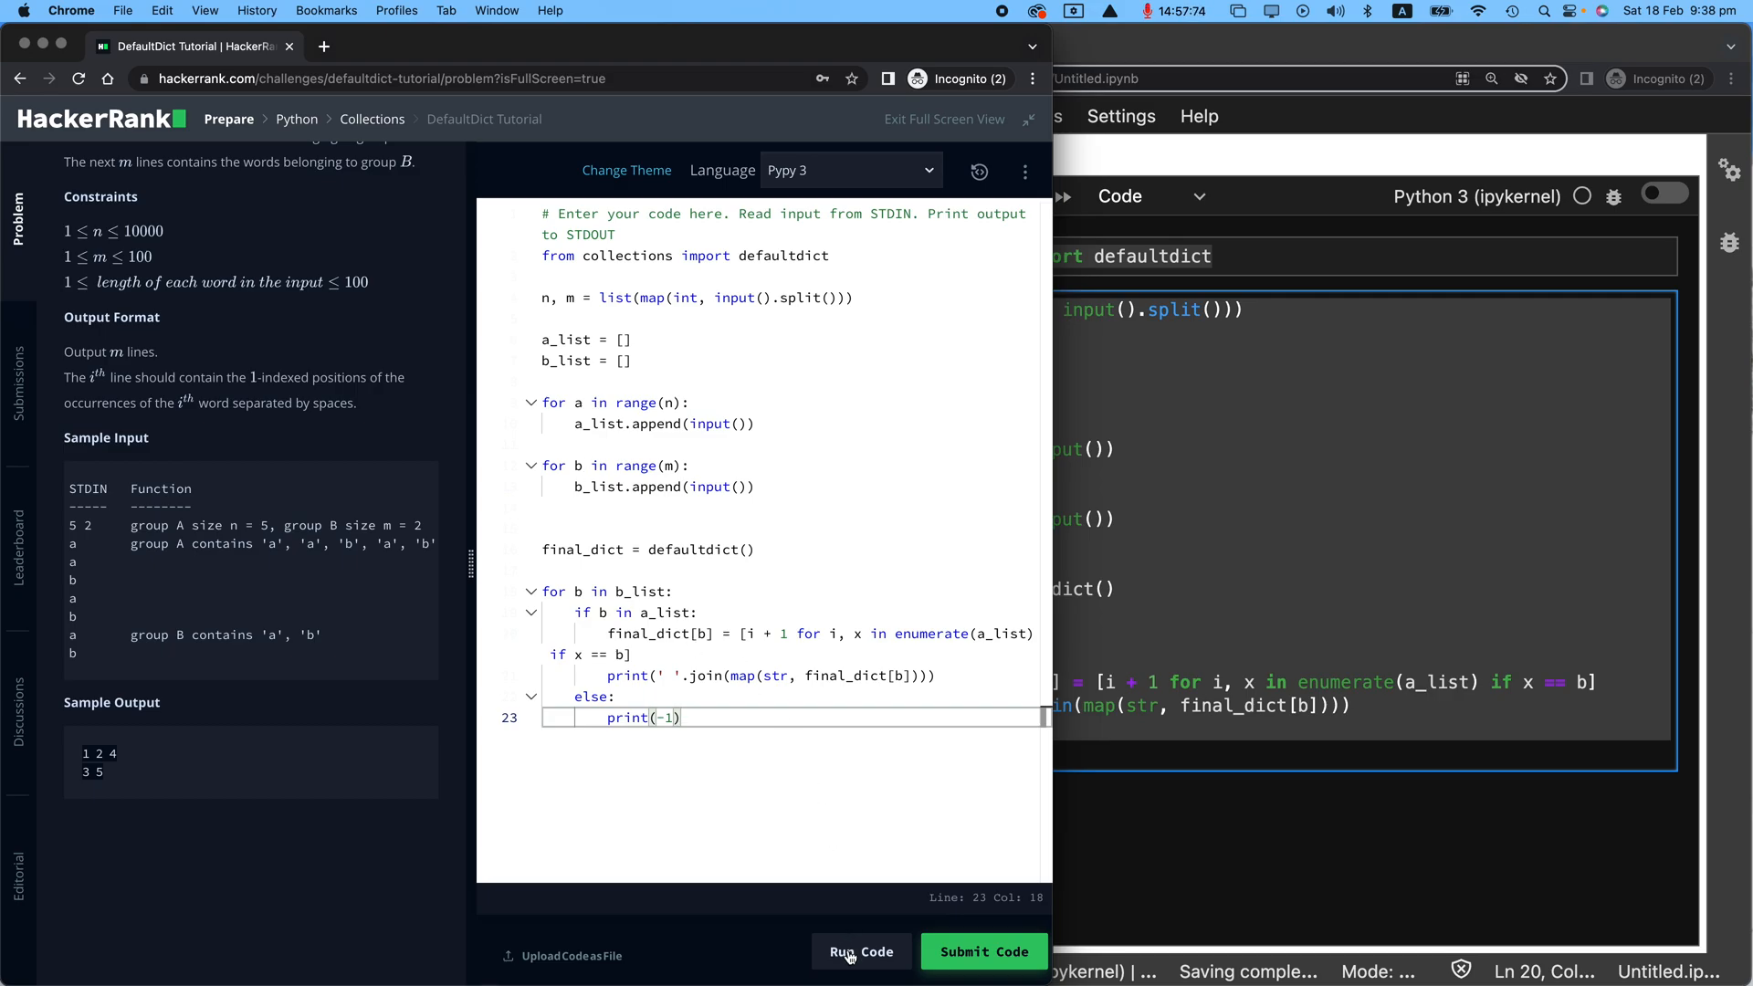
Step: Run the pasted solution in HackerRank, submit it, and confirm all test cases passed with 20 points
left_click(860, 951)
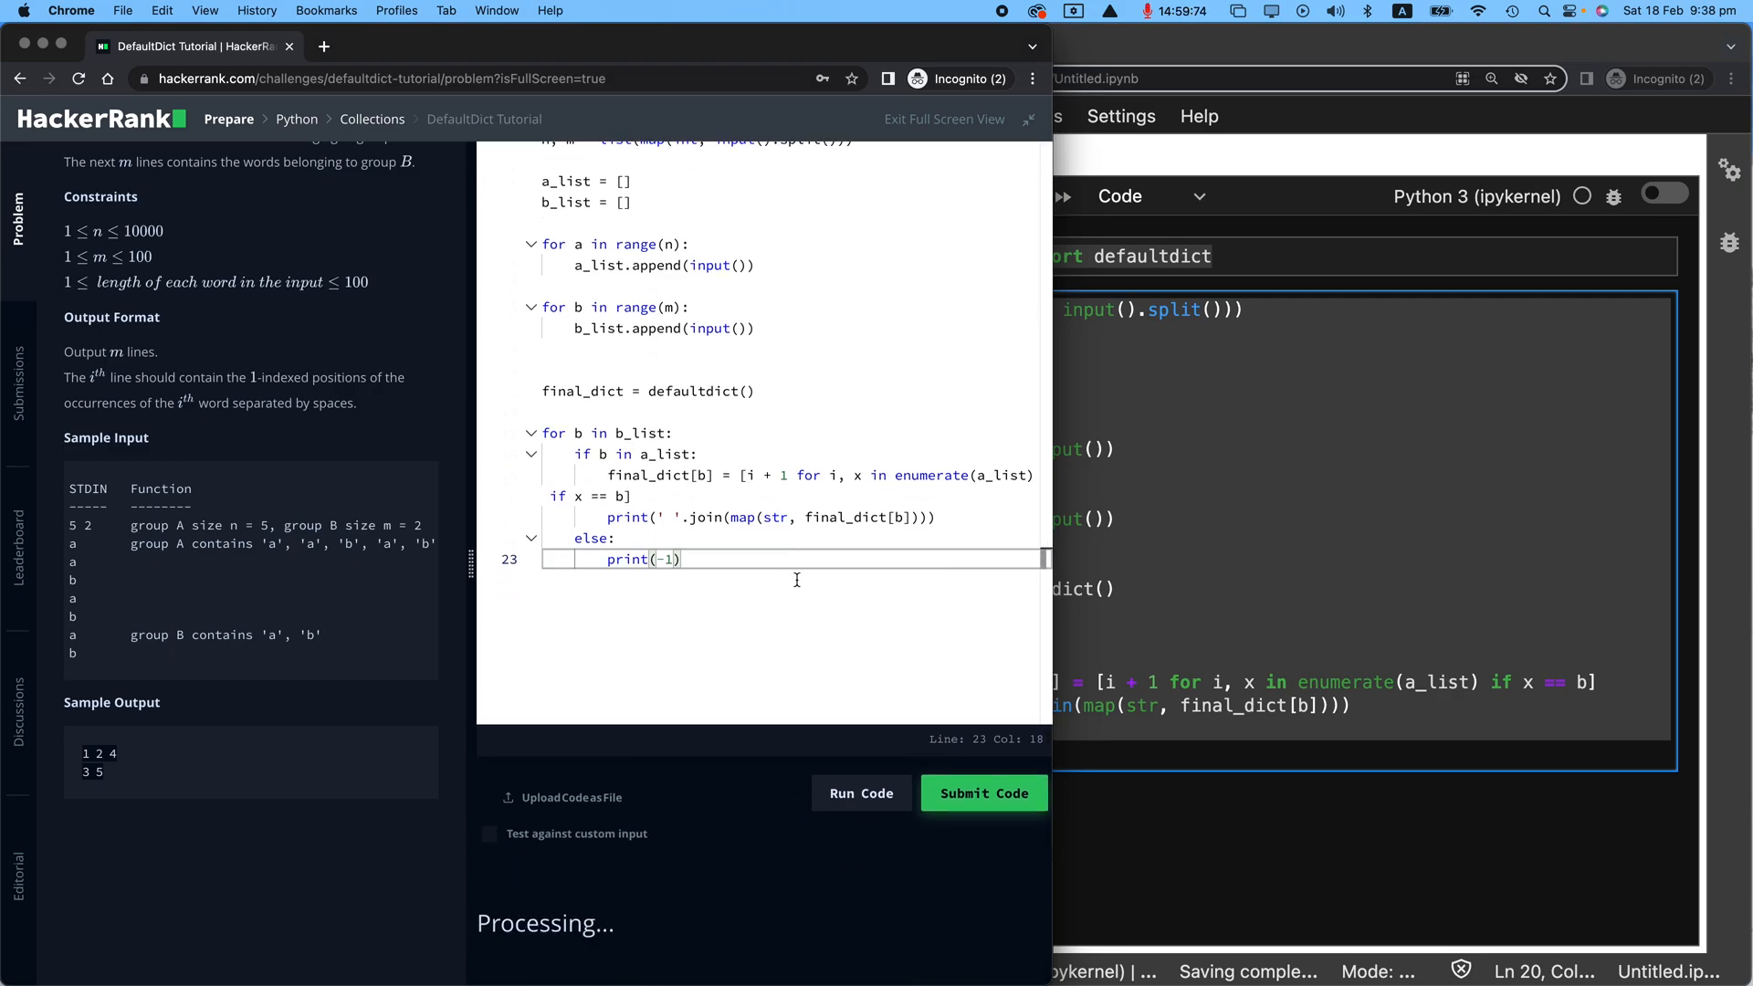
left_click(860, 793)
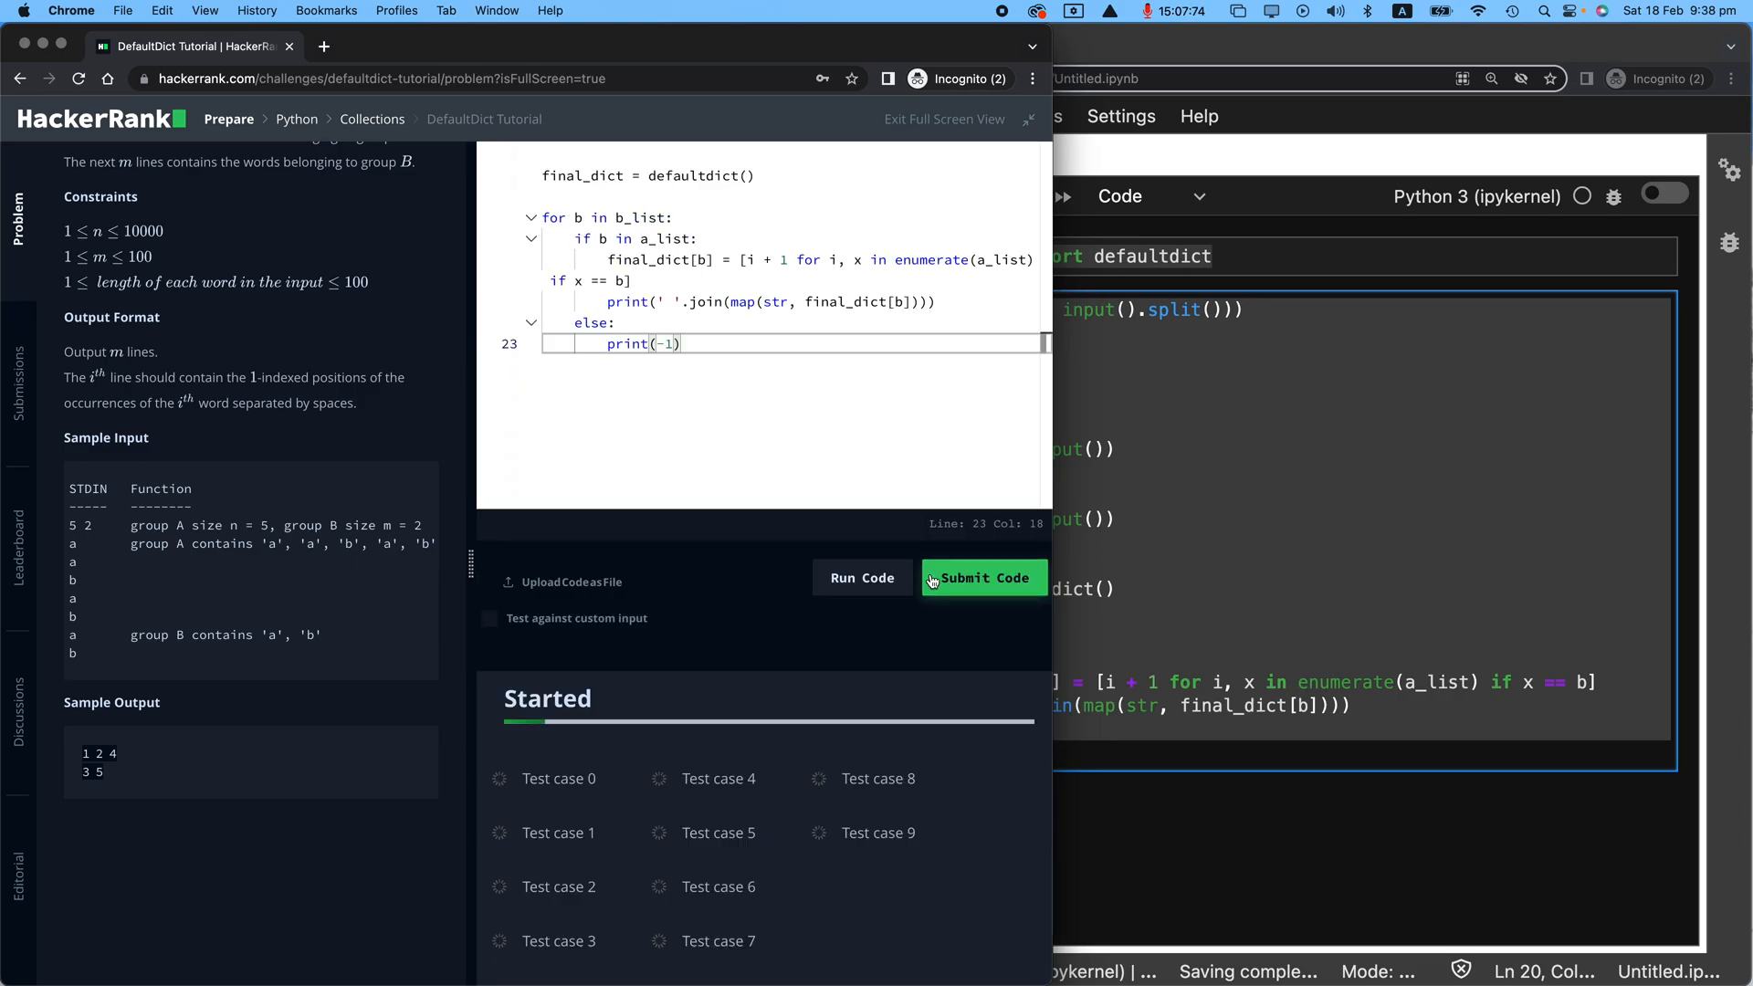
left_click(982, 577)
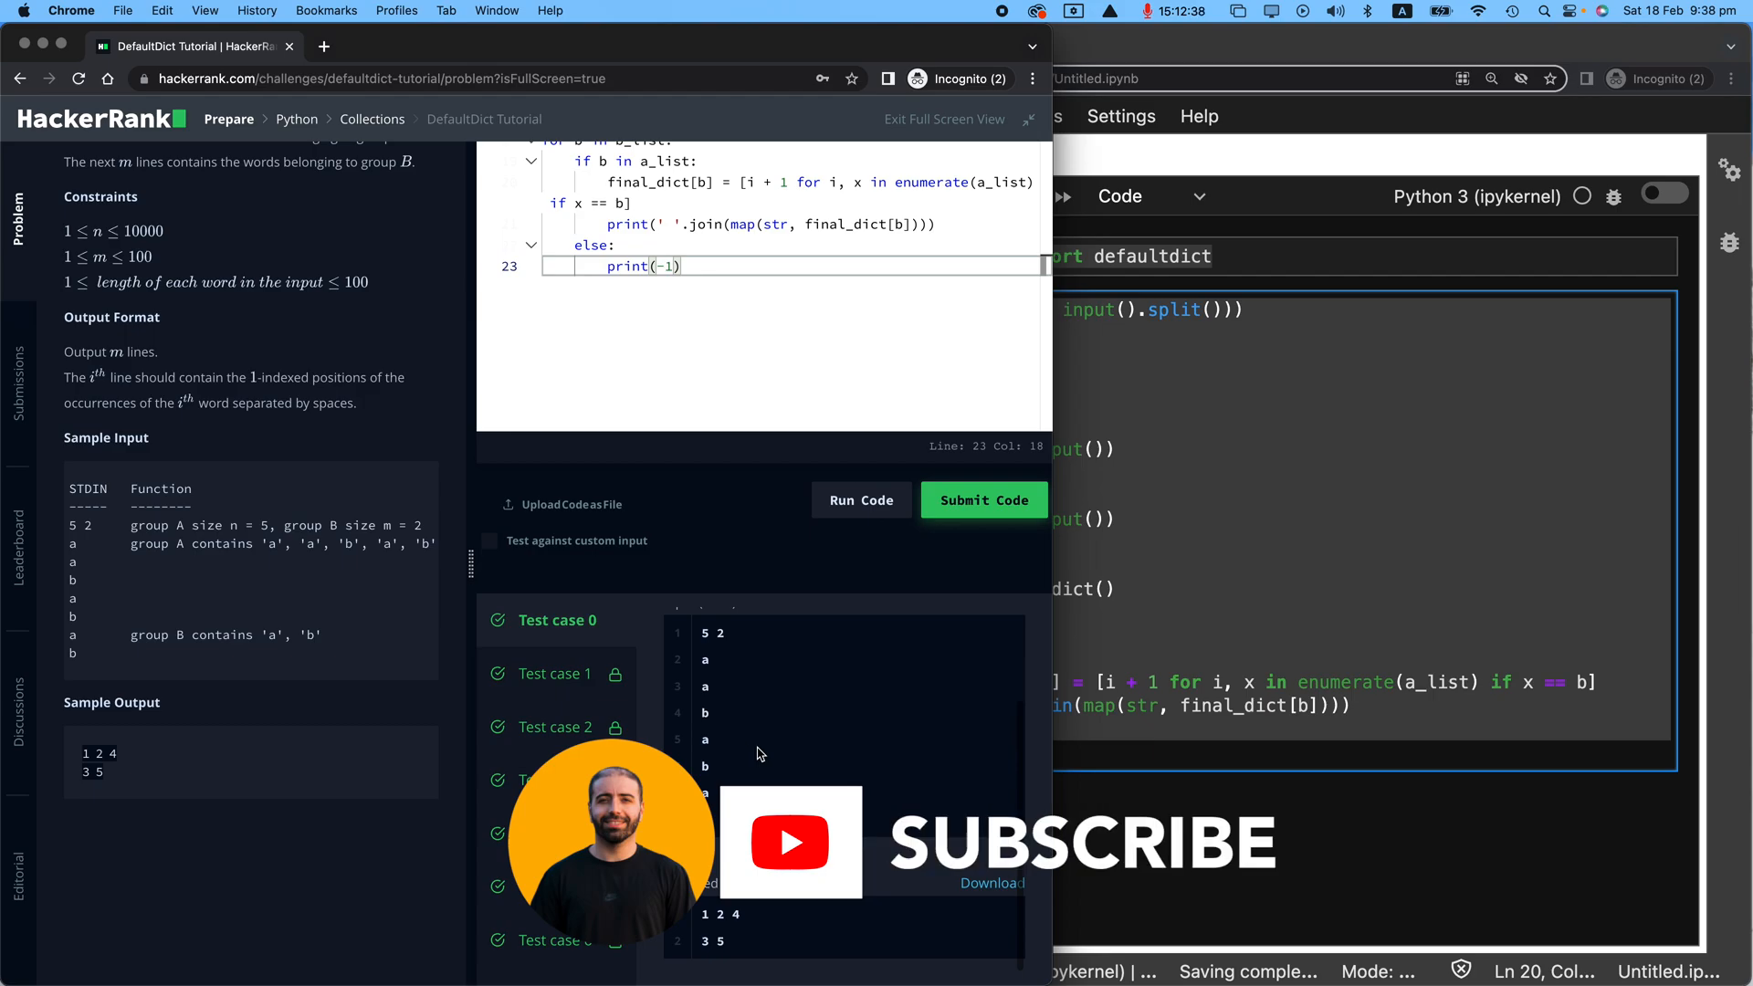
left_click(982, 501)
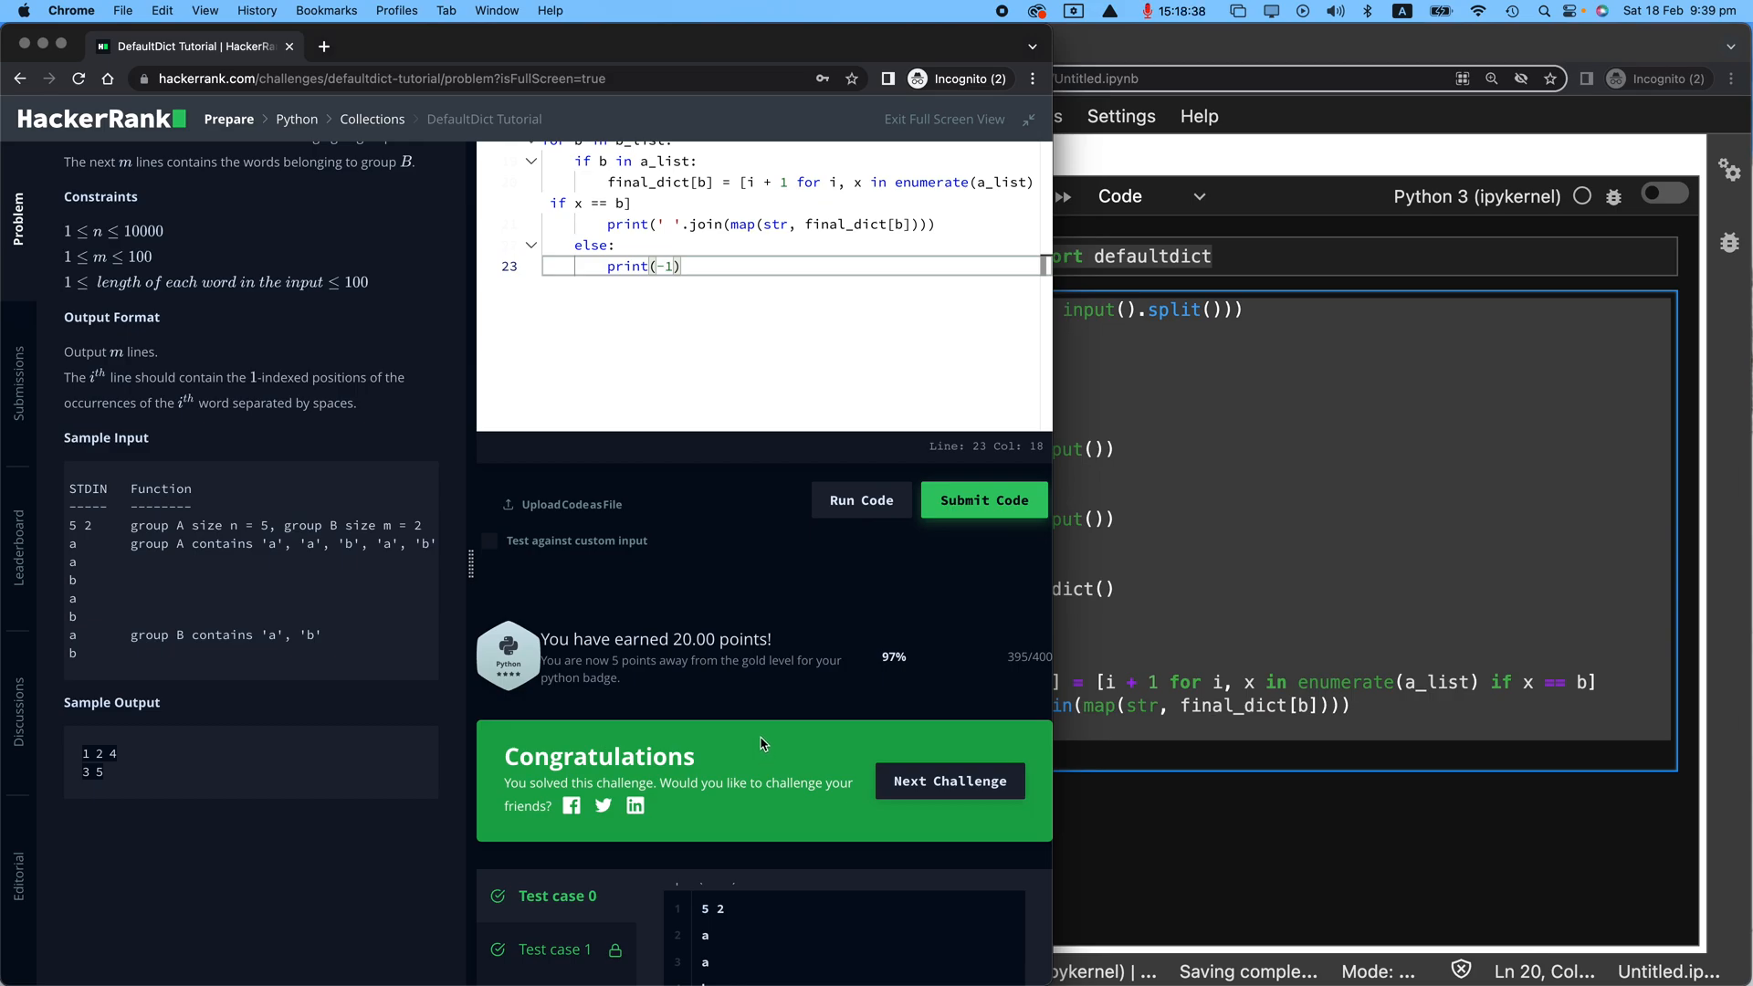
scroll("down", 3)
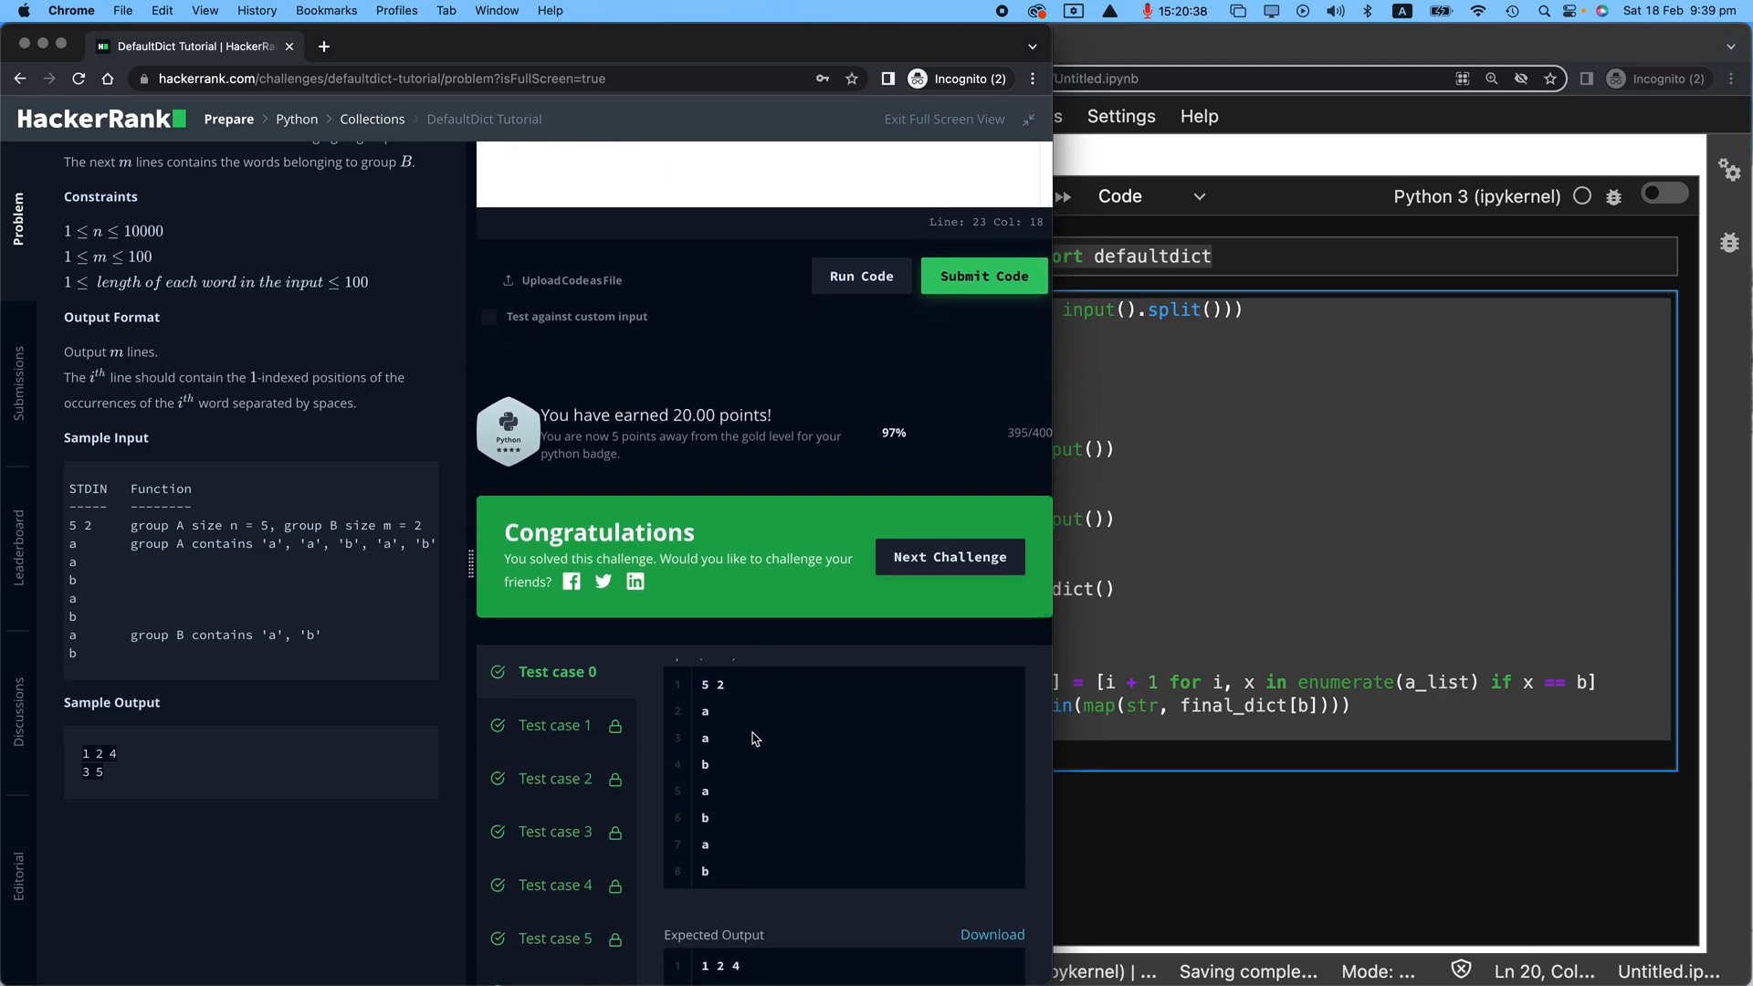
mouse_move(995, 40)
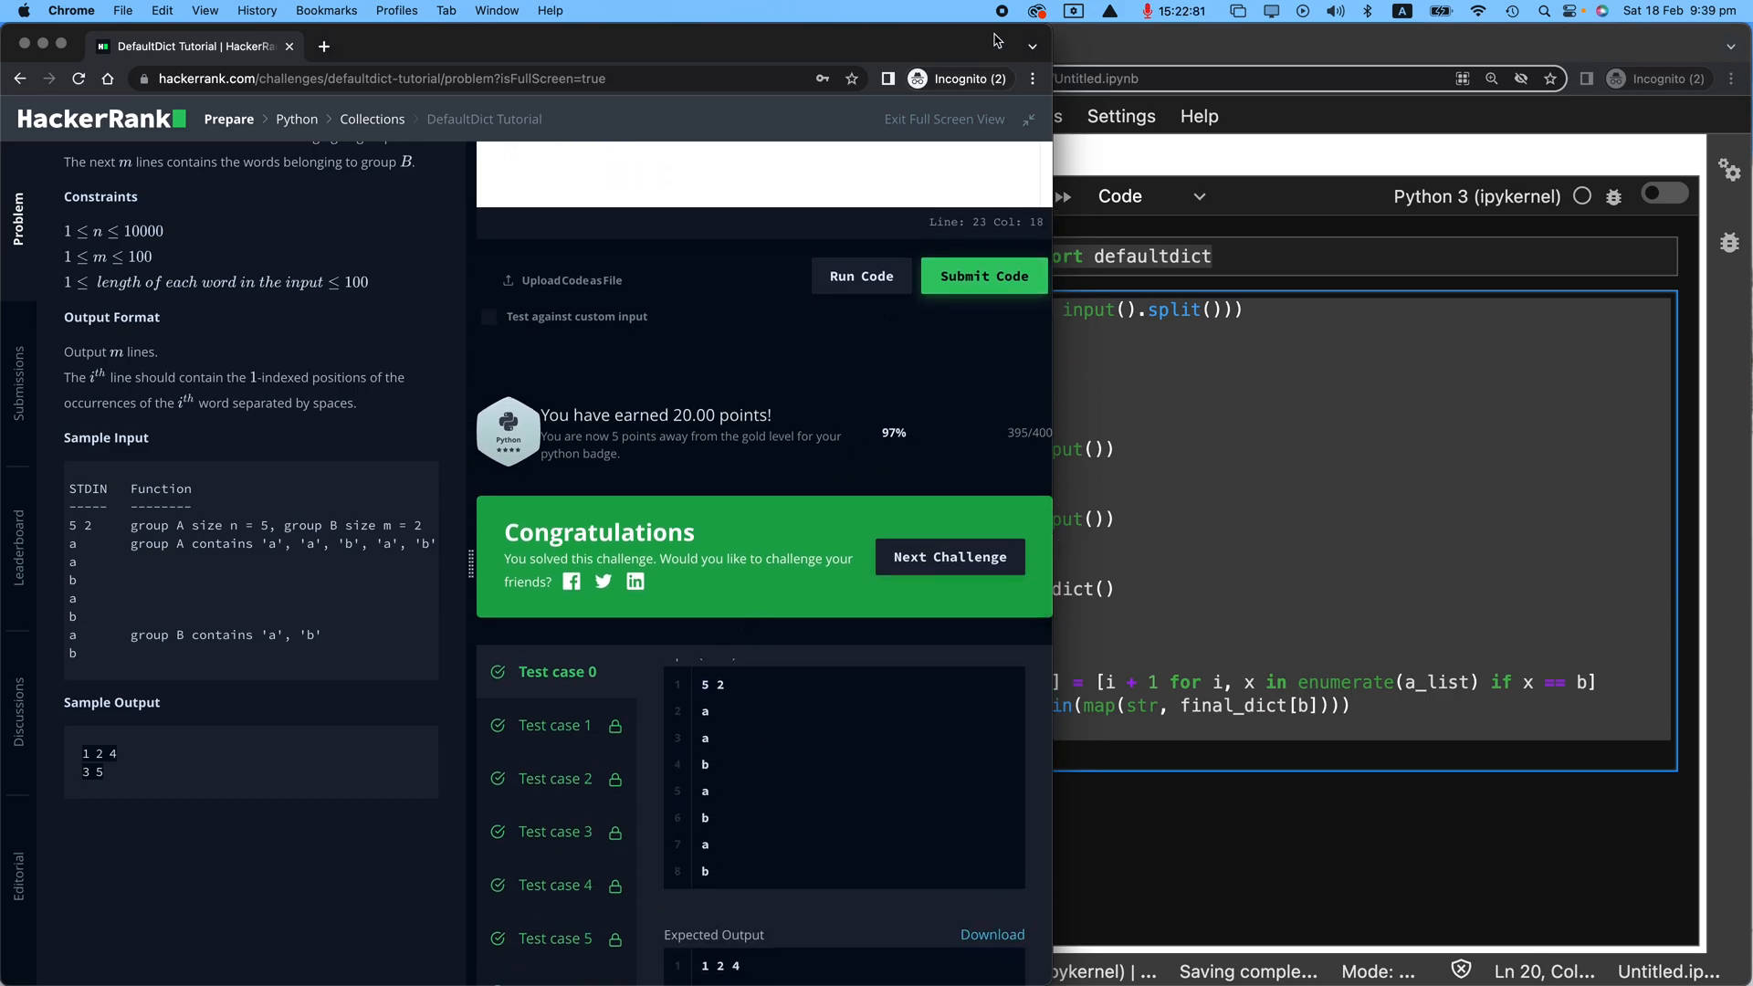